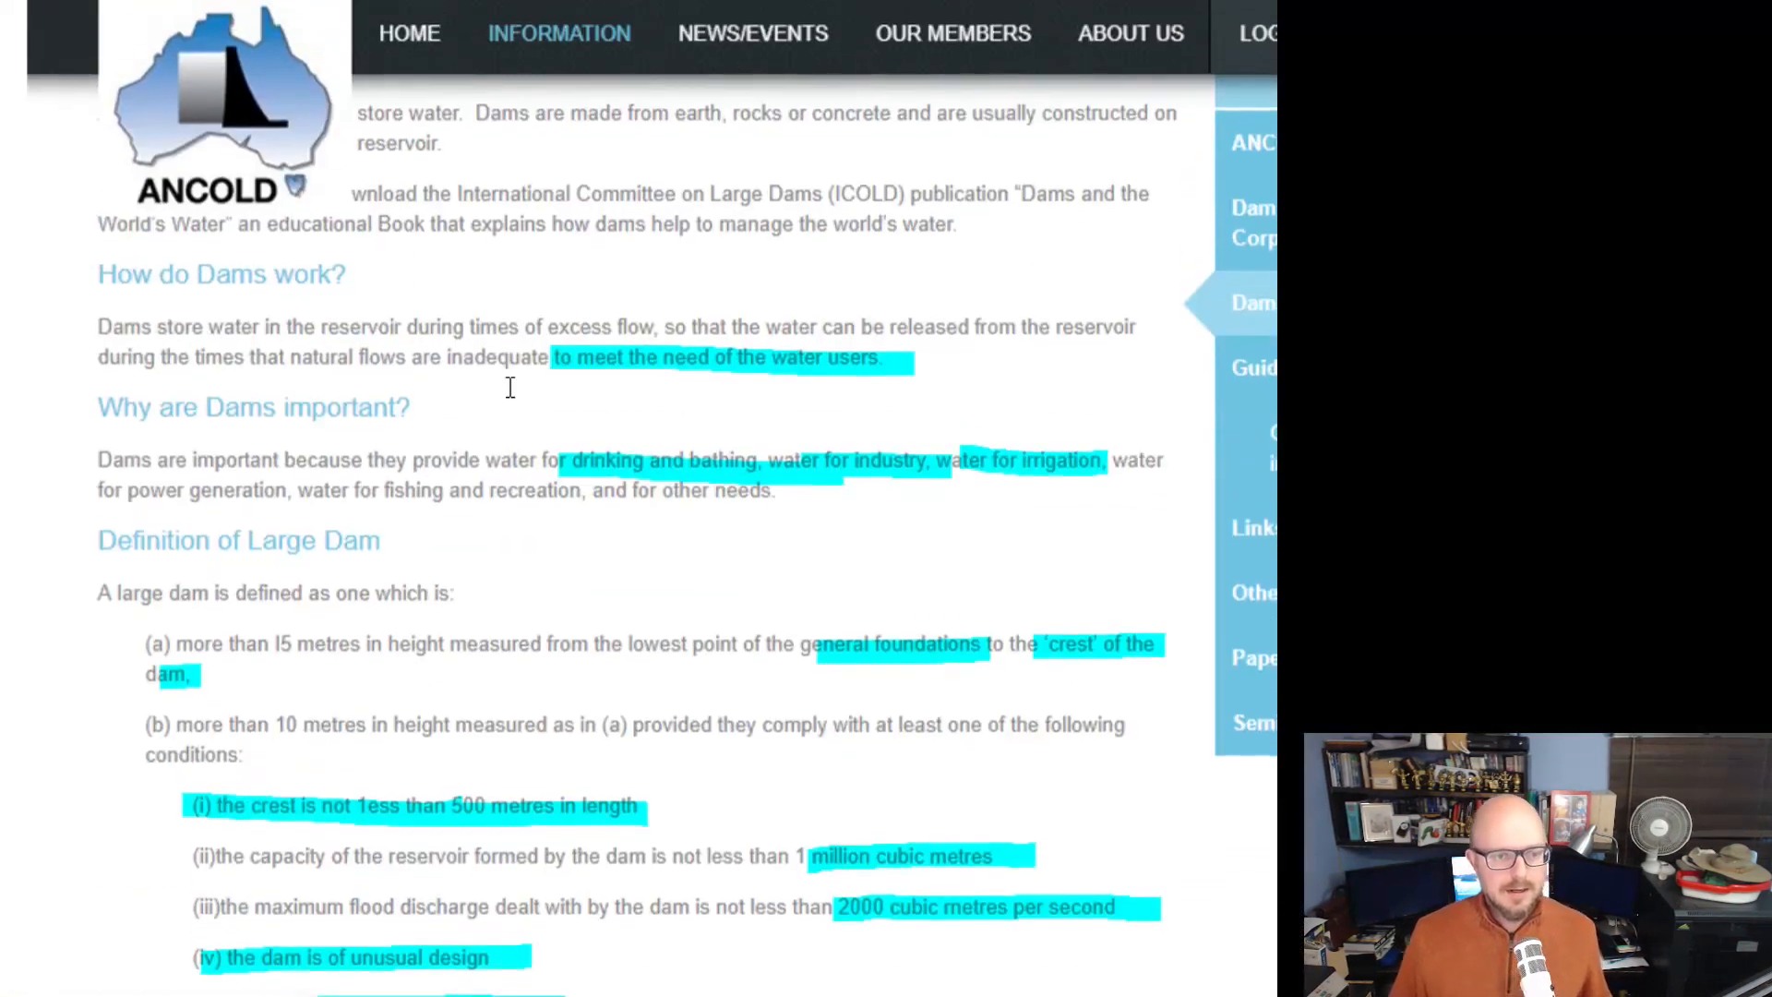
# Scroll down through the clipped ANCOLD dam information page.
pyautogui.scroll(-3)
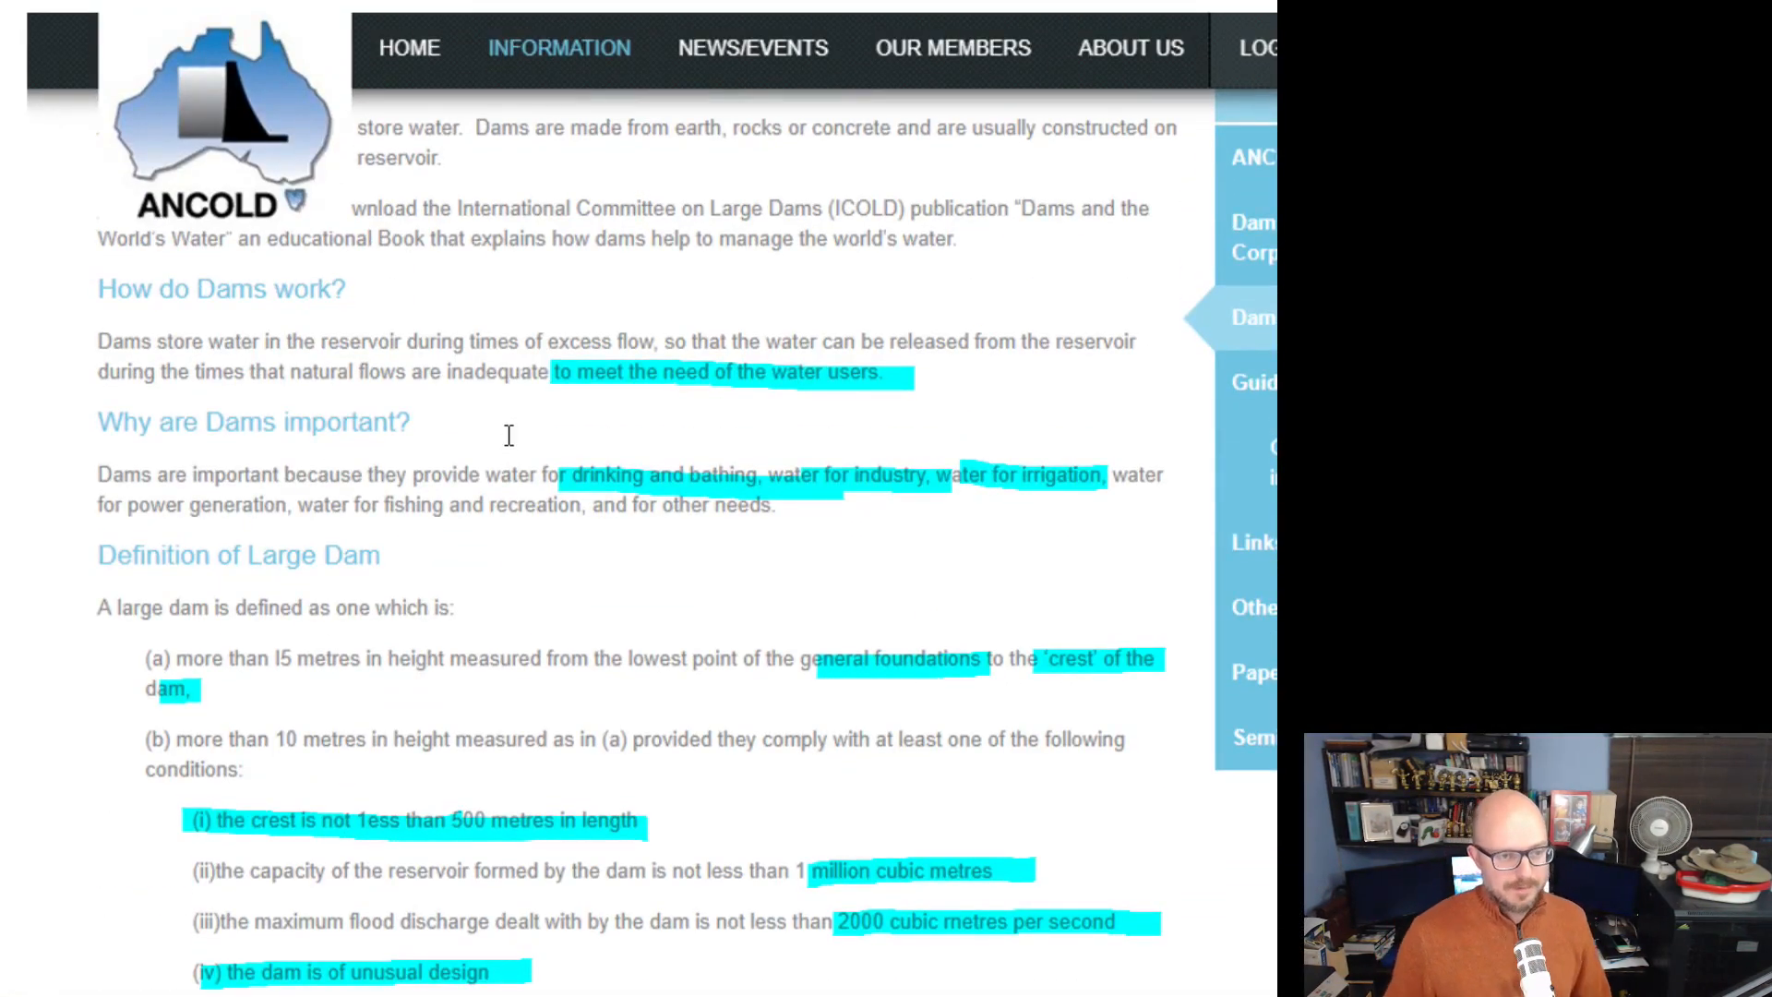
pyautogui.scroll(-3)
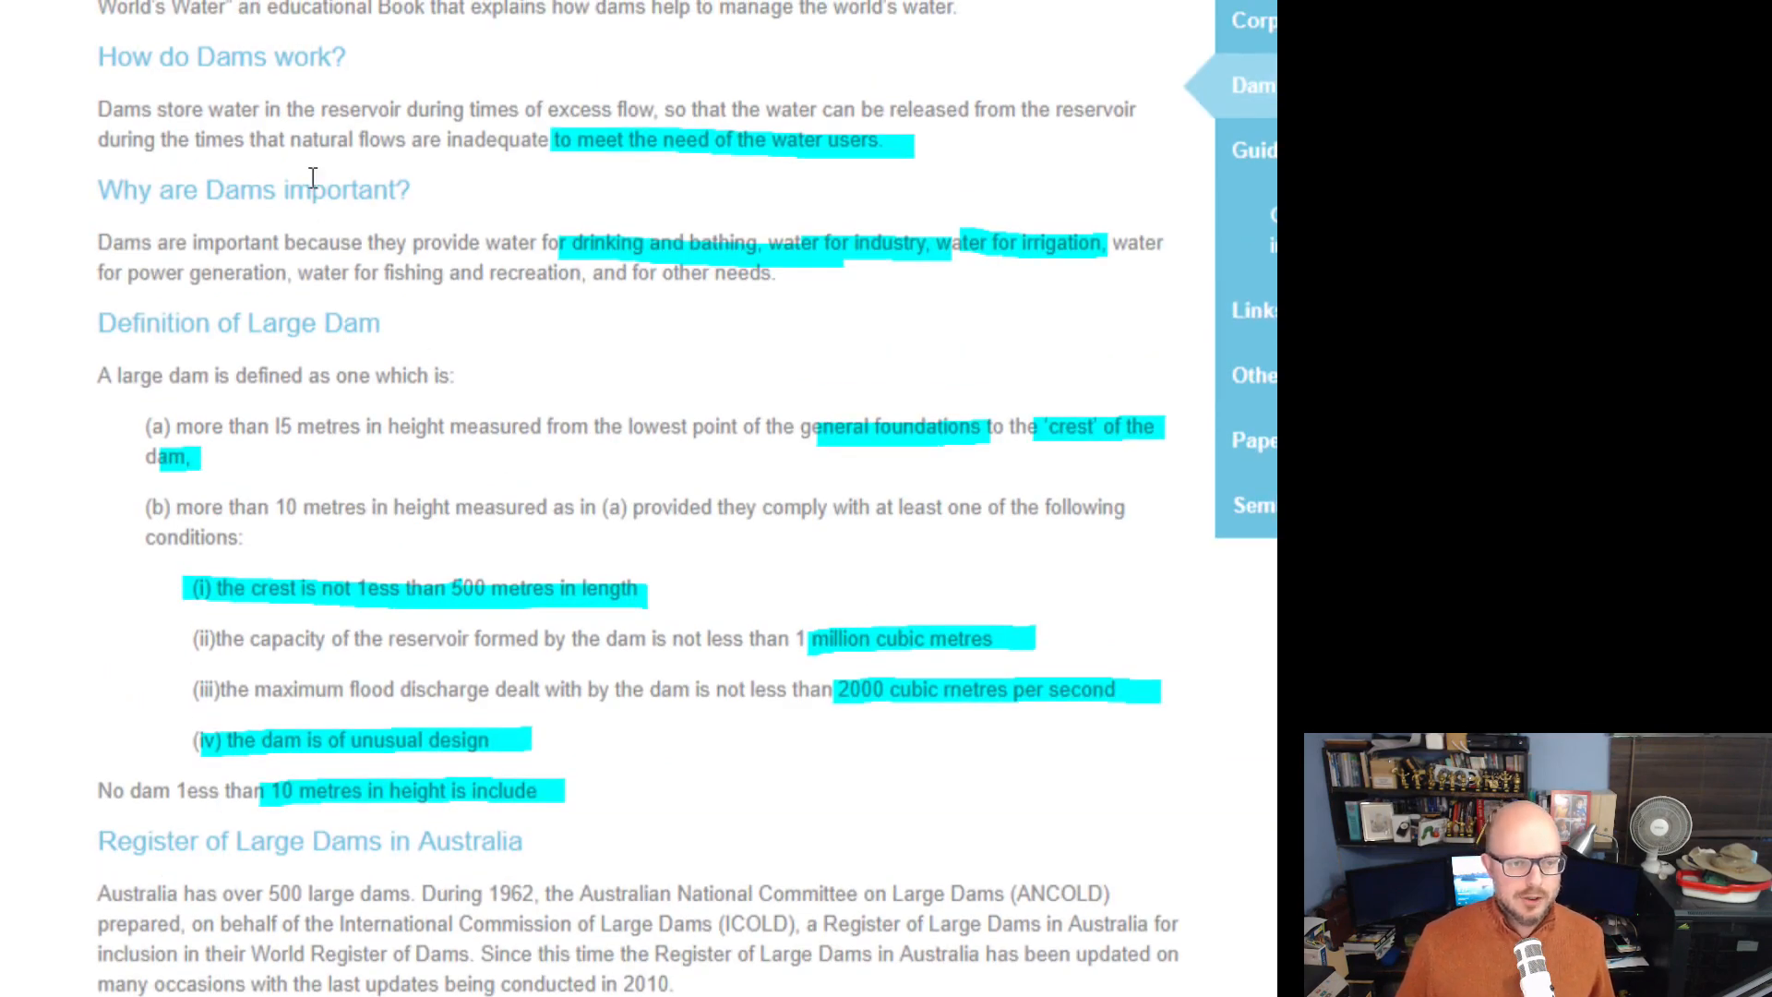
pyautogui.scroll(-3)
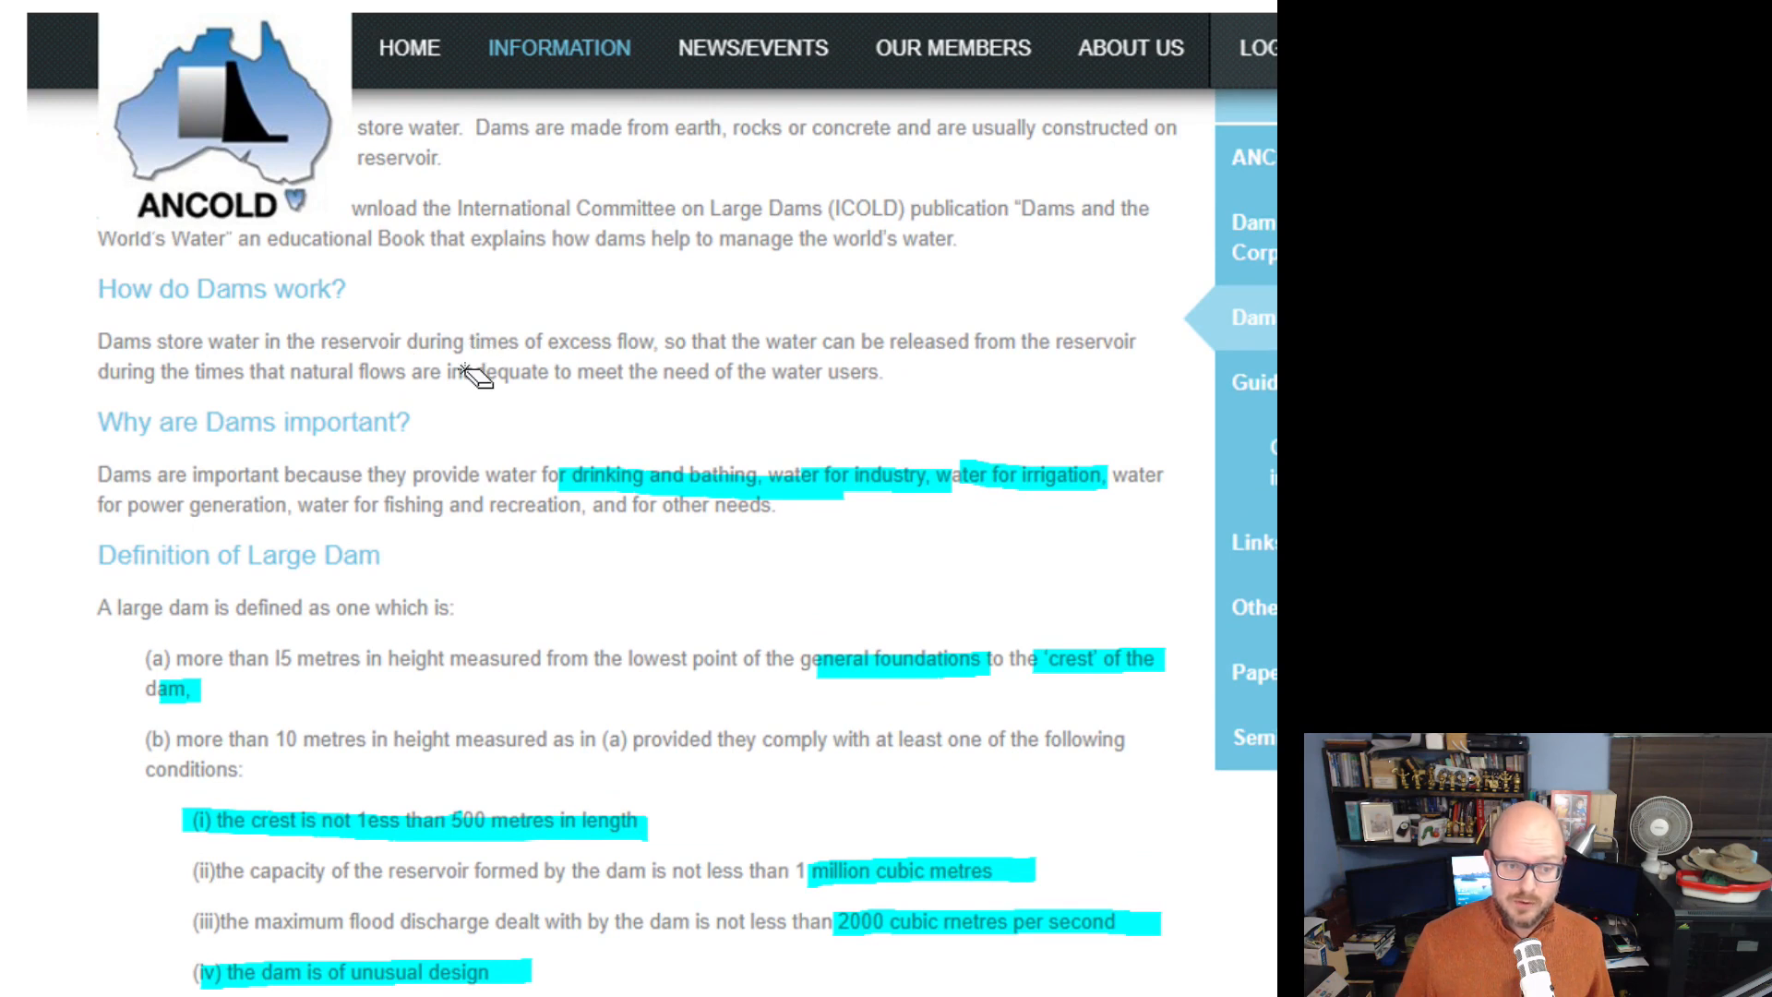
pyautogui.moveTo(706, 371)
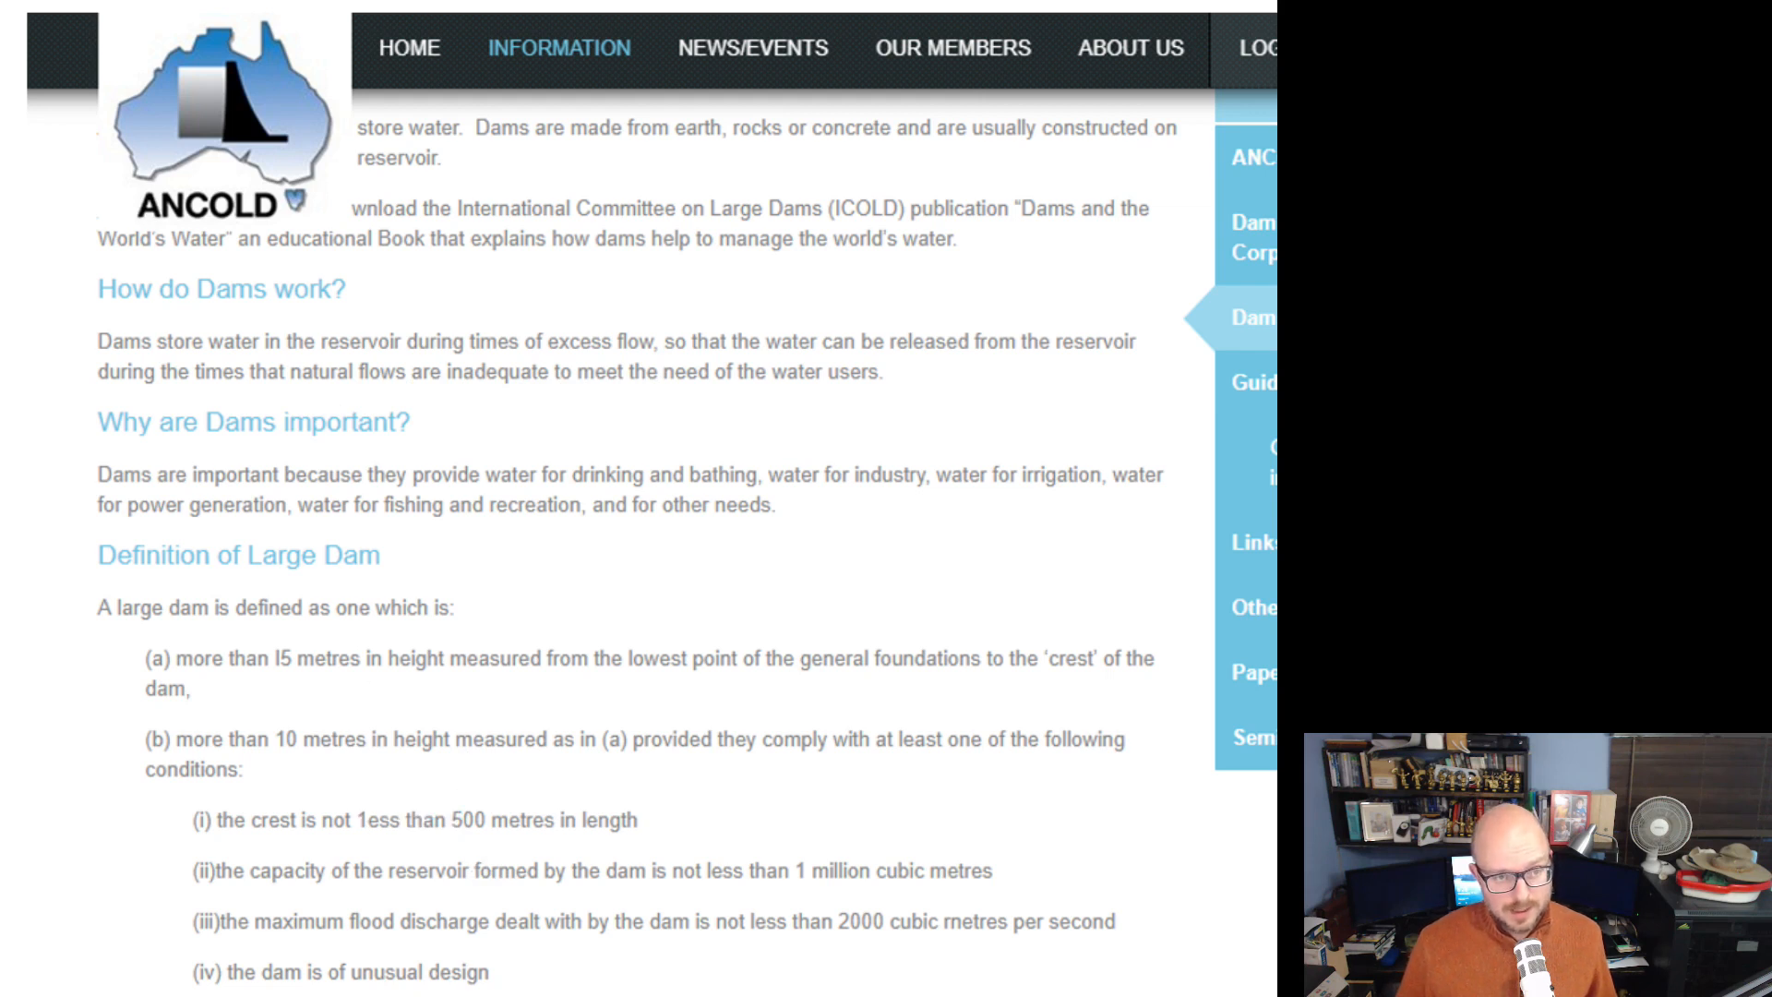
# Highlight 'reservoir' and the drinking, industry, irrigation, power, fishing and recreation uses.
pyautogui.click(303, 362)
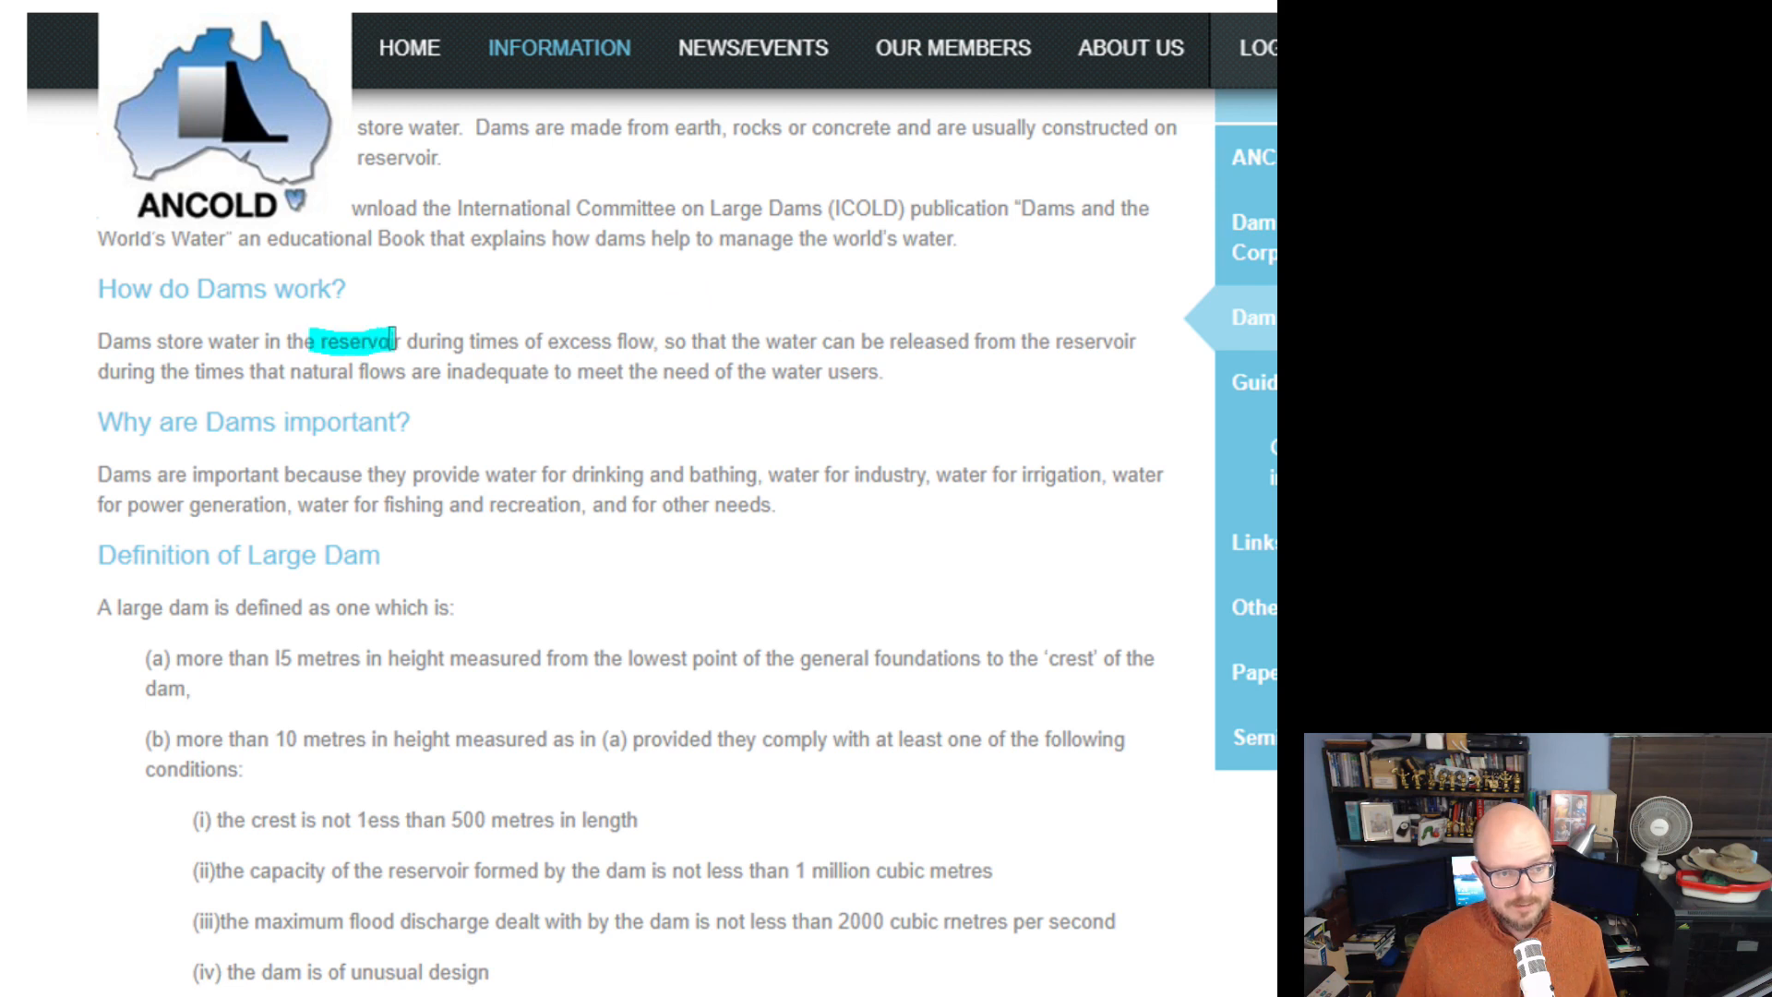
pyautogui.doubleClick(362, 342)
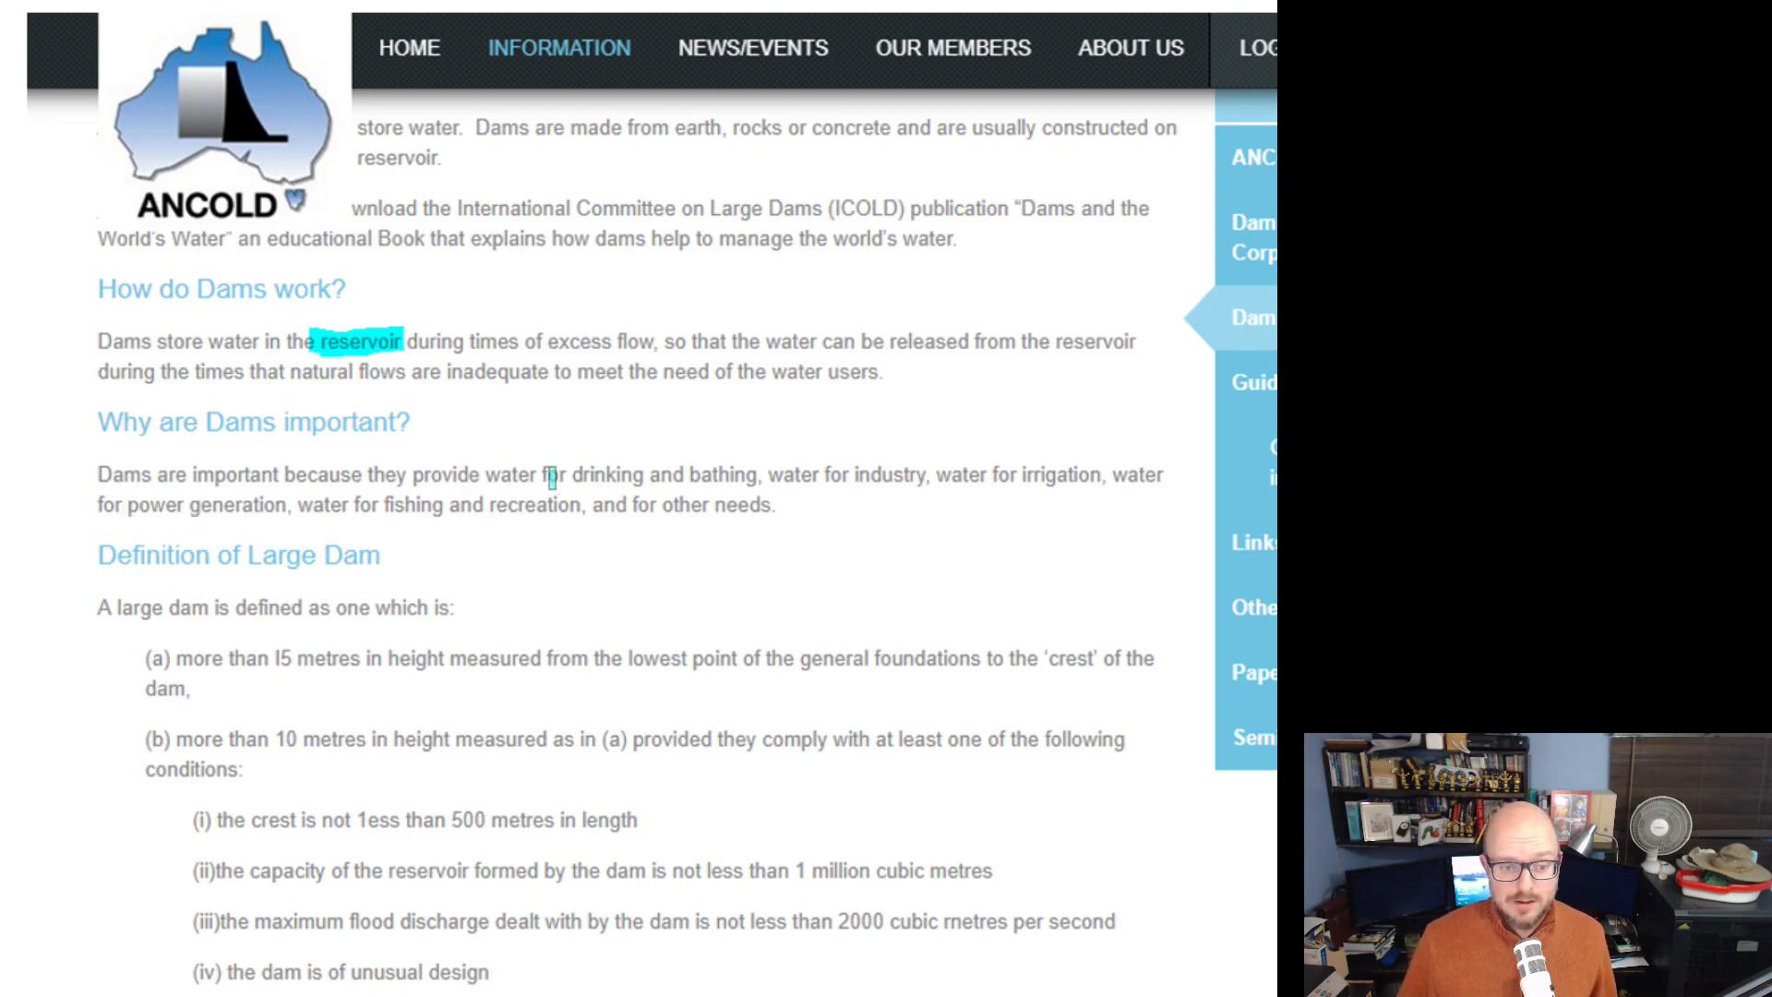
pyautogui.moveTo(565, 474); pyautogui.dragTo(811, 475)
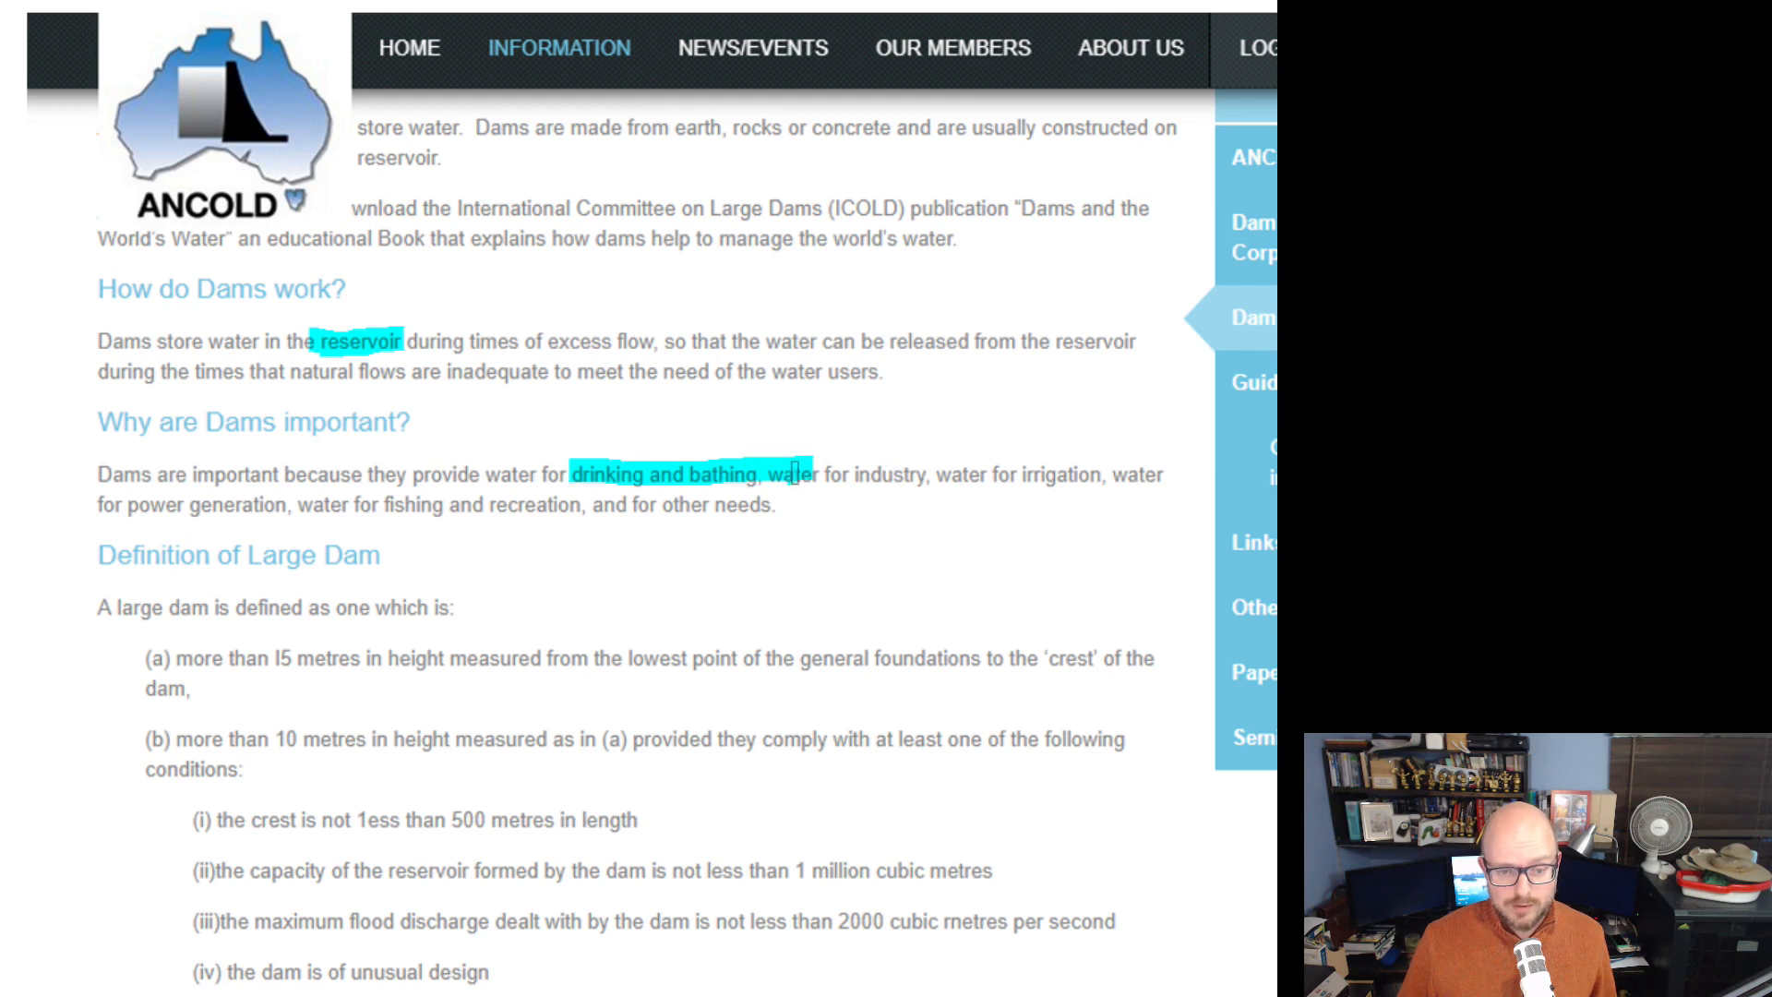
pyautogui.moveTo(802, 473); pyautogui.dragTo(1091, 474)
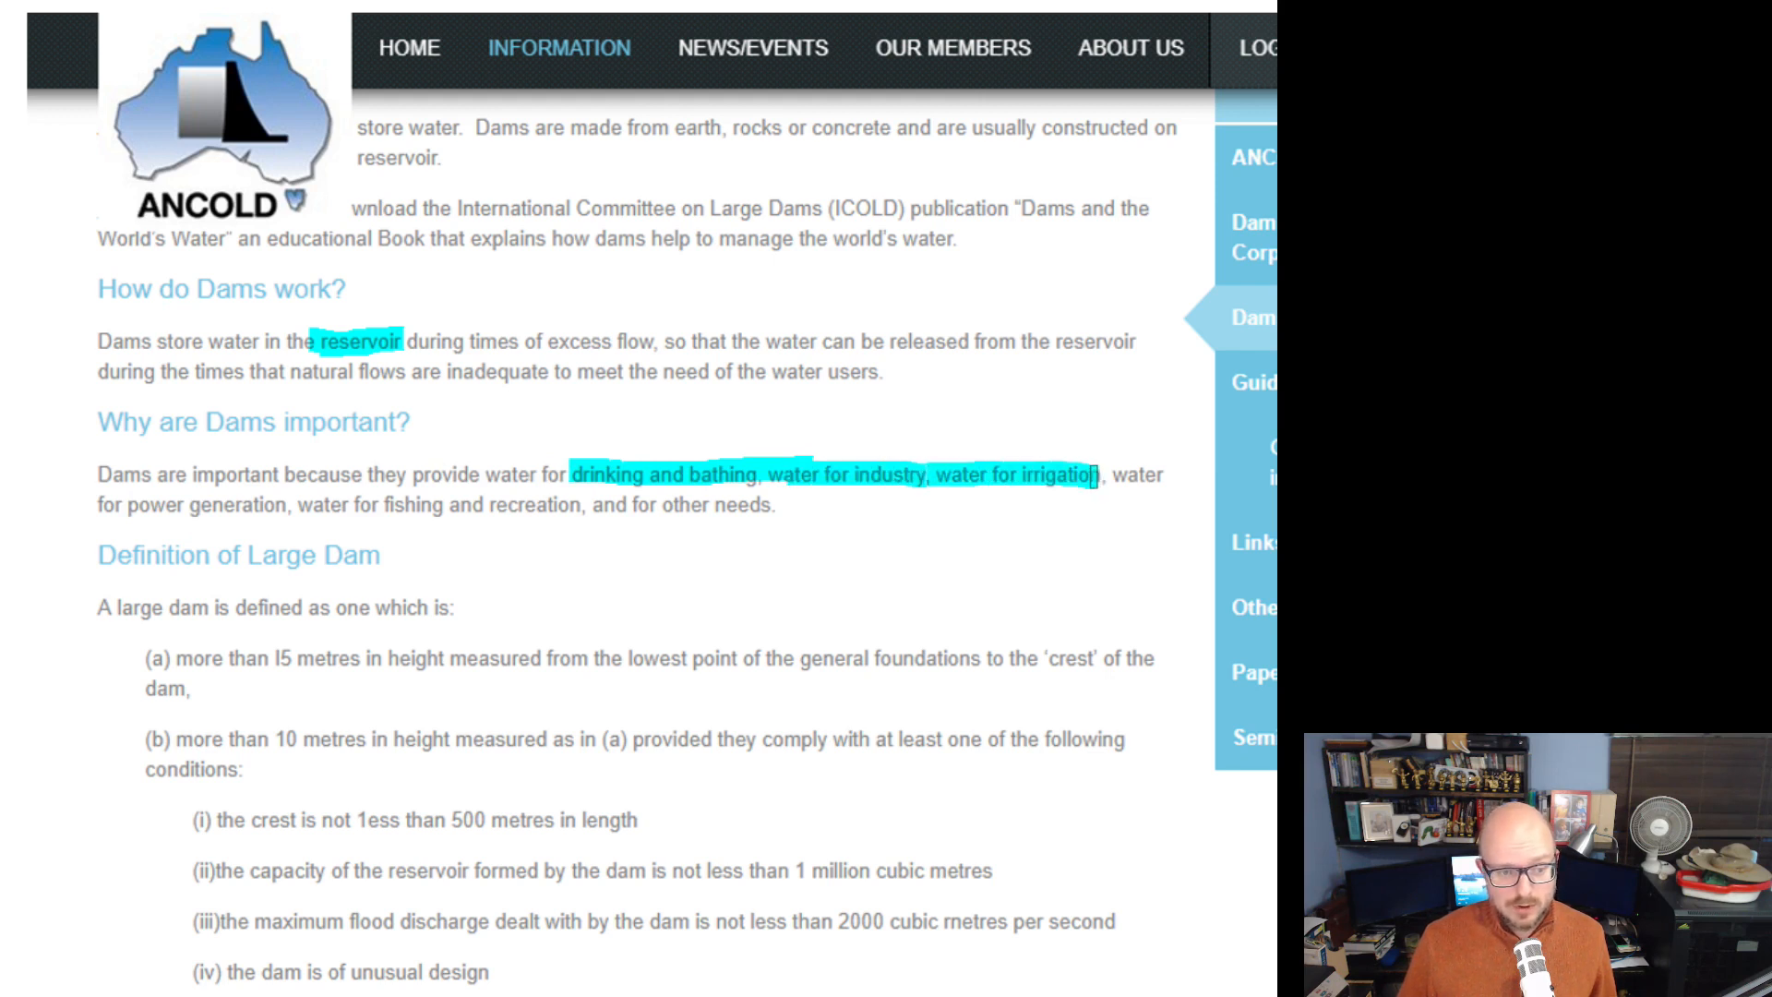
pyautogui.moveTo(1094, 474); pyautogui.dragTo(339, 504)
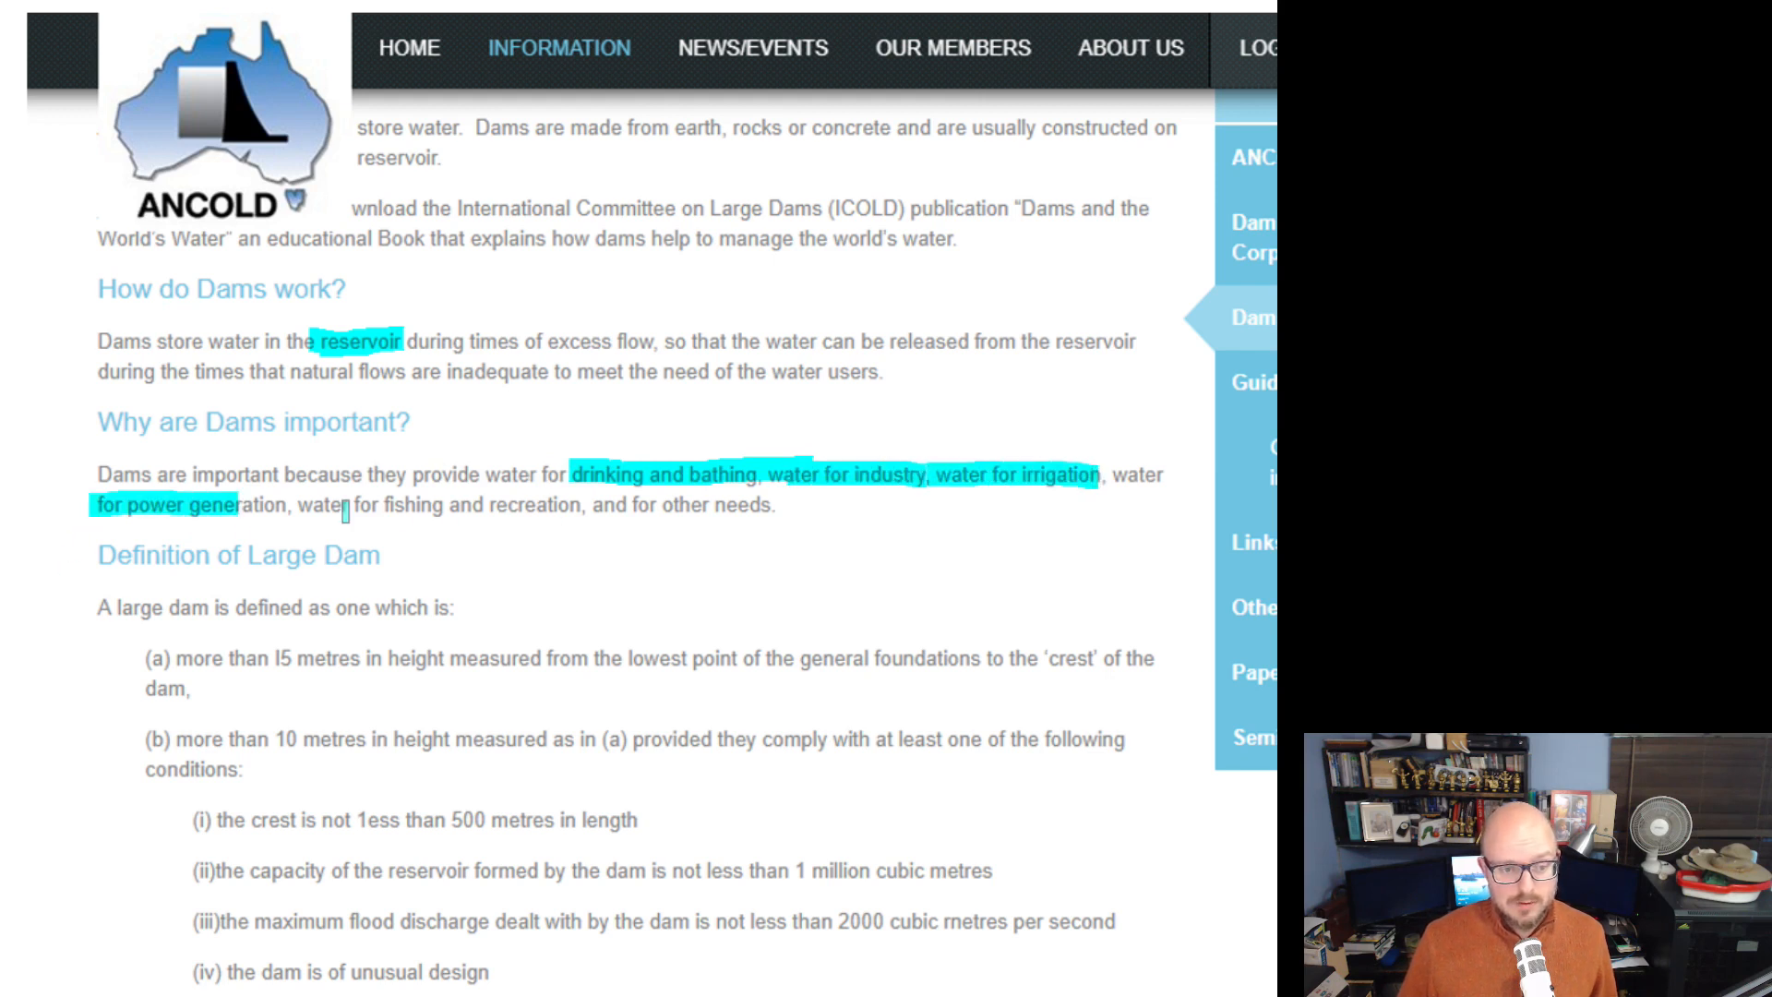
pyautogui.moveTo(348, 504); pyautogui.dragTo(596, 504)
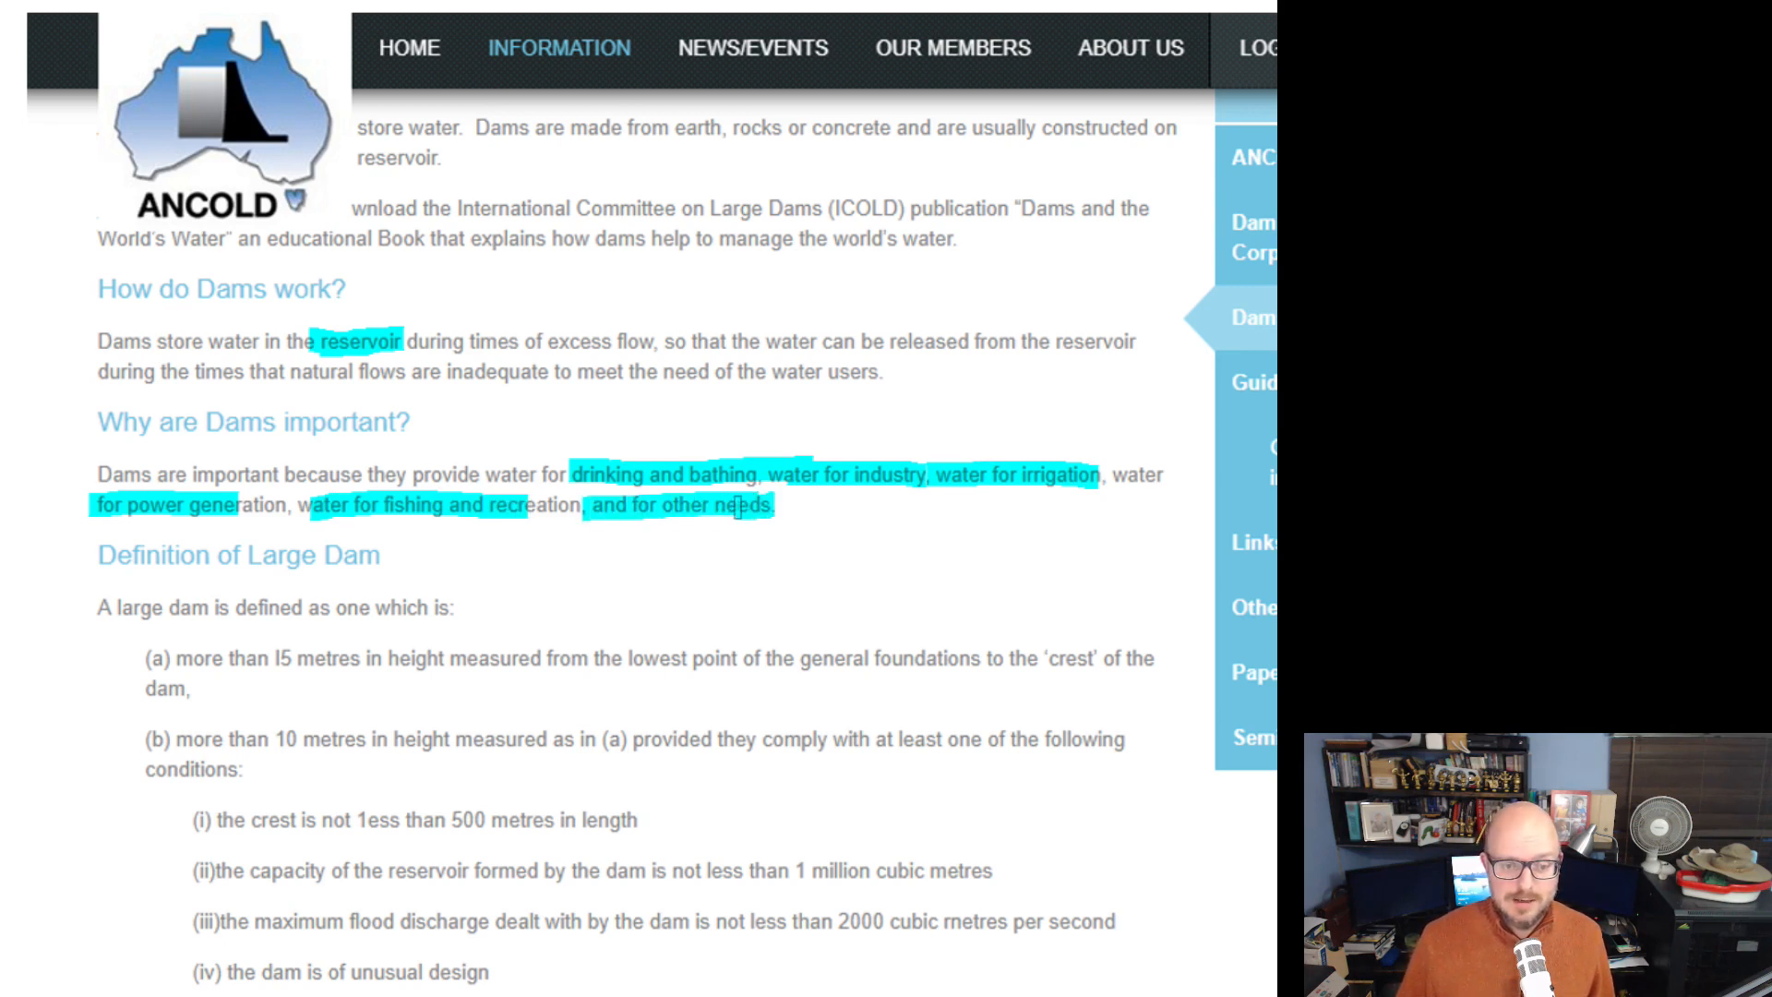
pyautogui.scroll(-3)
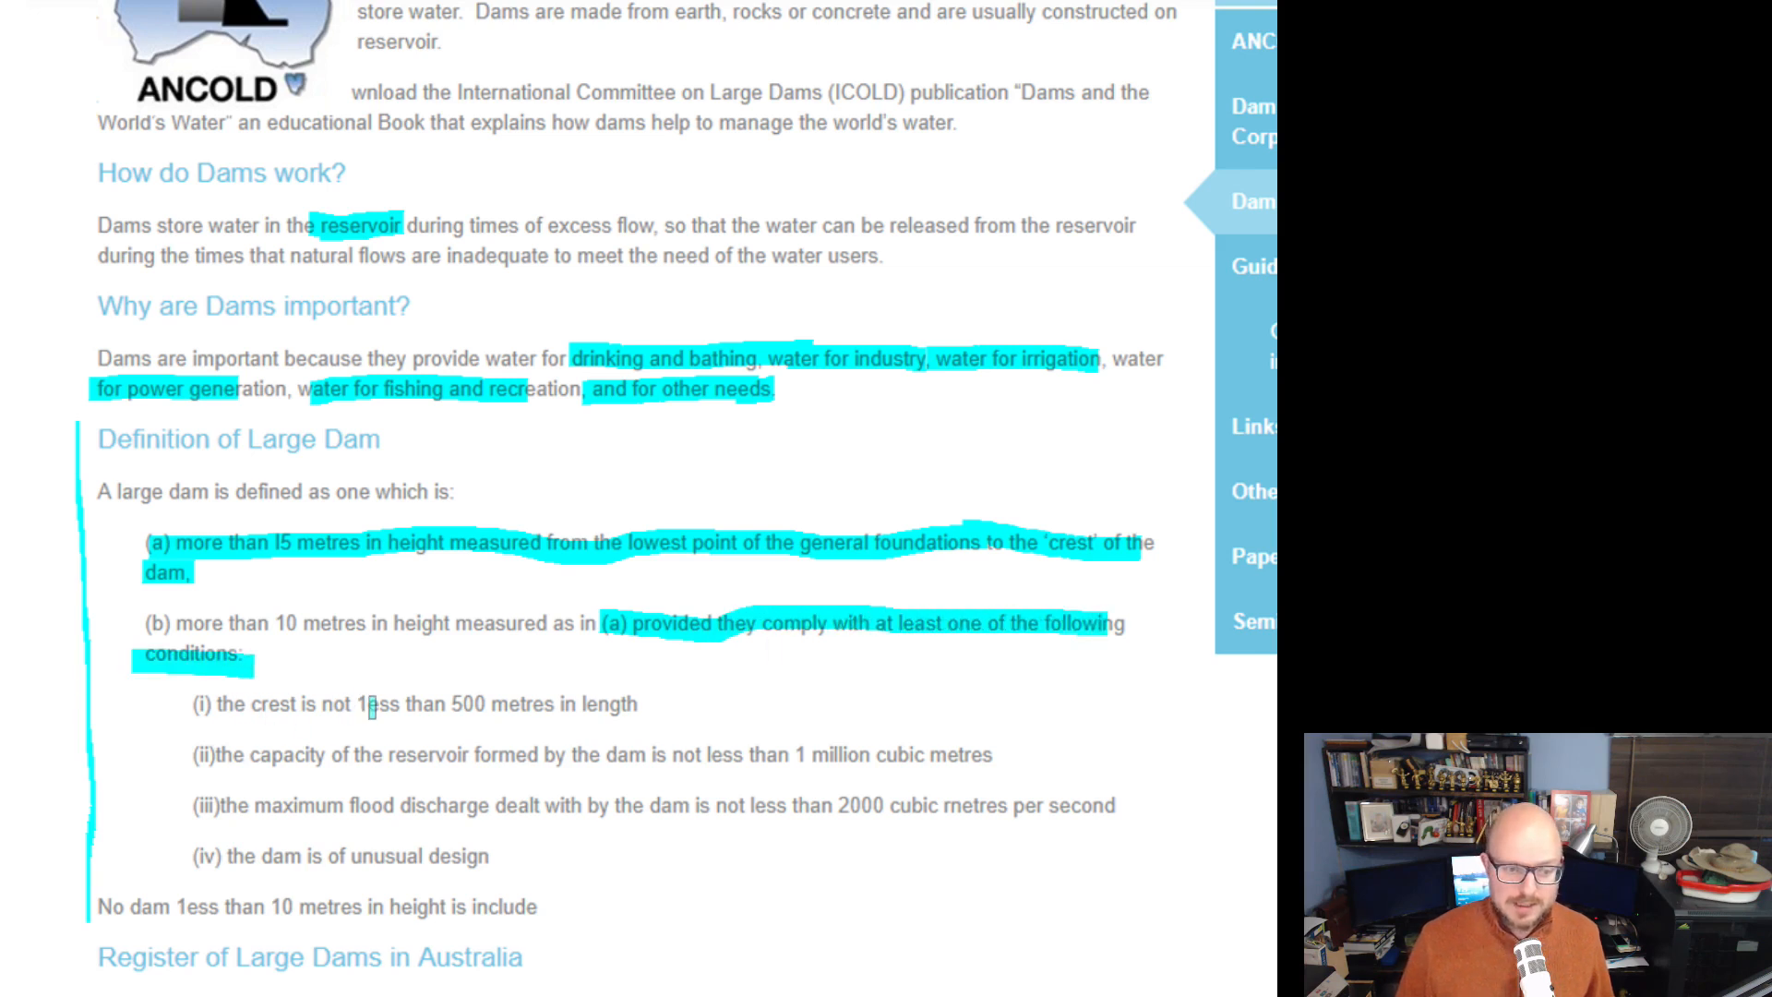
# Highlight 'less than 500 metres', capacity, discharge, unusual design, 10-metre exclusion, and '500 large dams'/ANCOLD.
pyautogui.moveTo(367, 704); pyautogui.dragTo(525, 703)
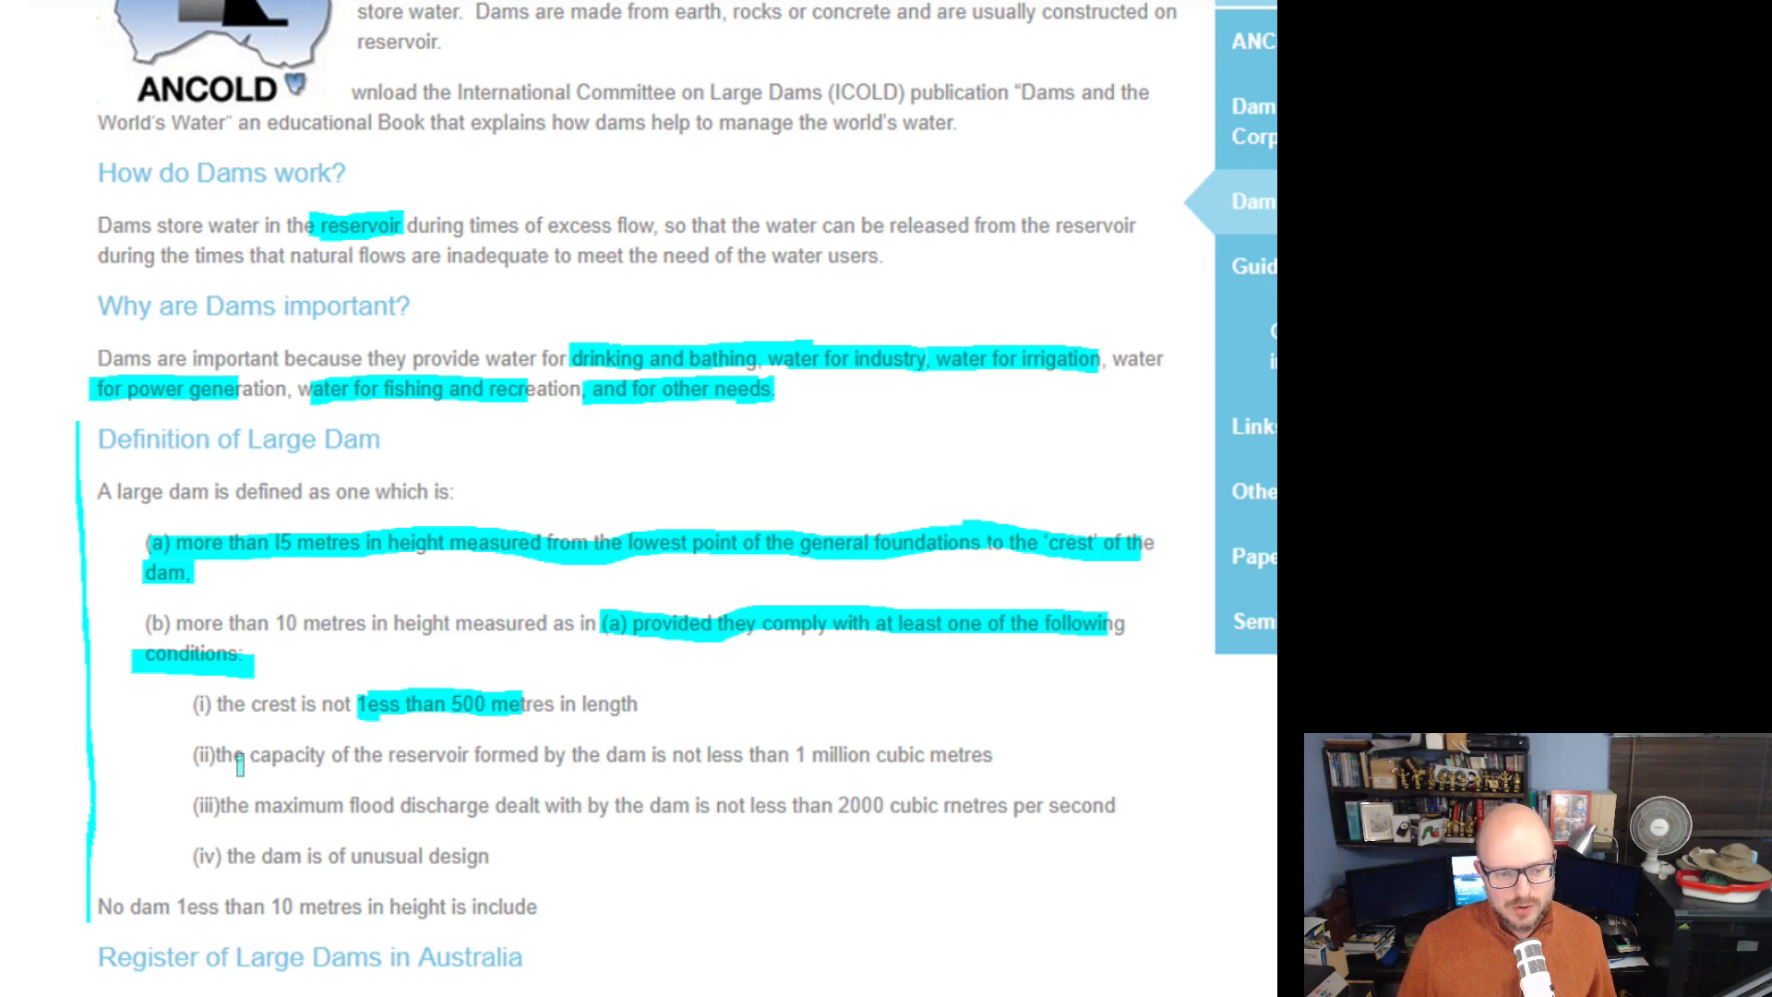
pyautogui.moveTo(384, 755); pyautogui.dragTo(633, 755)
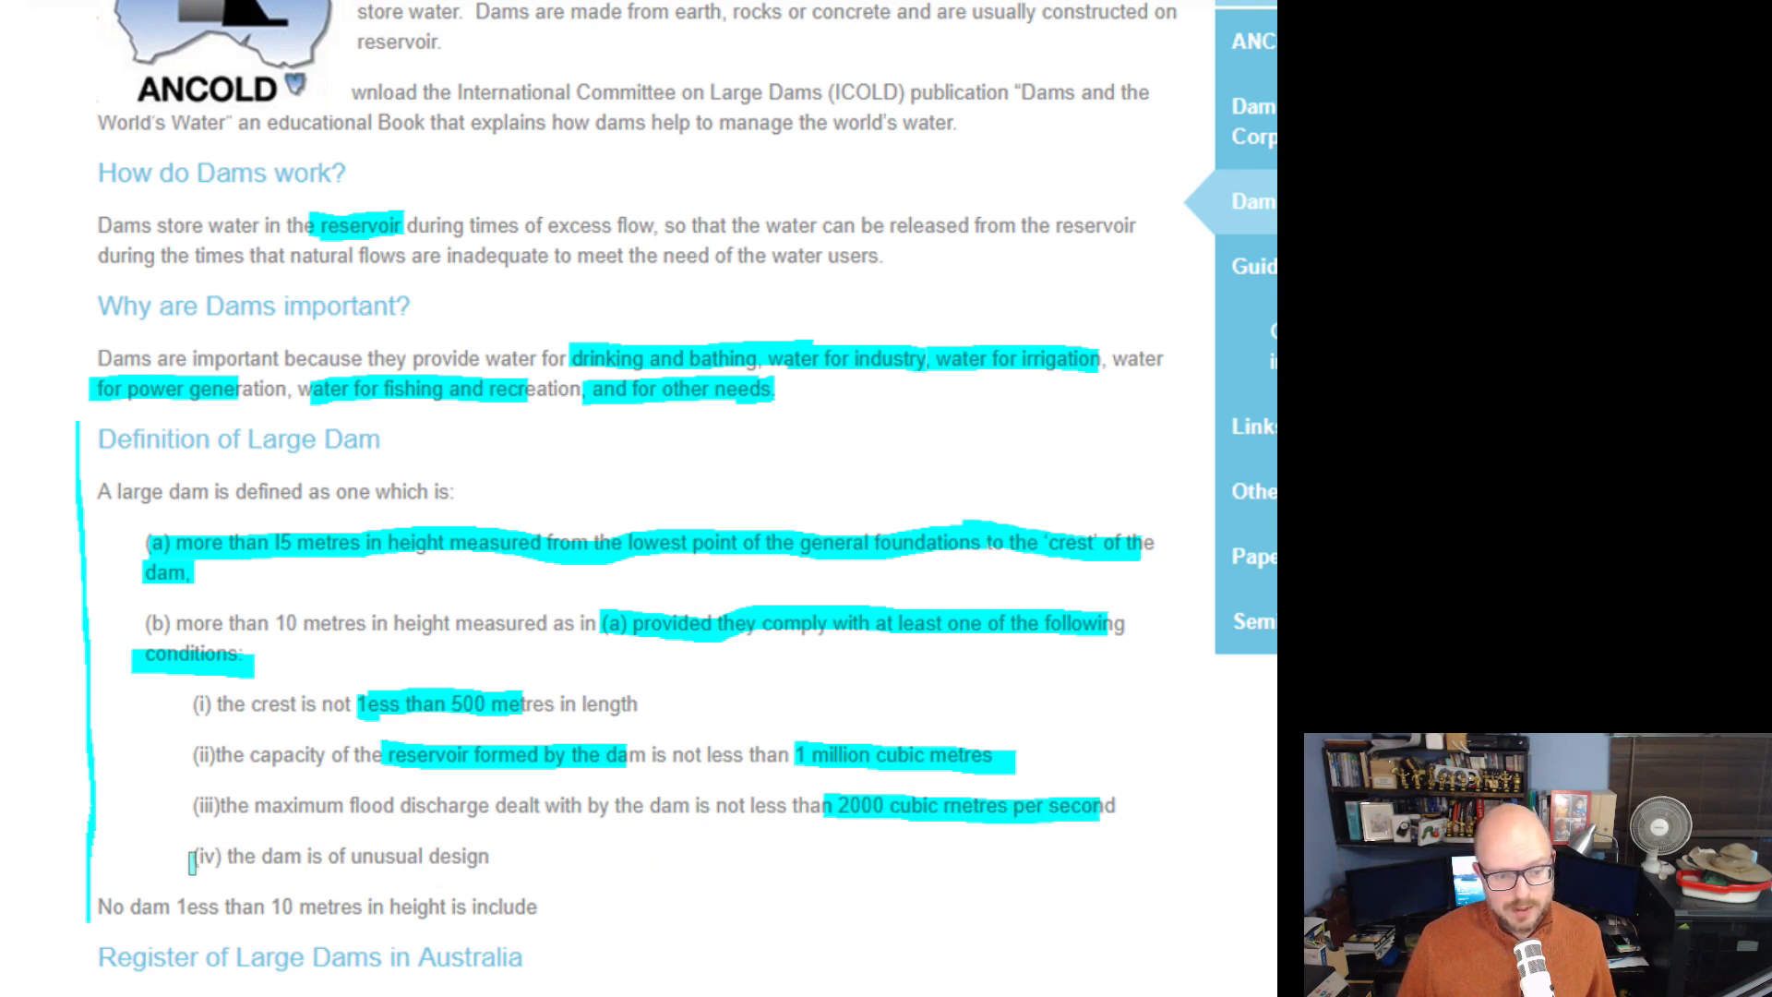
pyautogui.moveTo(192, 856); pyautogui.dragTo(509, 856)
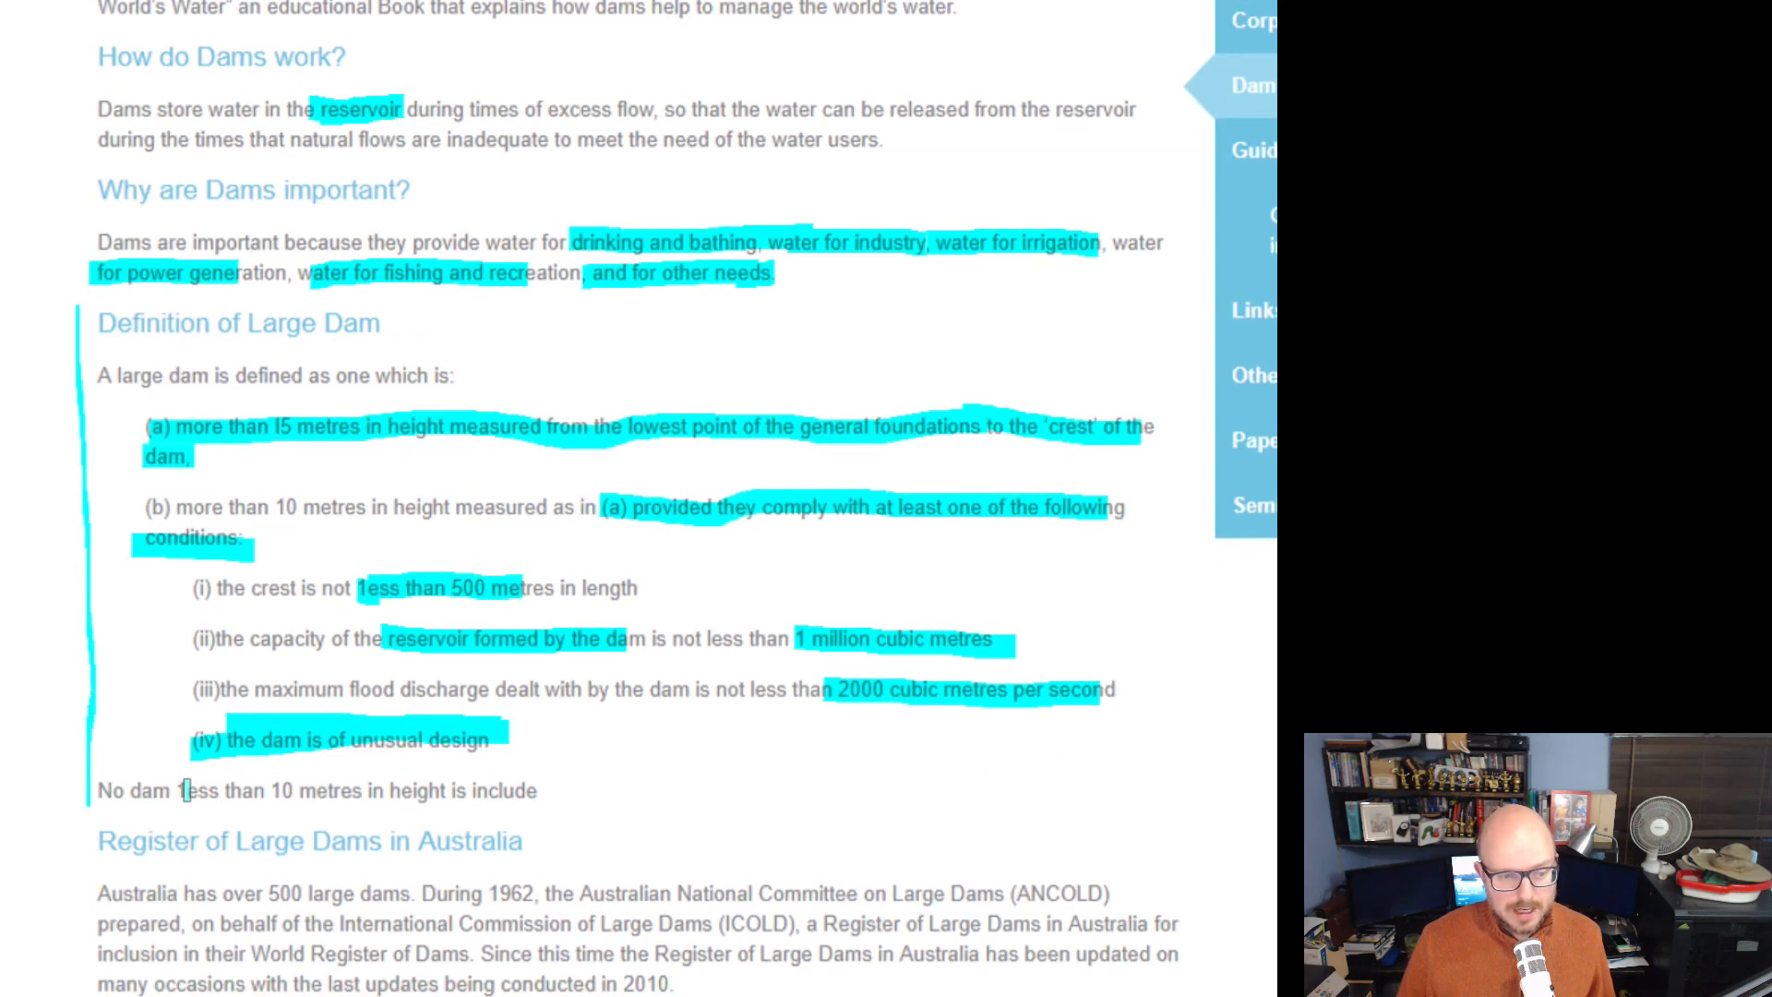
pyautogui.moveTo(175, 790); pyautogui.dragTo(540, 790)
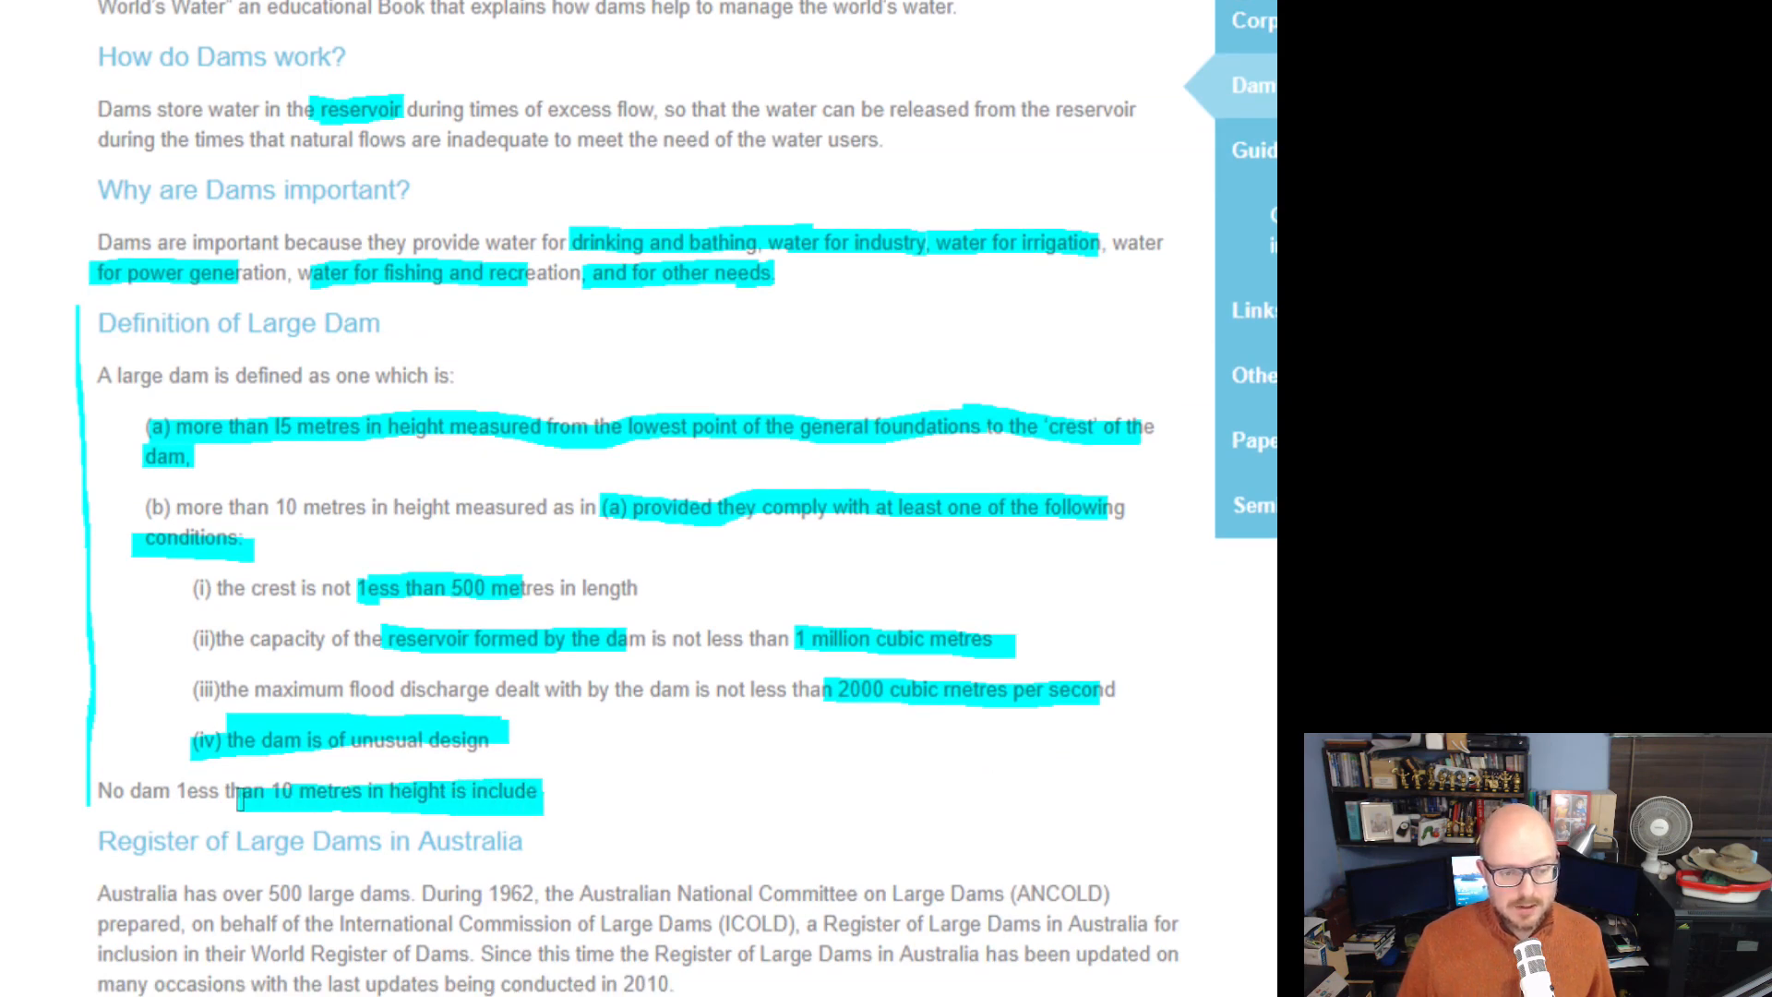
pyautogui.scroll(-3)
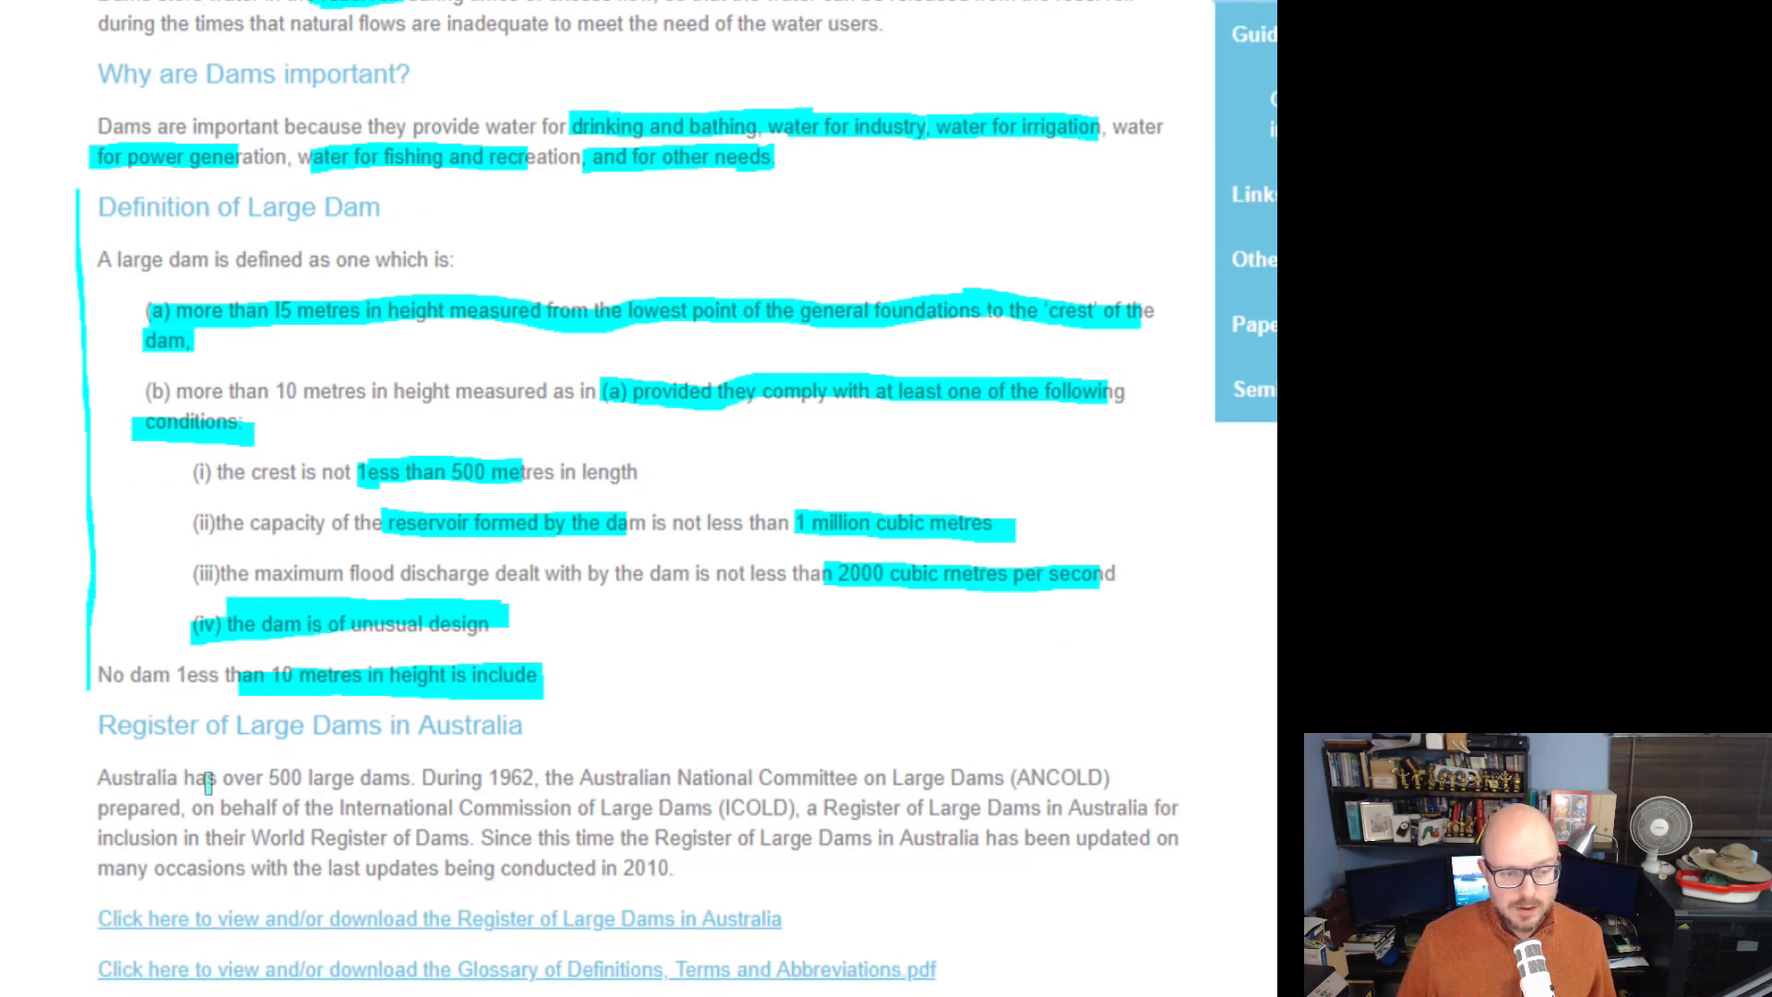
pyautogui.moveTo(266, 777); pyautogui.dragTo(390, 782)
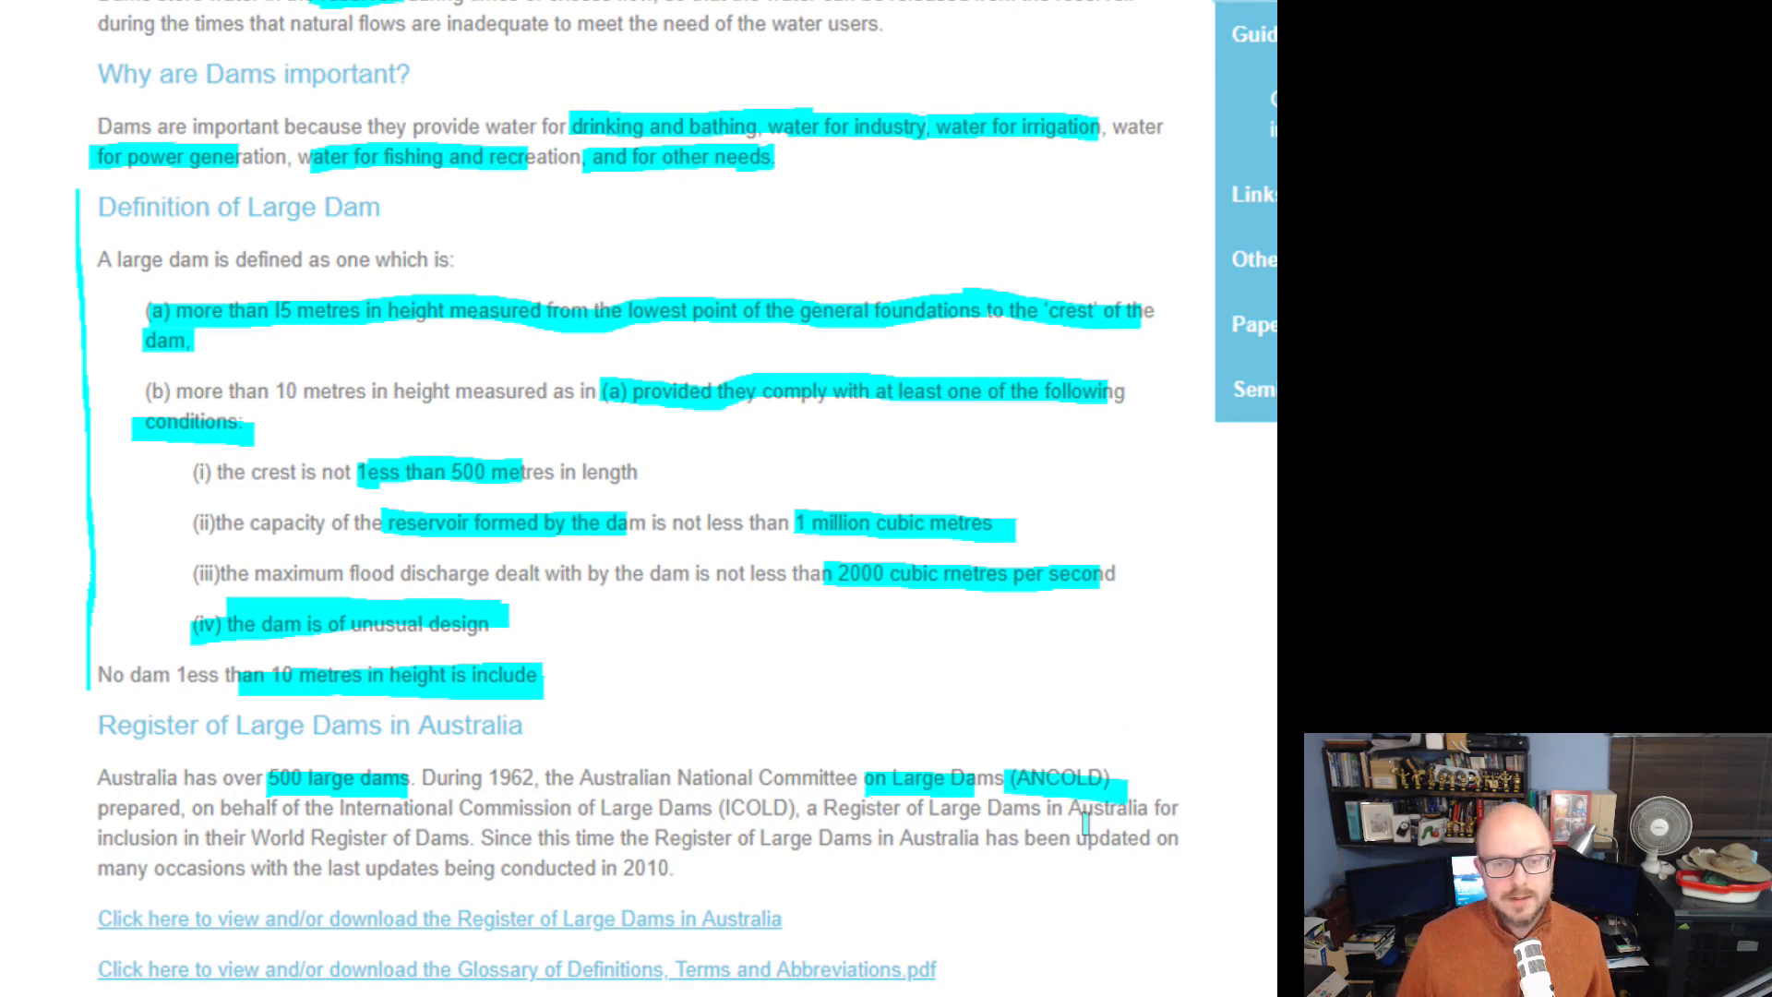
# Scroll down the page to the embedded Glossary of Definitions printout.
pyautogui.scroll(-3)
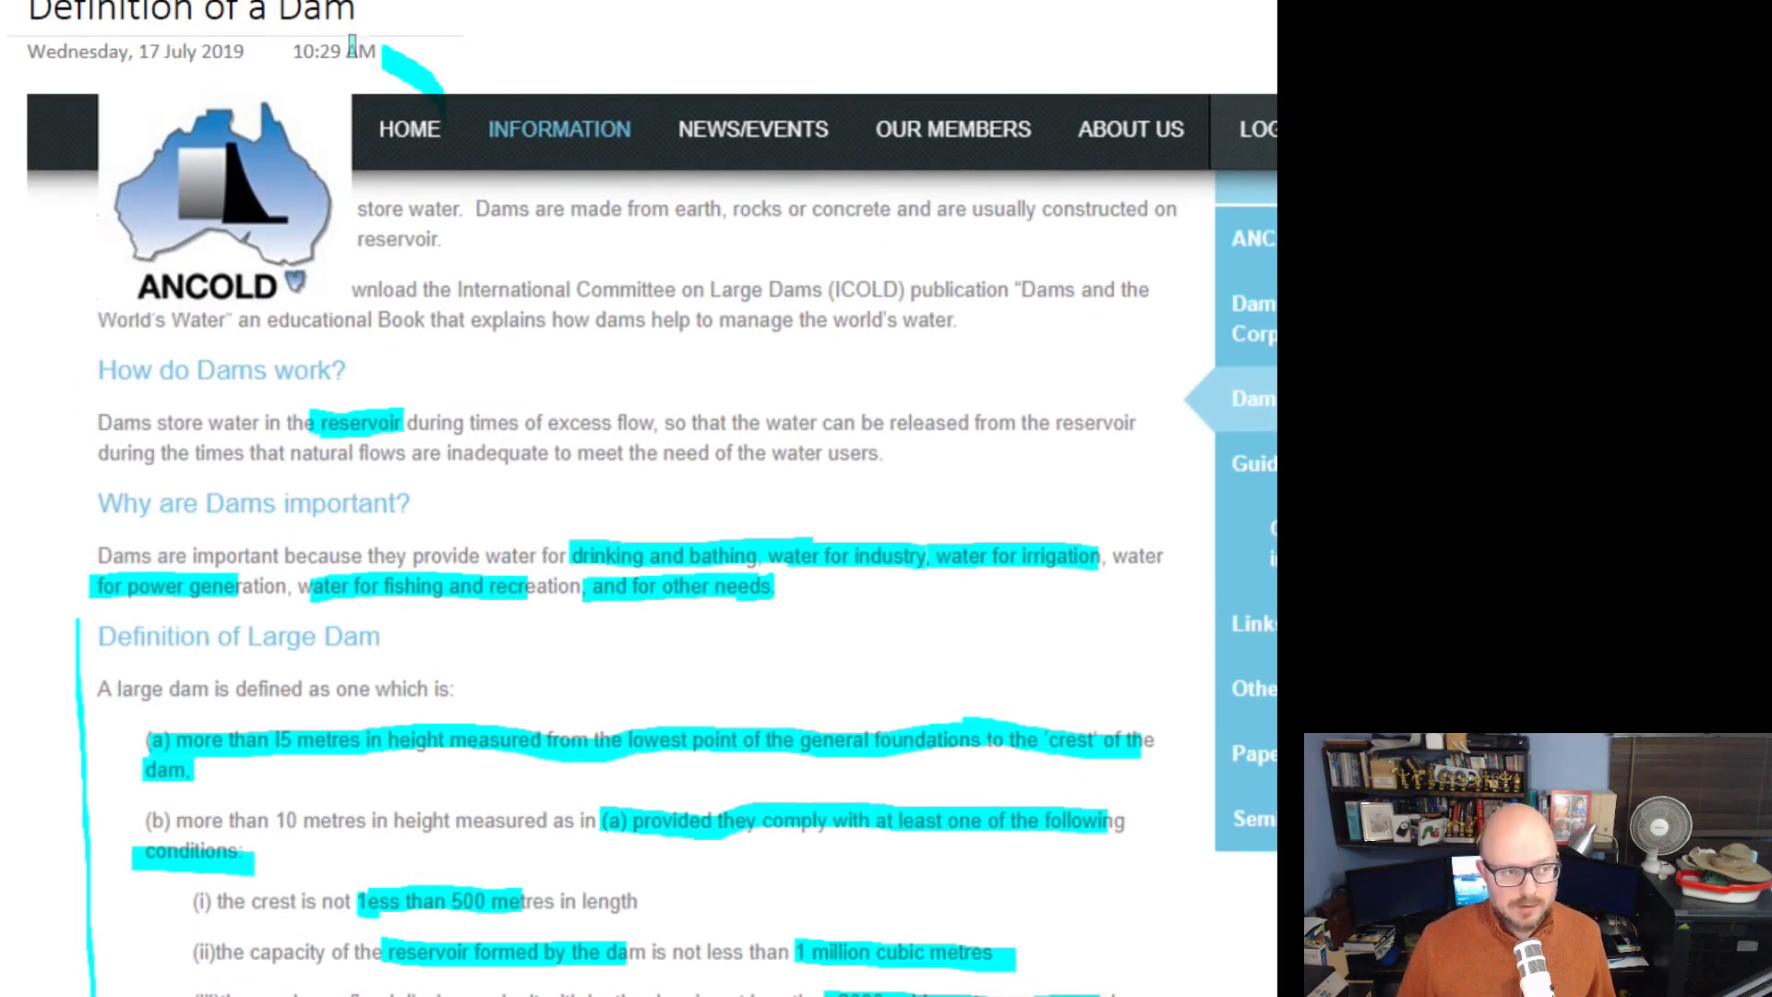
pyautogui.scroll(-3)
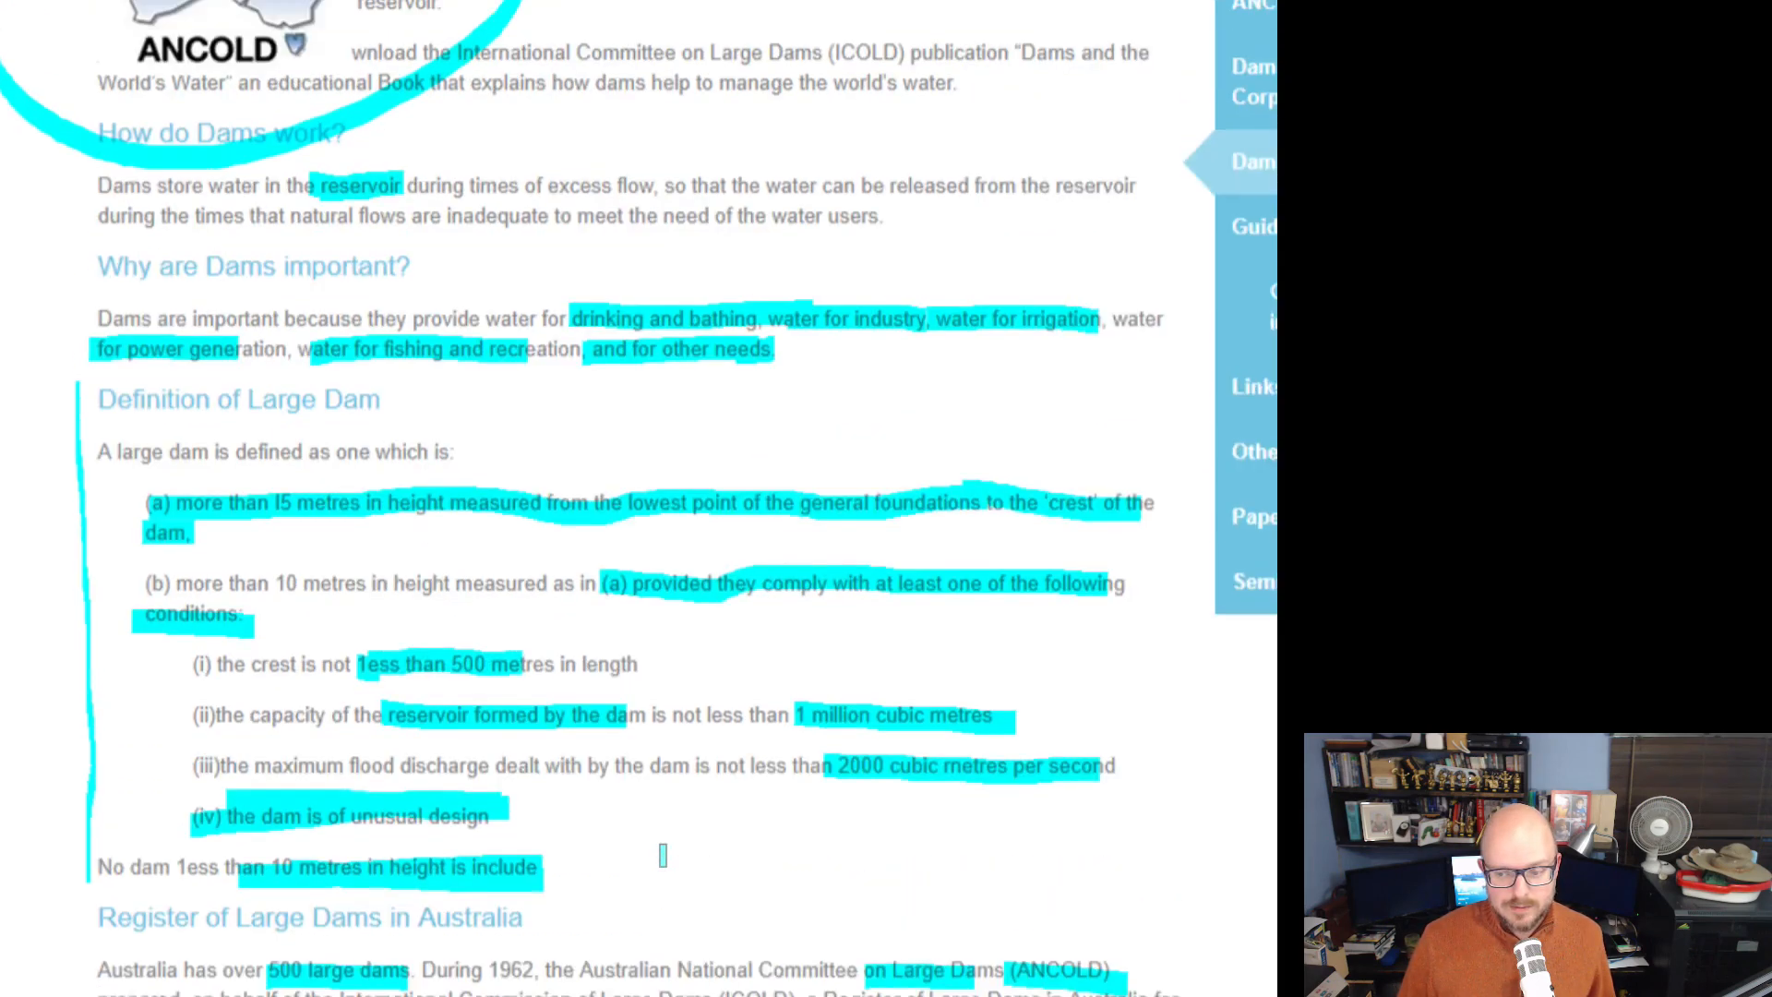
pyautogui.scroll(-3)
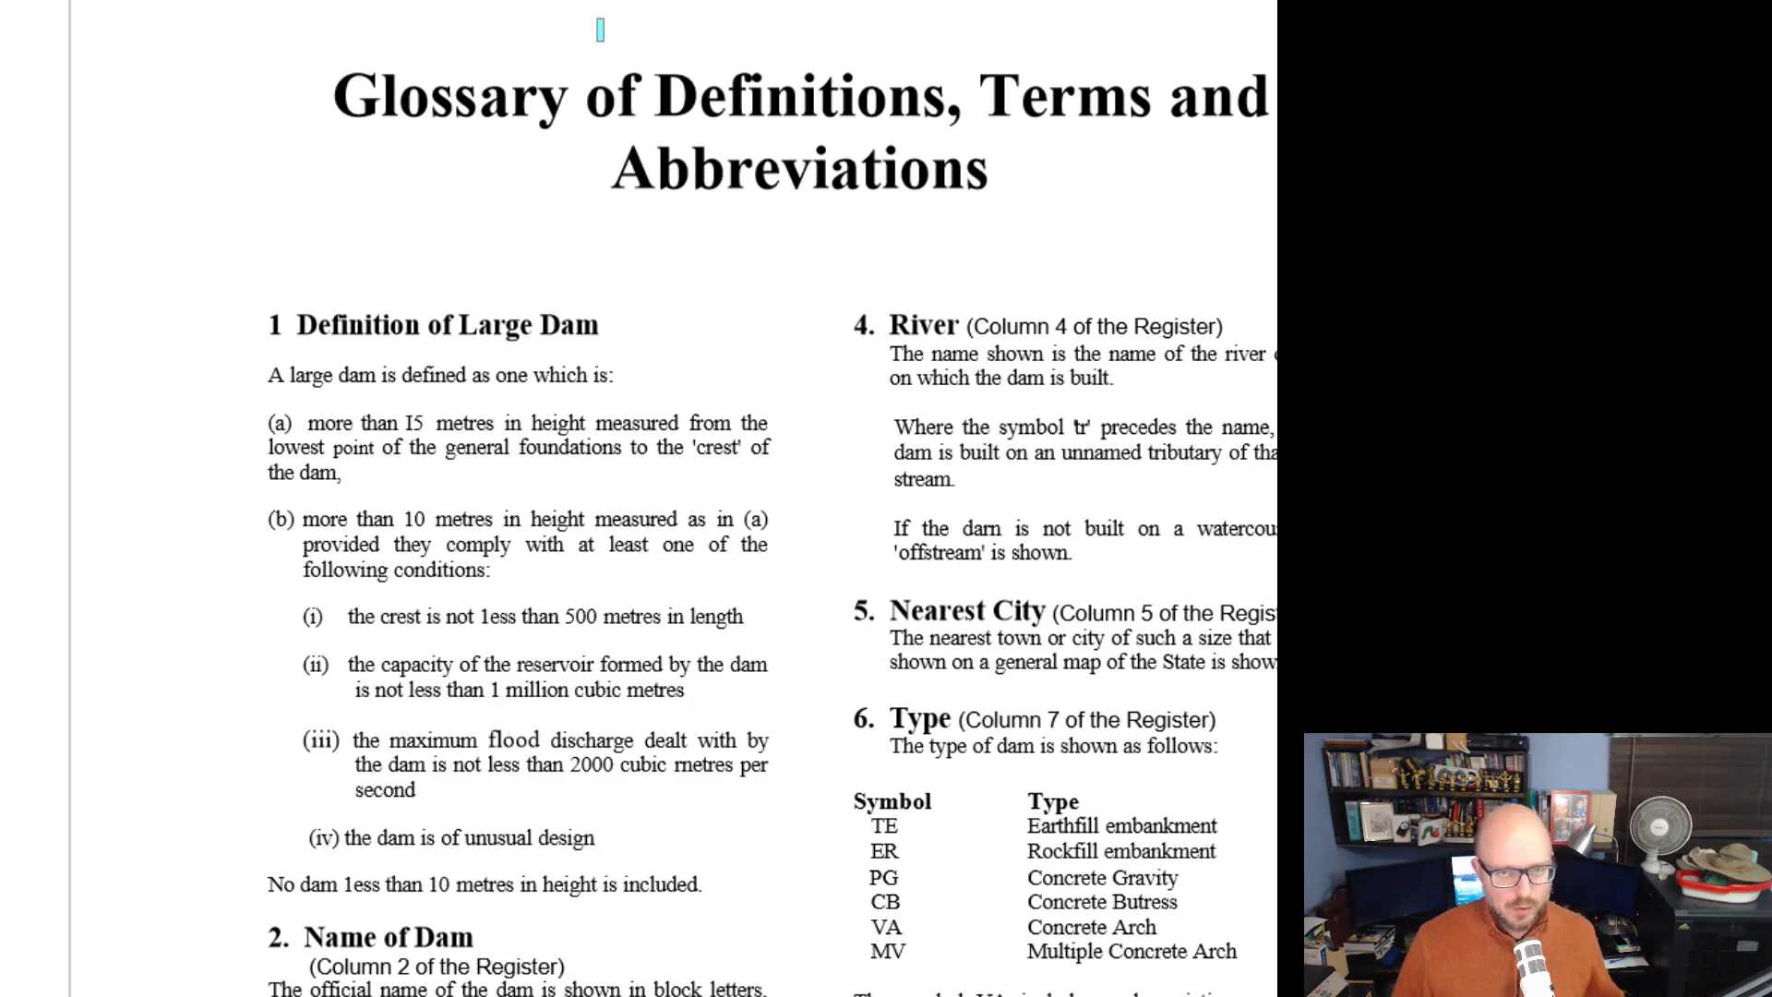
# Scroll down to the glossary's Purpose table of dam codes.
pyautogui.scroll(-3)
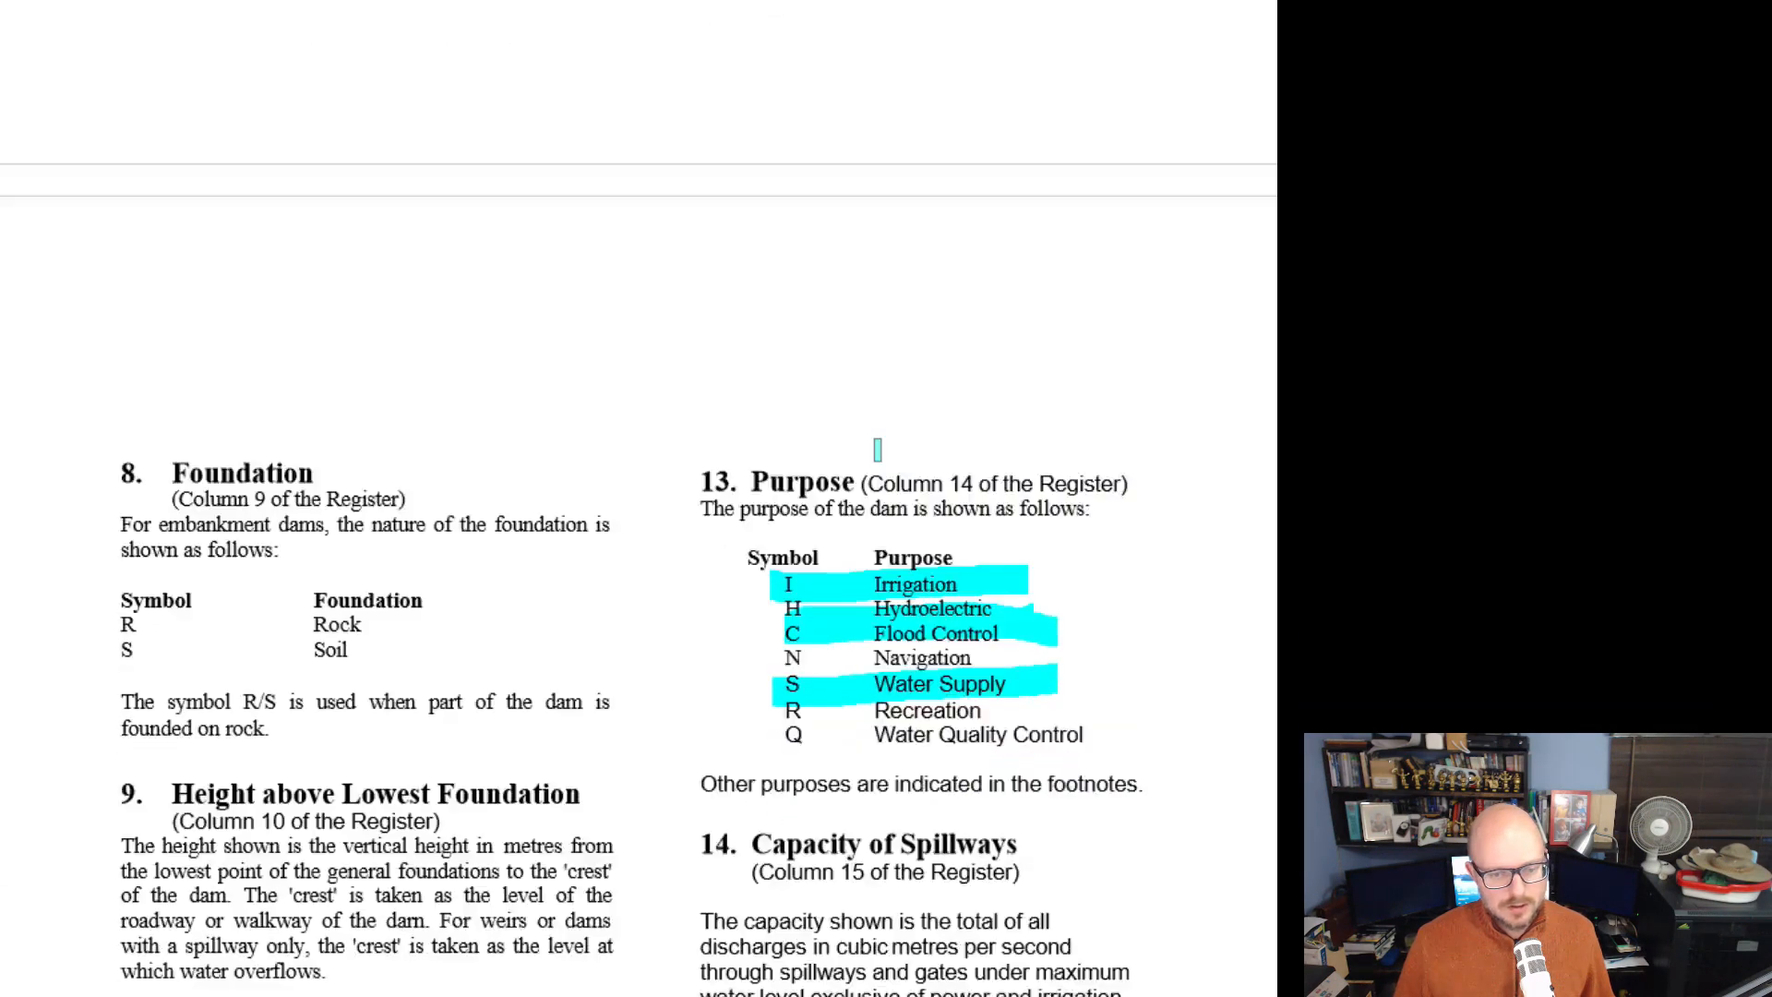
pyautogui.scroll(-3)
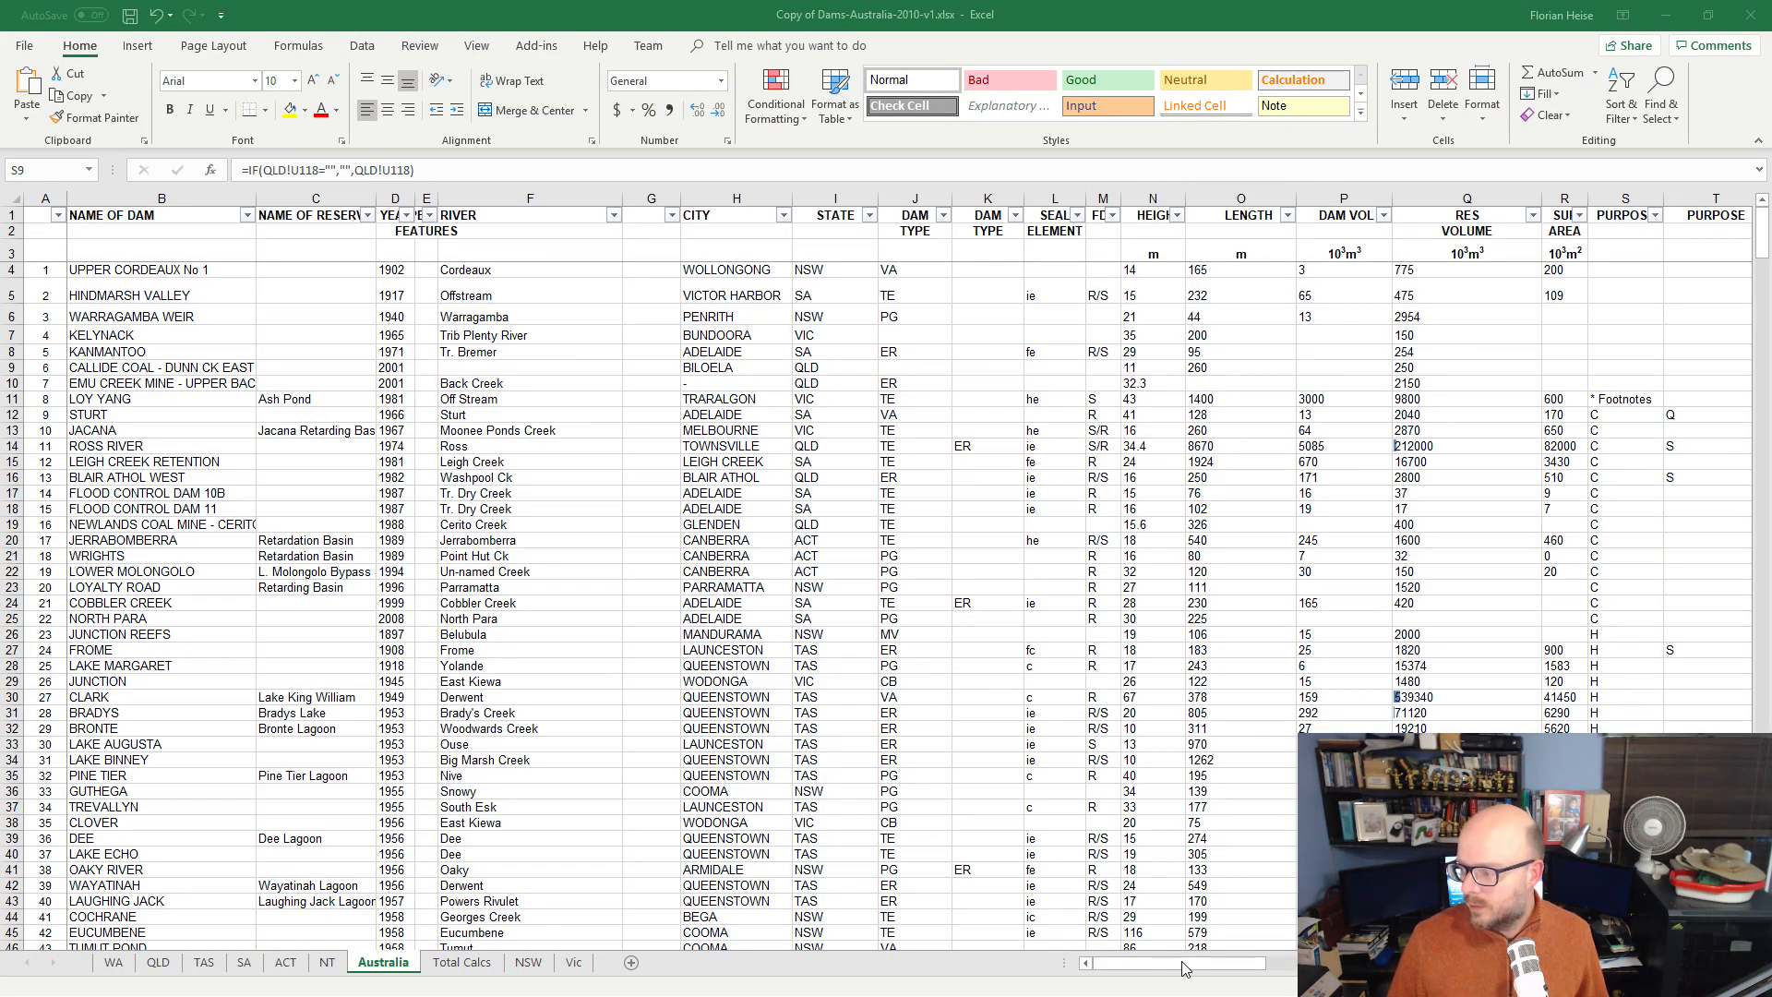
# Inspect Gordon dam's reservoir name and volume formula on the Australia sheet.
pyautogui.click(1625, 368)
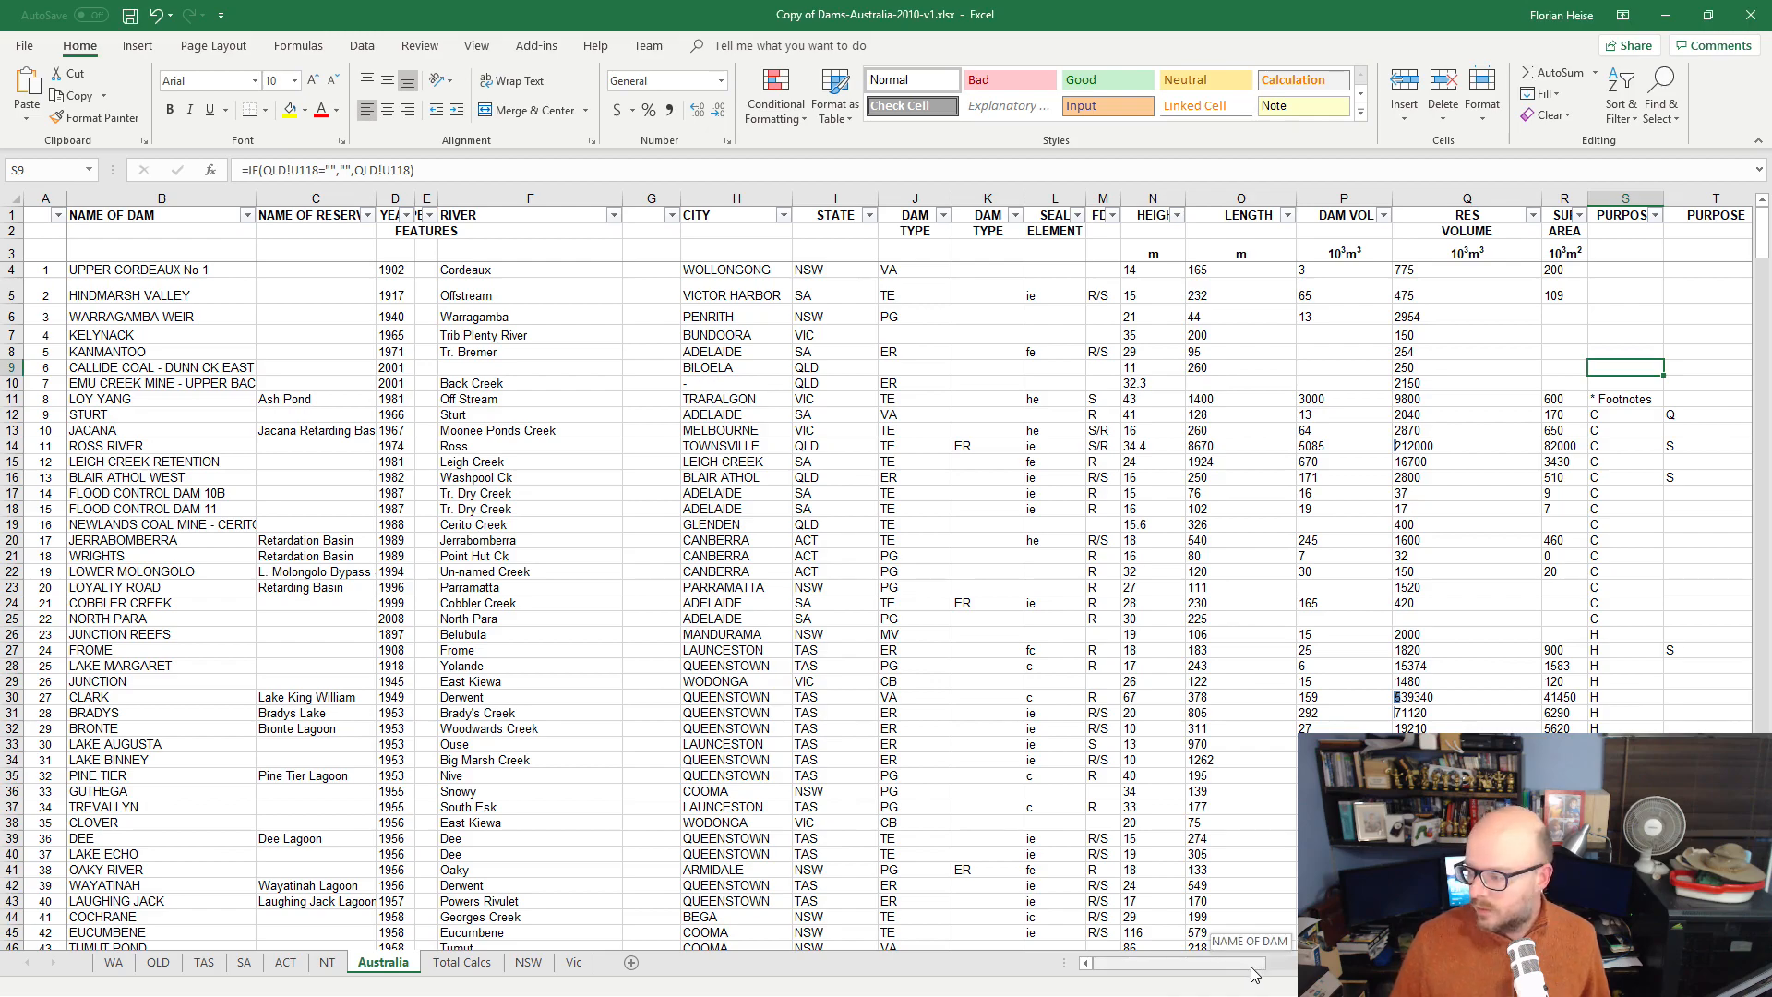
pyautogui.hscroll(3)
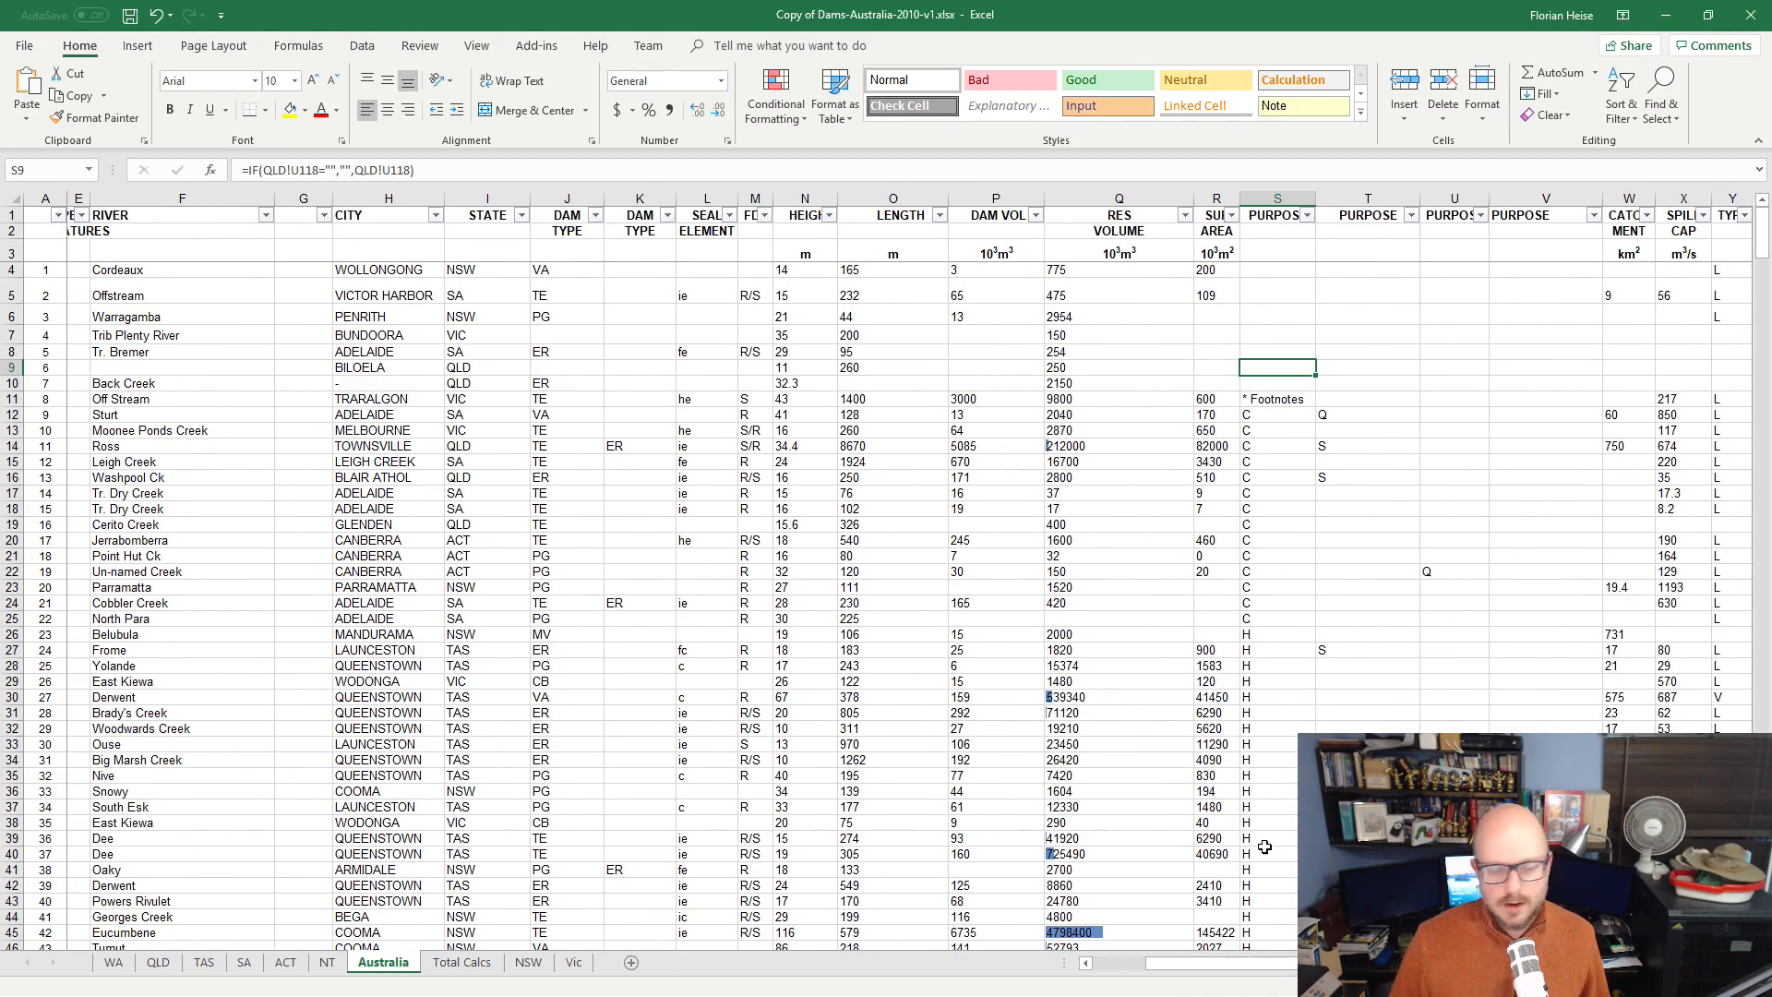
pyautogui.scroll(-3)
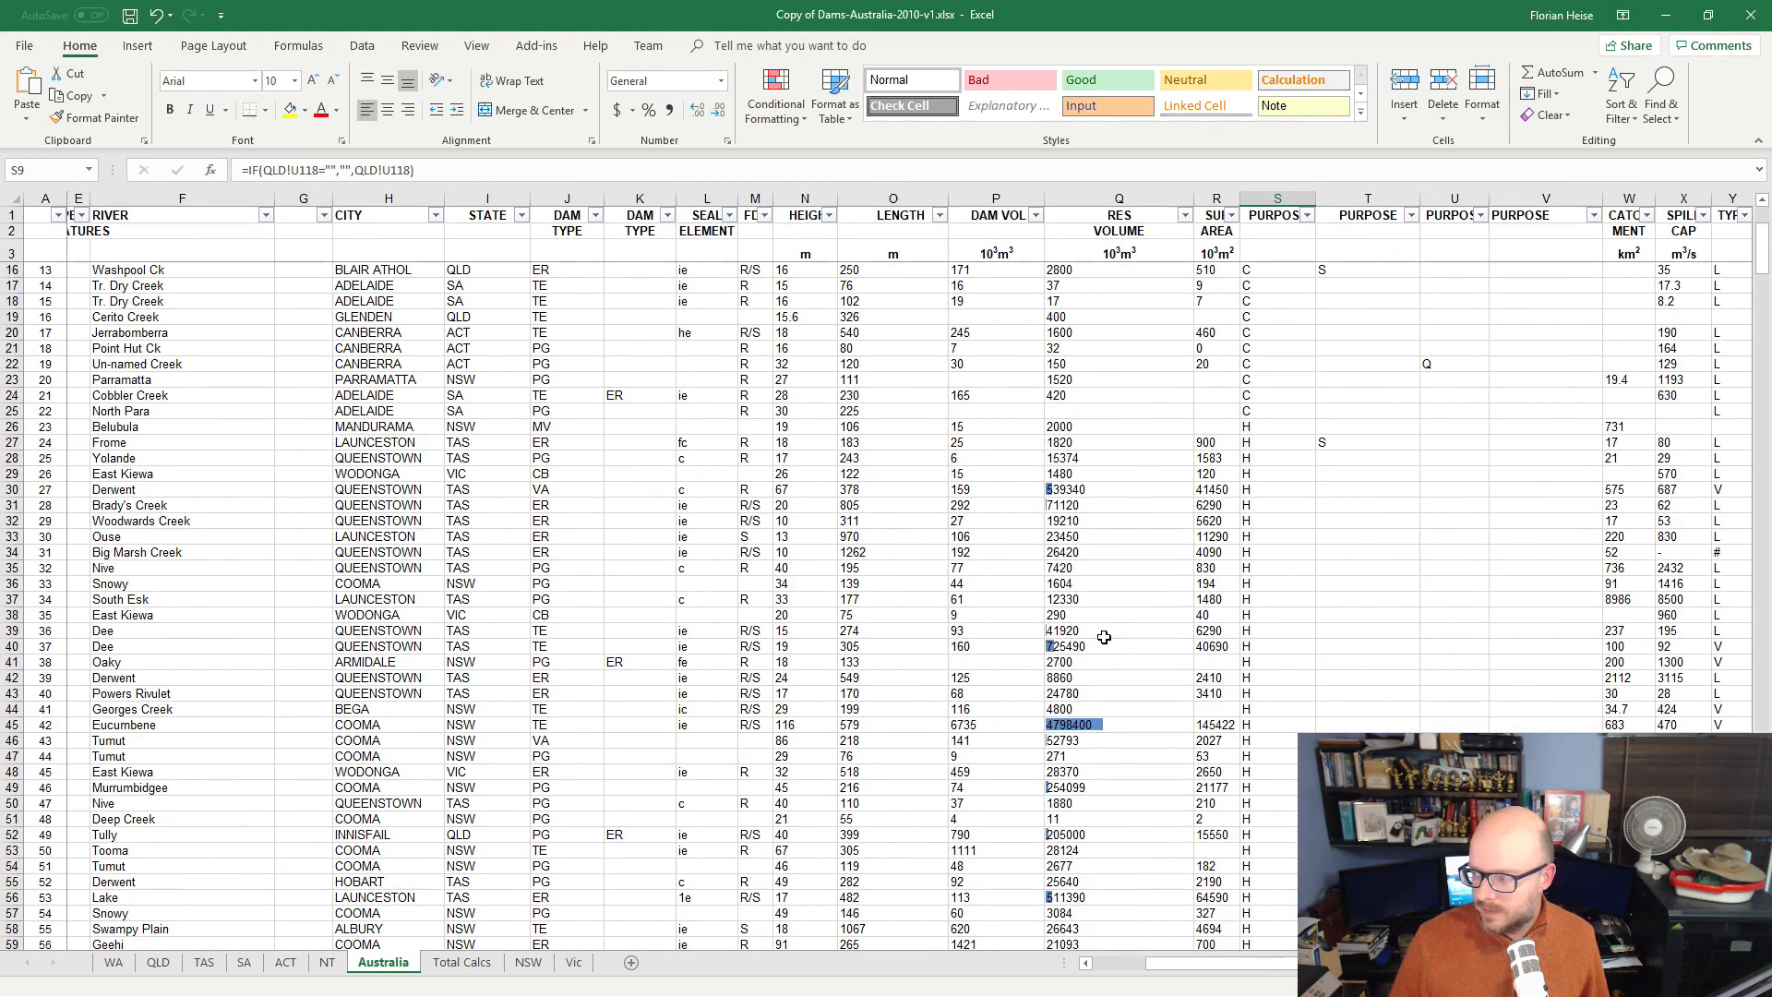
pyautogui.scroll(-3)
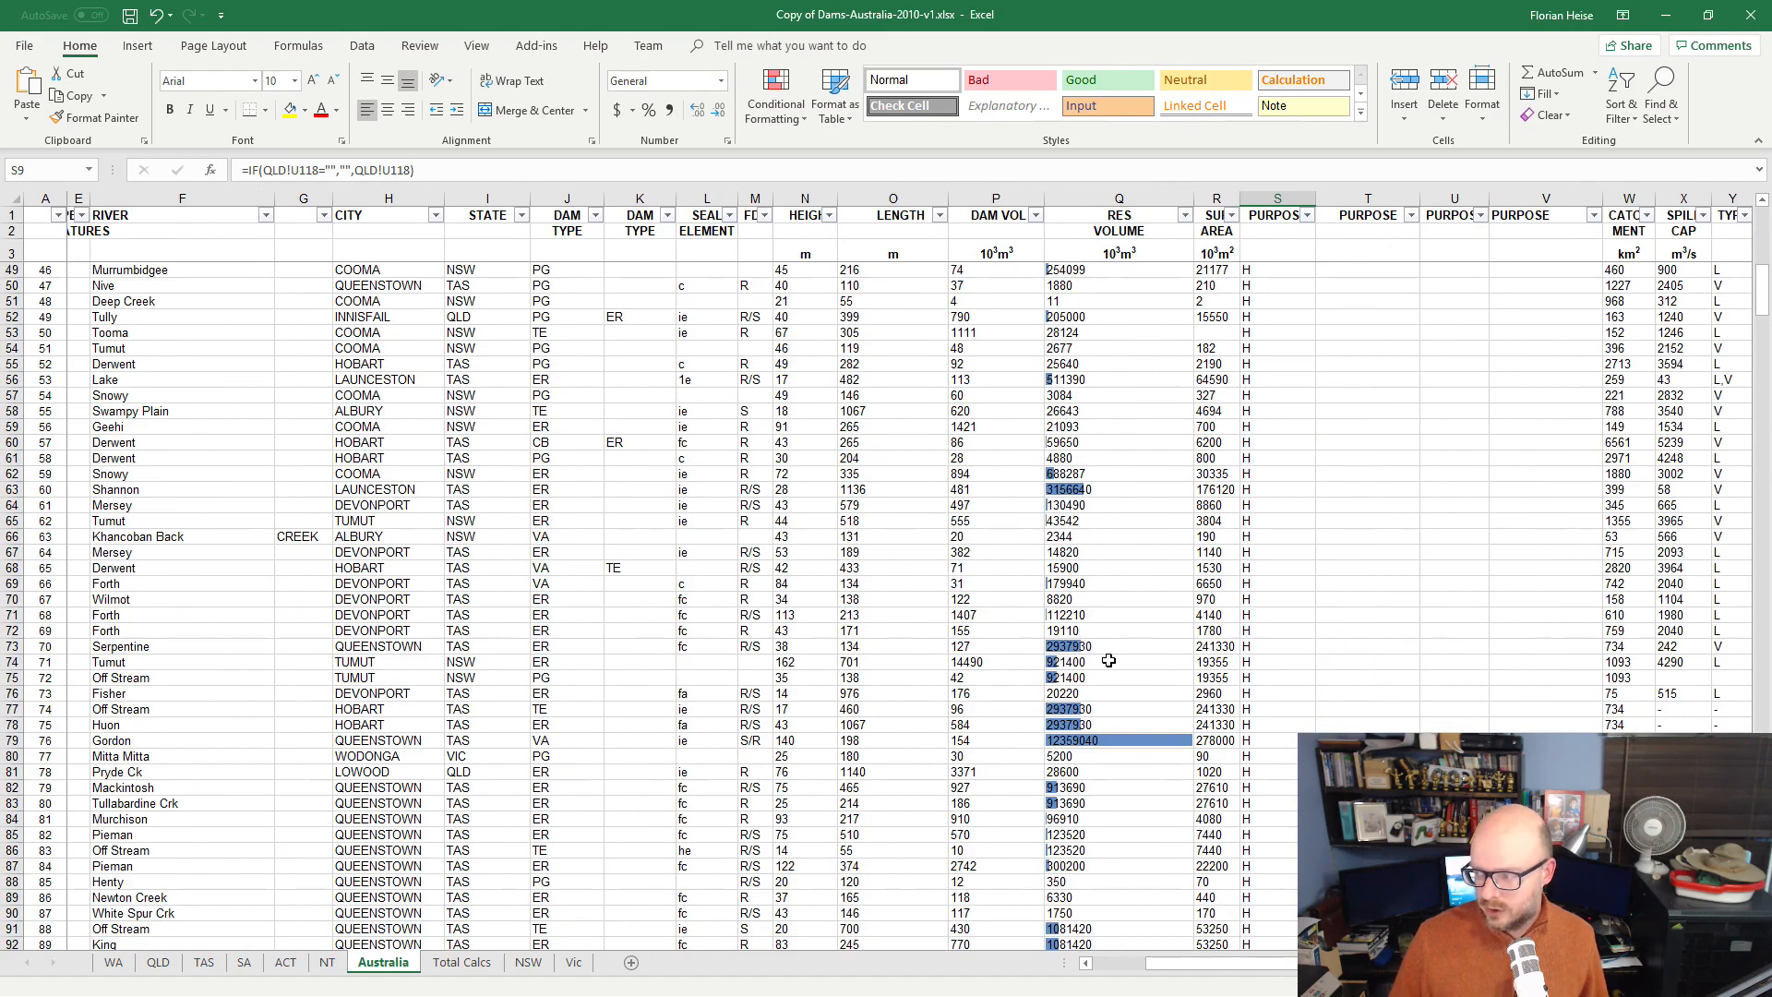
pyautogui.scroll(-3)
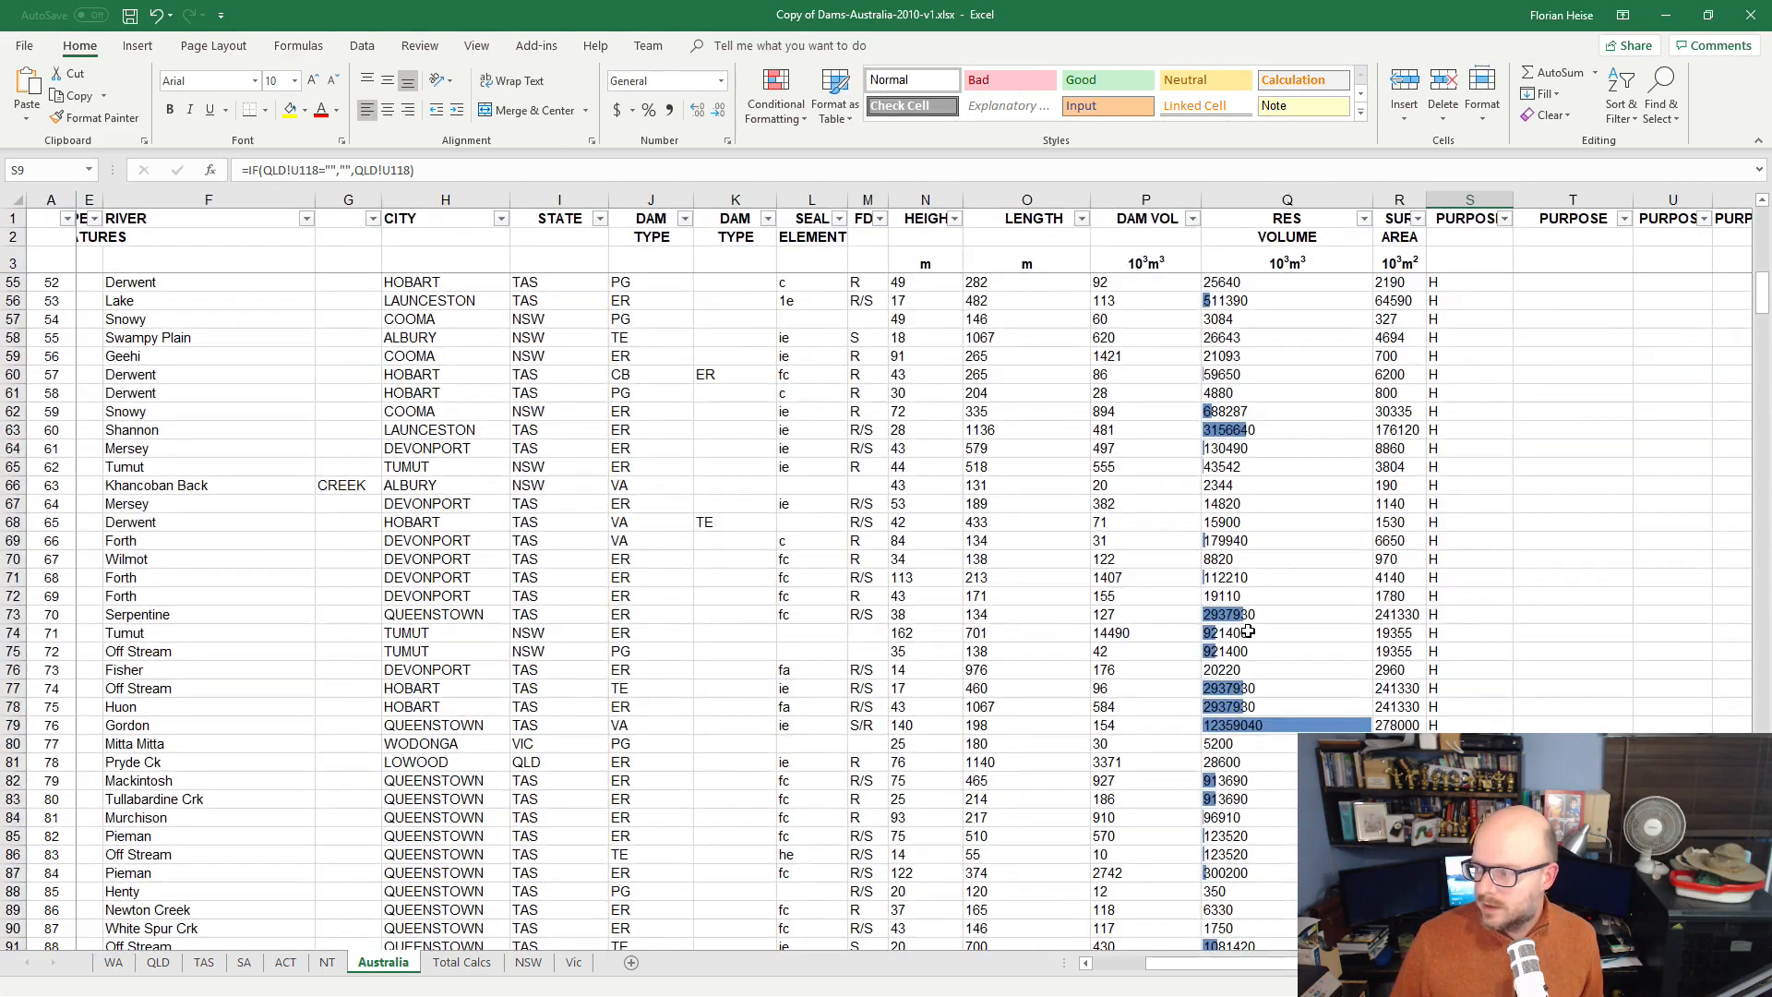
pyautogui.hscroll(3)
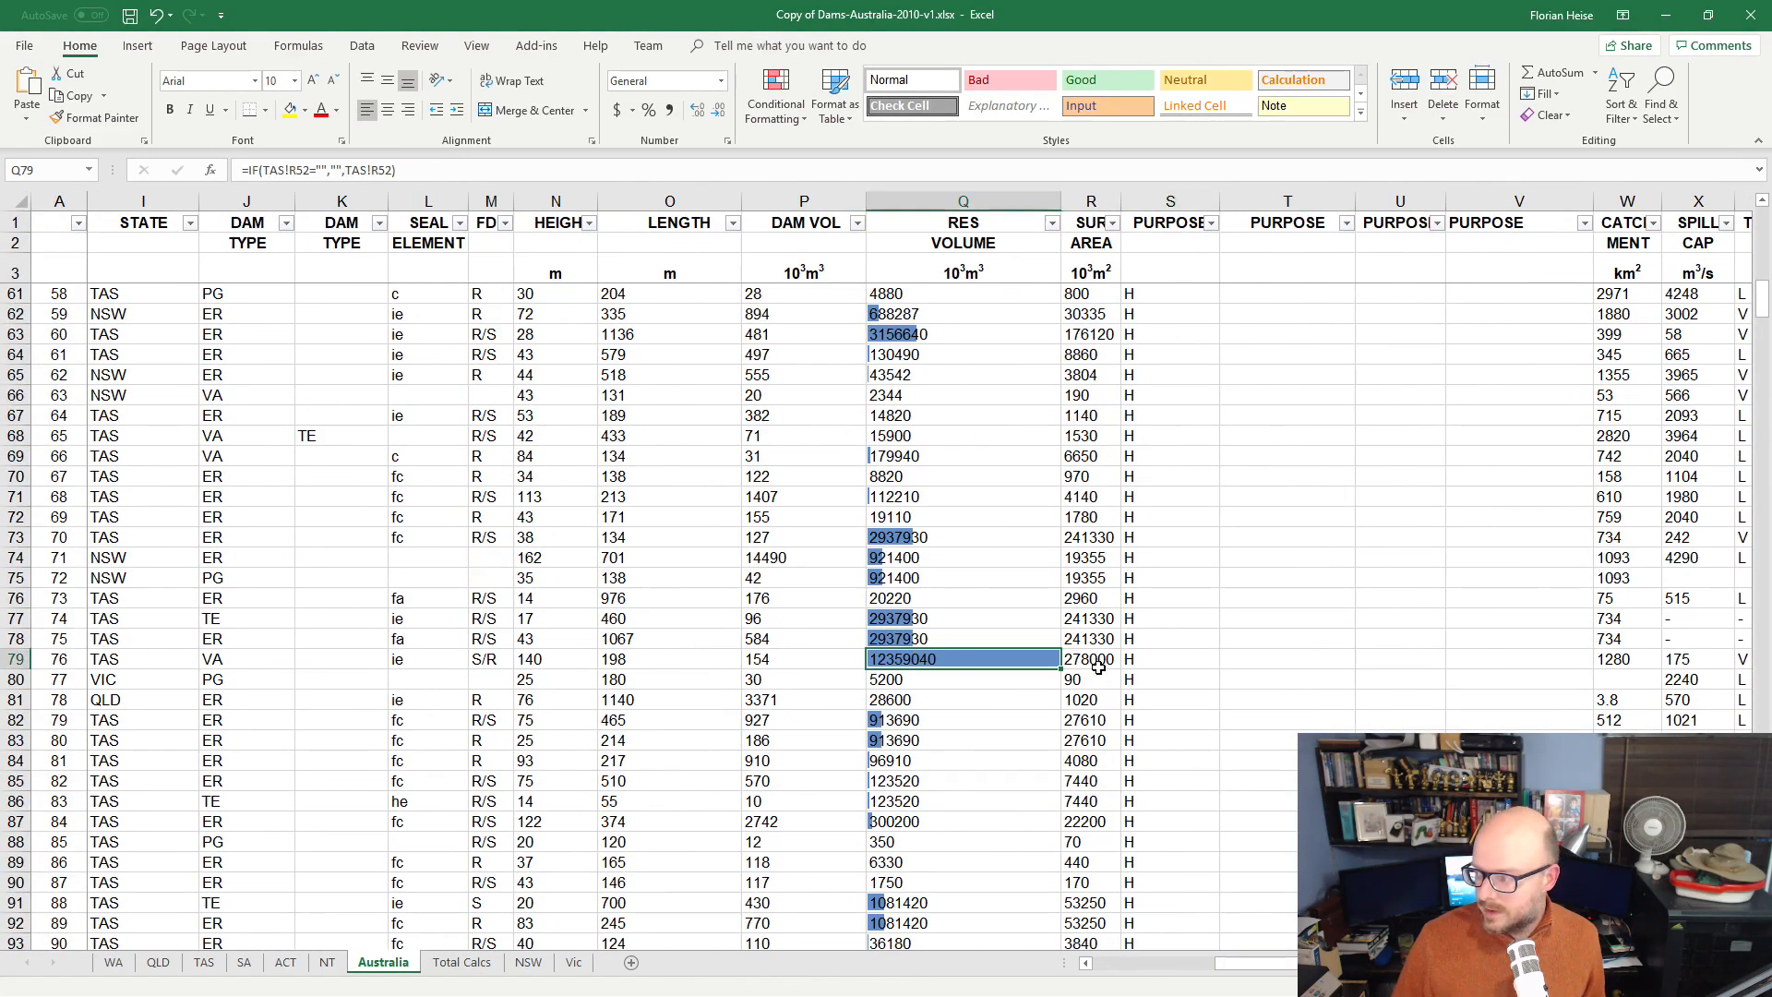
pyautogui.click(1169, 658)
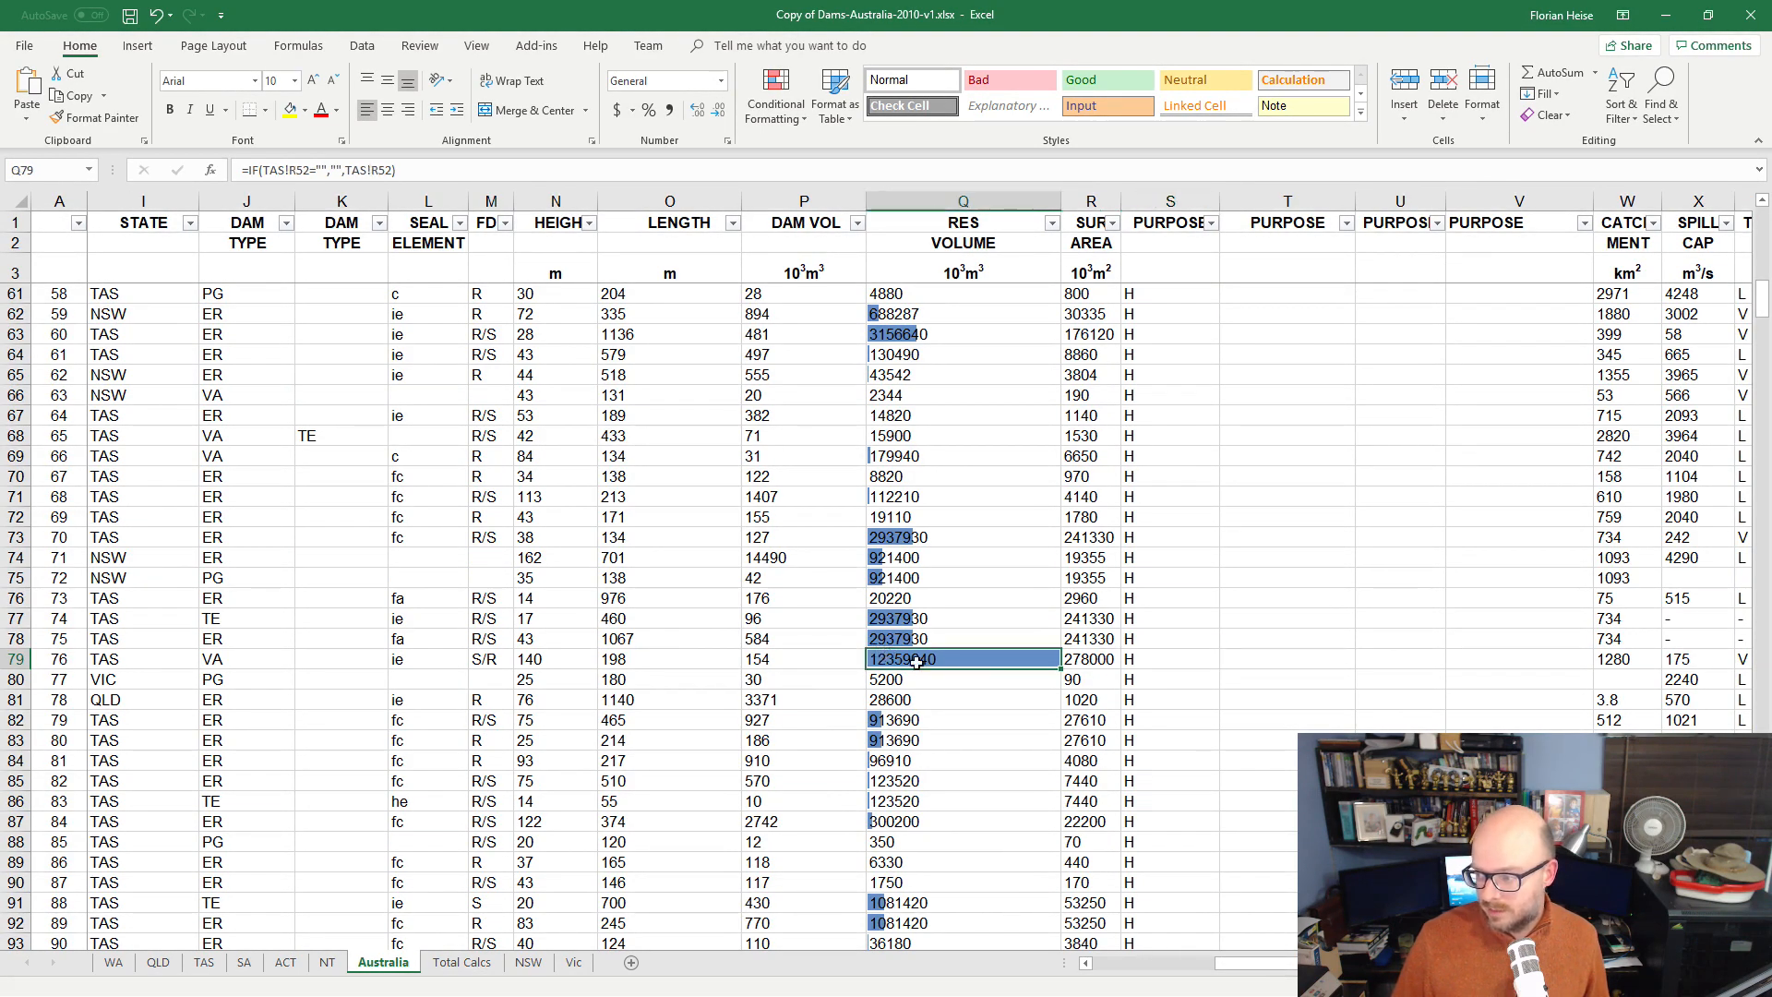
pyautogui.click(554, 659)
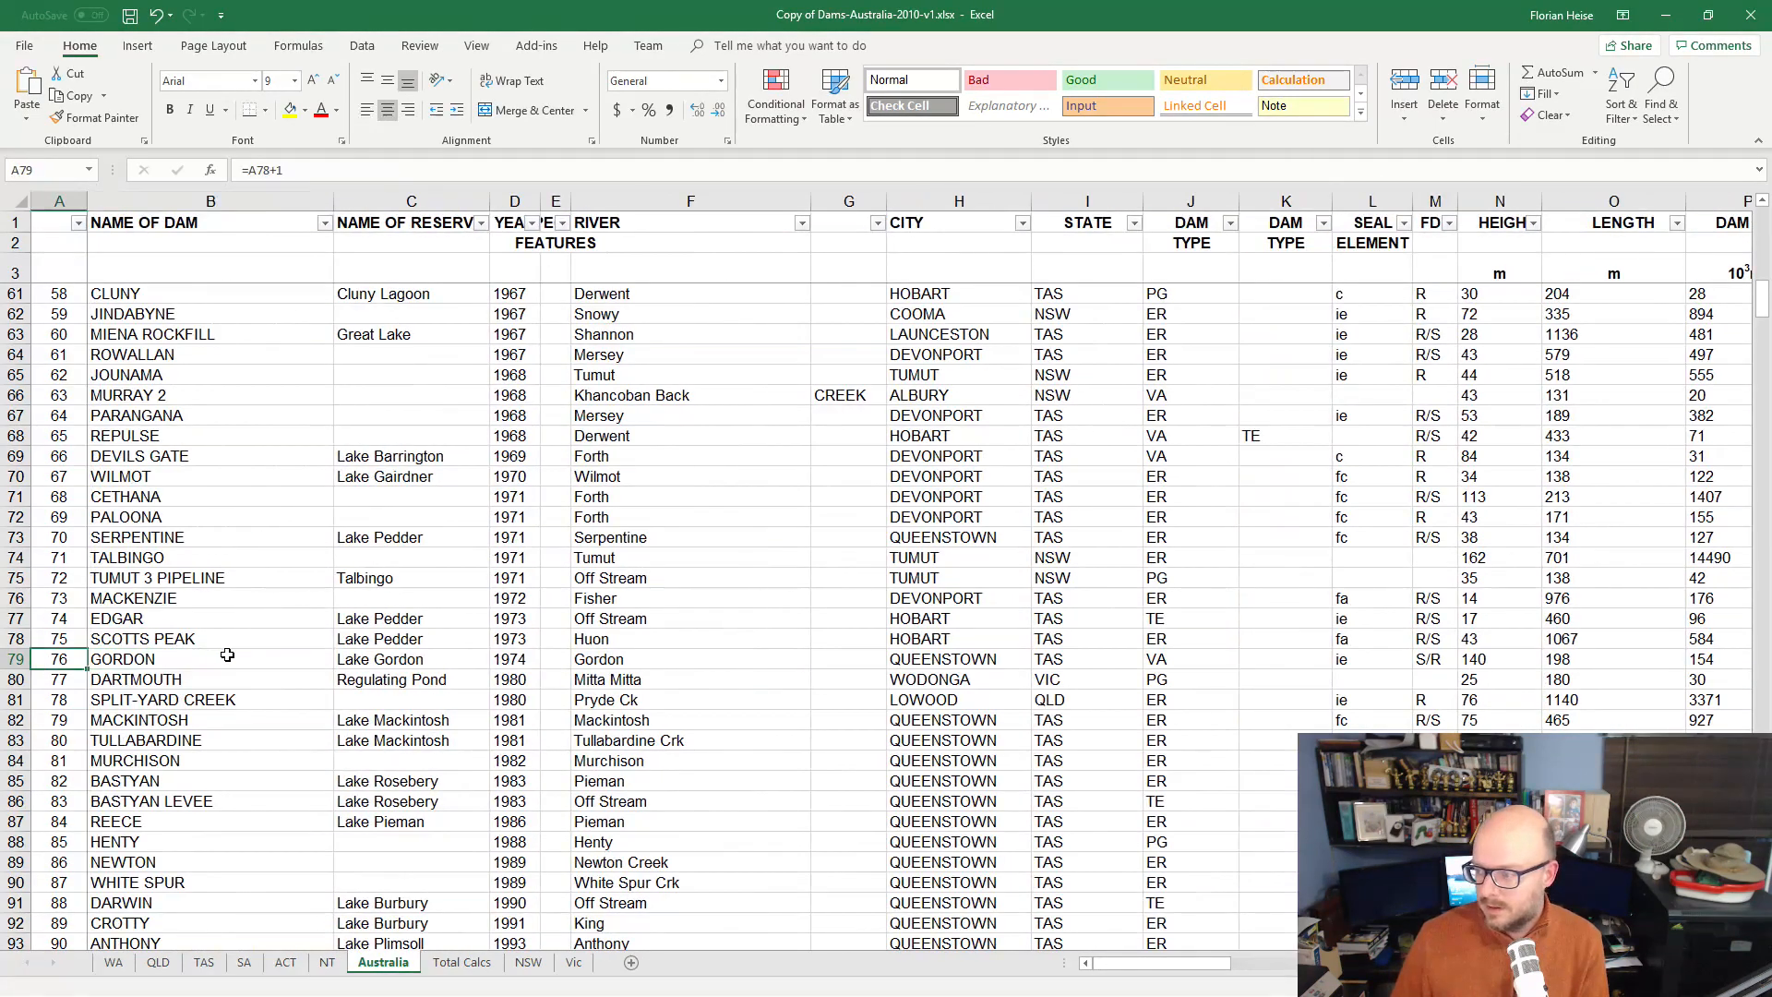
pyautogui.click(410, 659)
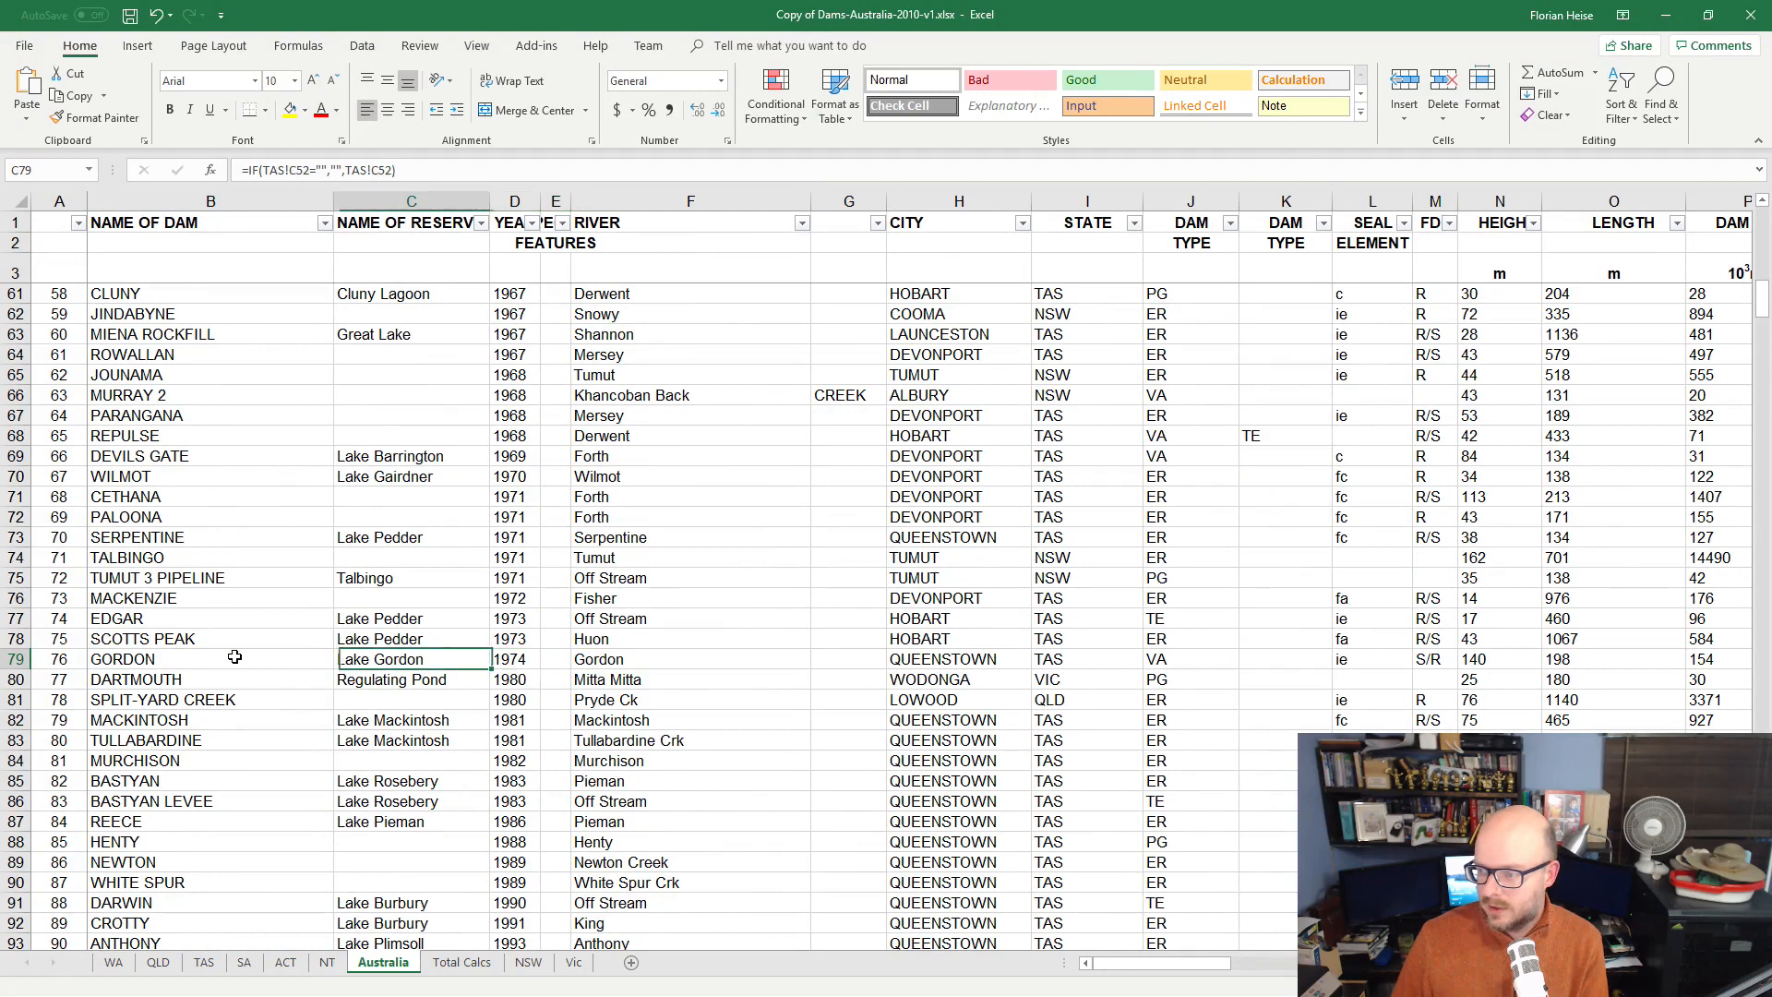
pyautogui.hscroll(3)
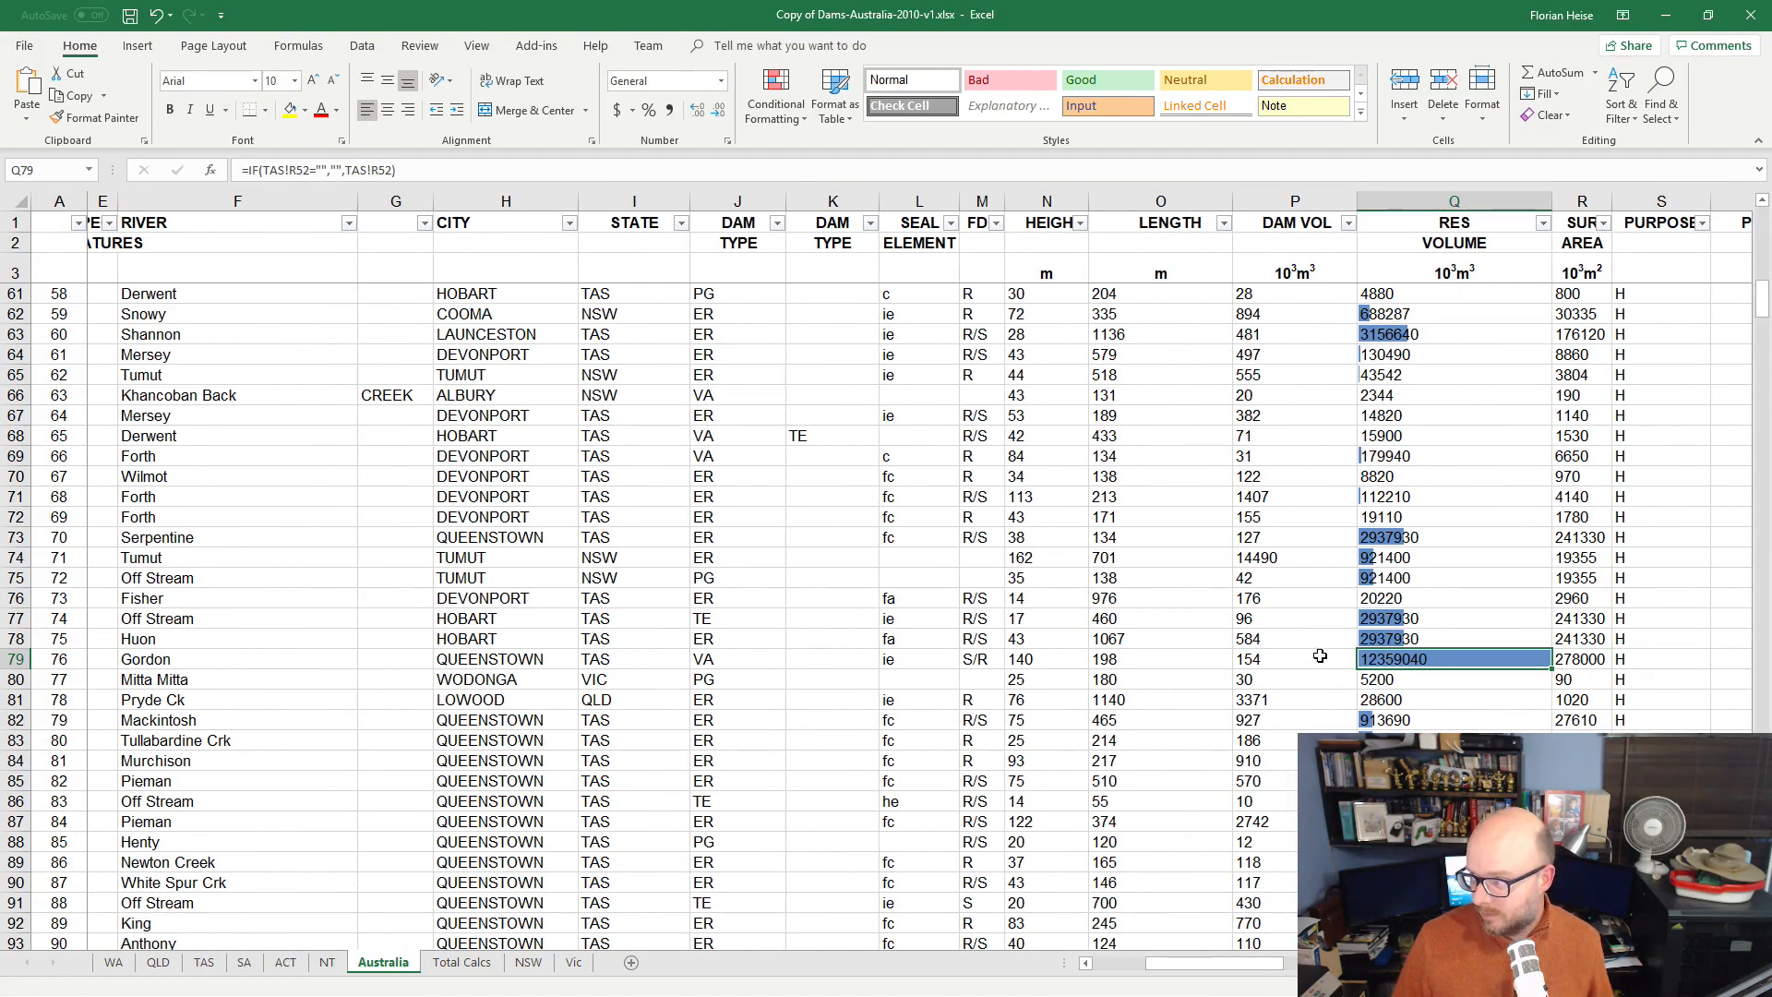
pyautogui.scroll(-3)
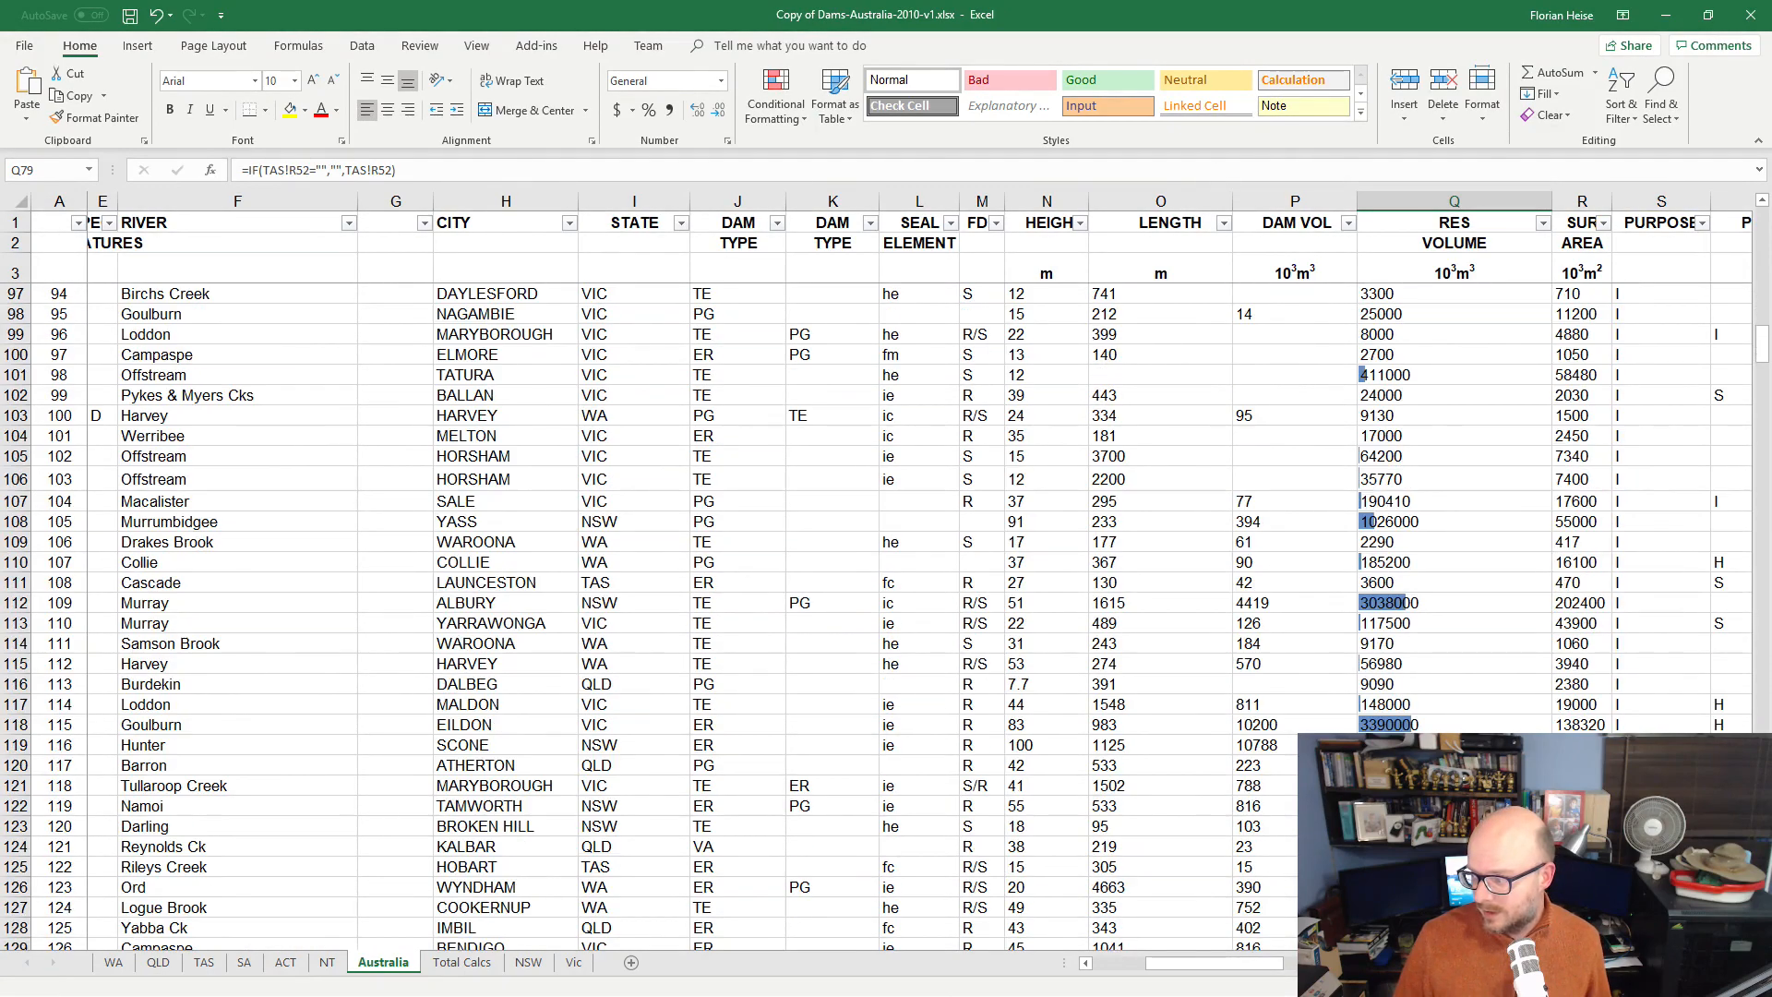
pyautogui.scroll(-3)
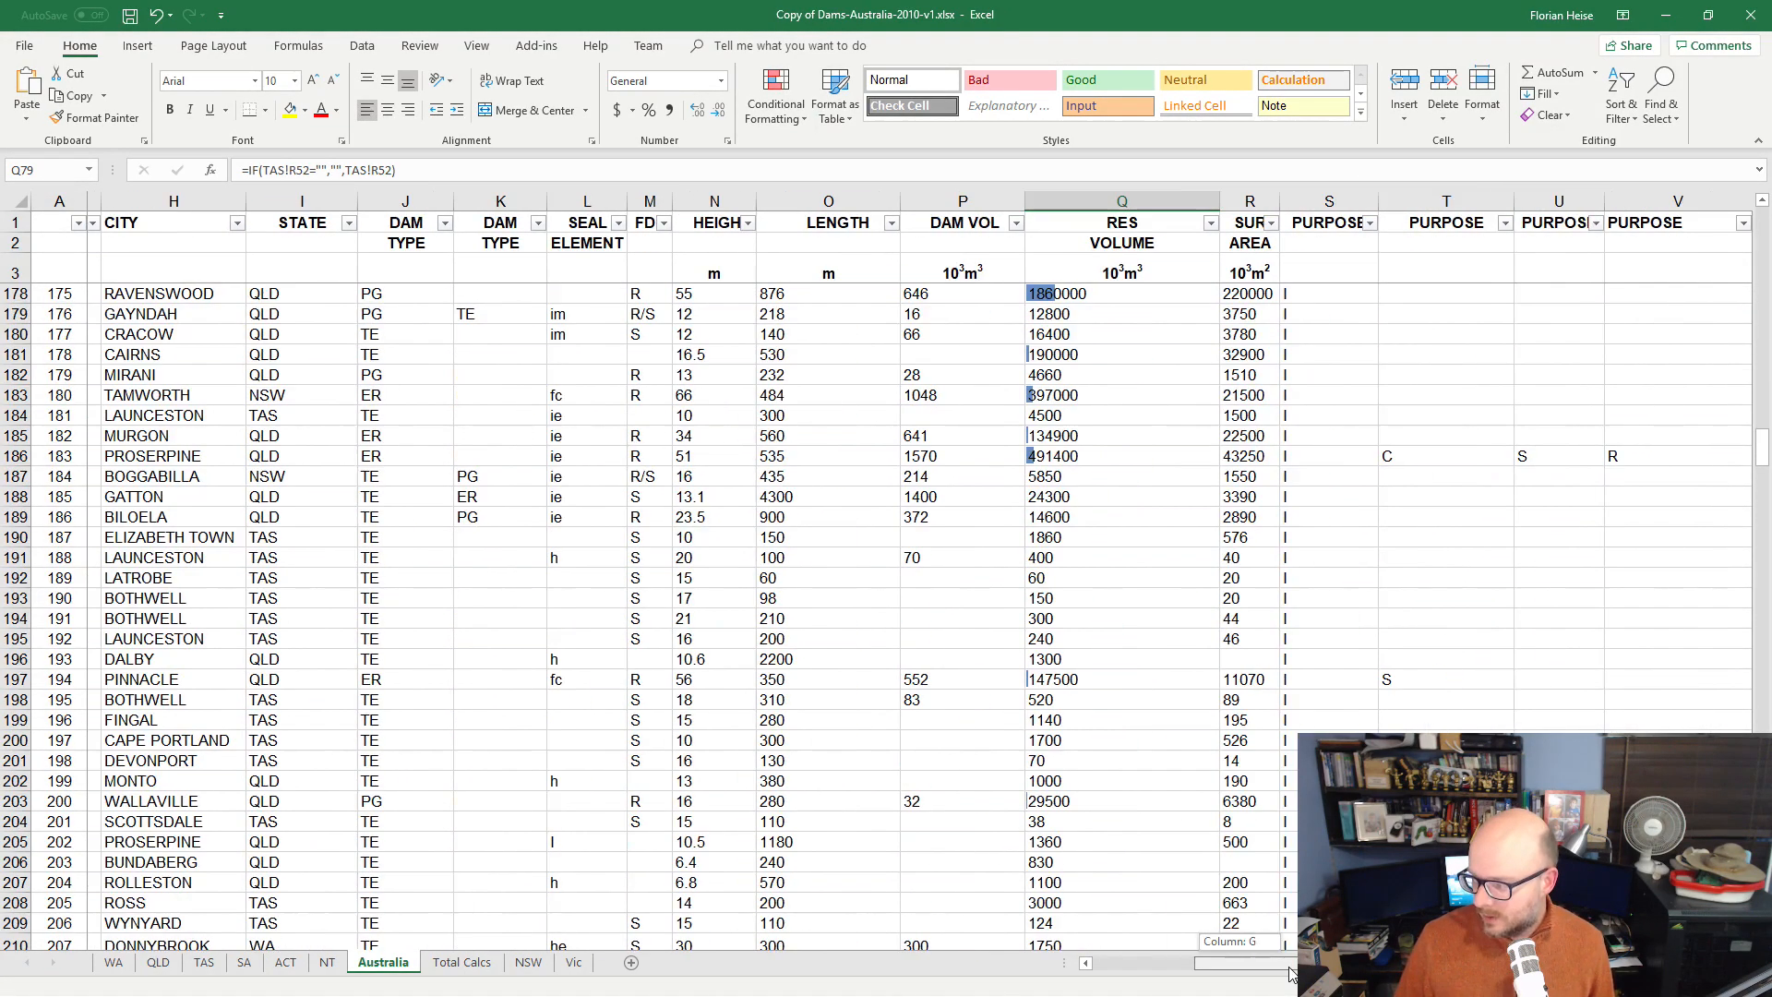
pyautogui.scroll(-3)
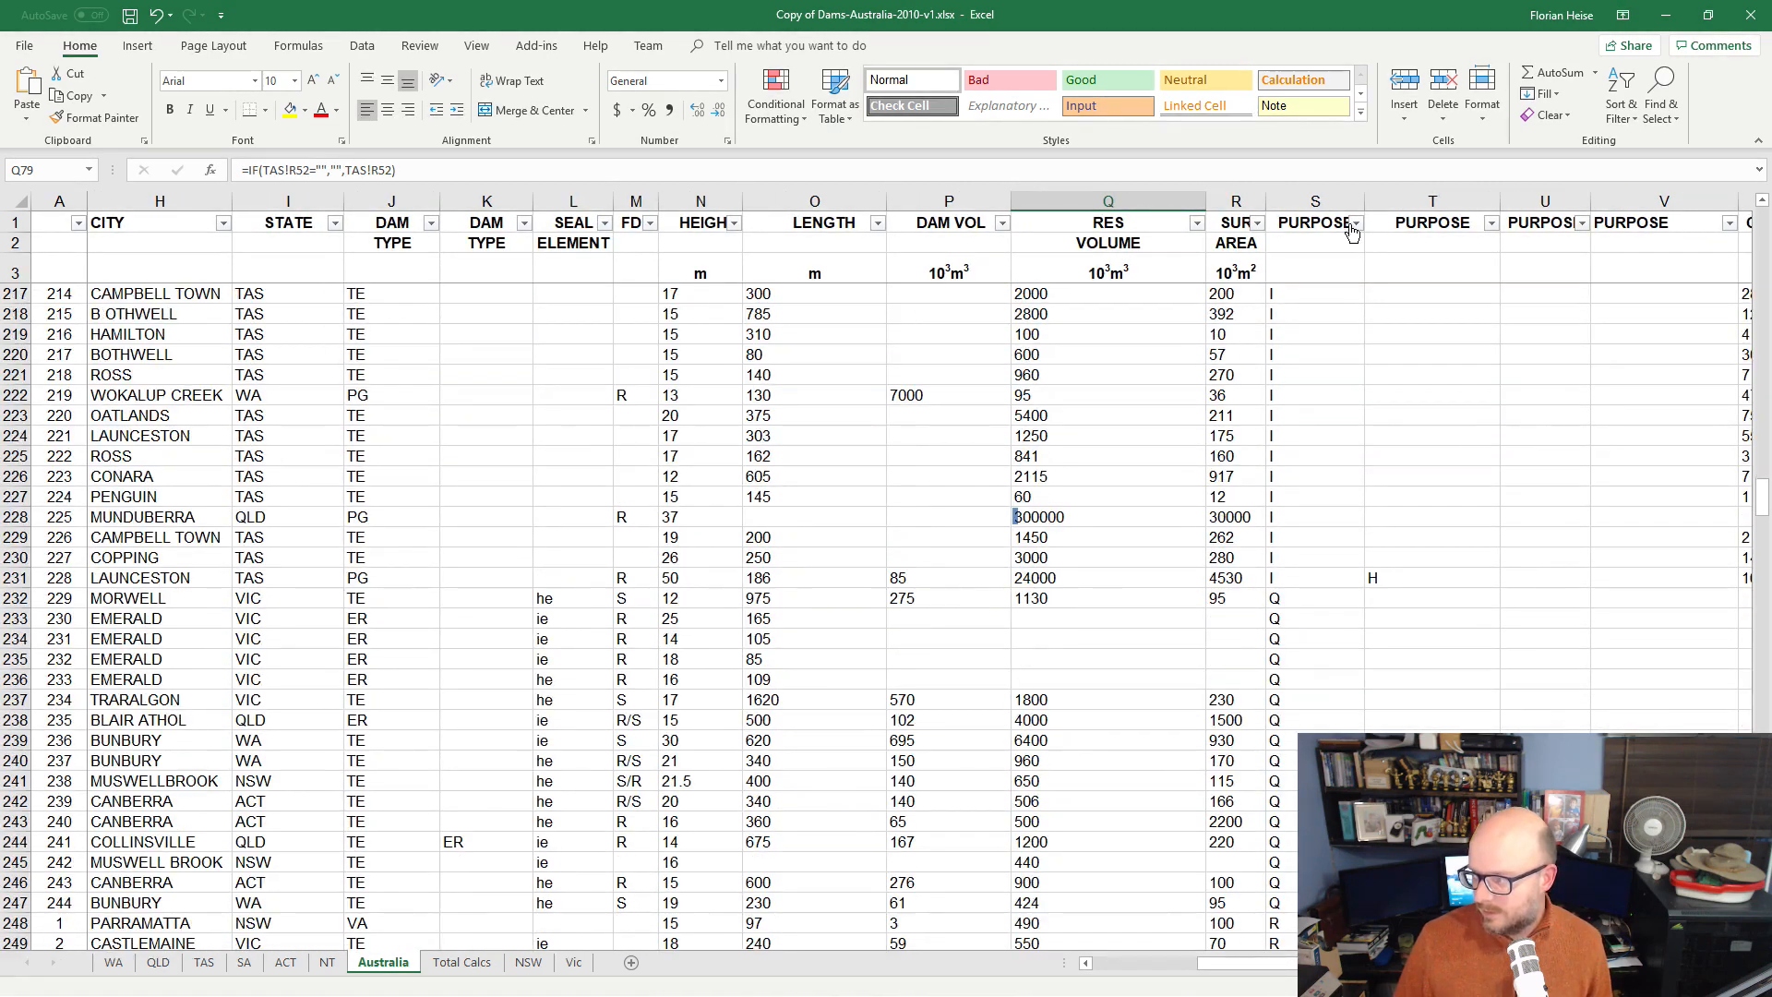
# Filter the PURPOSE column to code S, leaving 307 of 575 records.
pyautogui.click(1351, 222)
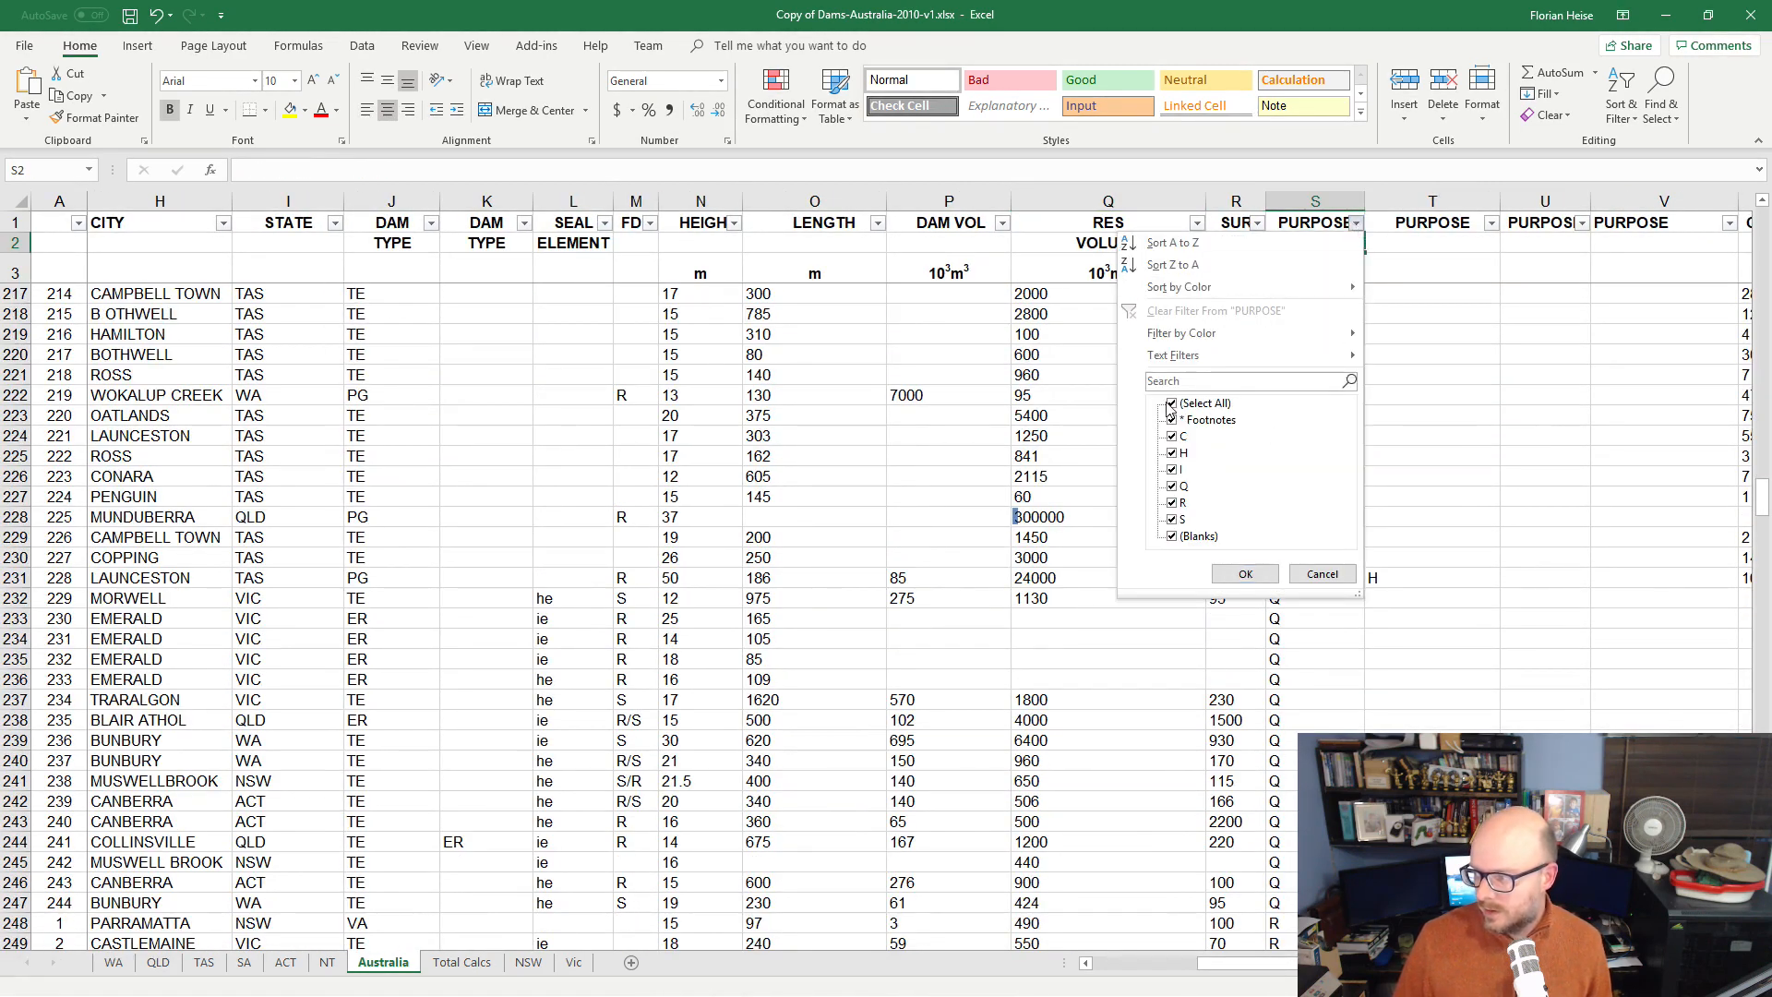
pyautogui.click(1243, 573)
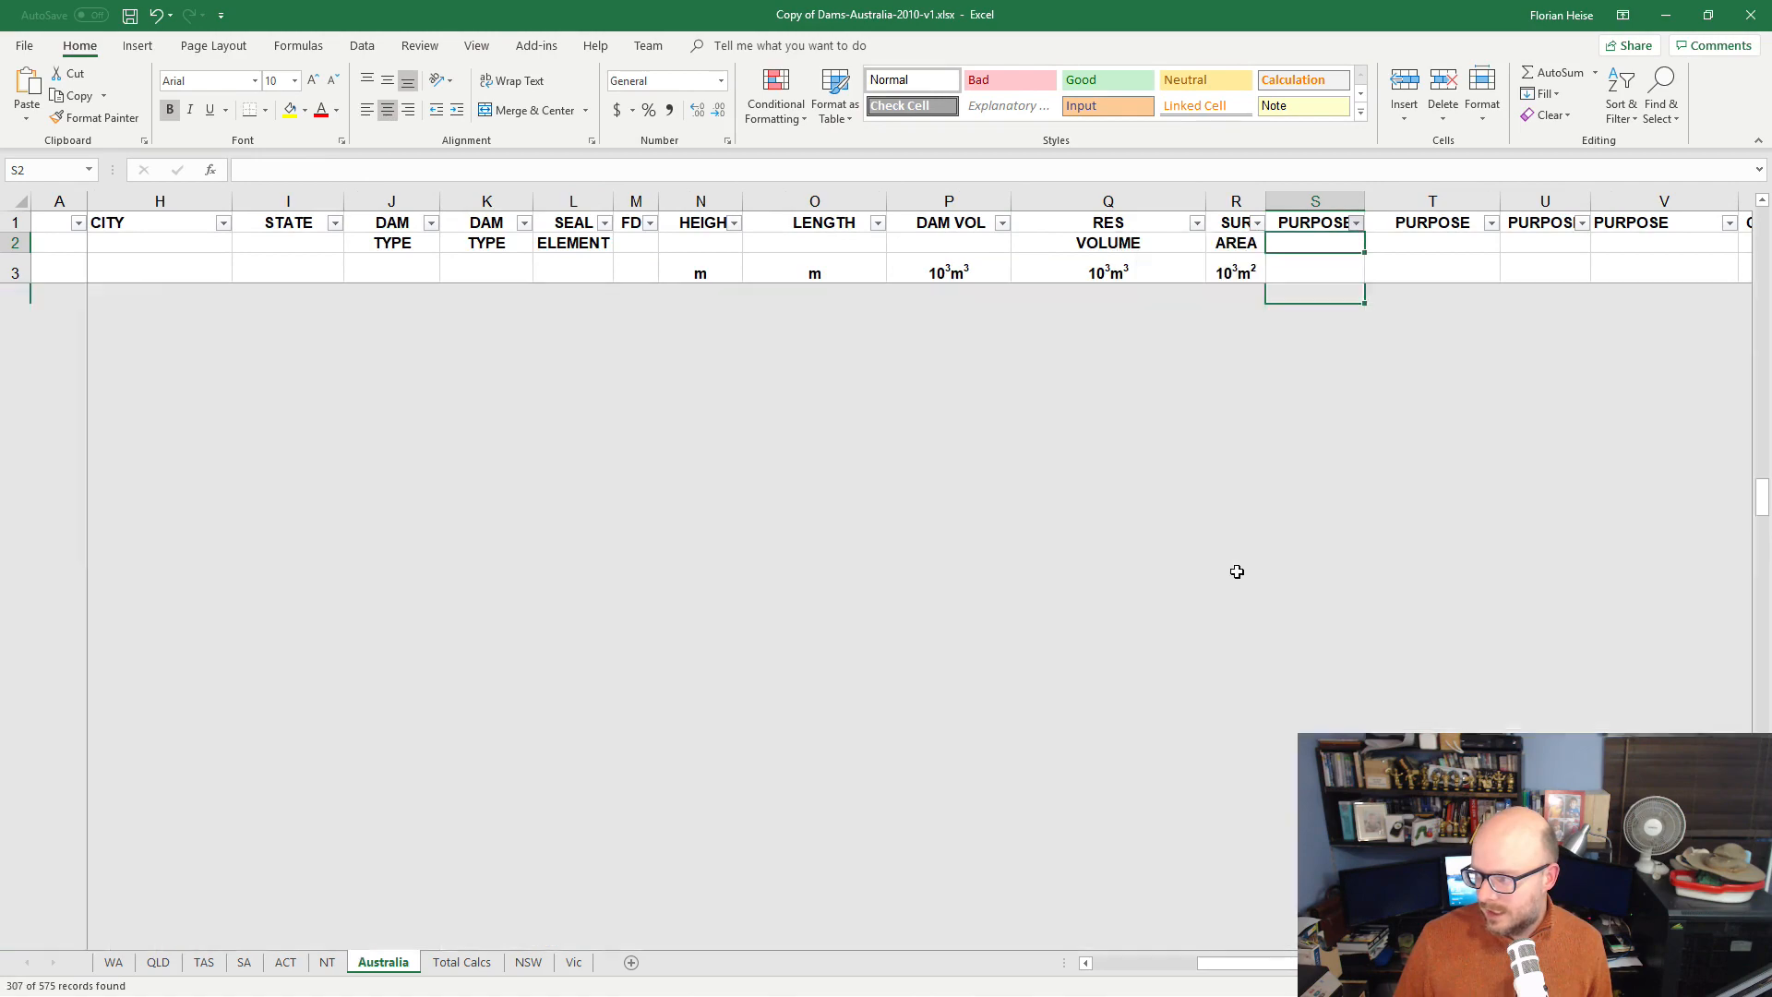
pyautogui.scroll(-3)
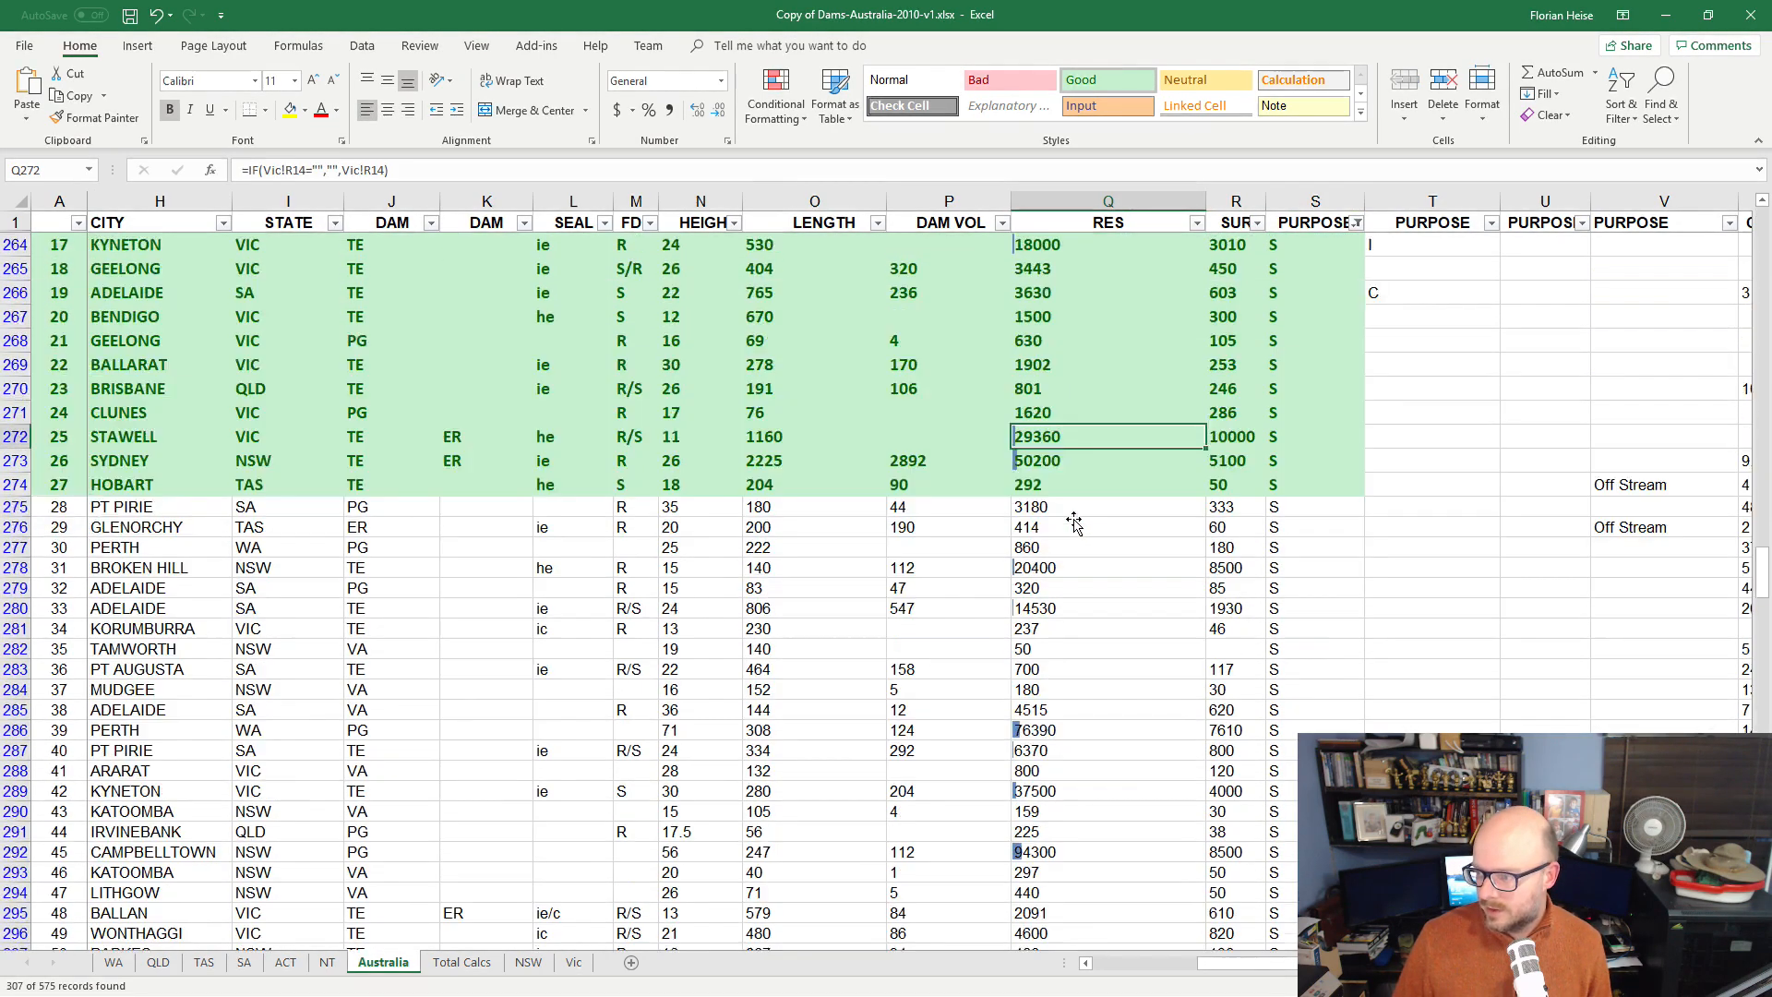
pyautogui.hscroll(-3)
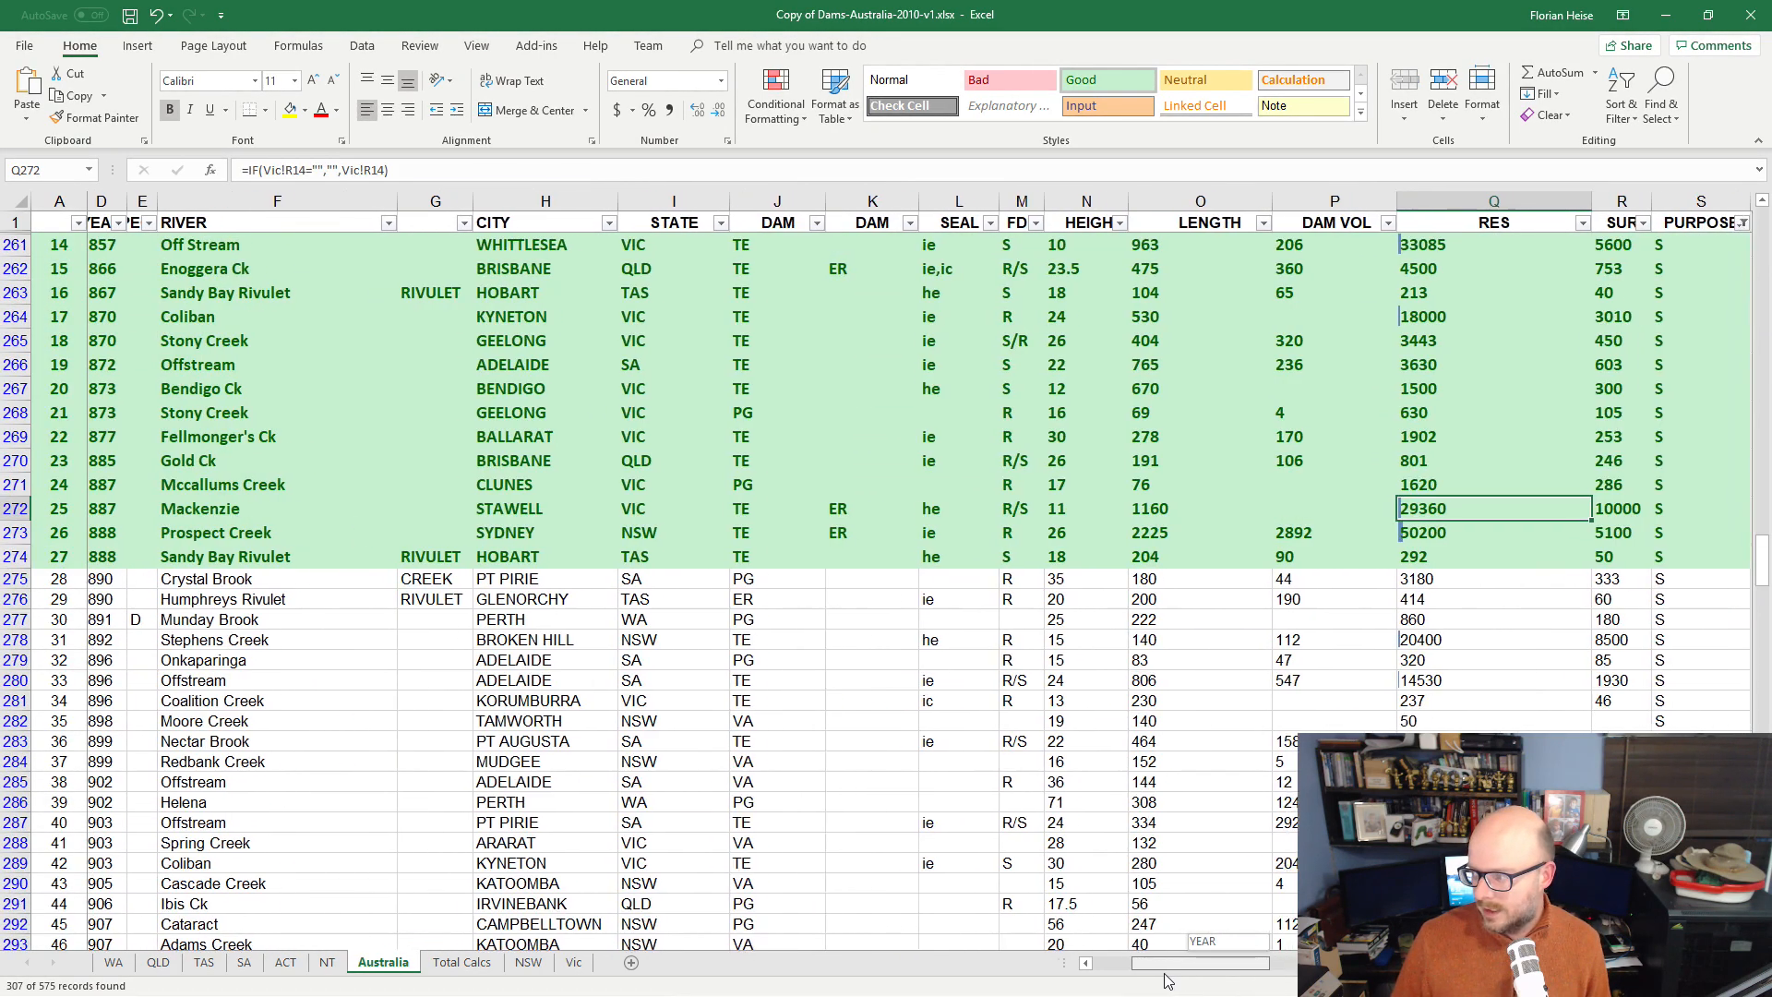
pyautogui.scroll(-3)
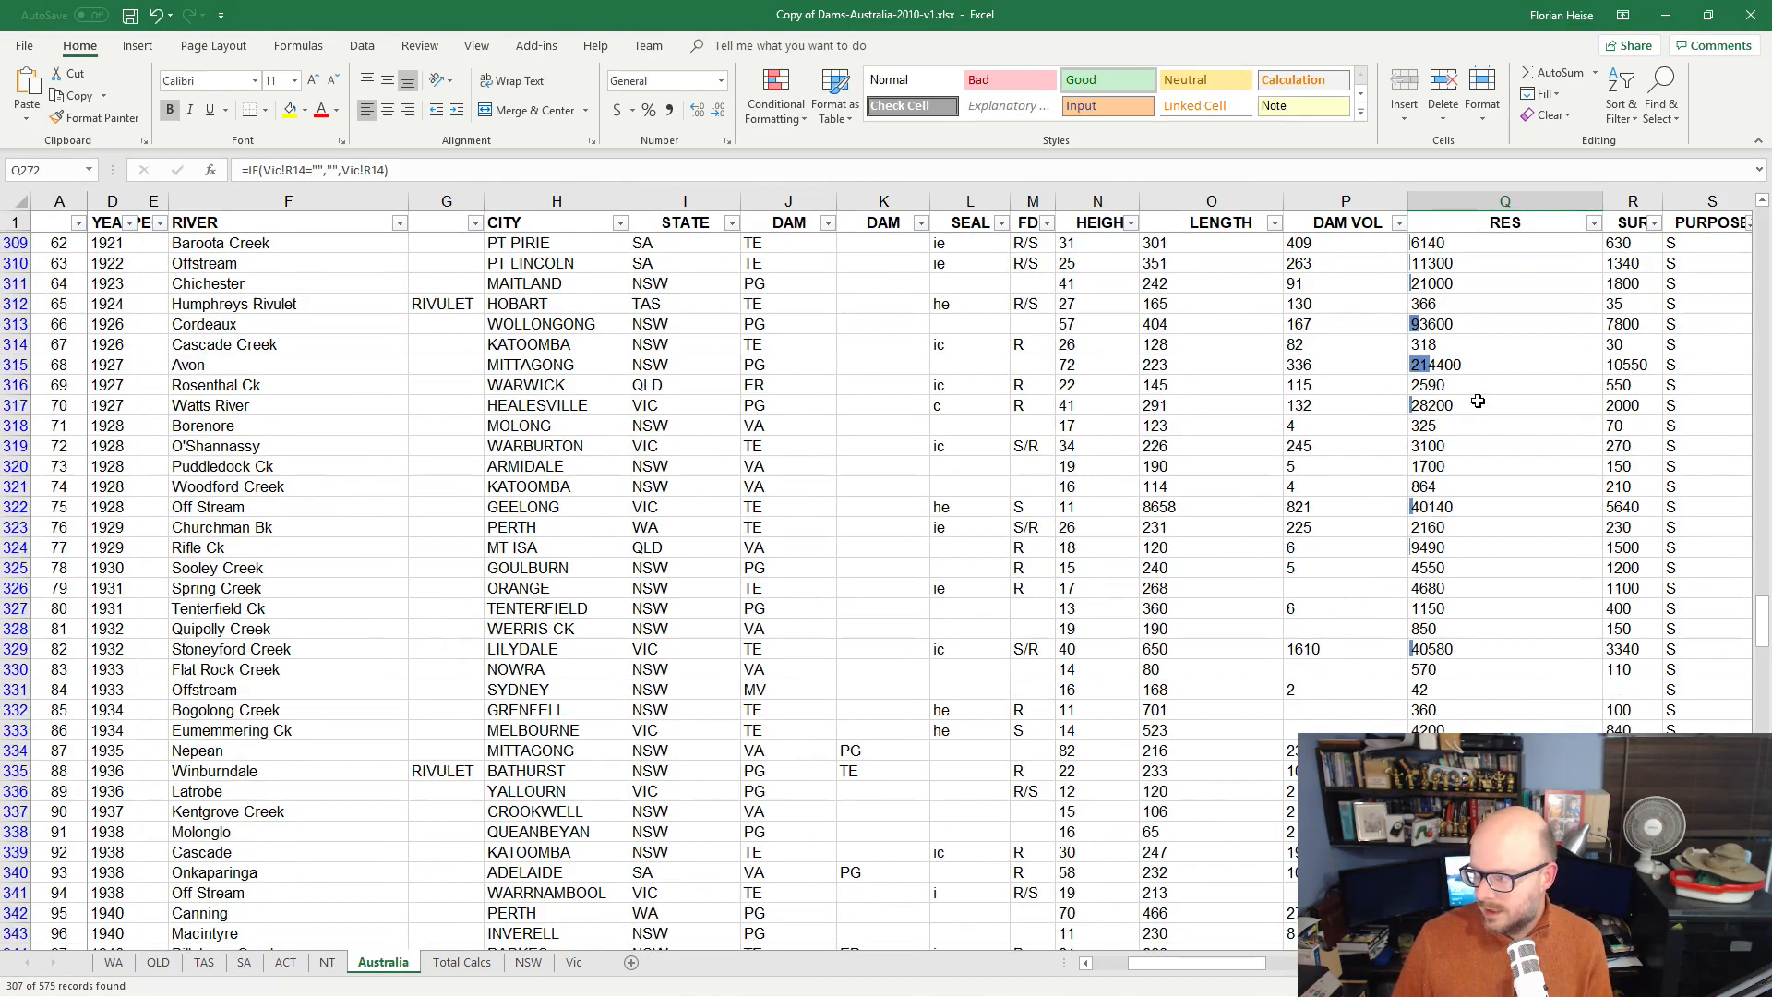
pyautogui.scroll(-3)
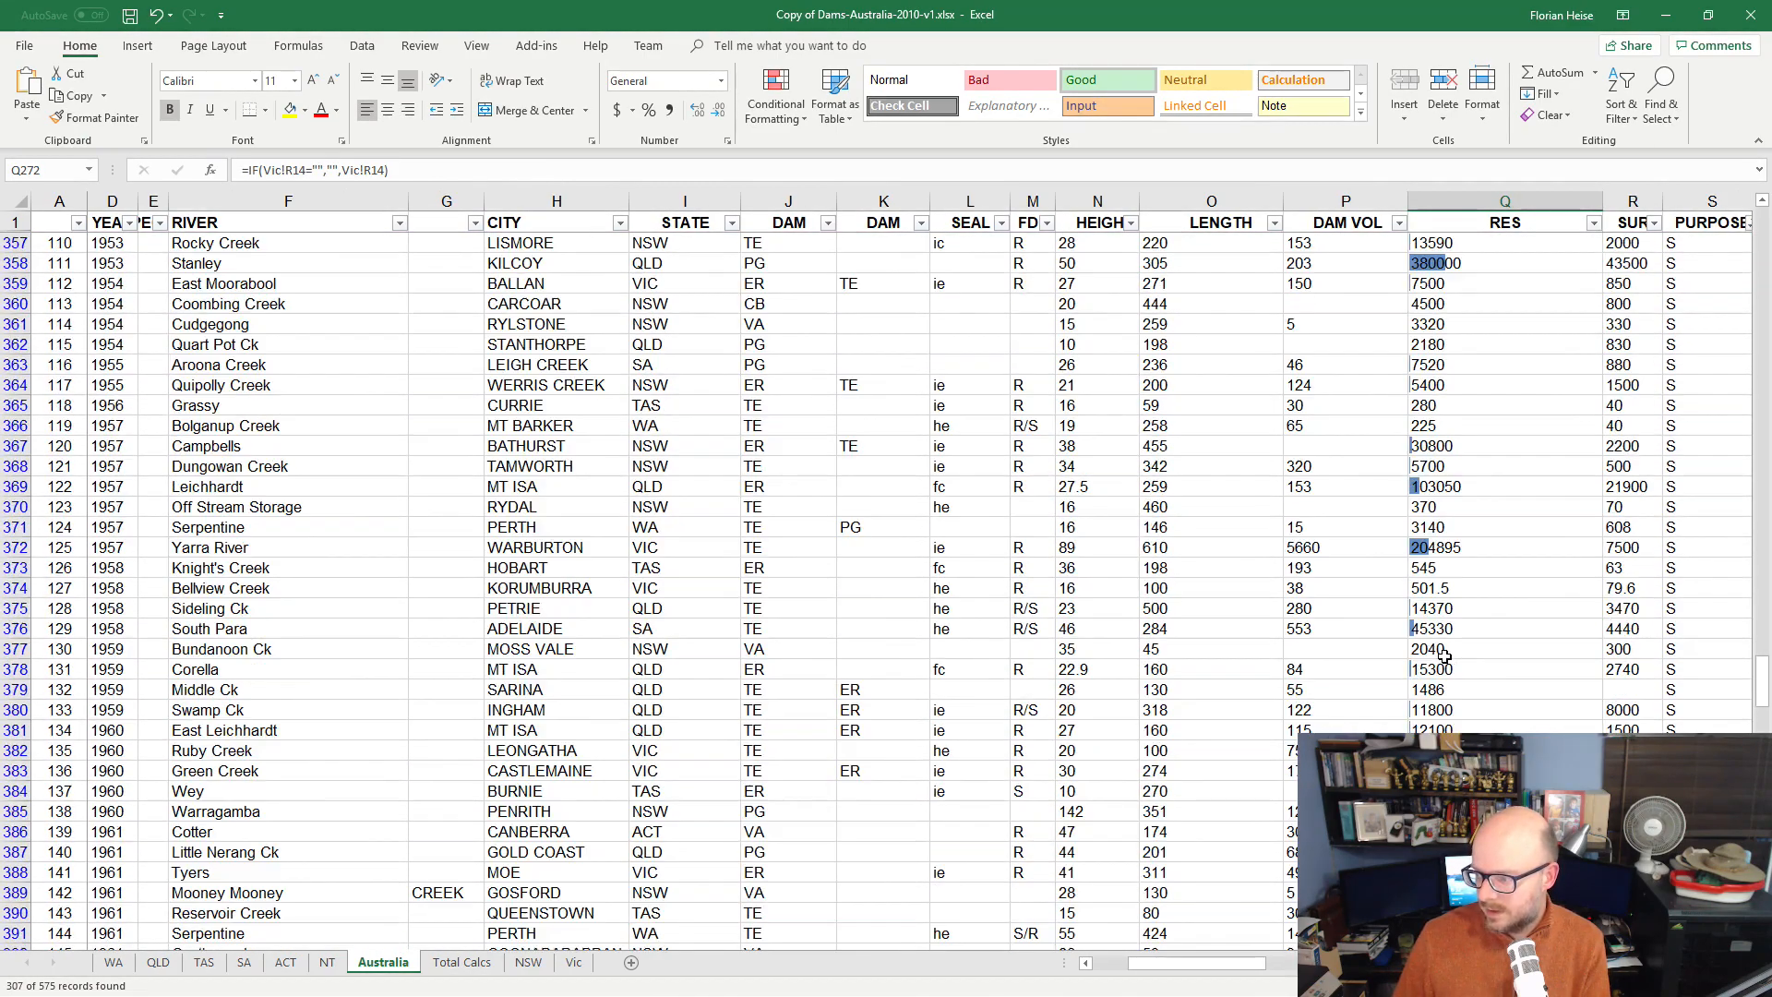
pyautogui.scroll(-3)
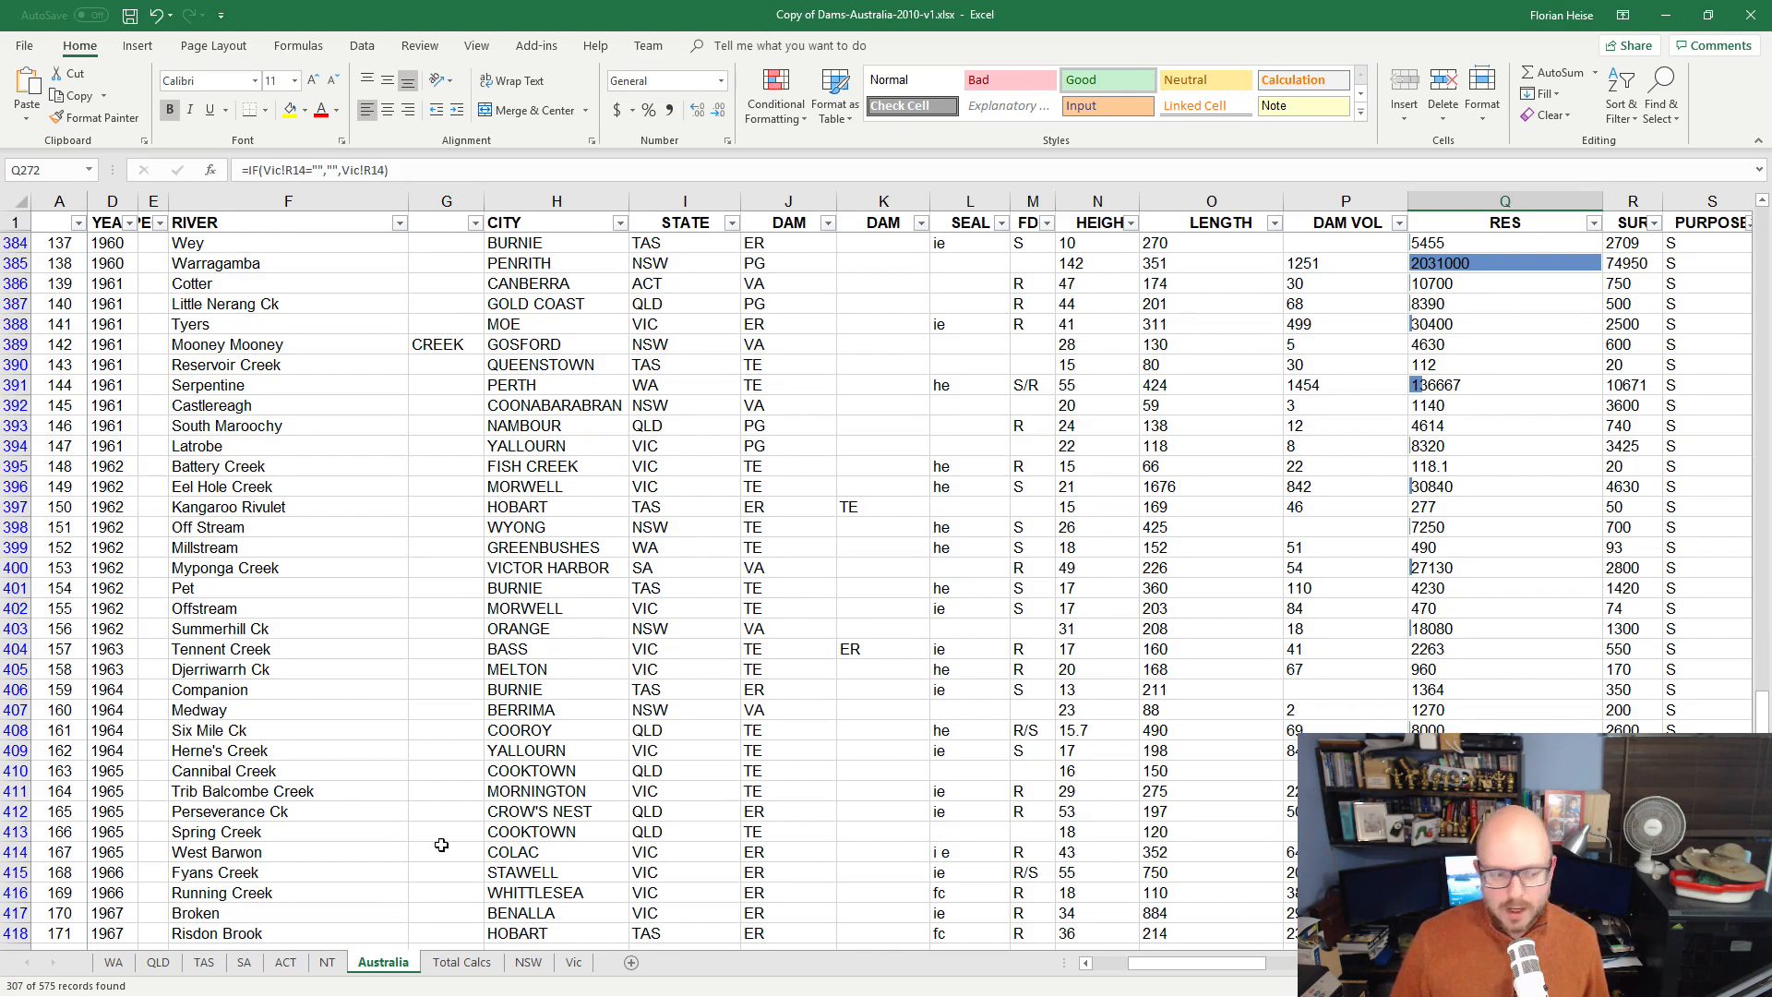
pyautogui.moveTo(412, 750)
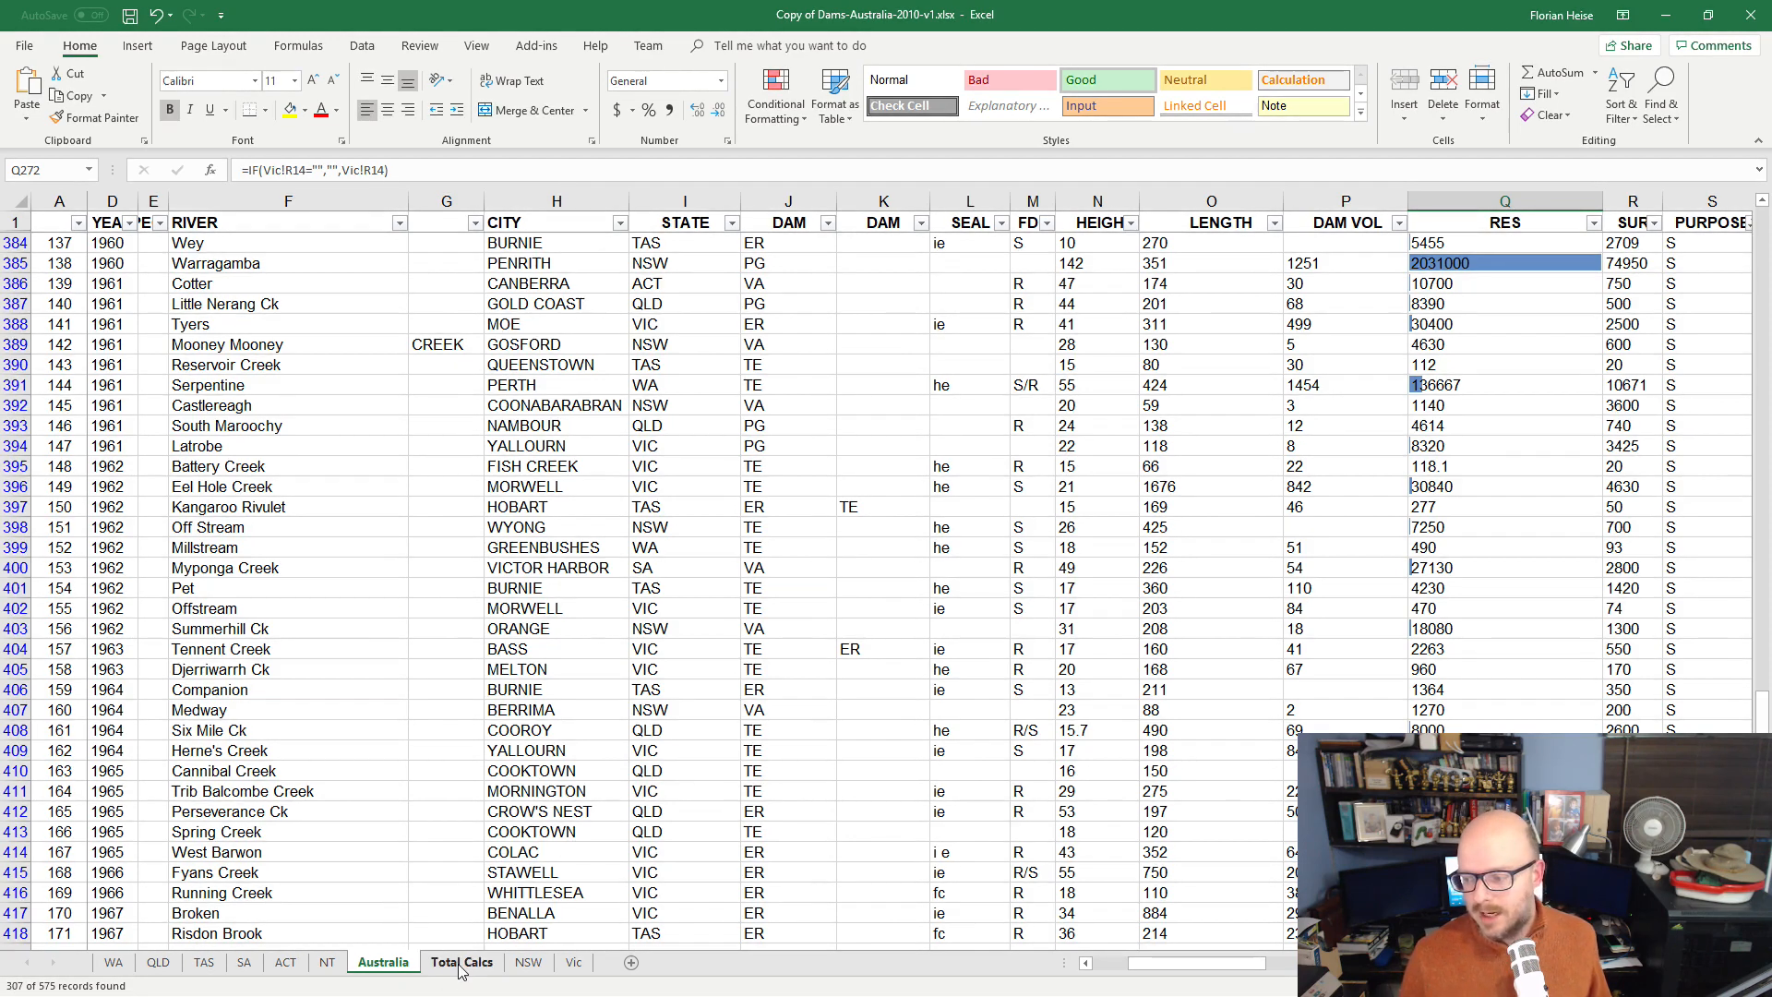
pyautogui.click(459, 962)
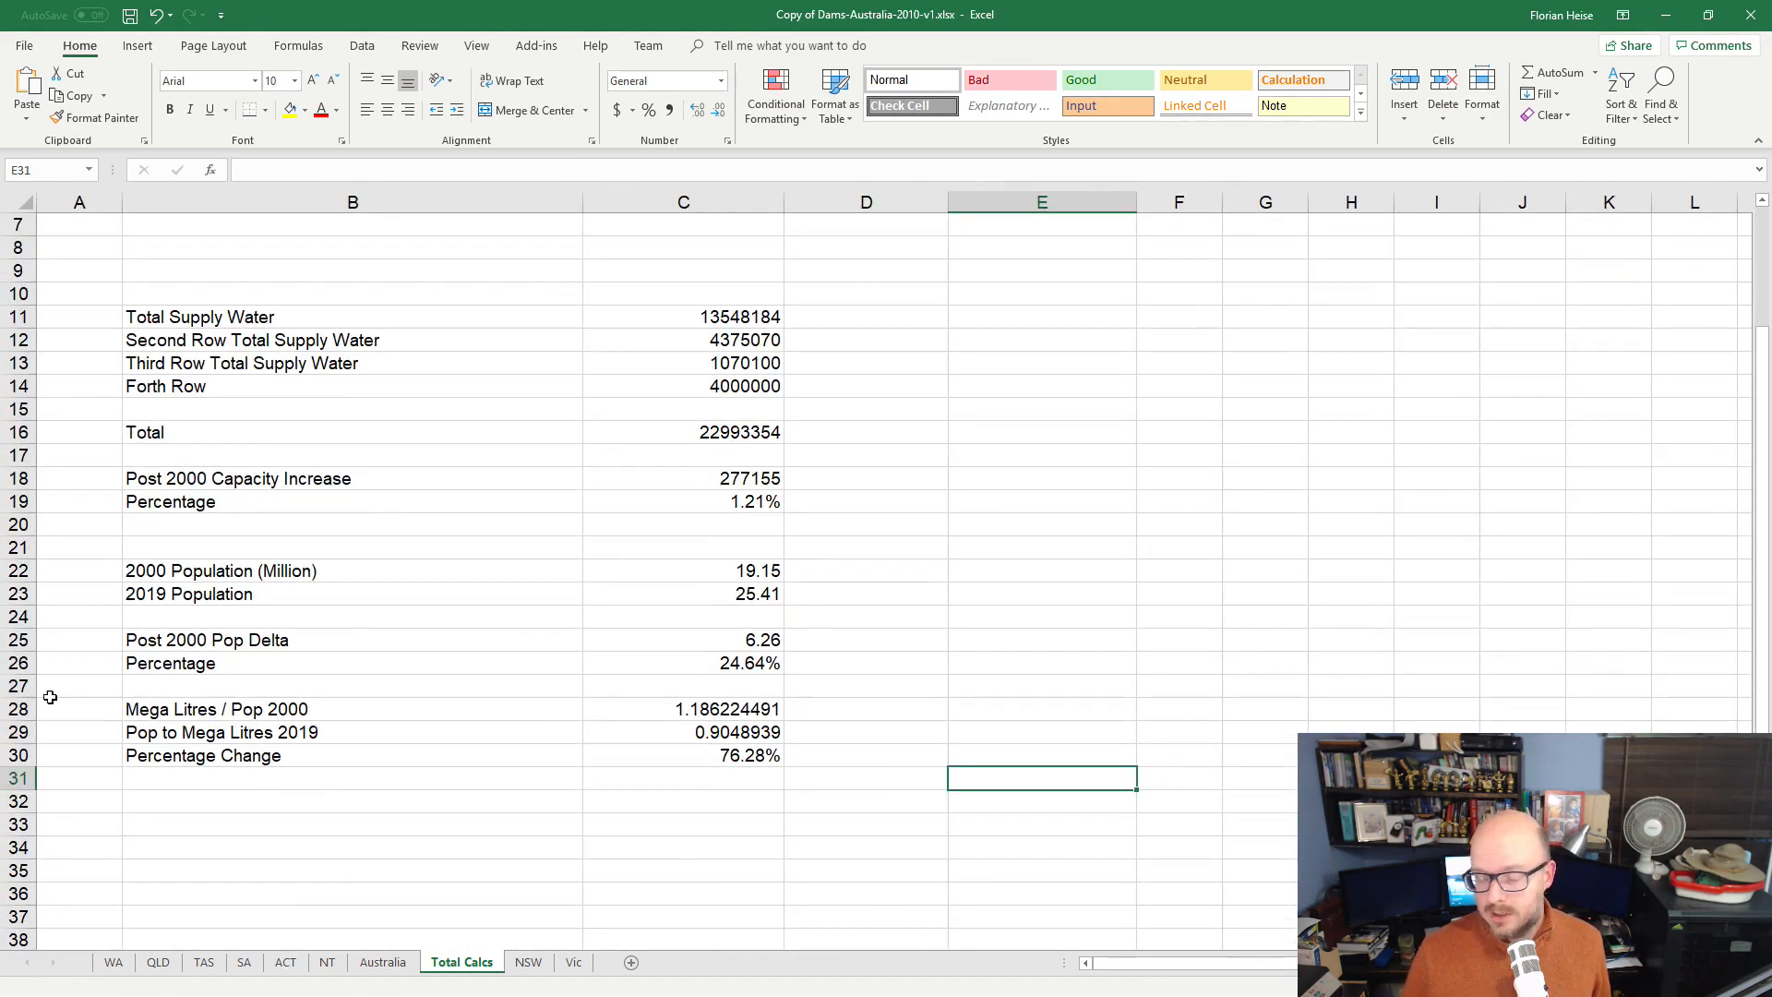
pyautogui.moveTo(329, 503)
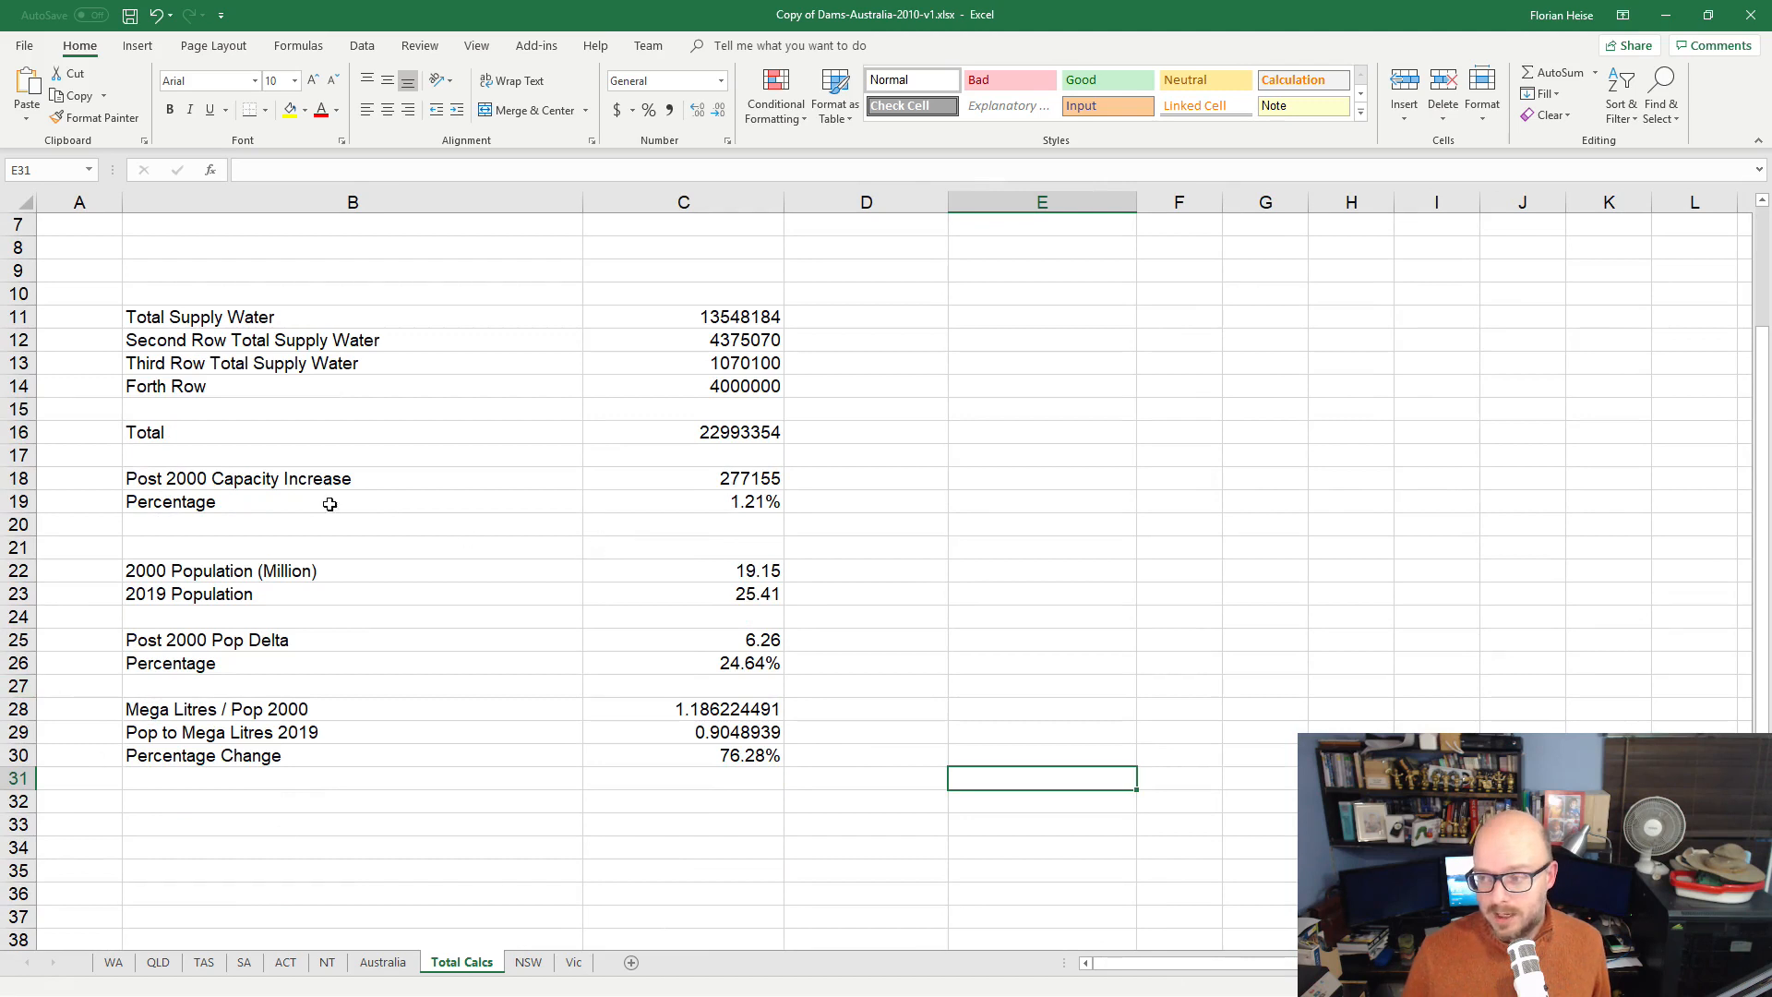
pyautogui.click(683, 316)
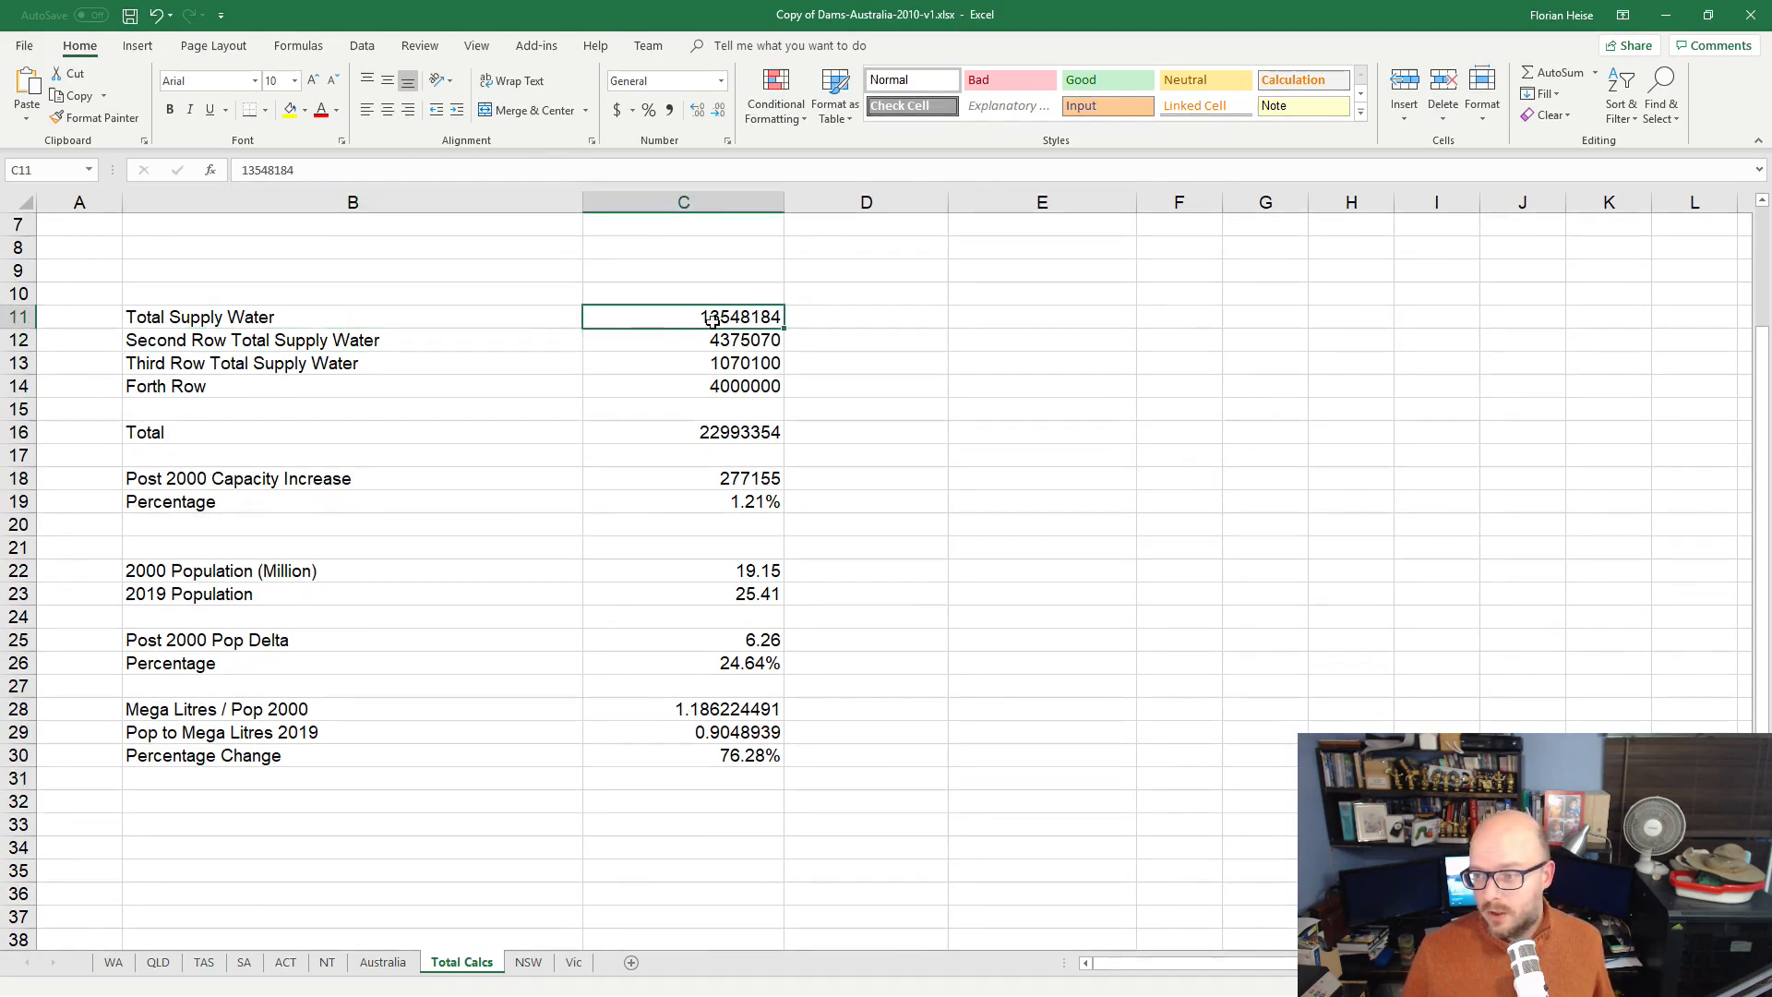
pyautogui.moveTo(683, 317); pyautogui.dragTo(683, 385)
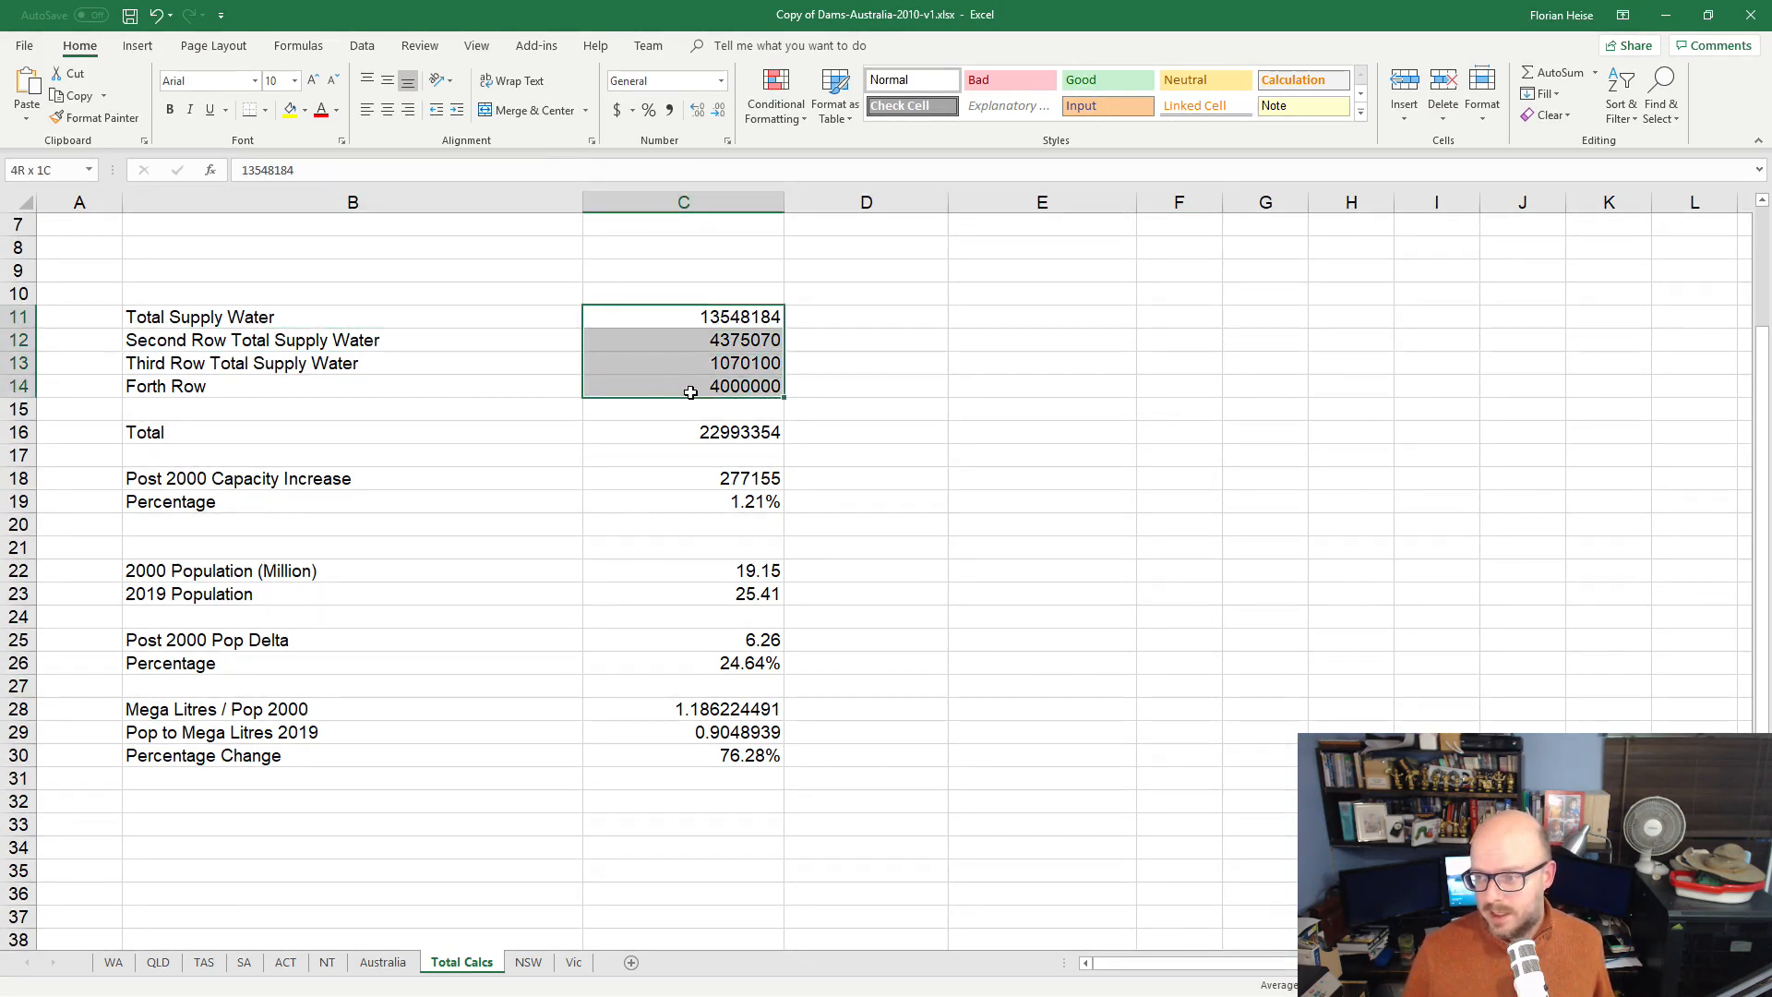
pyautogui.click(382, 962)
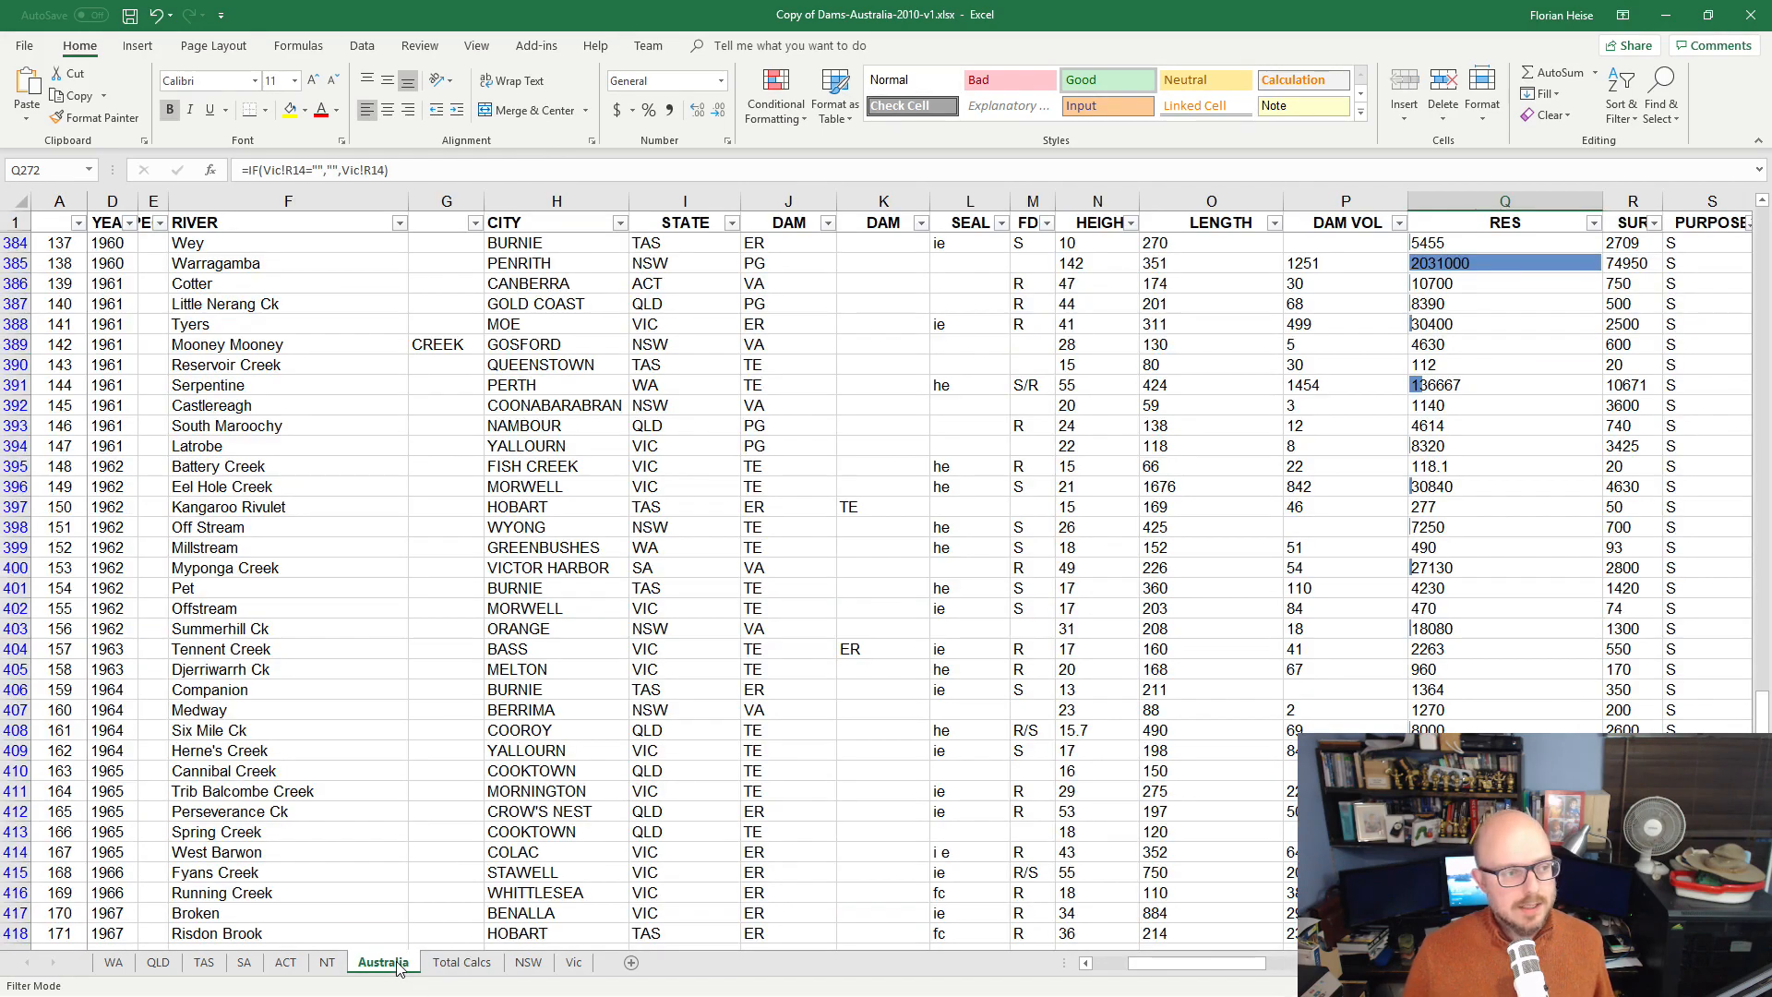
pyautogui.hscroll(3)
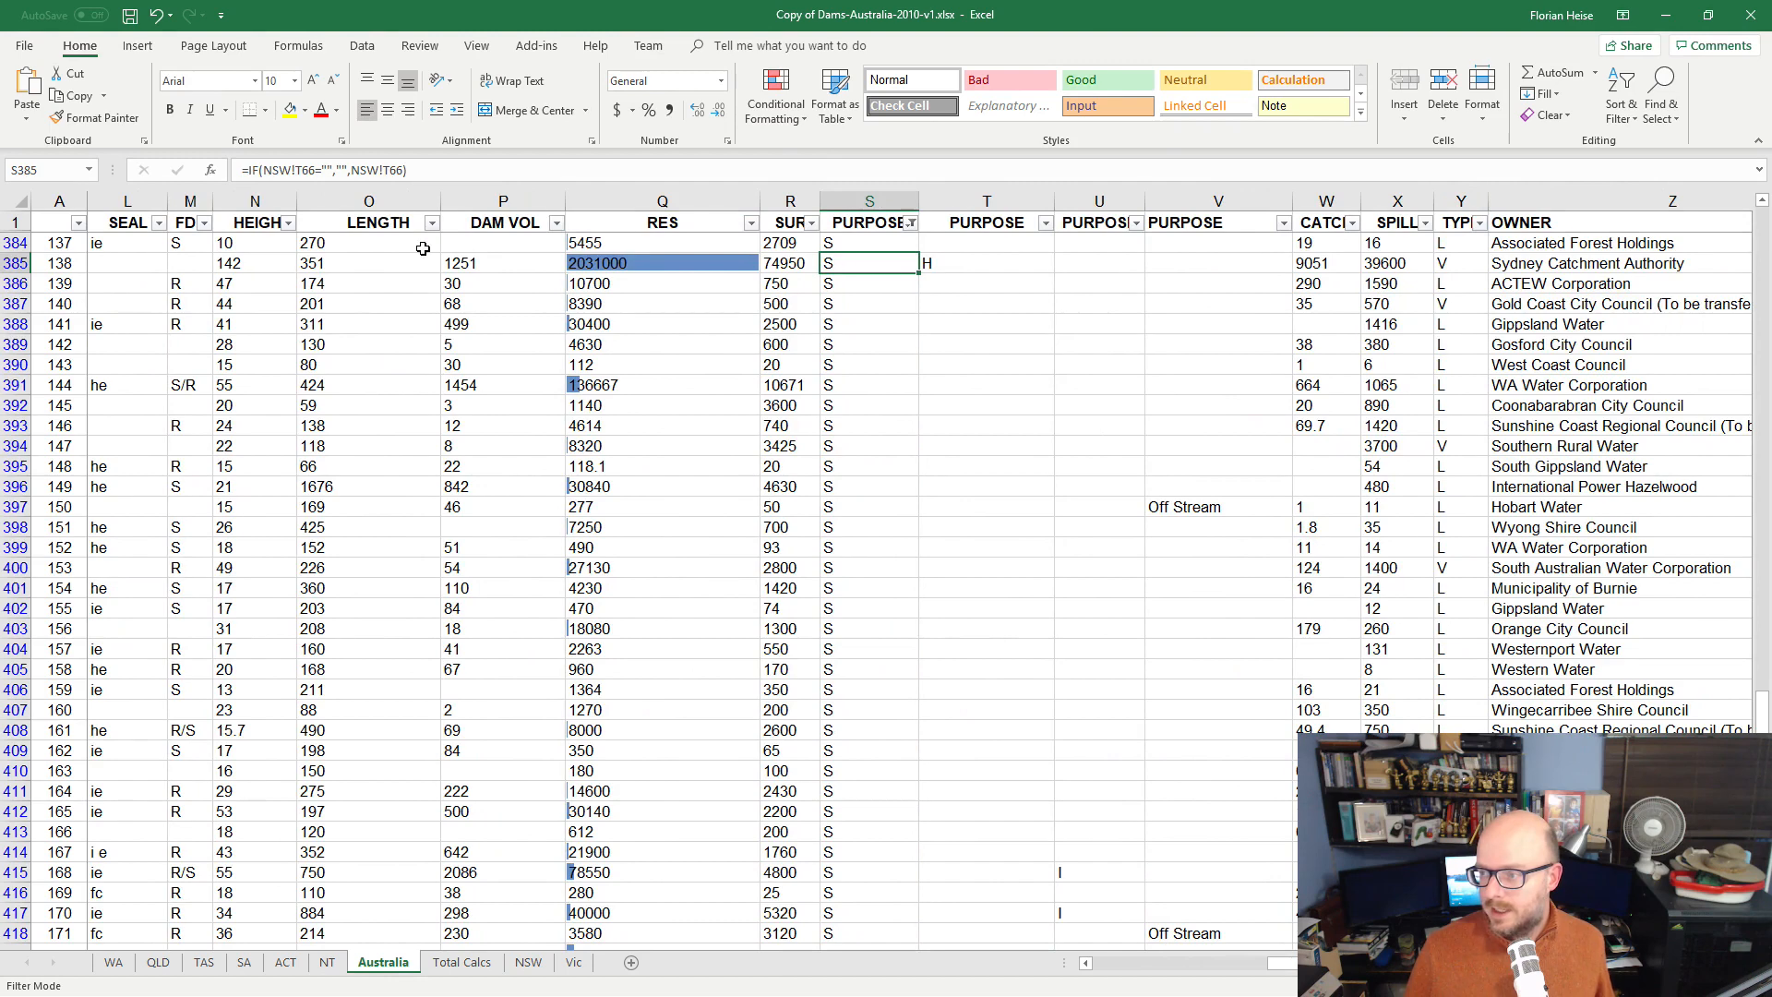
pyautogui.moveTo(853, 287)
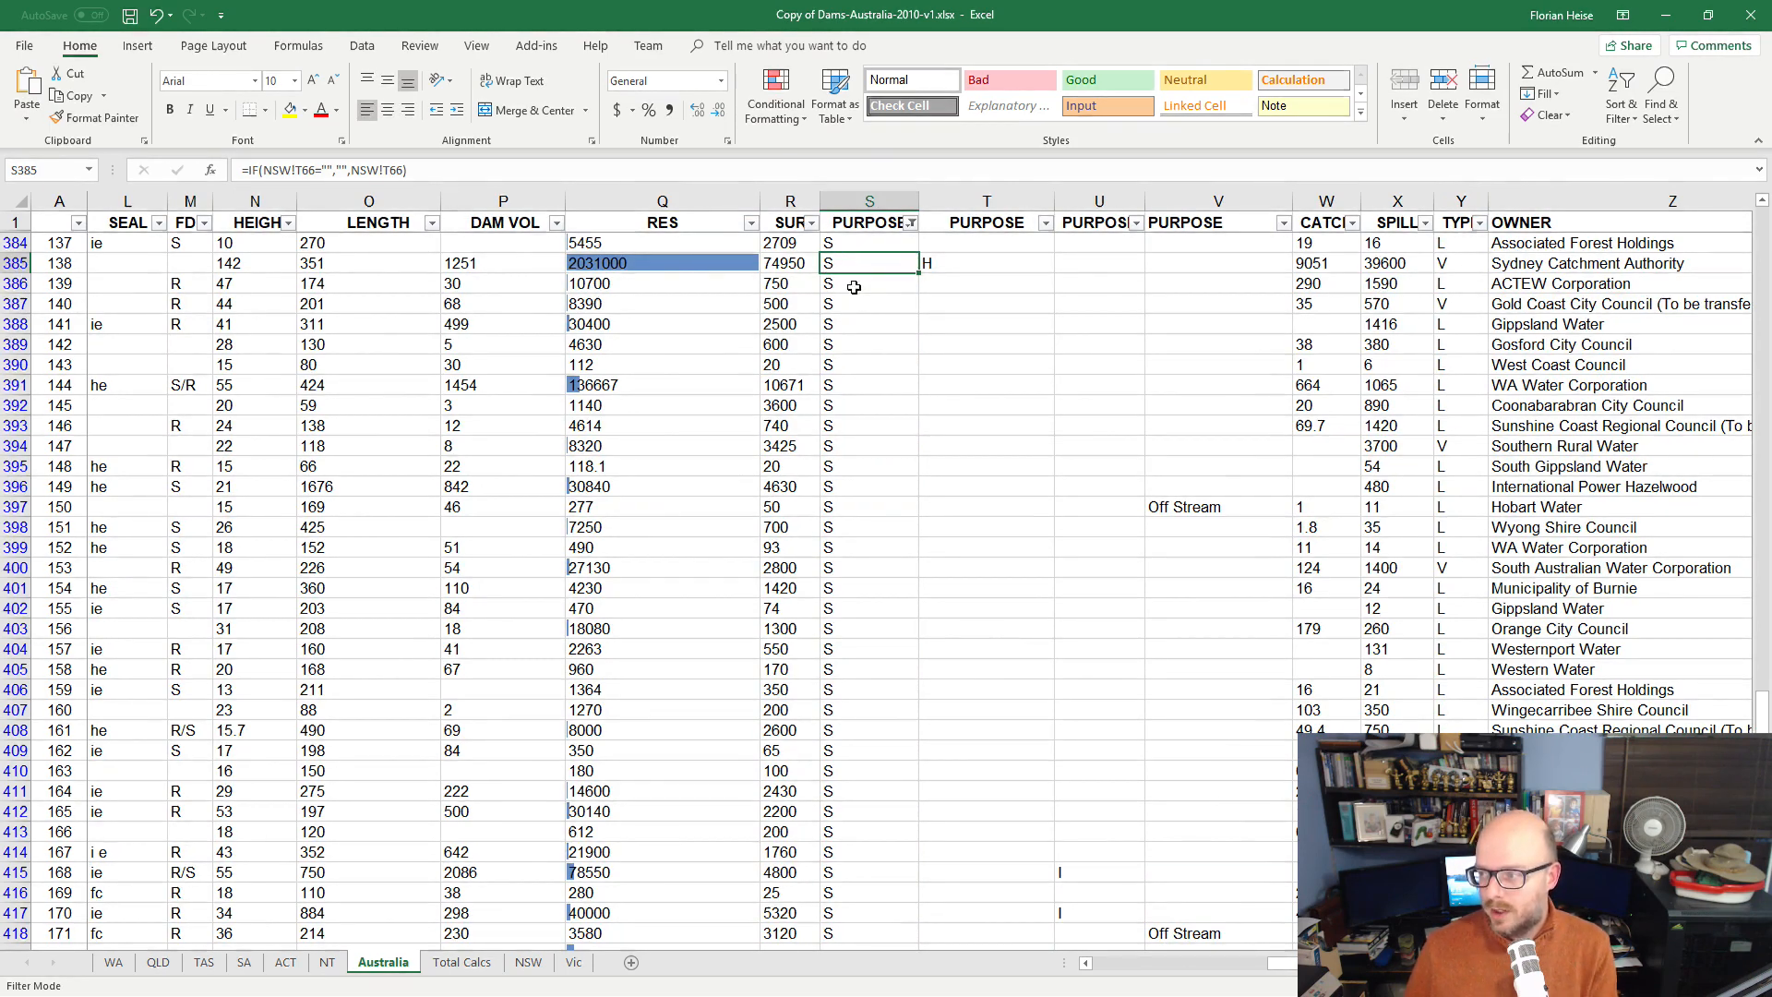
pyautogui.click(985, 263)
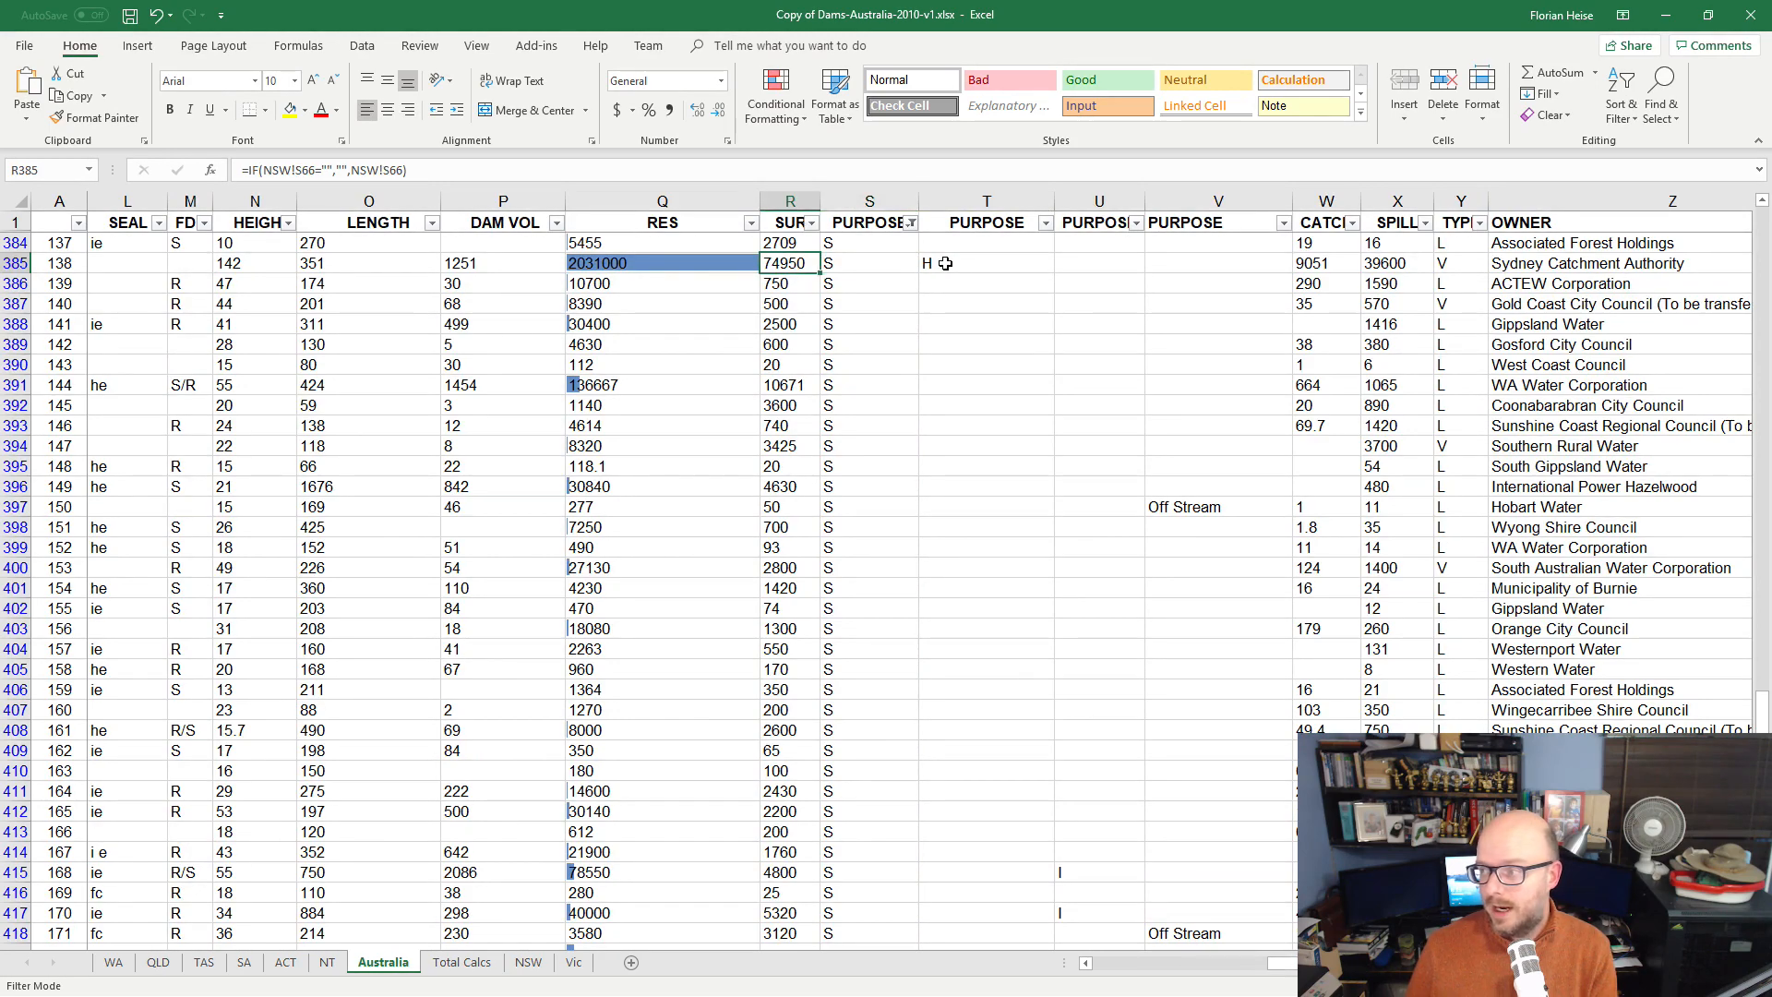
pyautogui.hscroll(-3)
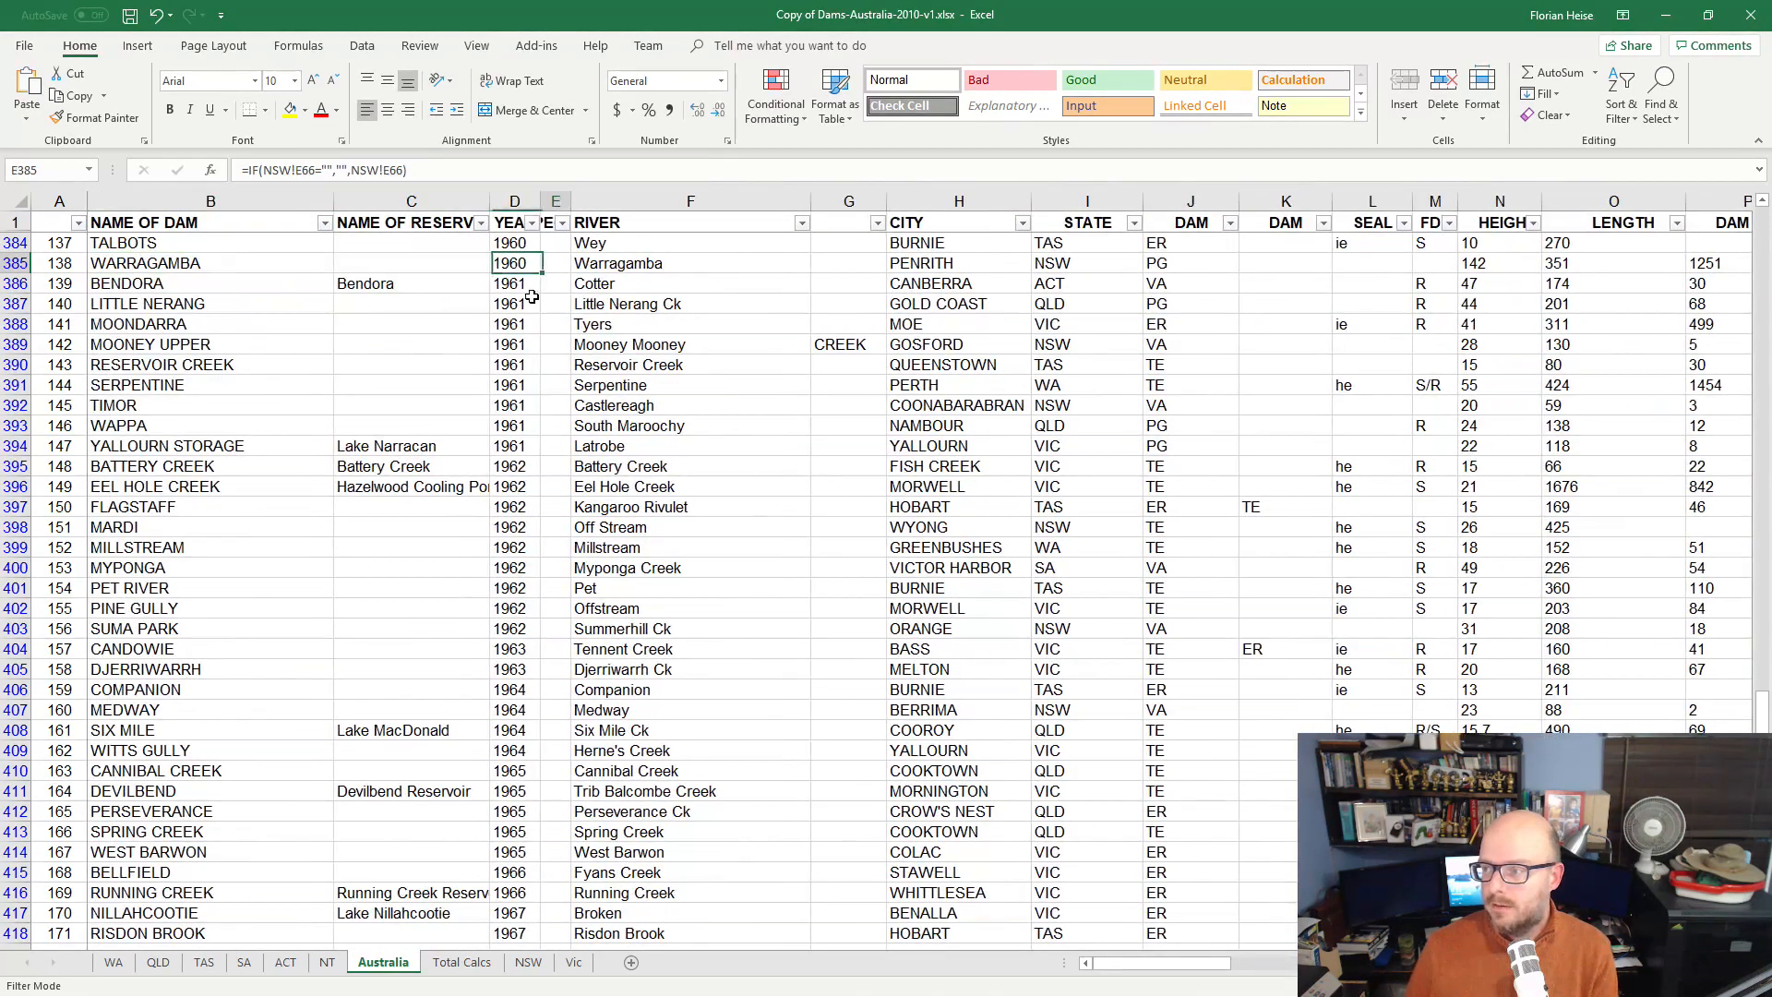
pyautogui.click(690, 263)
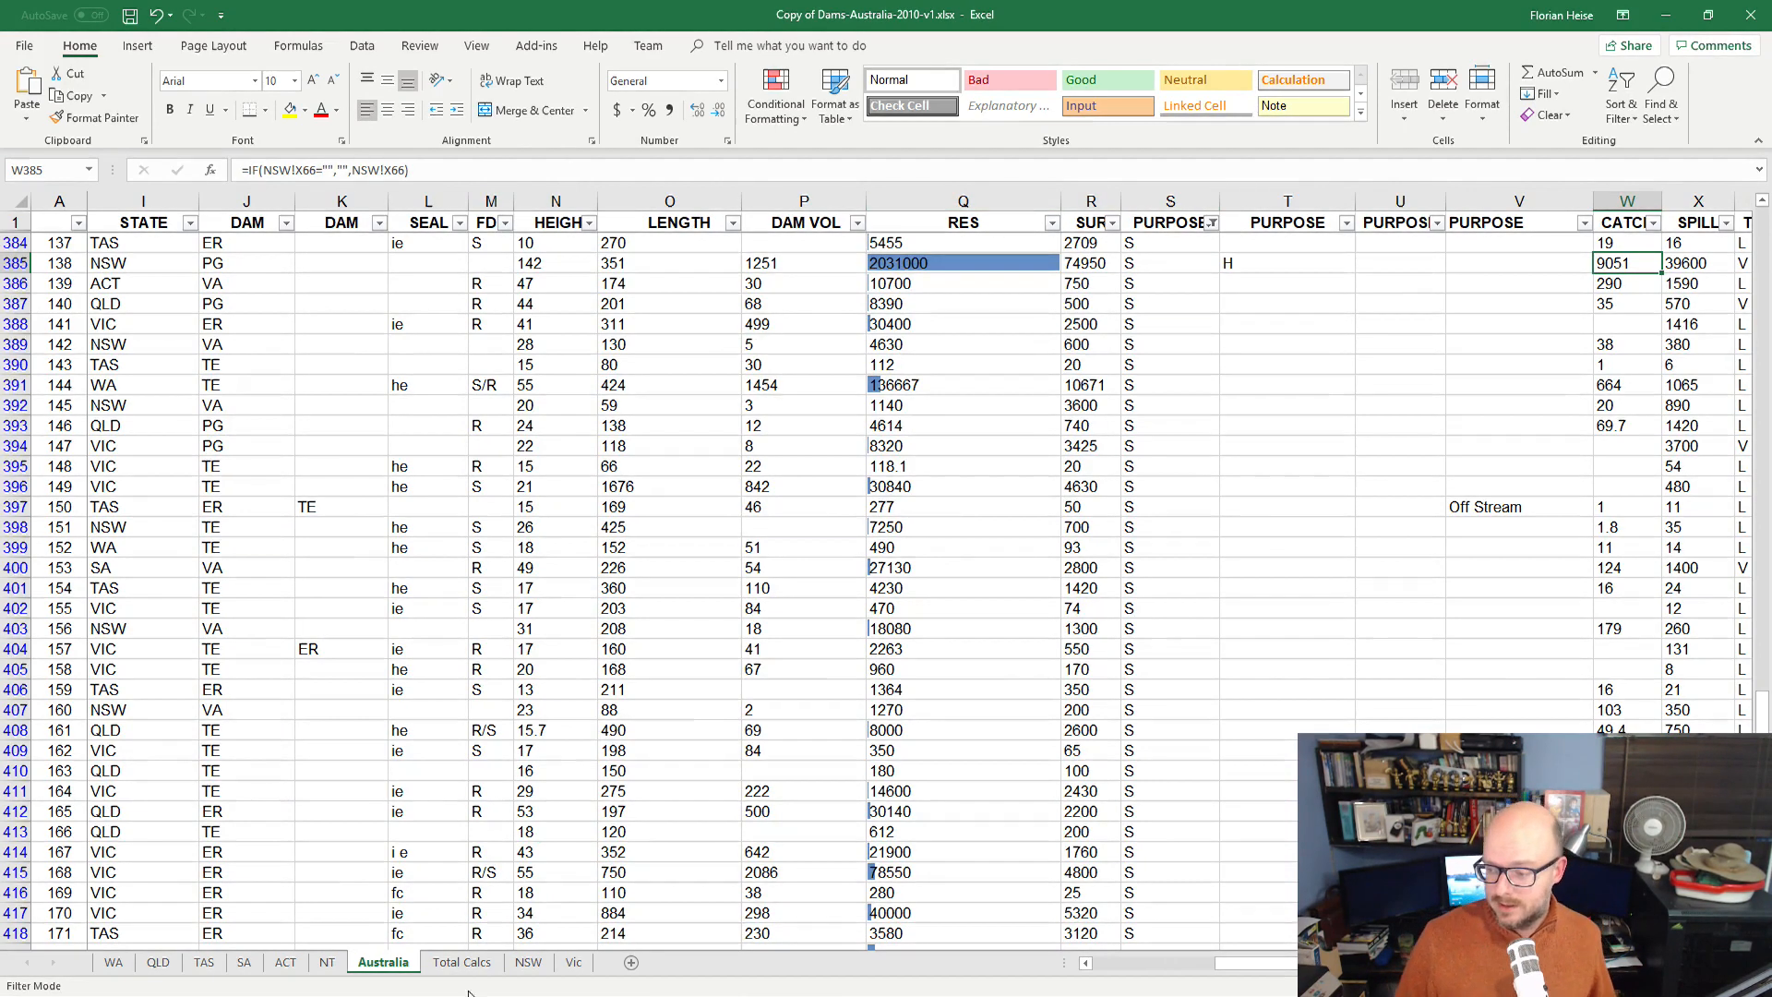
# Format the capacity increase as 277,155.00 and check the 1.21% percentage formula.
pyautogui.click(462, 962)
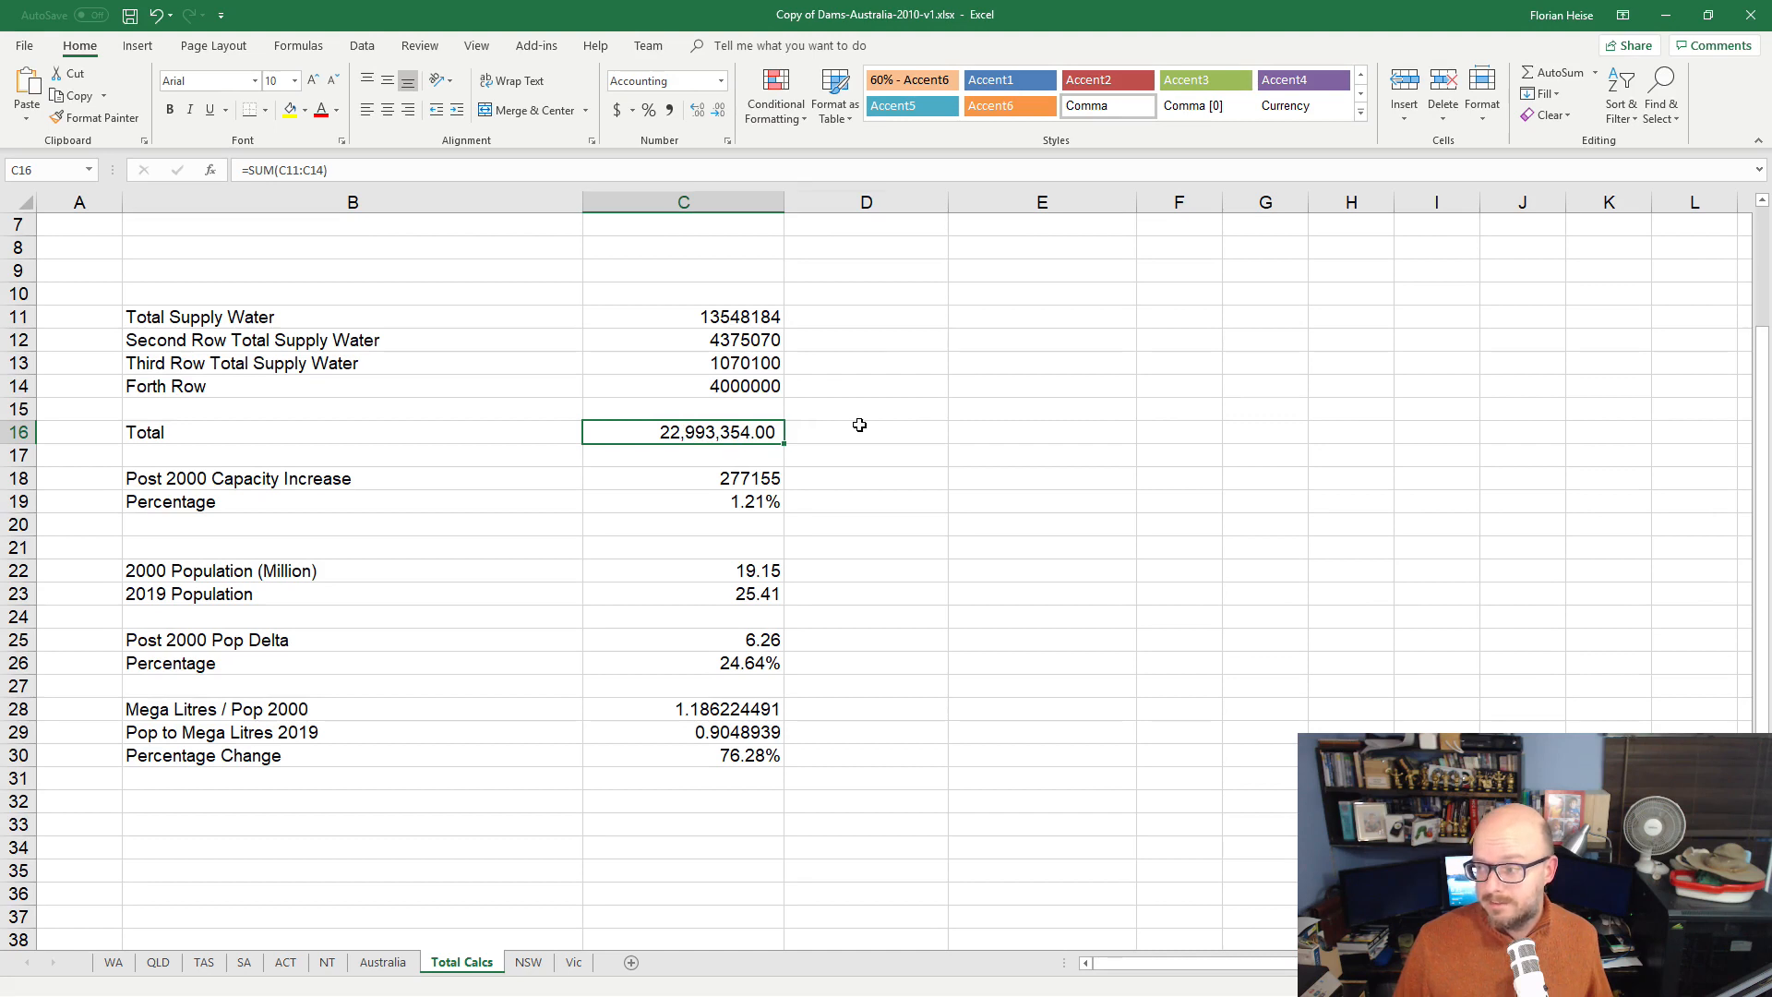
pyautogui.click(866, 432)
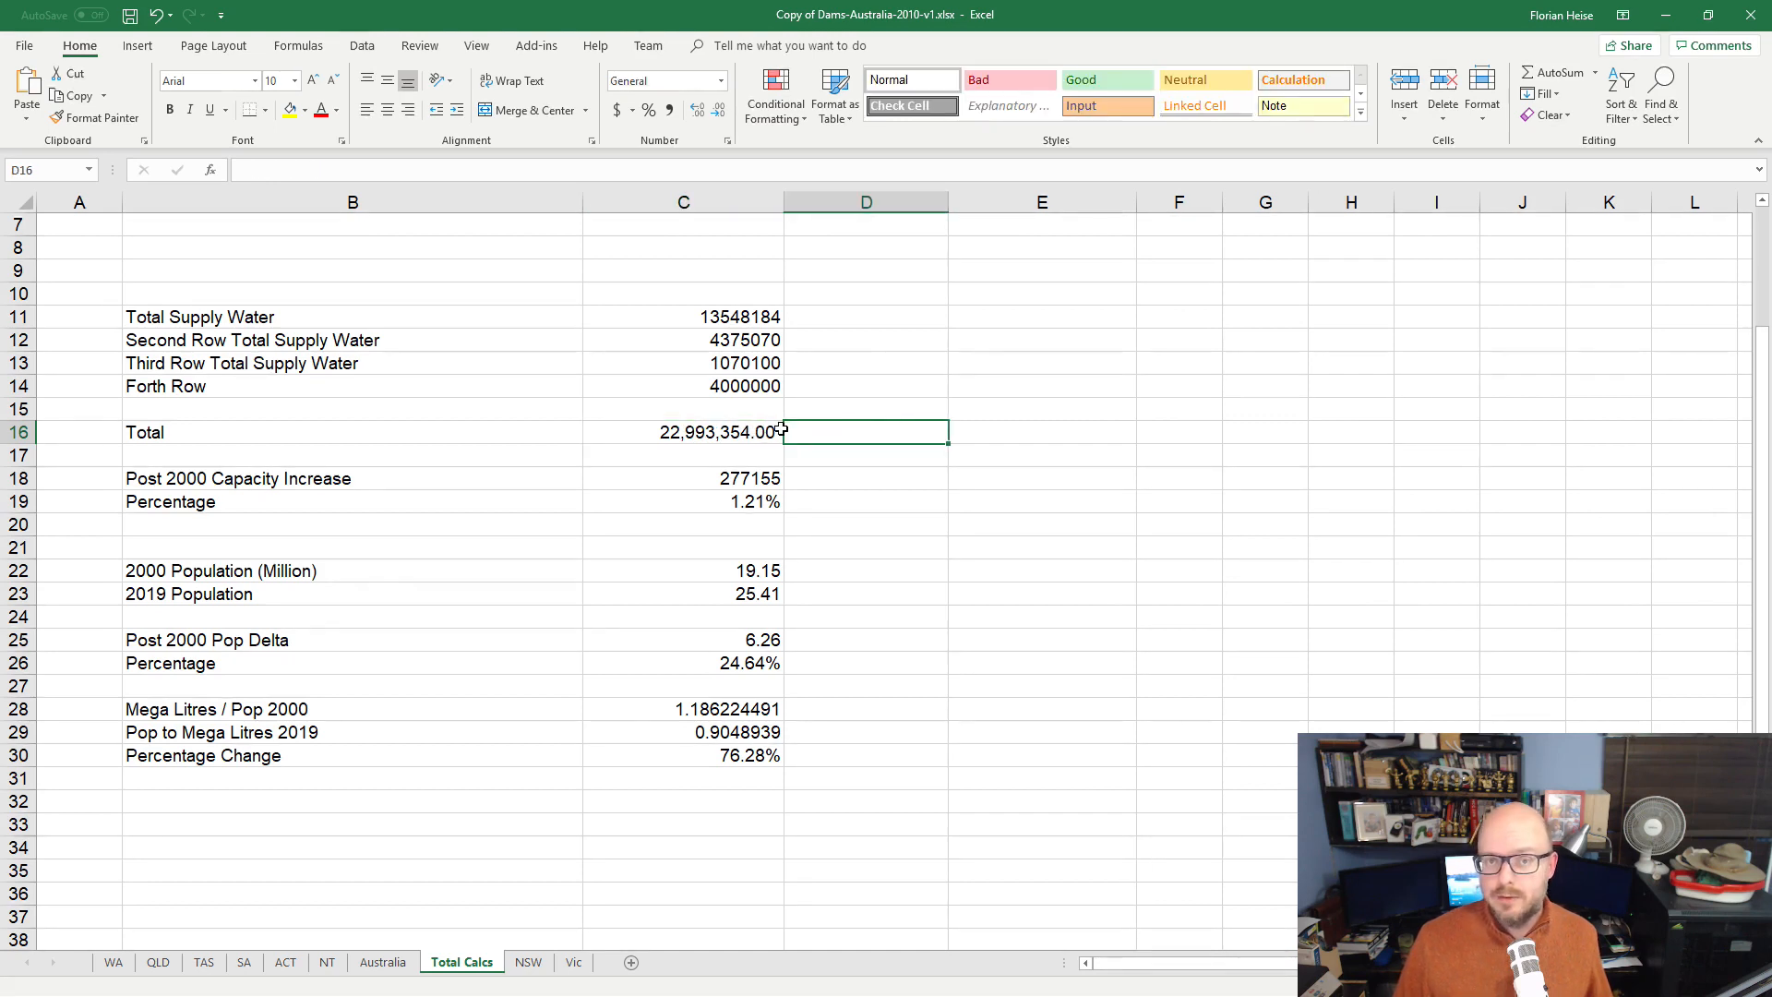
pyautogui.moveTo(638, 465)
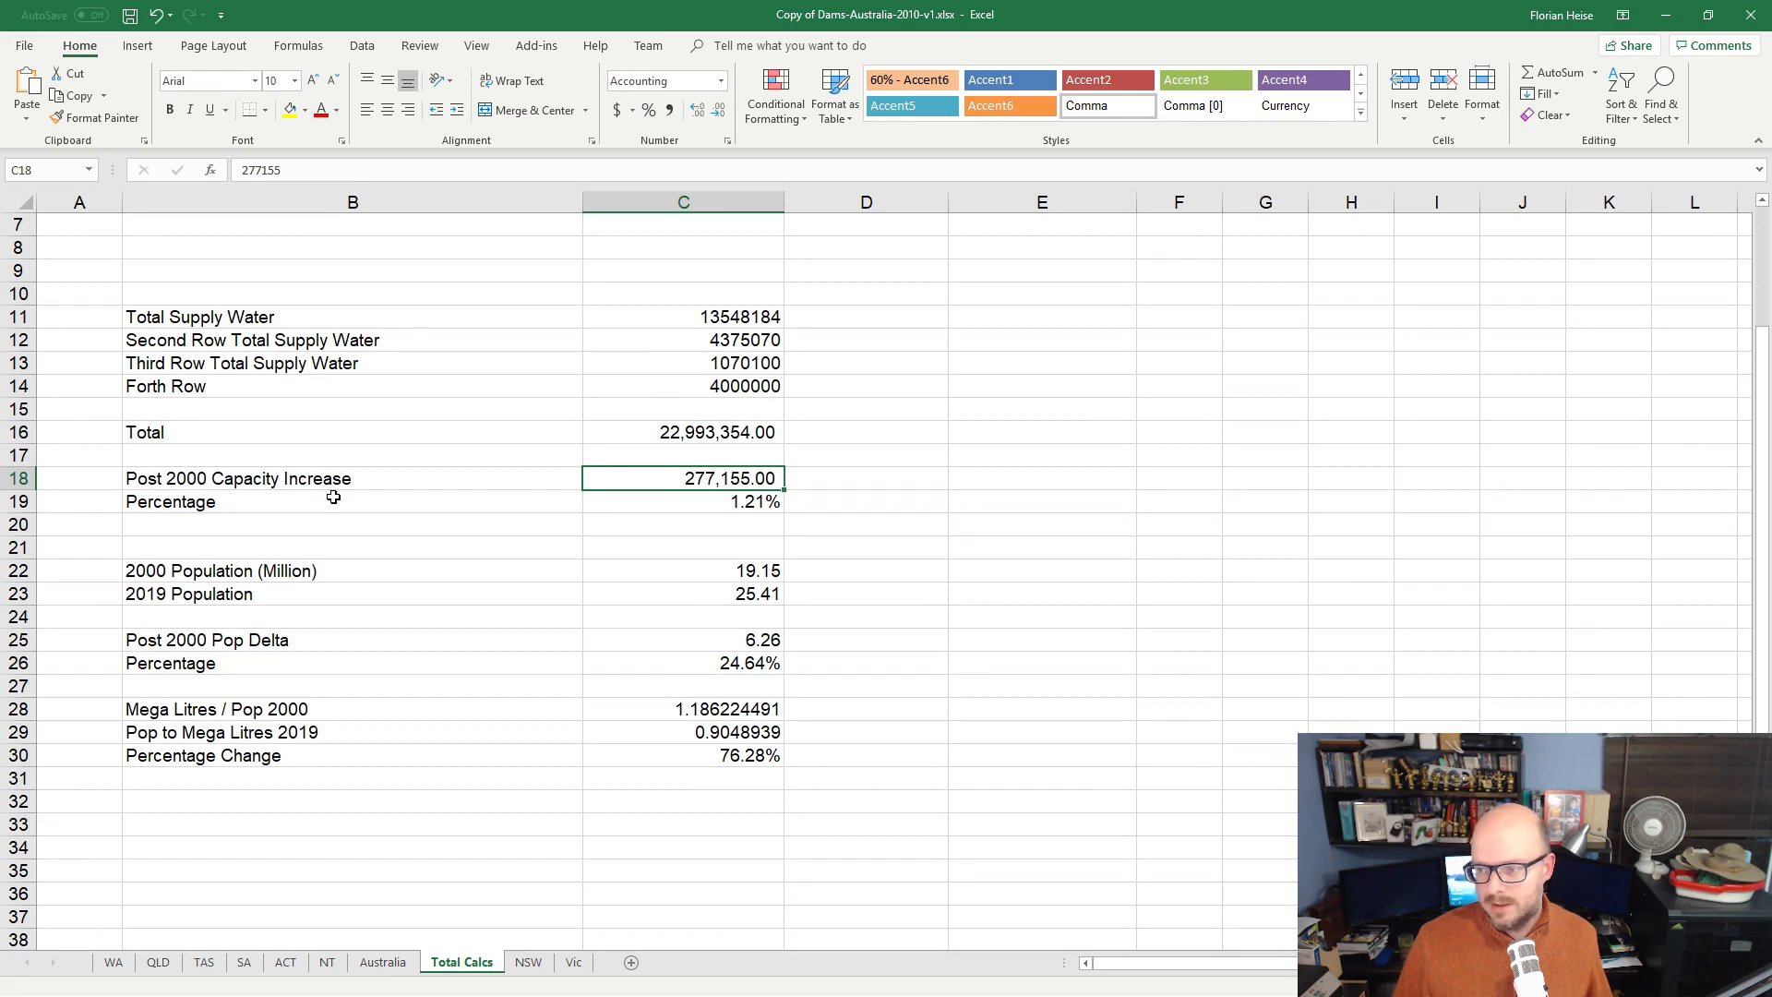
pyautogui.click(683, 500)
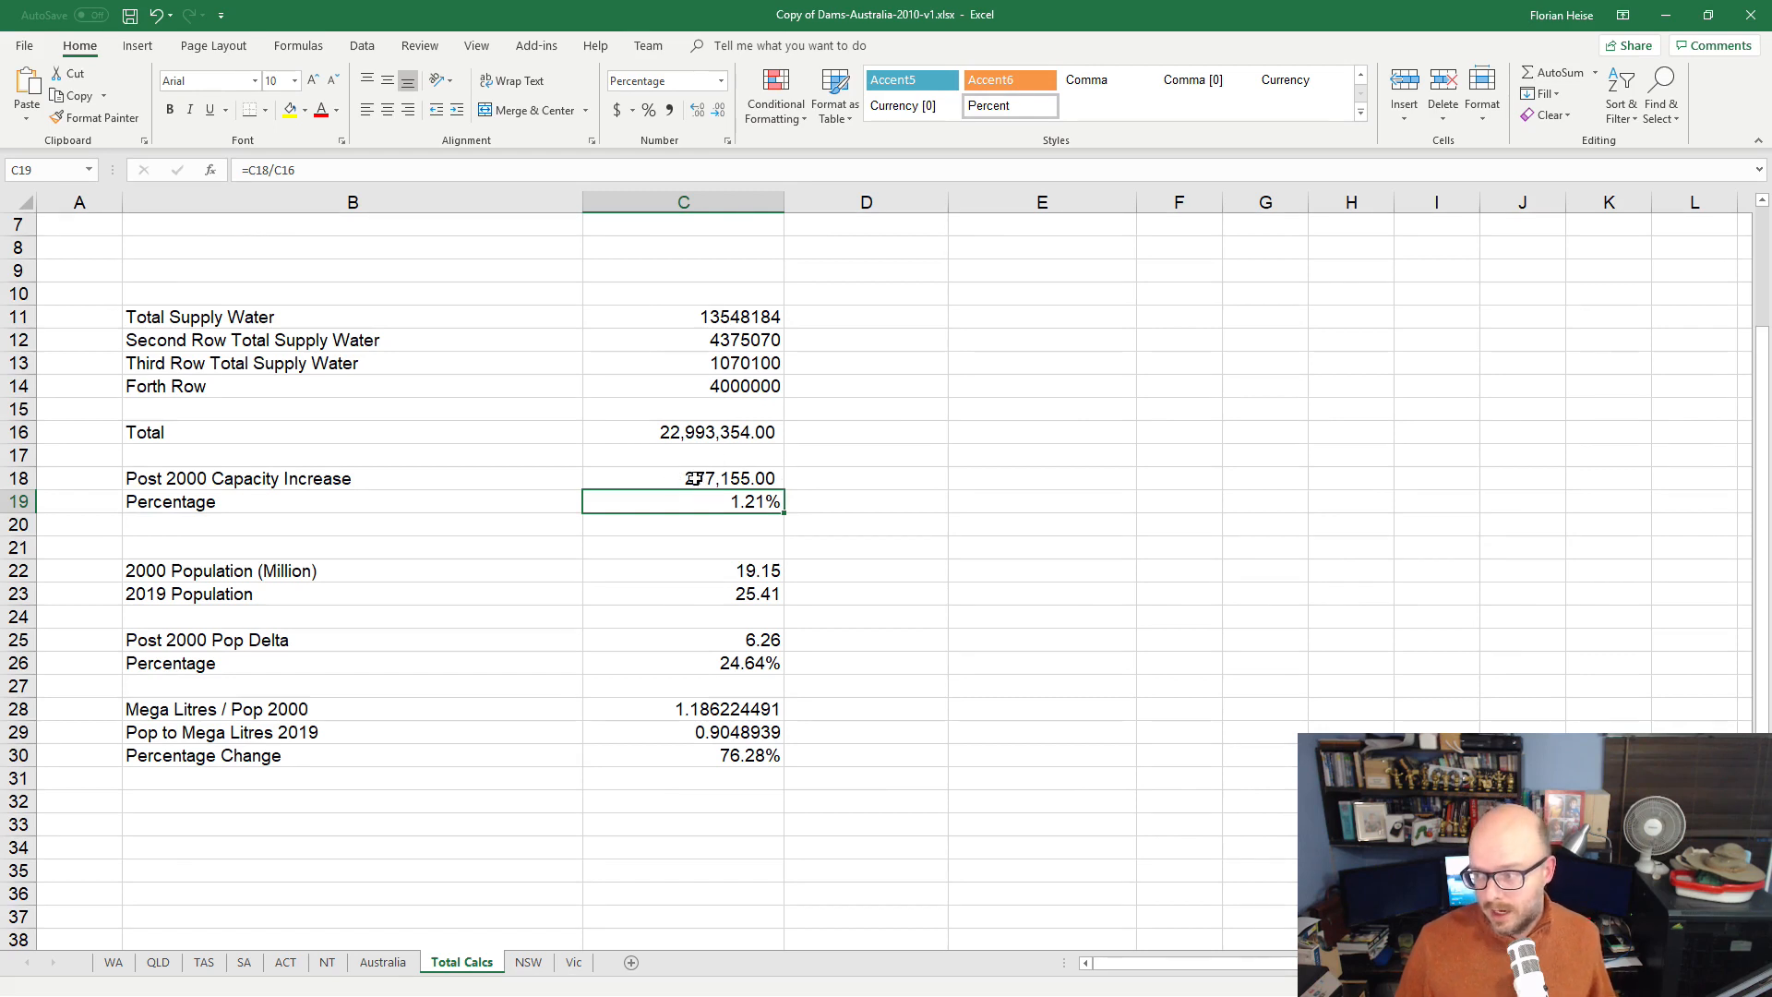
pyautogui.moveTo(741, 444)
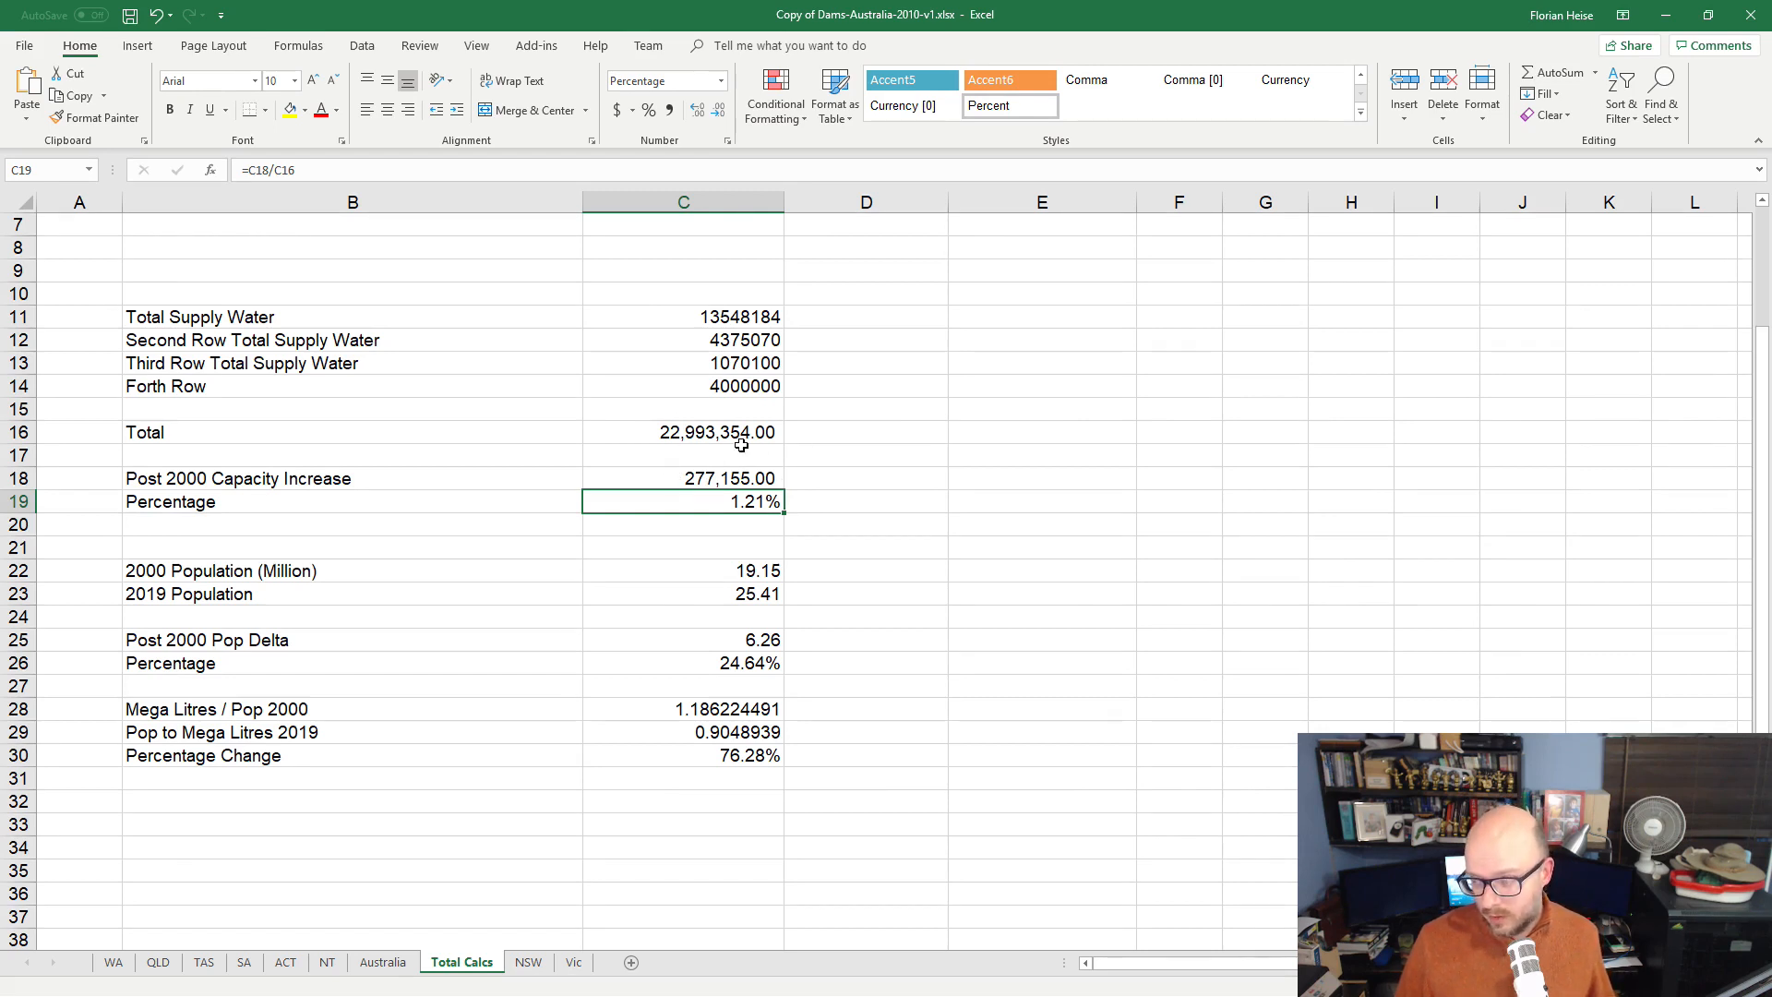
pyautogui.moveTo(690, 473)
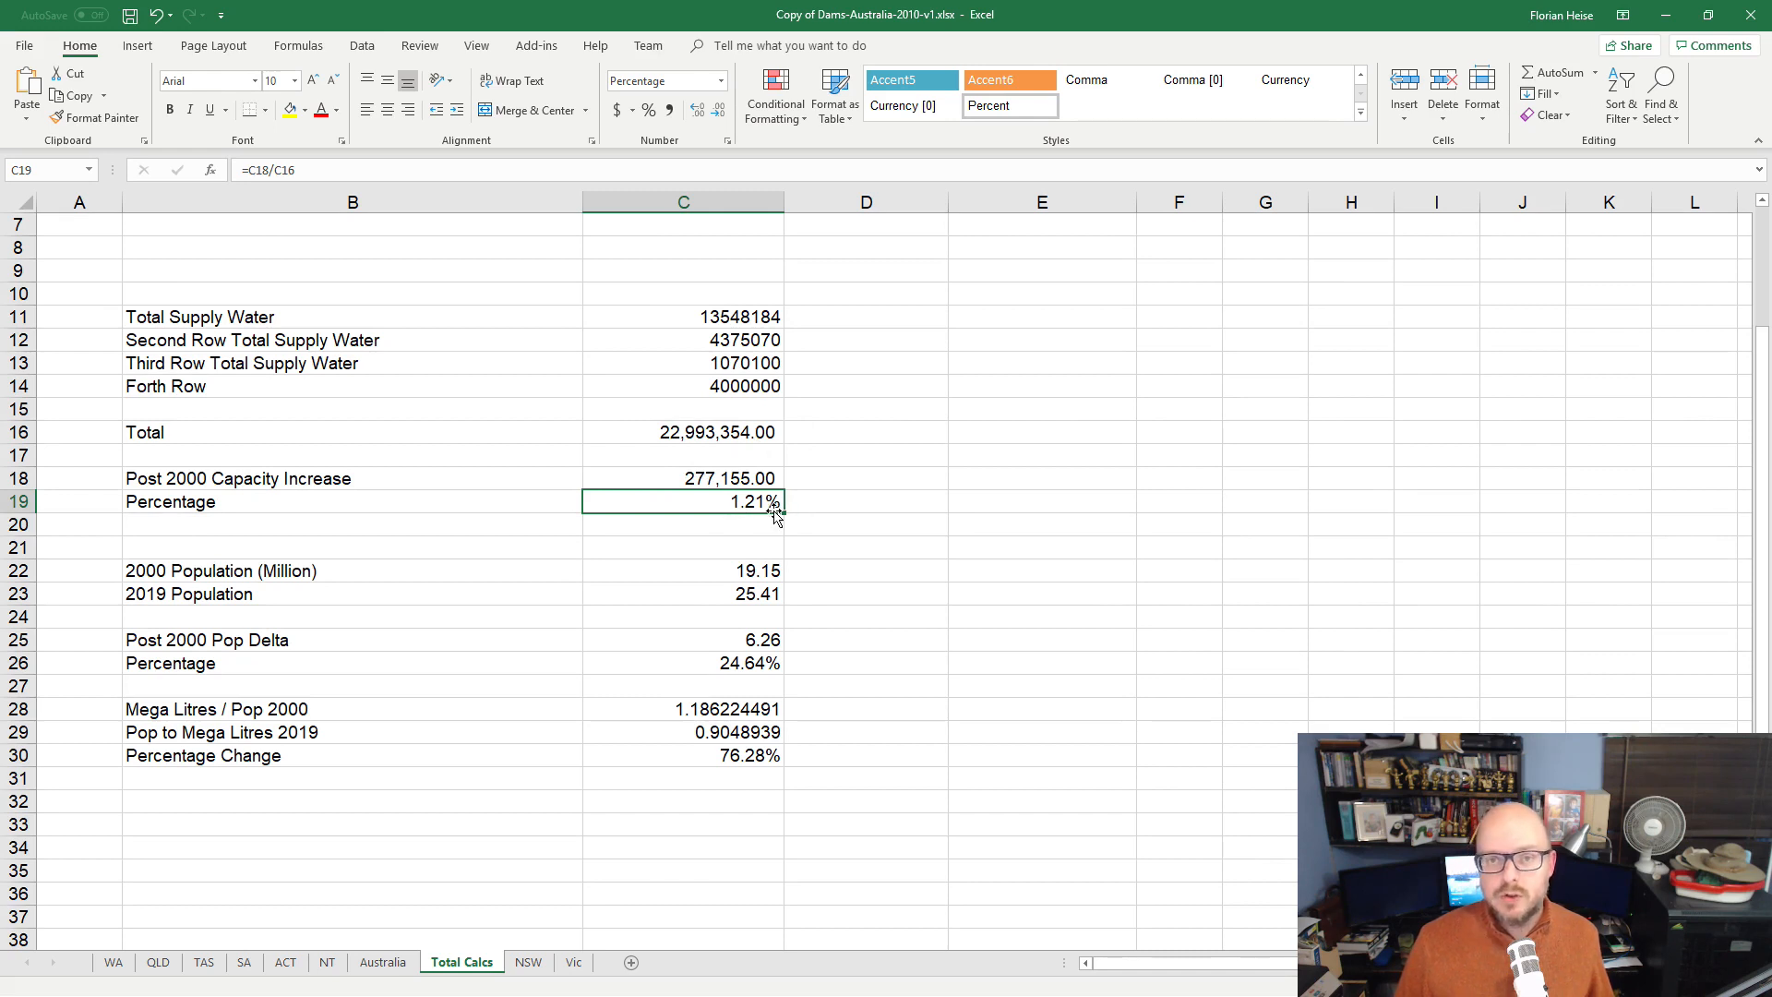
pyautogui.moveTo(695, 507)
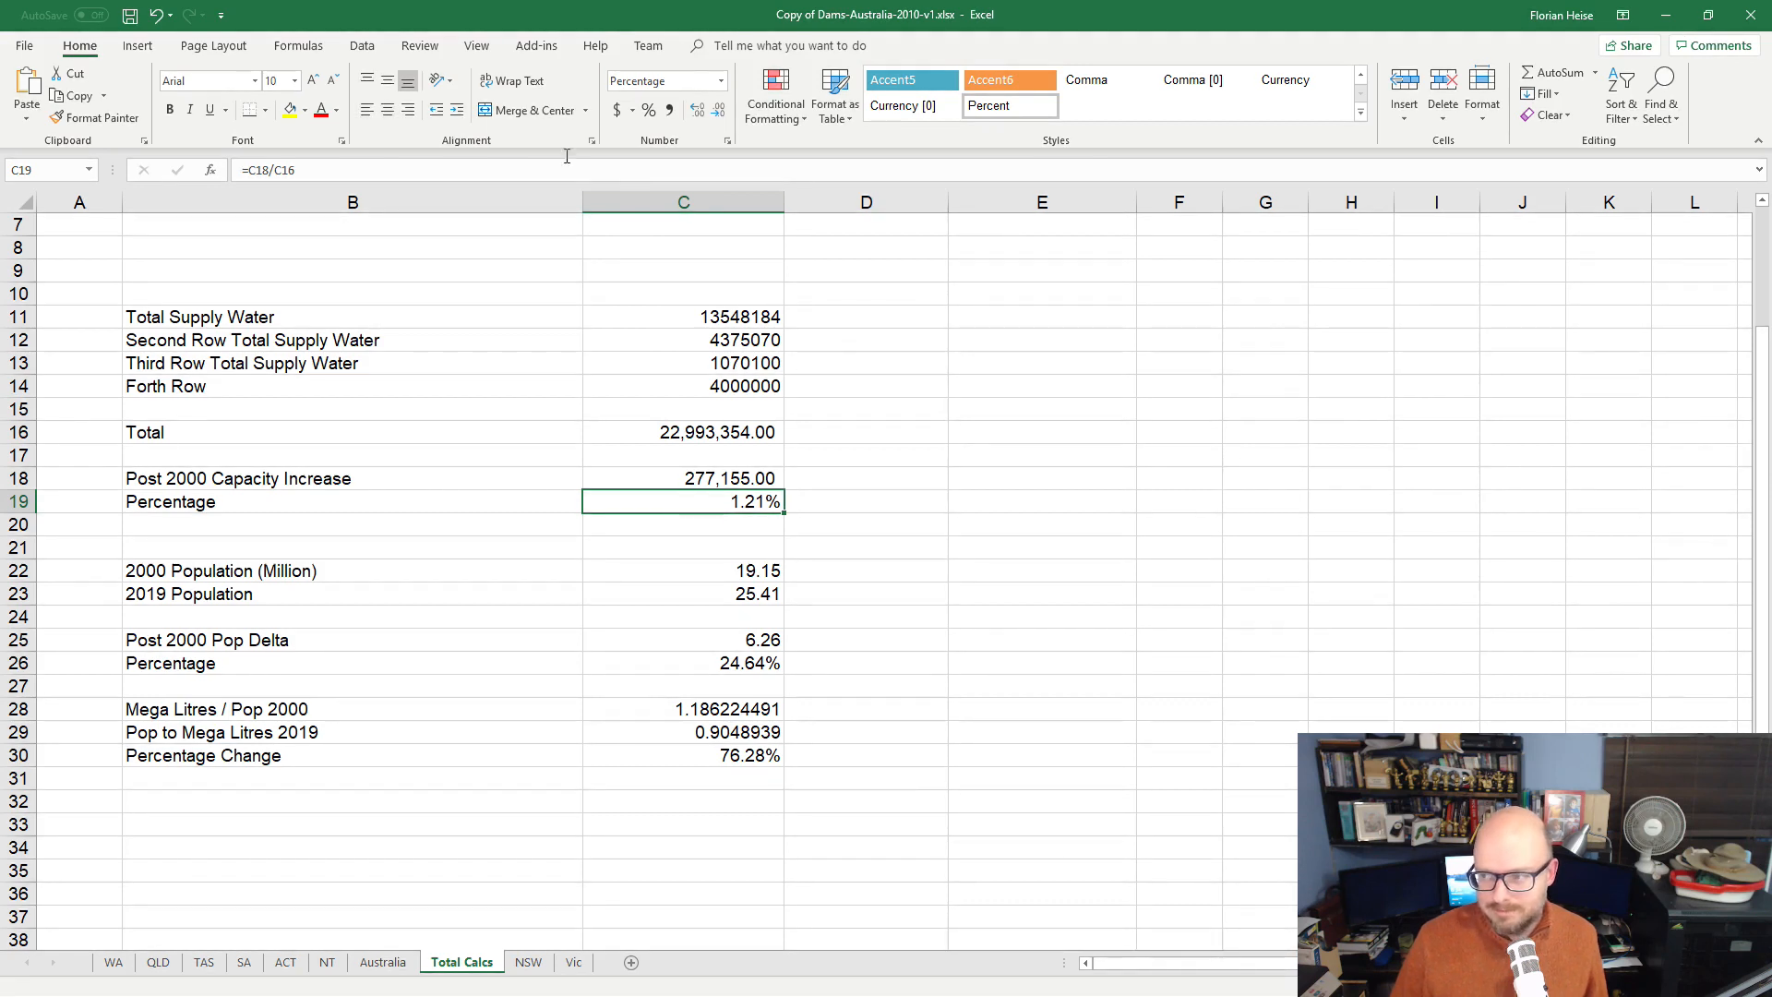
# Bold the 1.21% capacity increase, then review the 2000 and 2019 population figures.
pyautogui.click(170, 110)
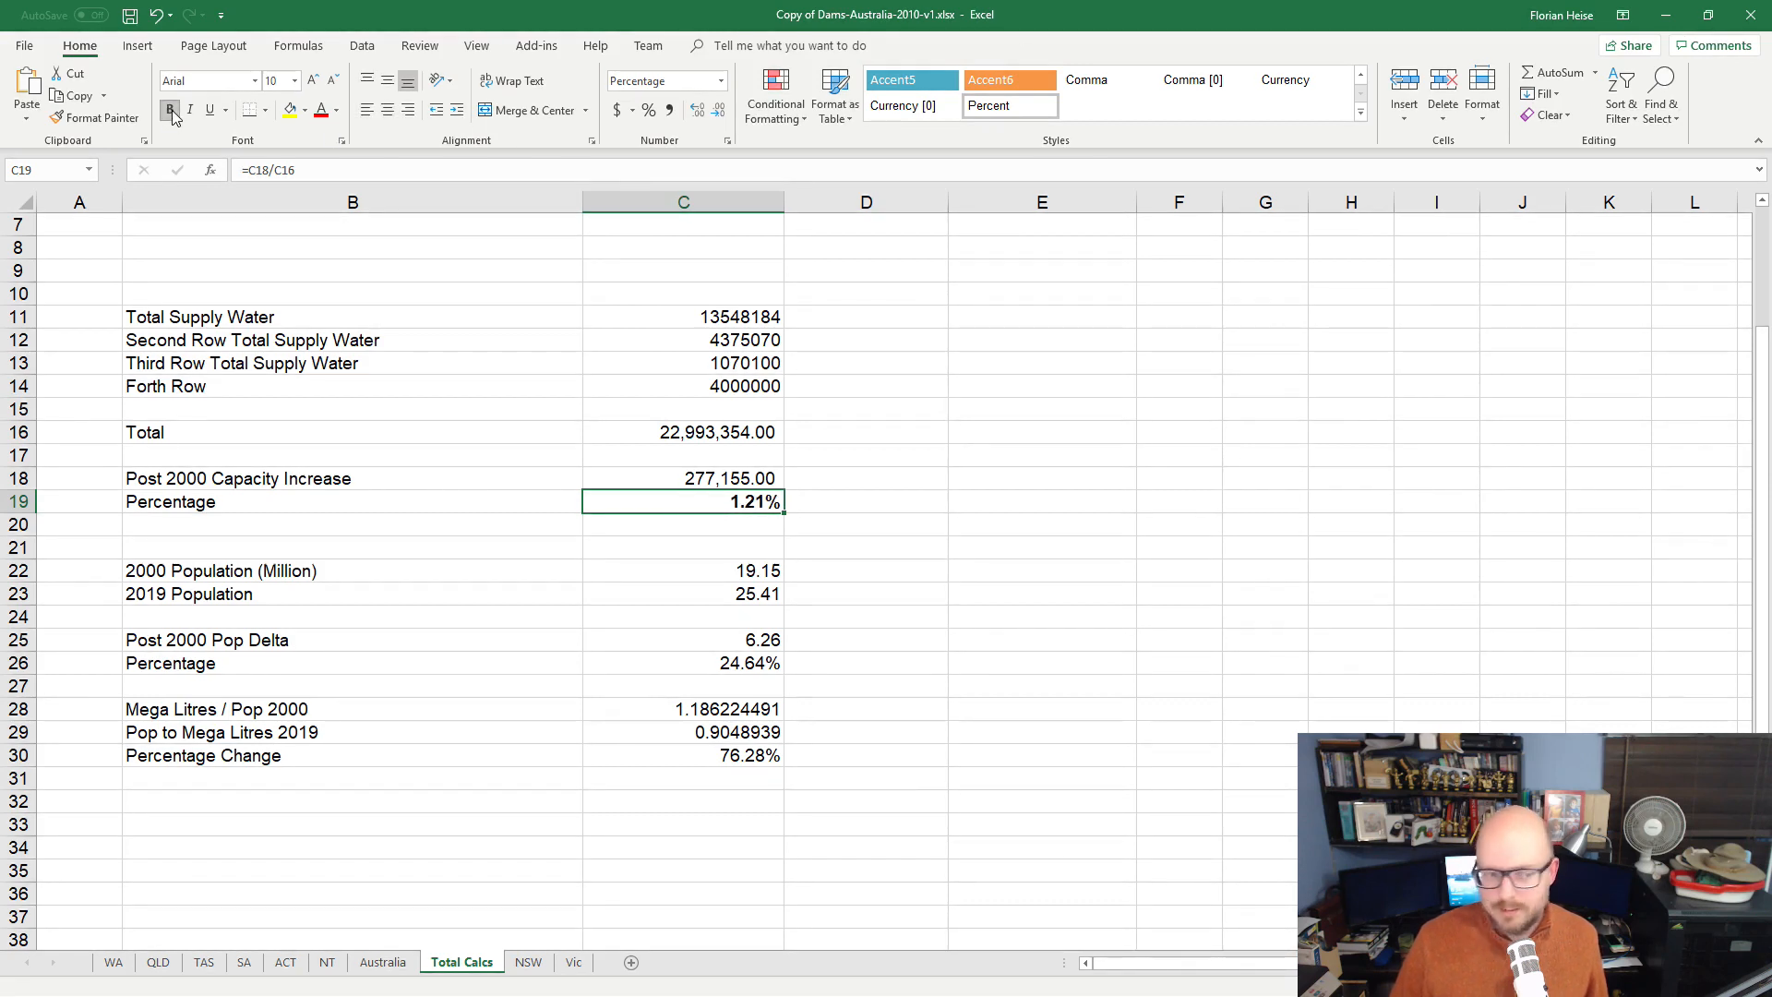
pyautogui.click(681, 550)
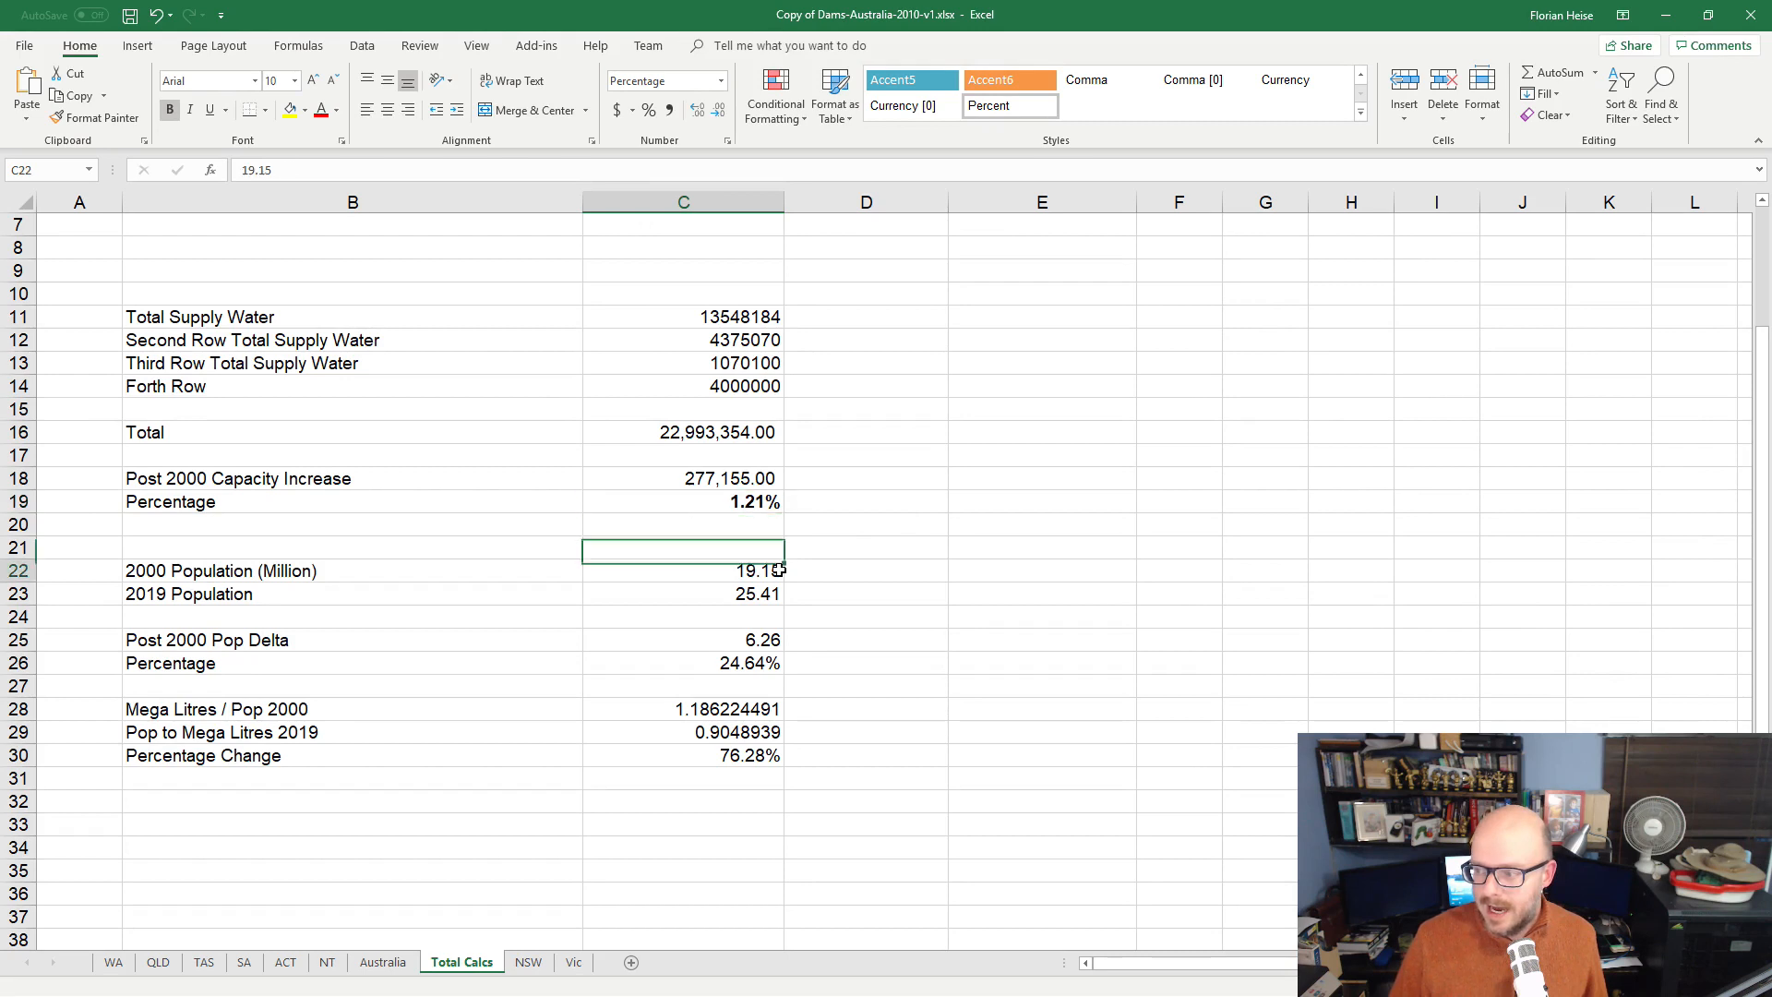
pyautogui.click(683, 571)
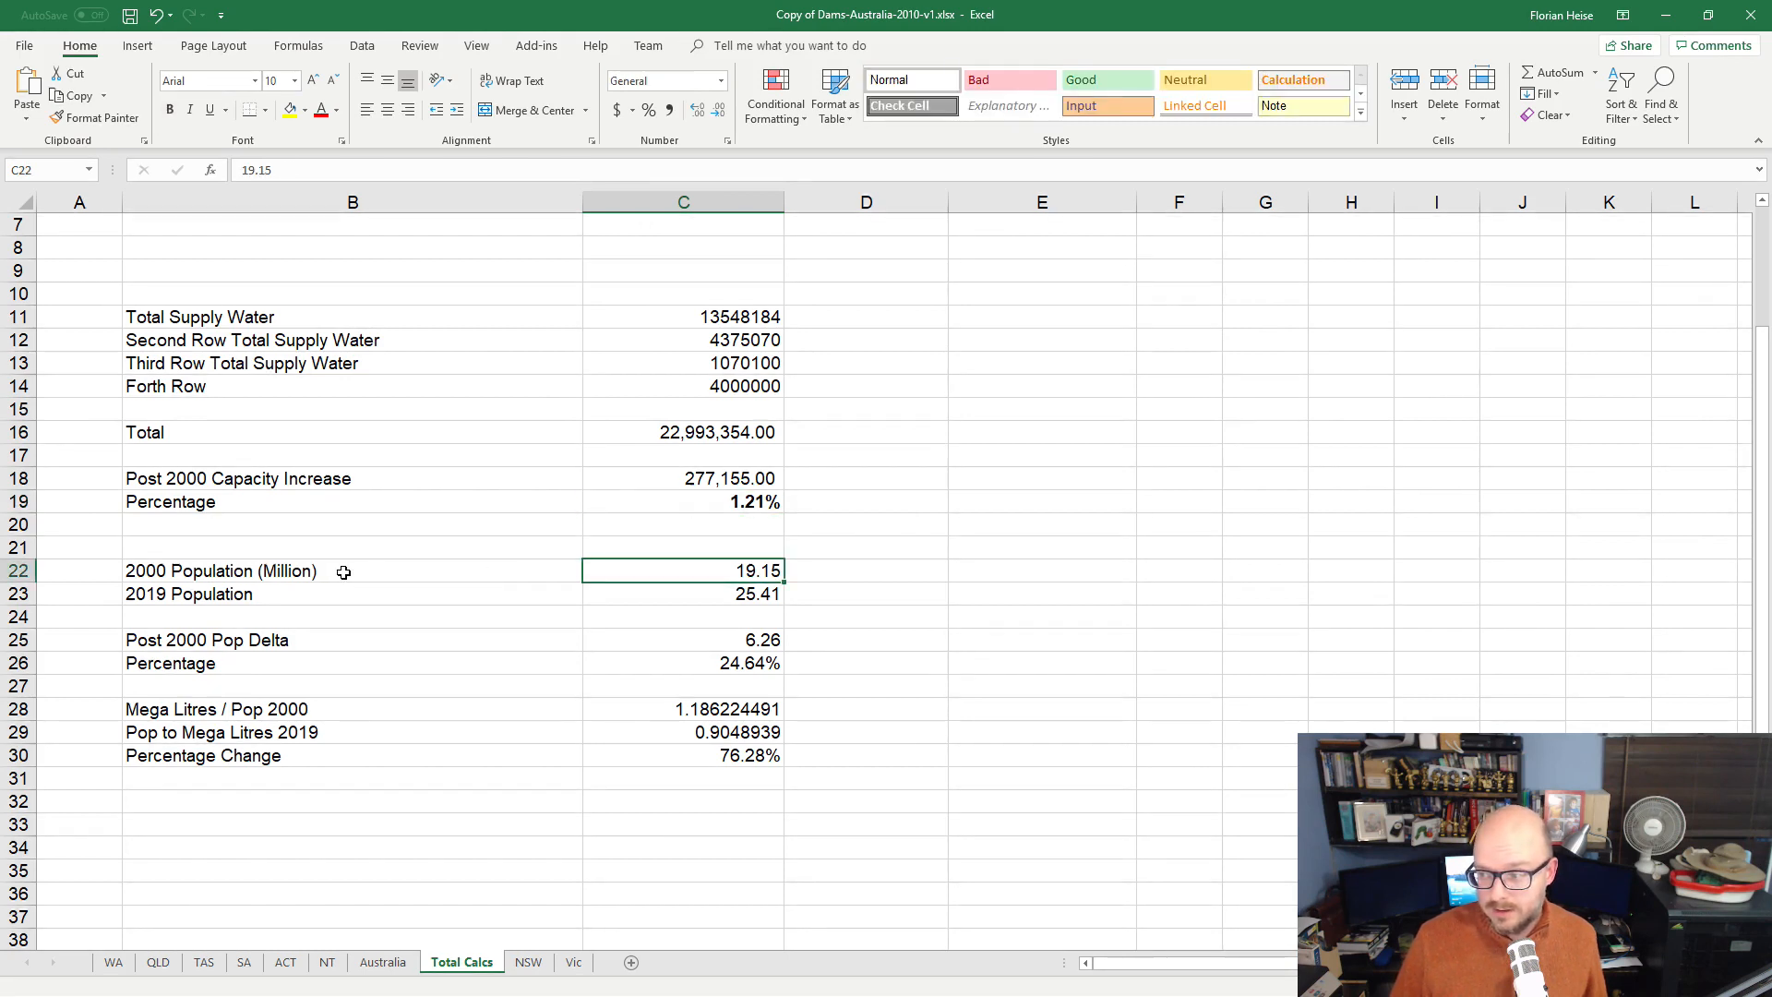
pyautogui.moveTo(871, 572)
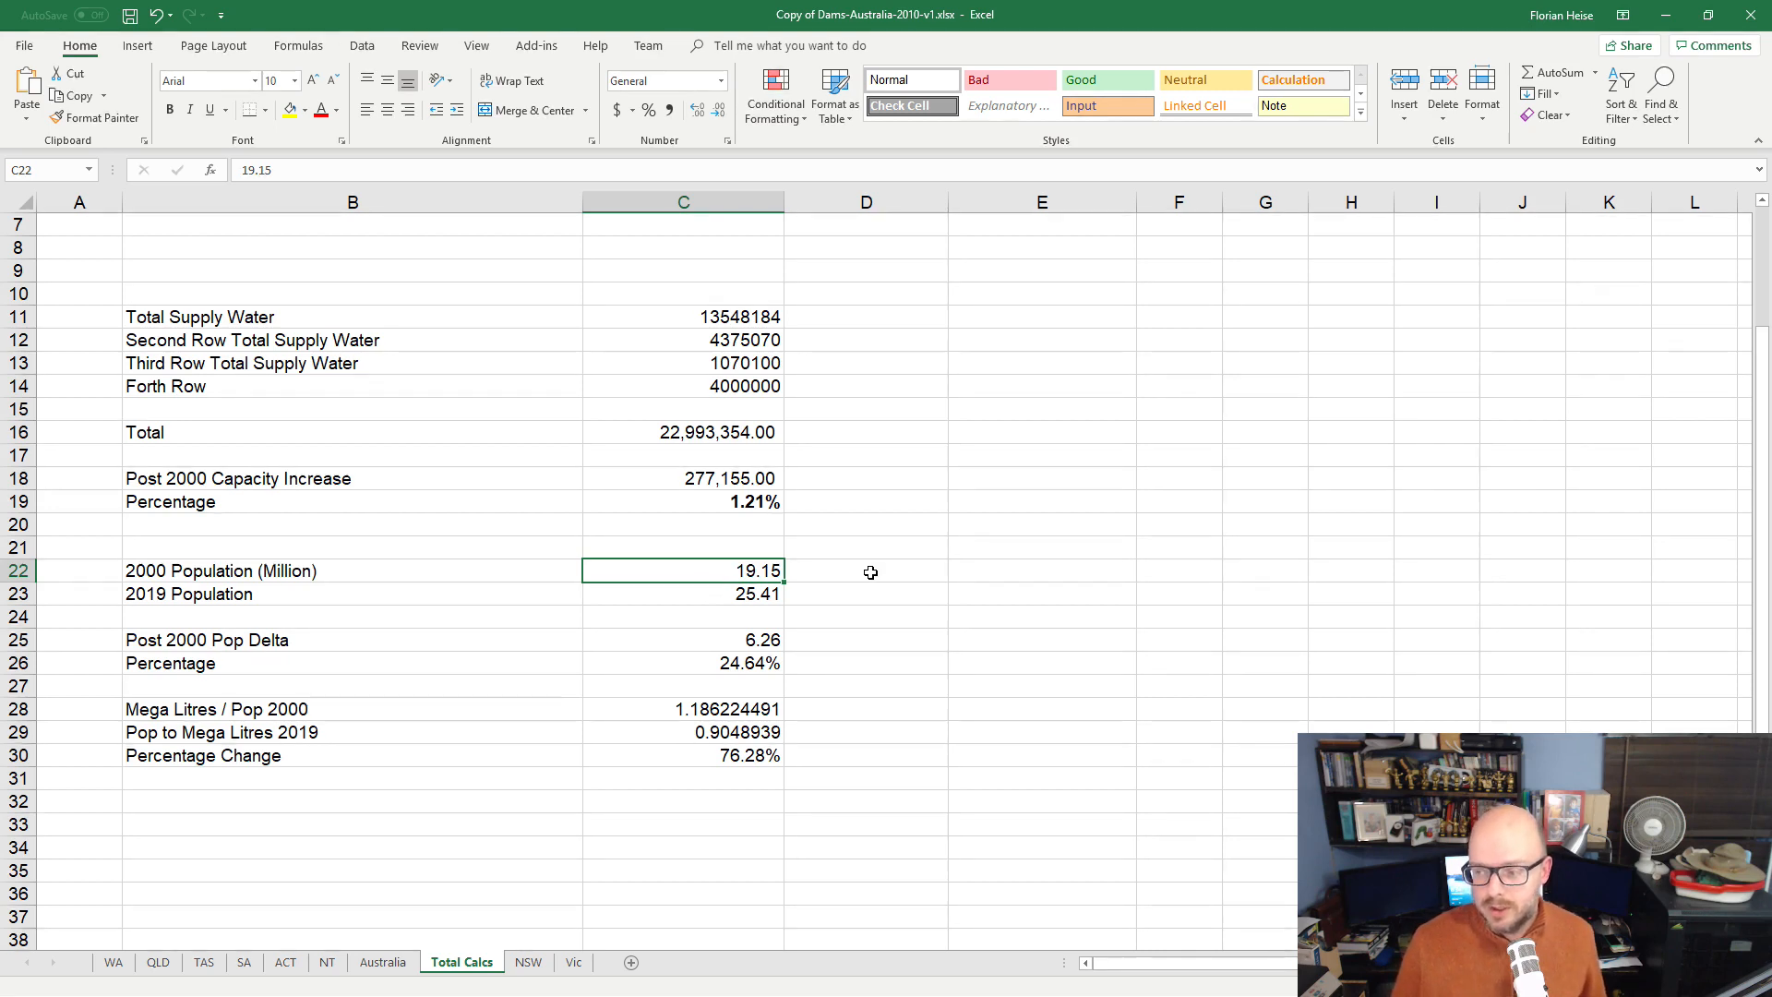
pyautogui.click(683, 593)
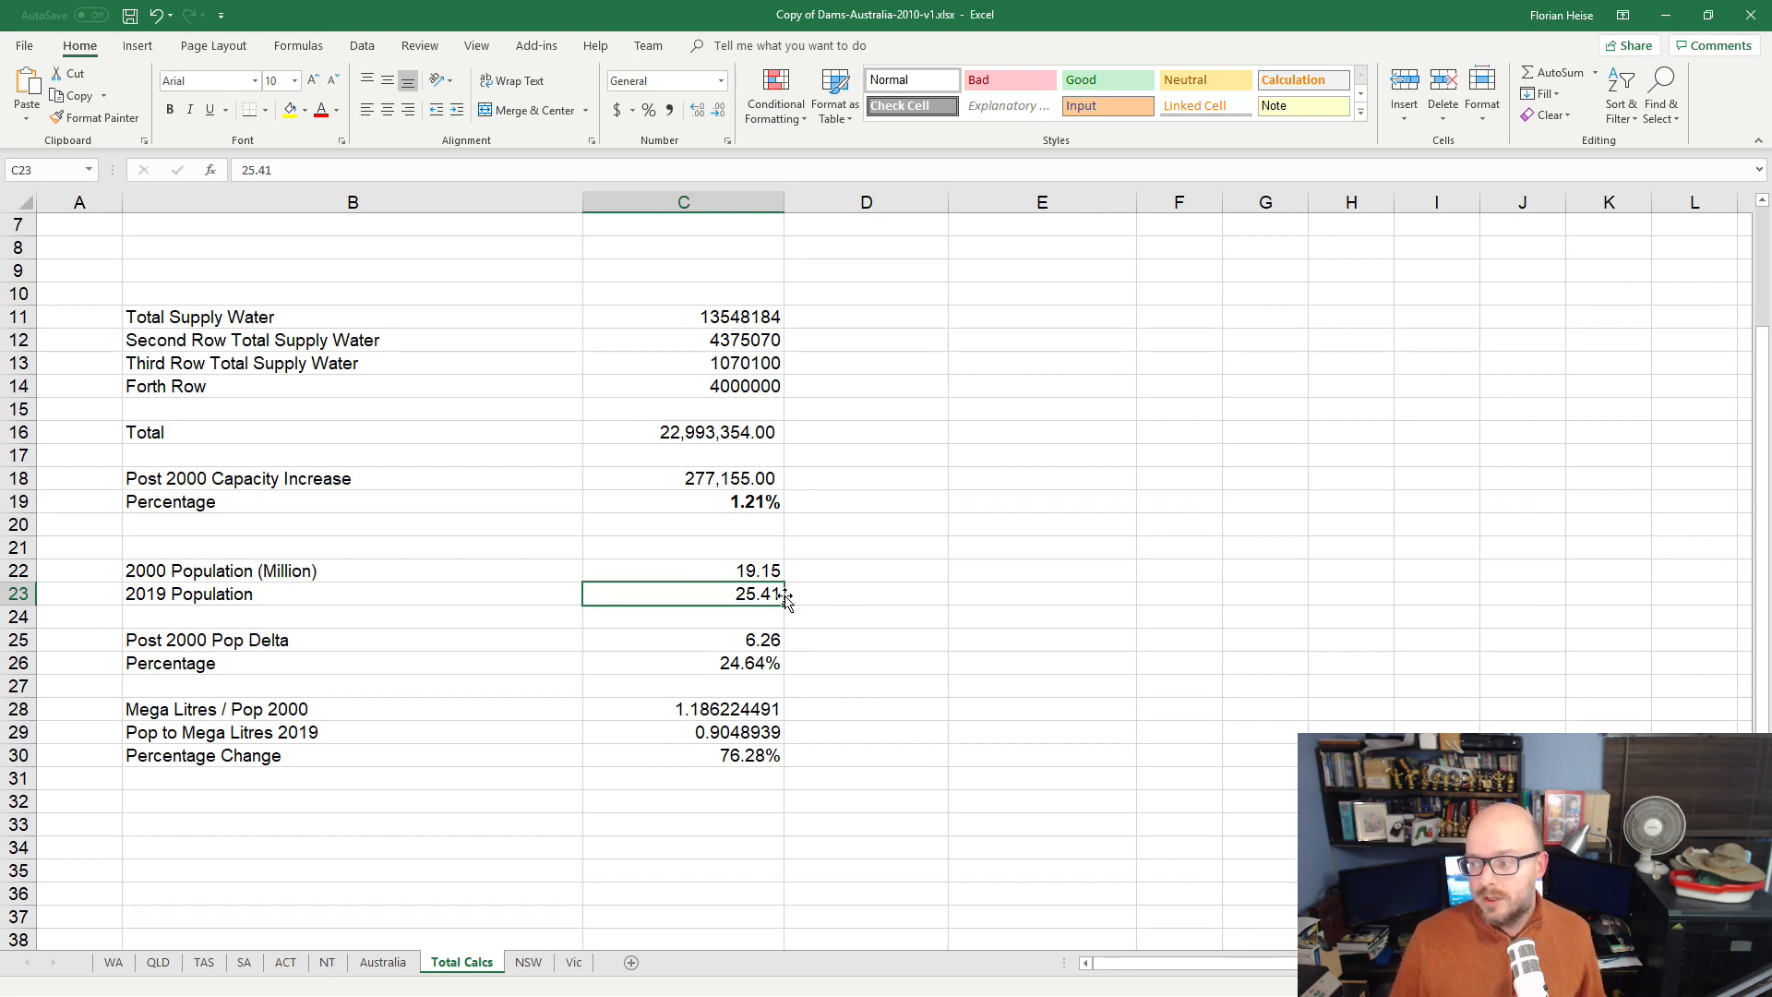
pyautogui.click(683, 640)
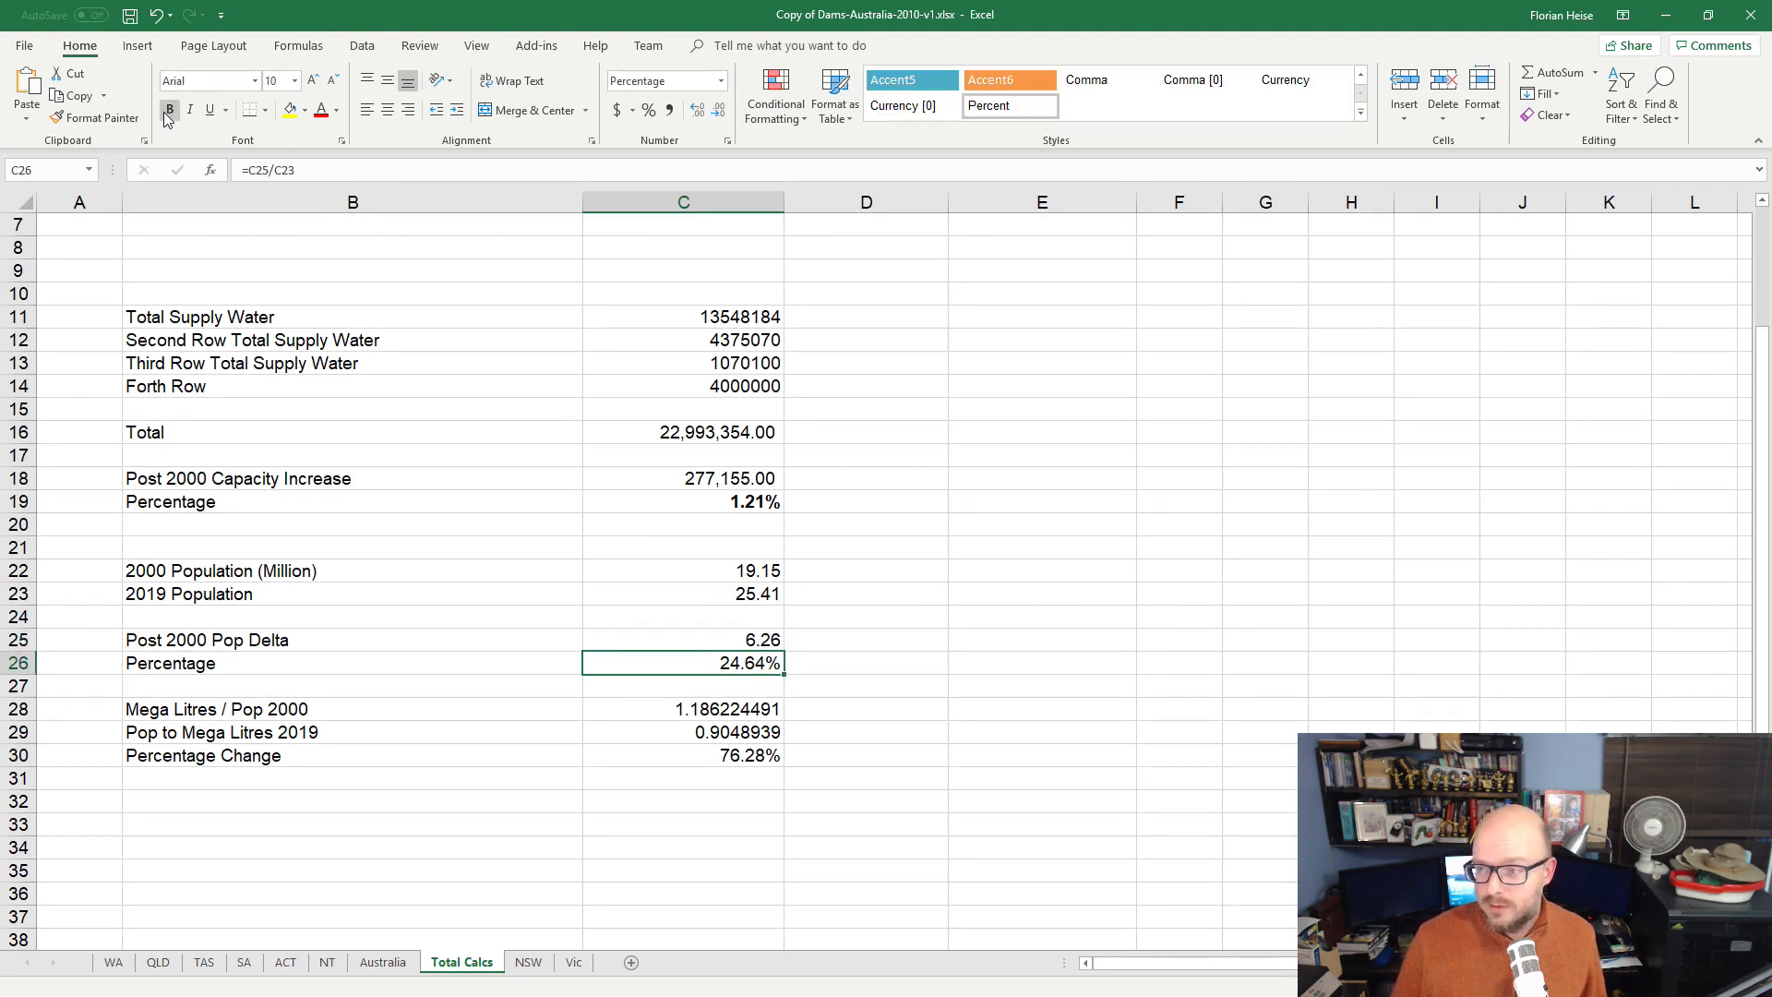
pyautogui.moveTo(416, 664)
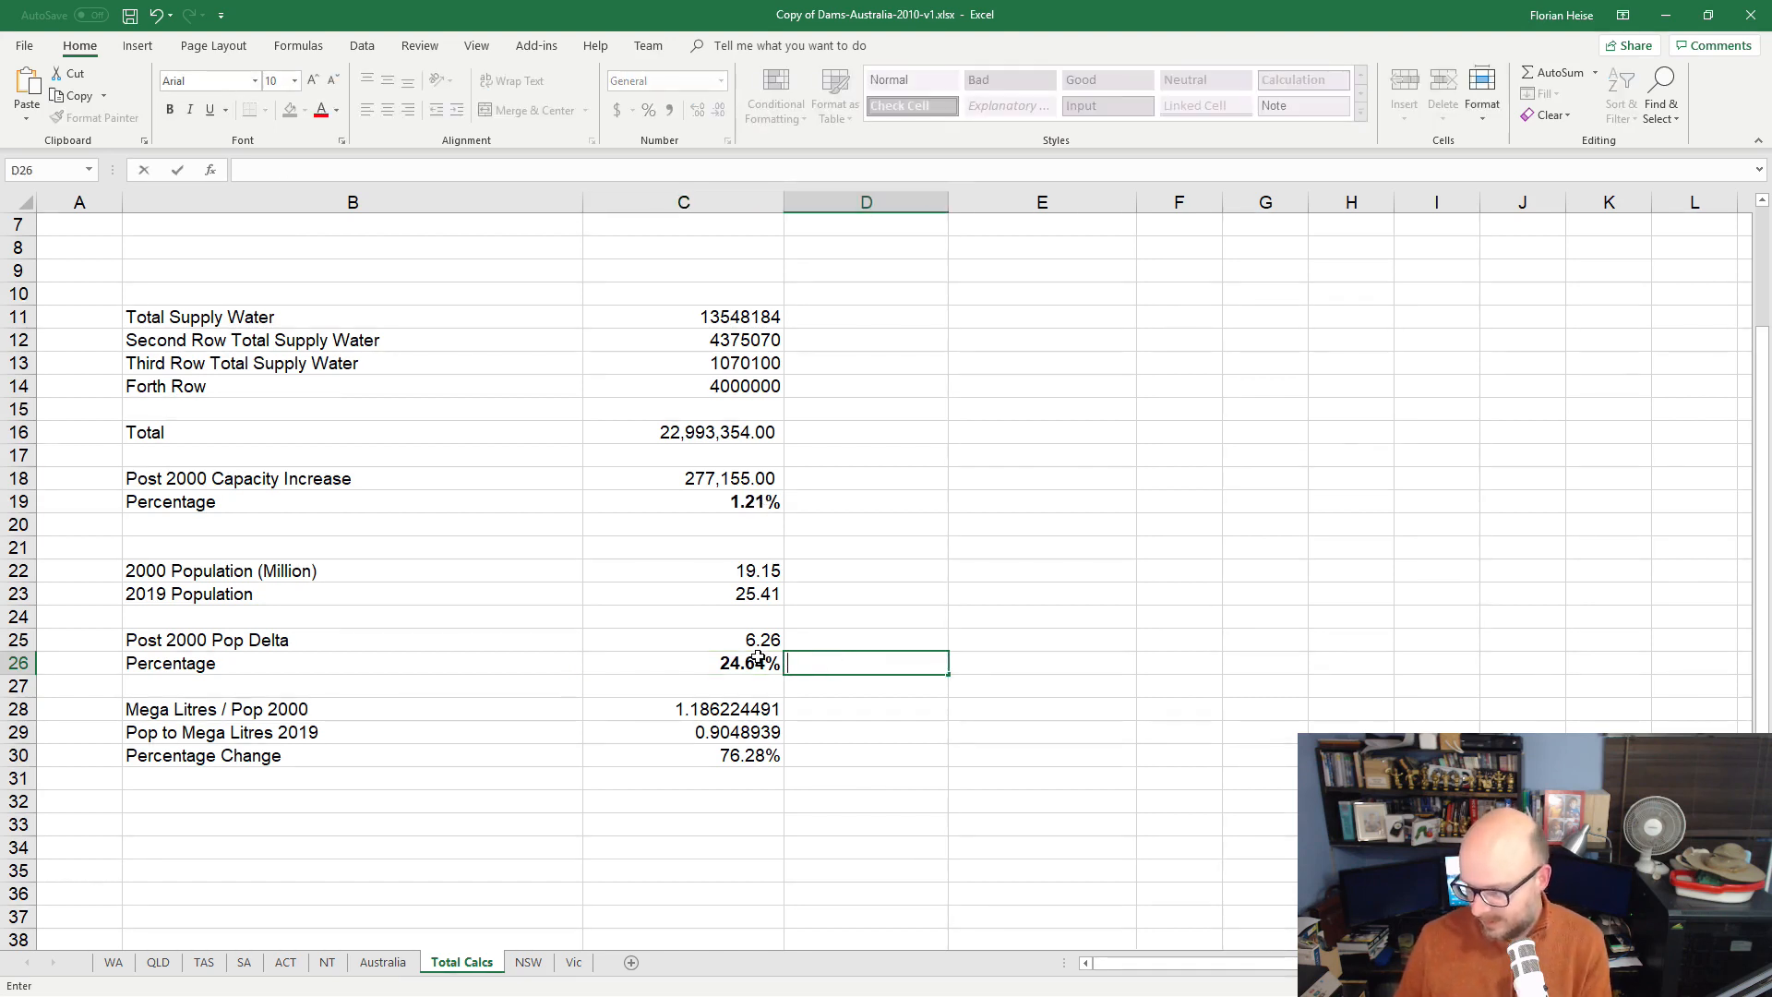
# Enter a =C26/ ratio formula in D26, giving 2043.8512075359900%.
pyautogui.write('=')
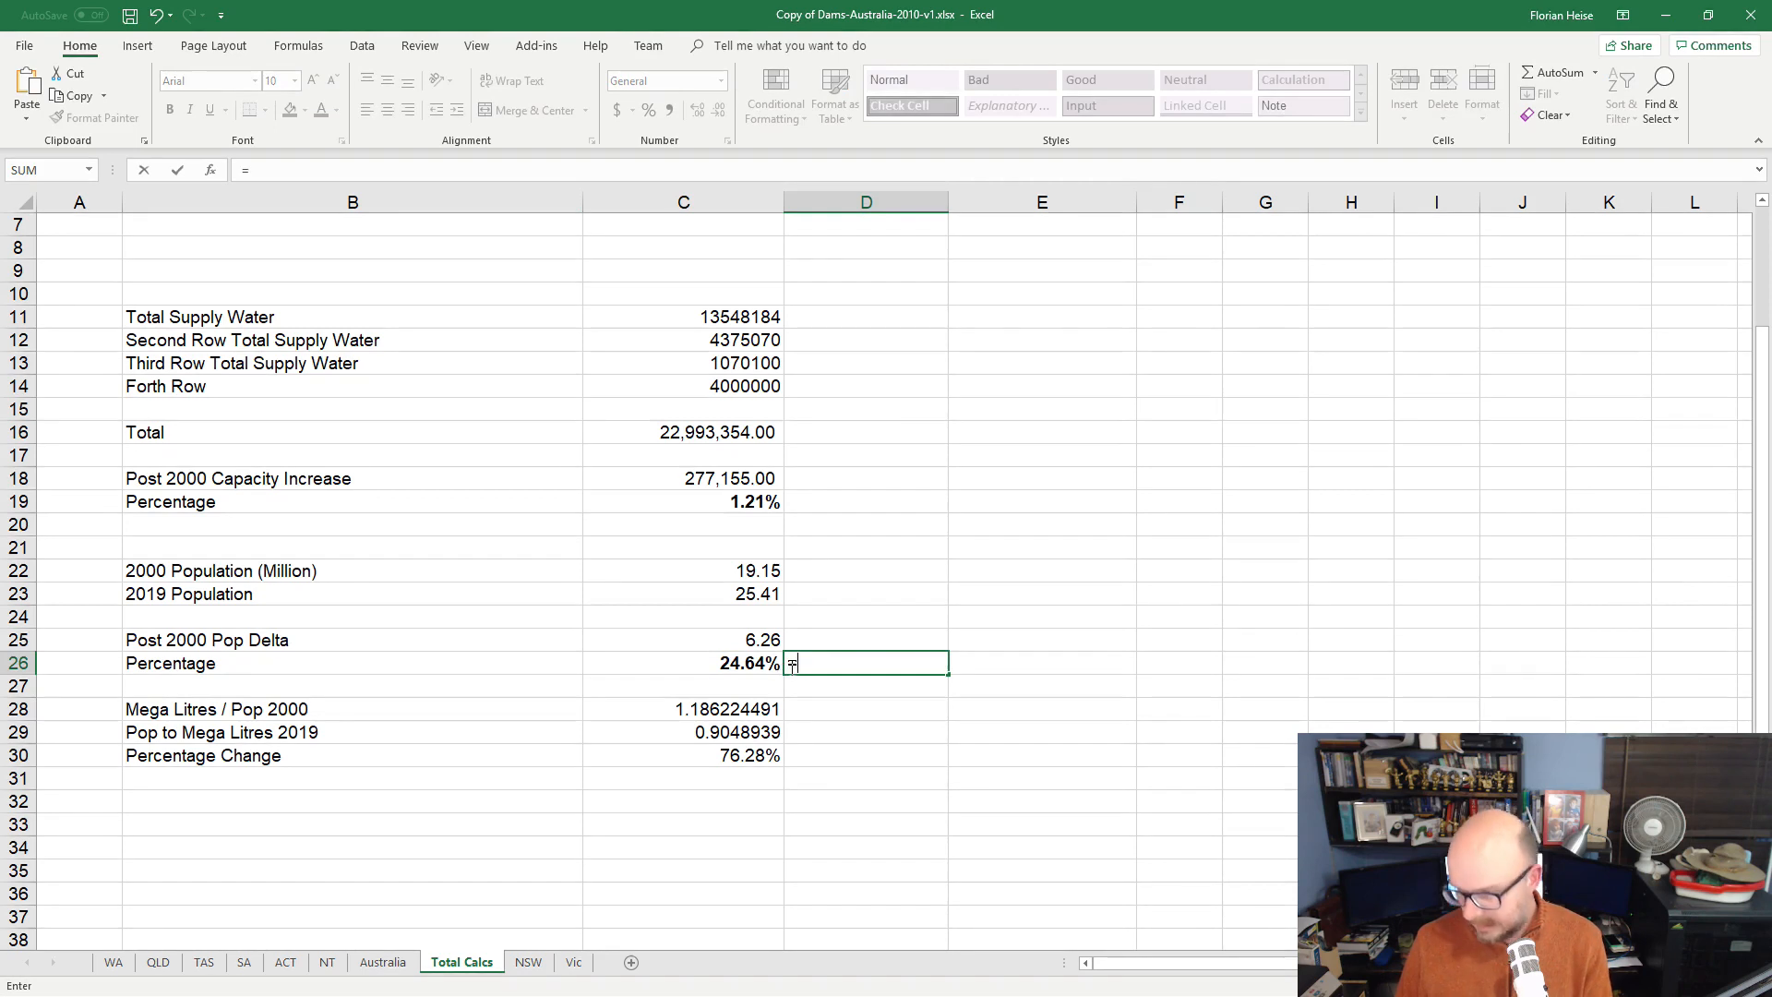
pyautogui.write('C26/')
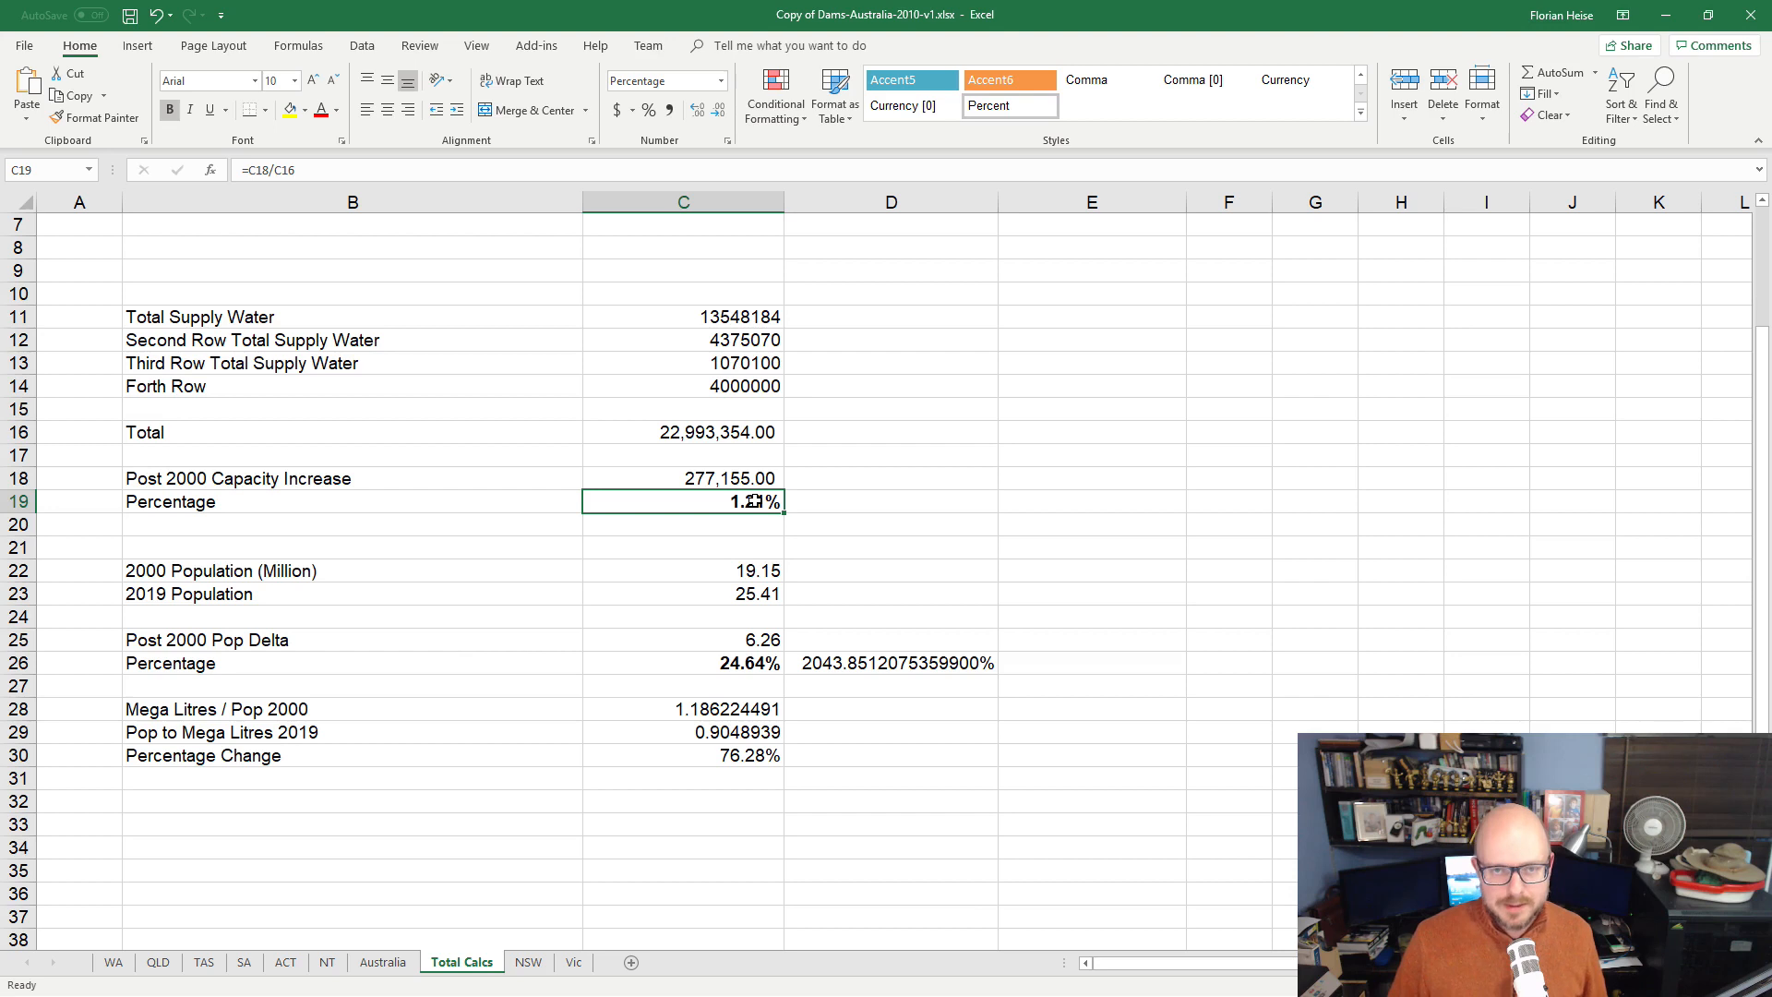
pyautogui.click(683, 662)
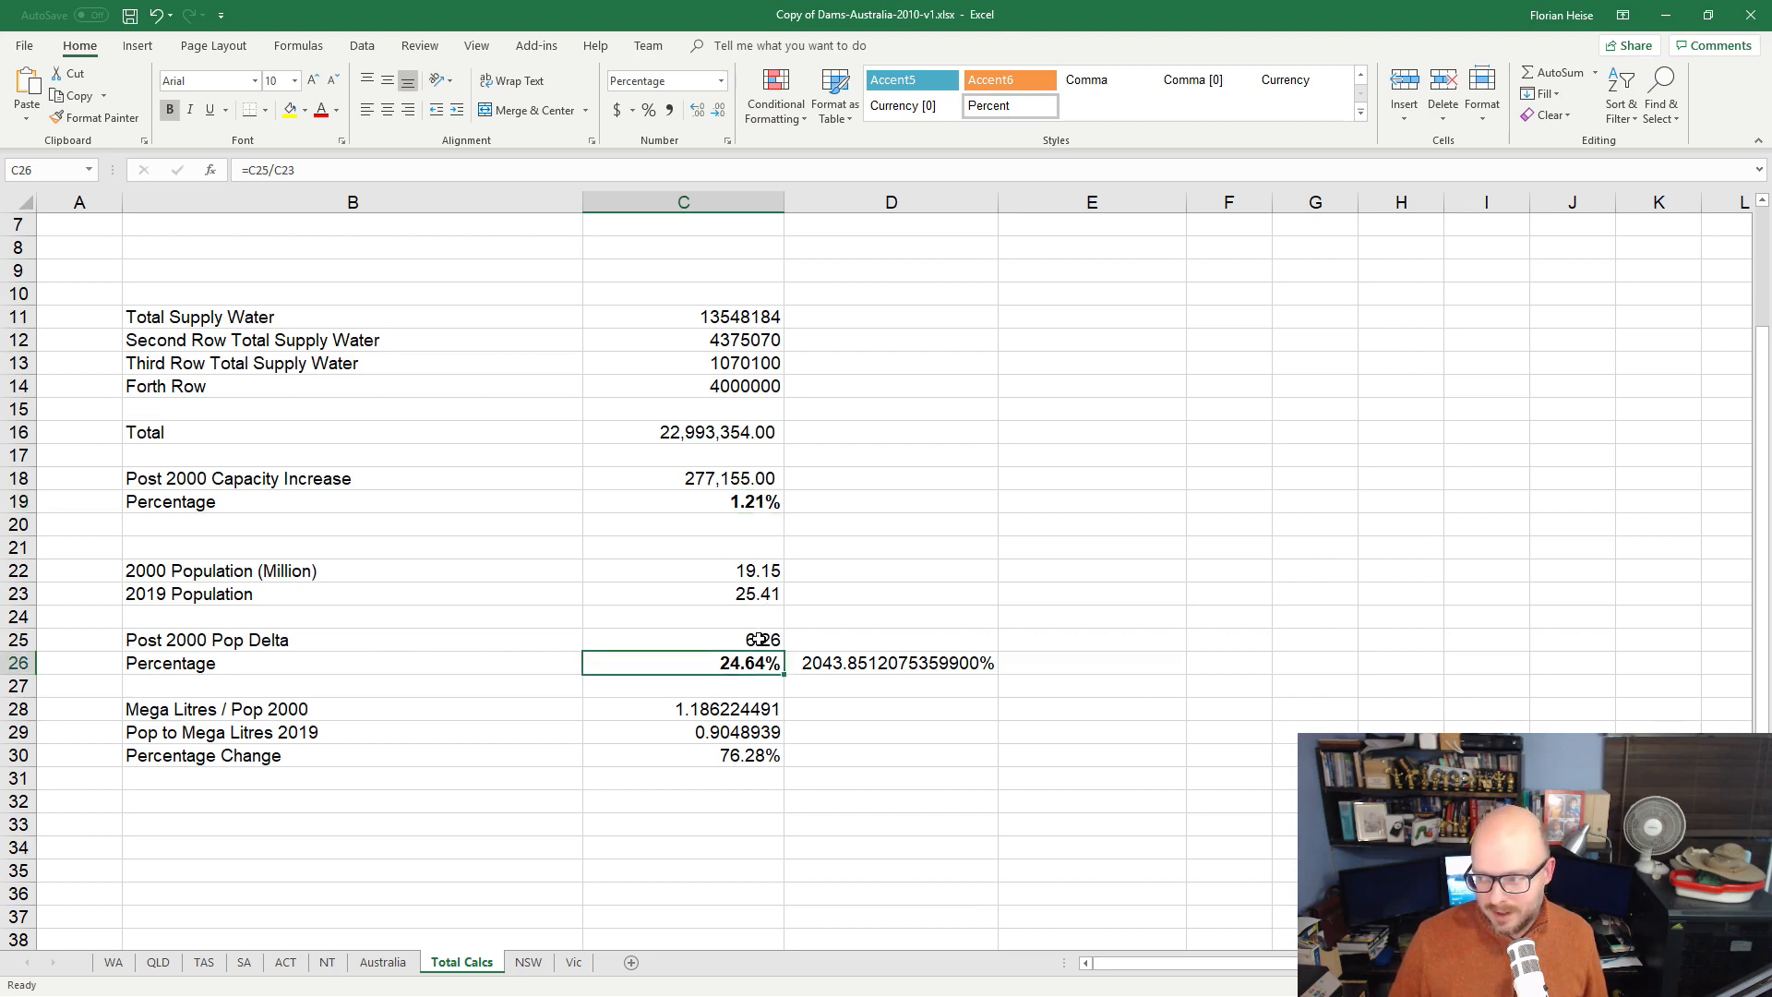
pyautogui.click(683, 639)
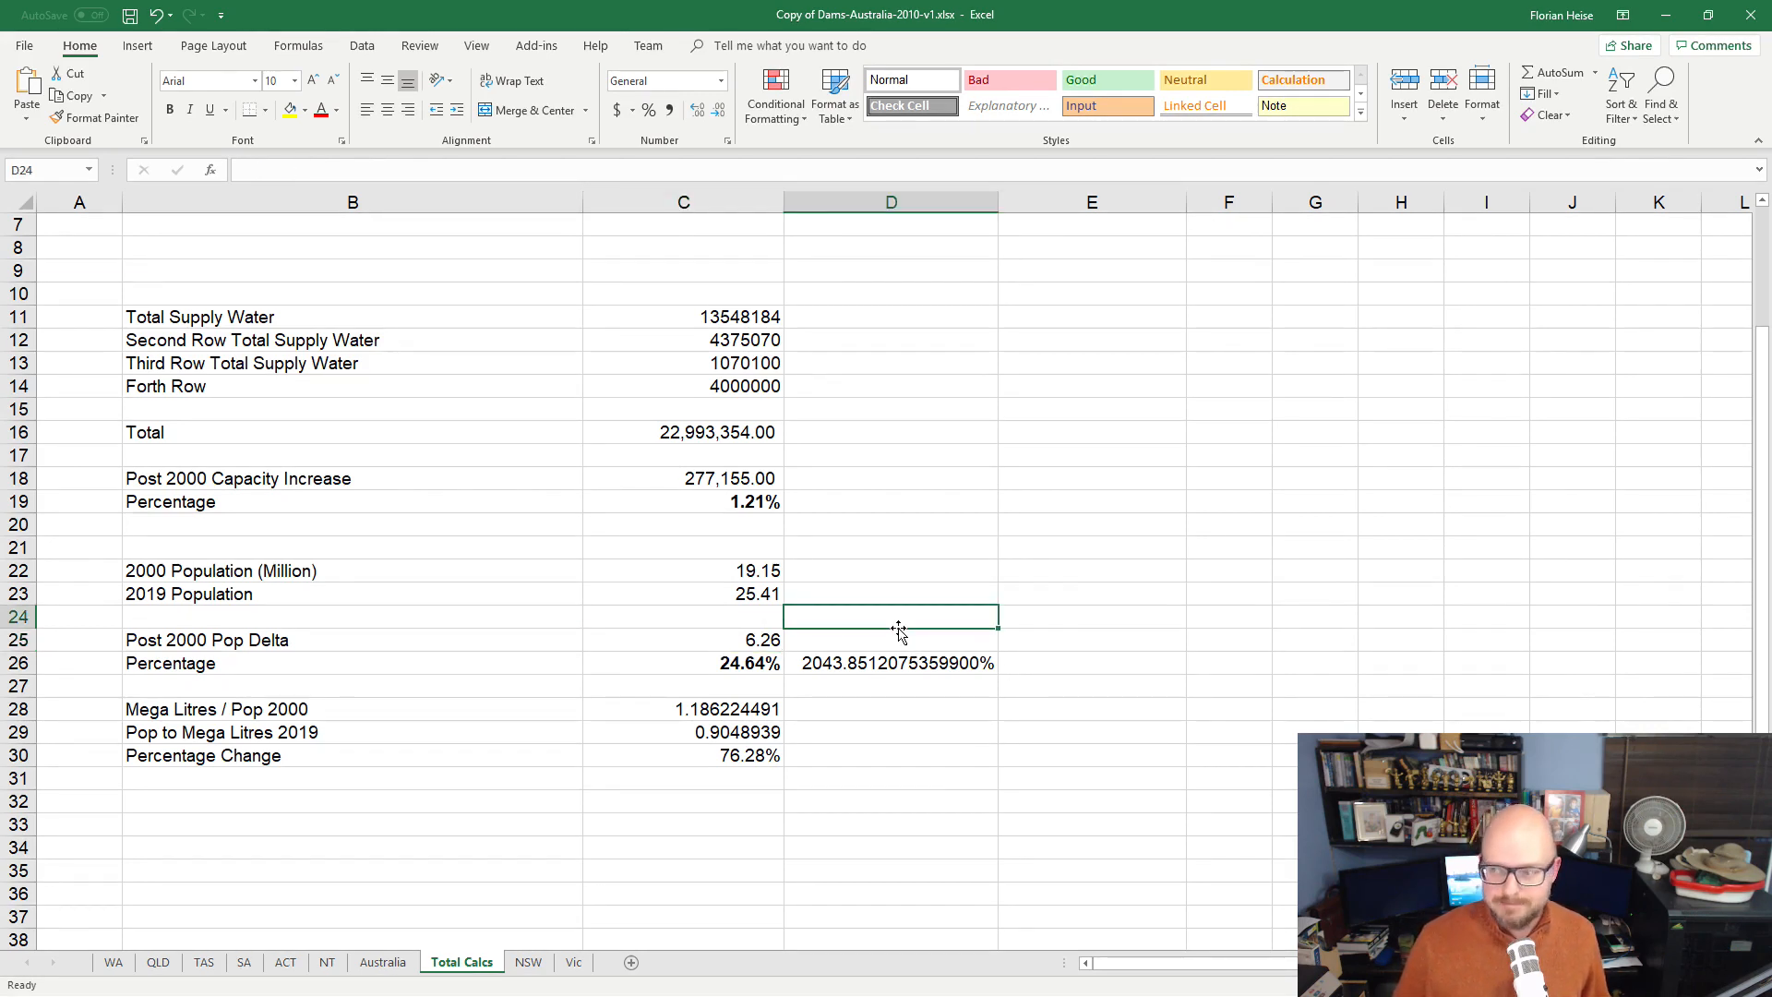
pyautogui.click(683, 686)
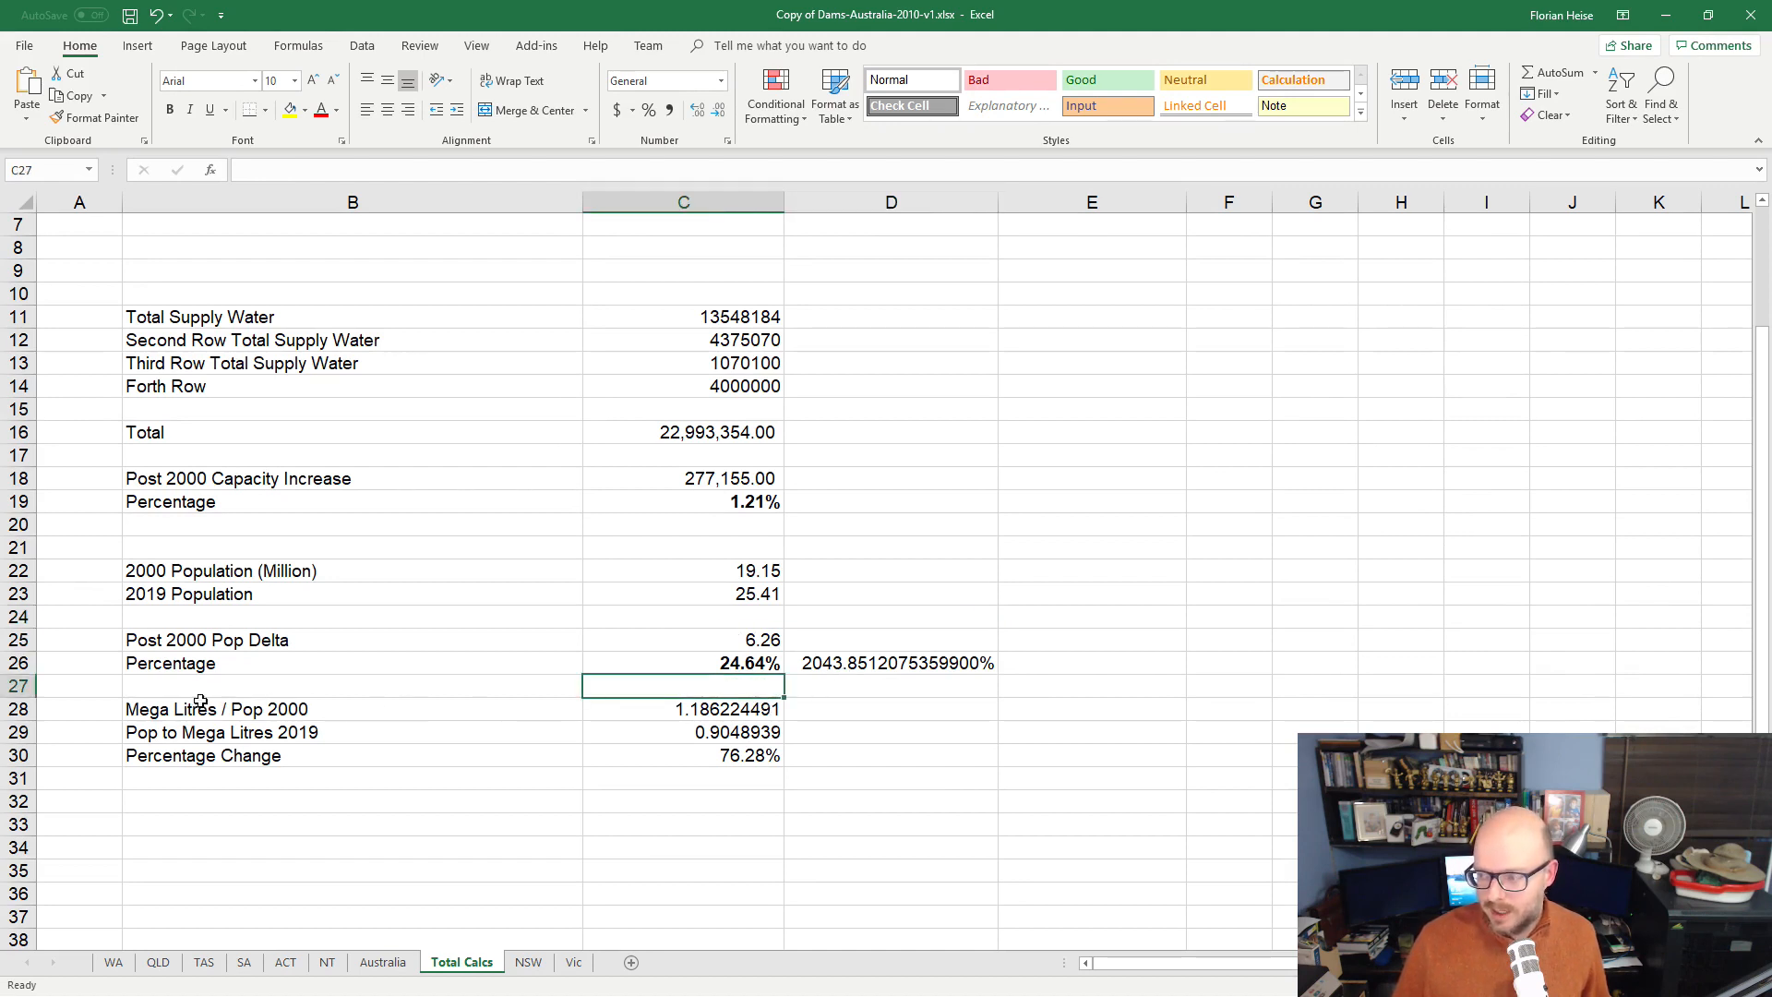
# Bold the megalitres-per-person ratios 1.186224491 and 0.9048939, then recheck the percentage formulas.
pyautogui.click(681, 709)
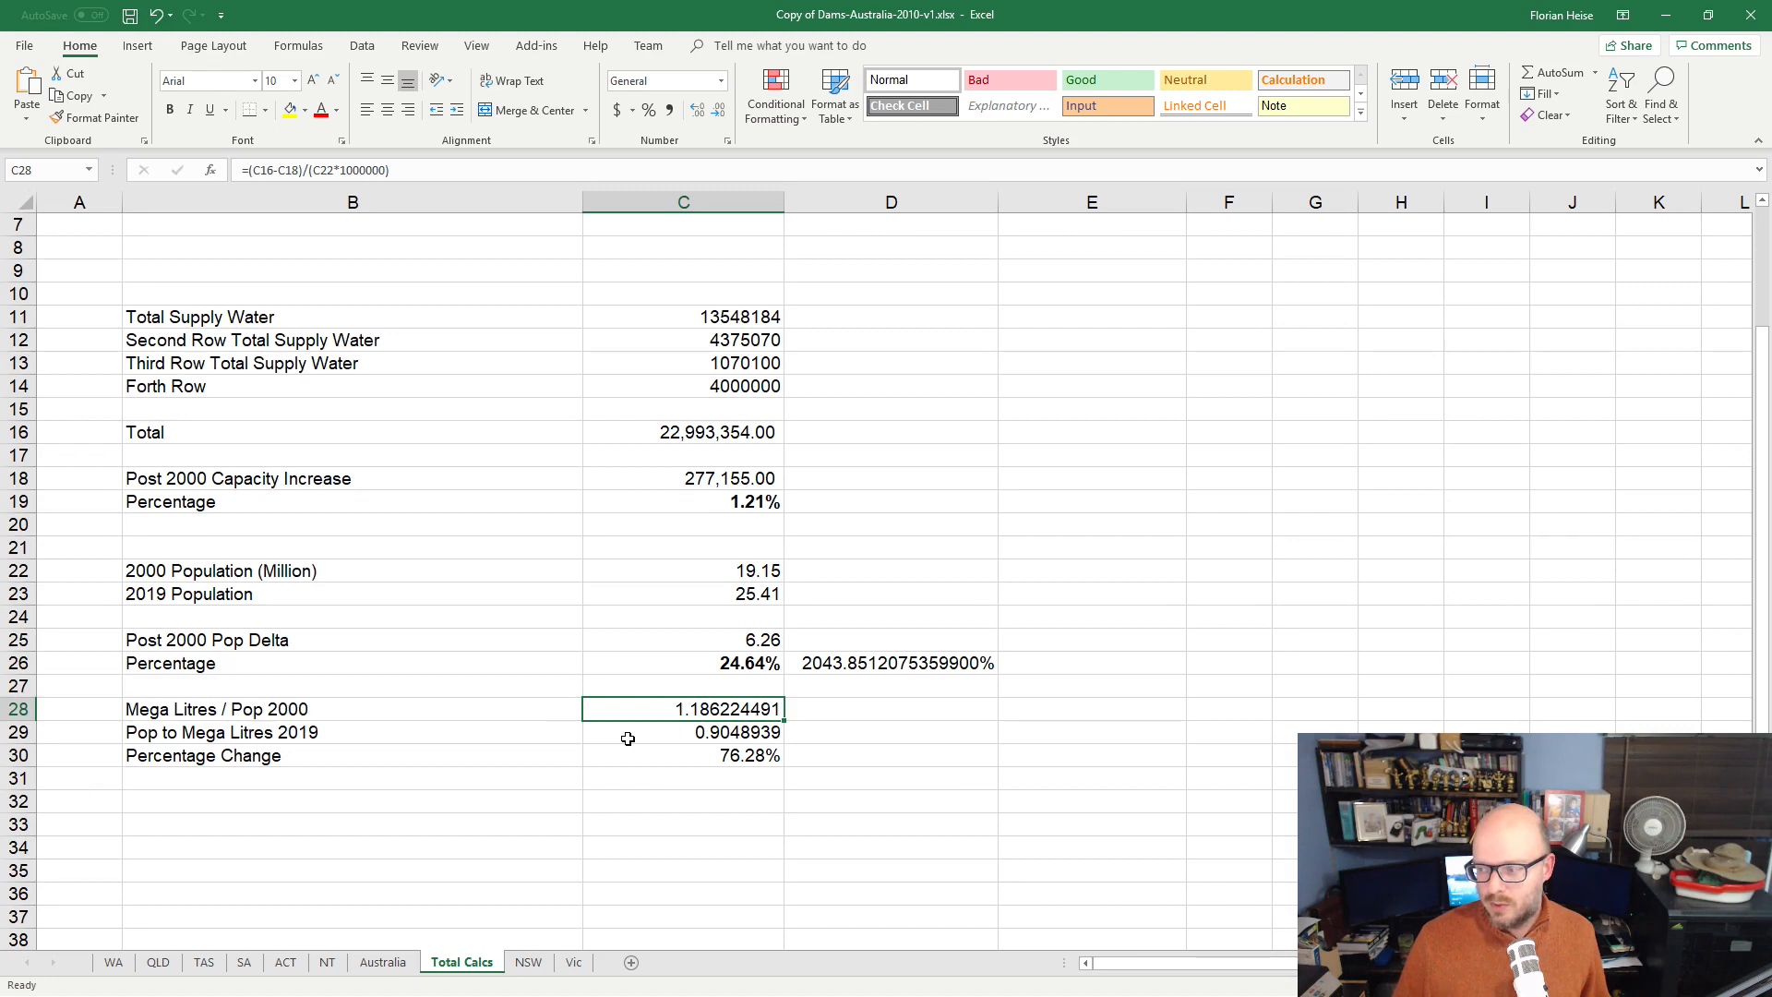
pyautogui.click(353, 732)
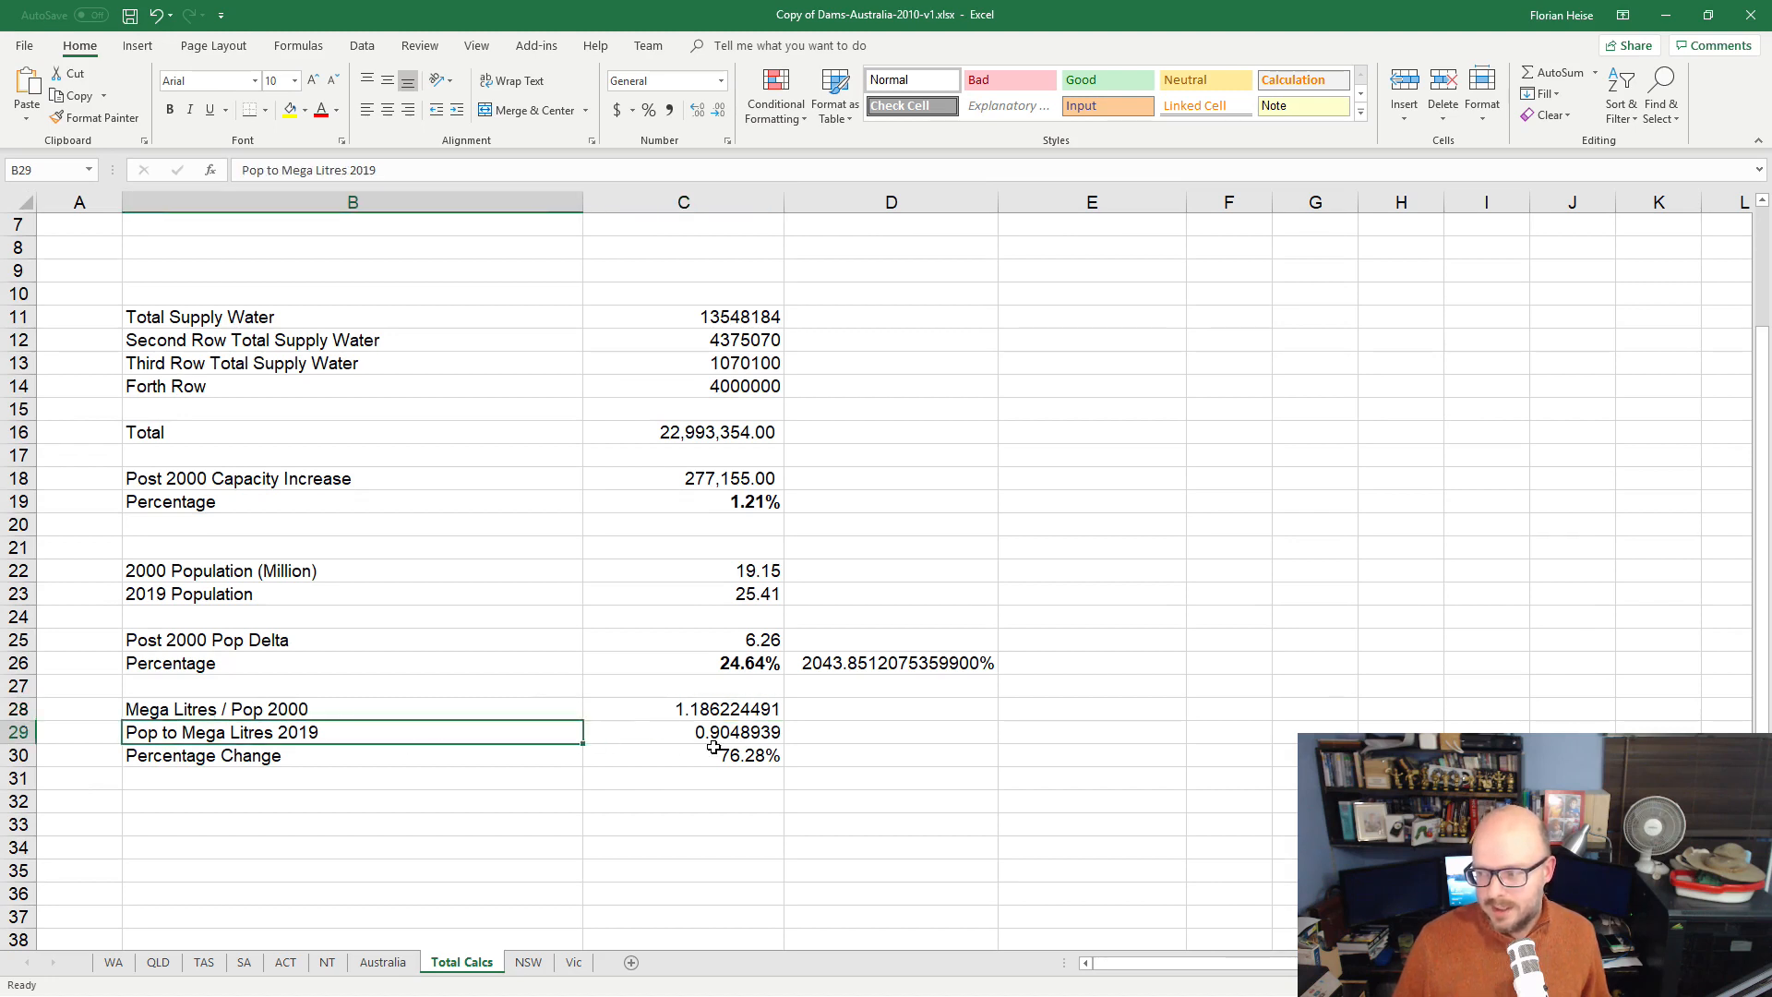
pyautogui.click(683, 731)
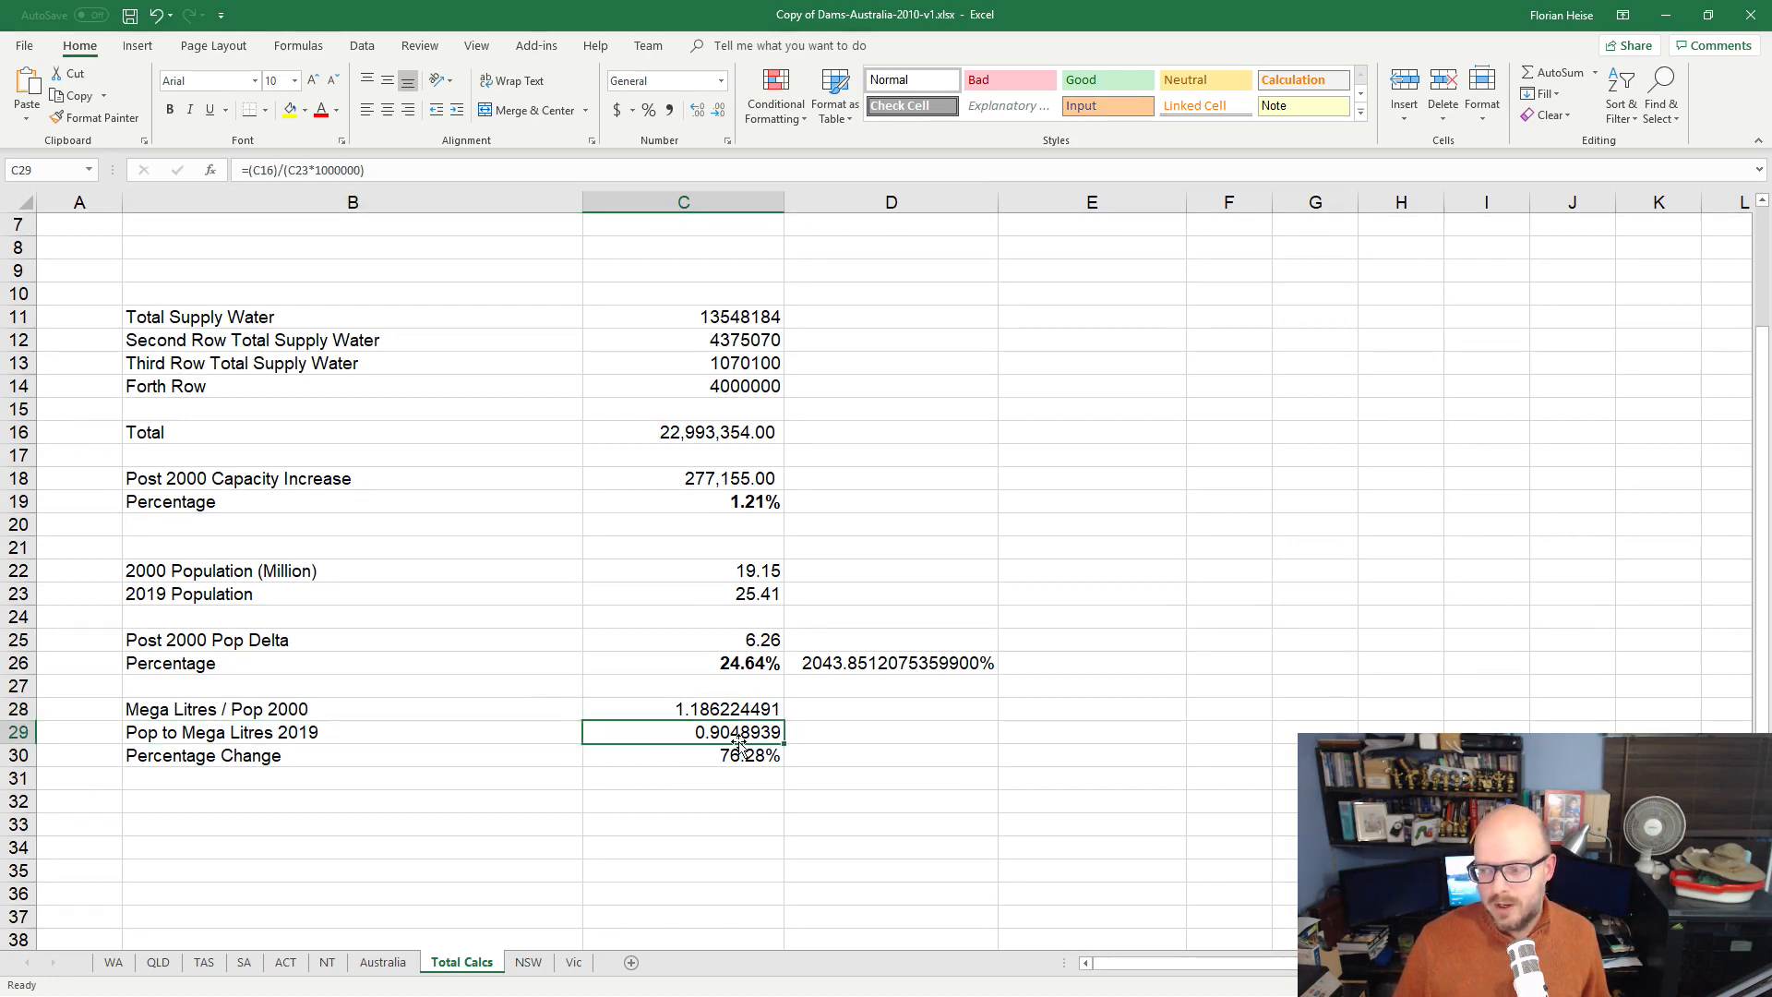
pyautogui.click(683, 755)
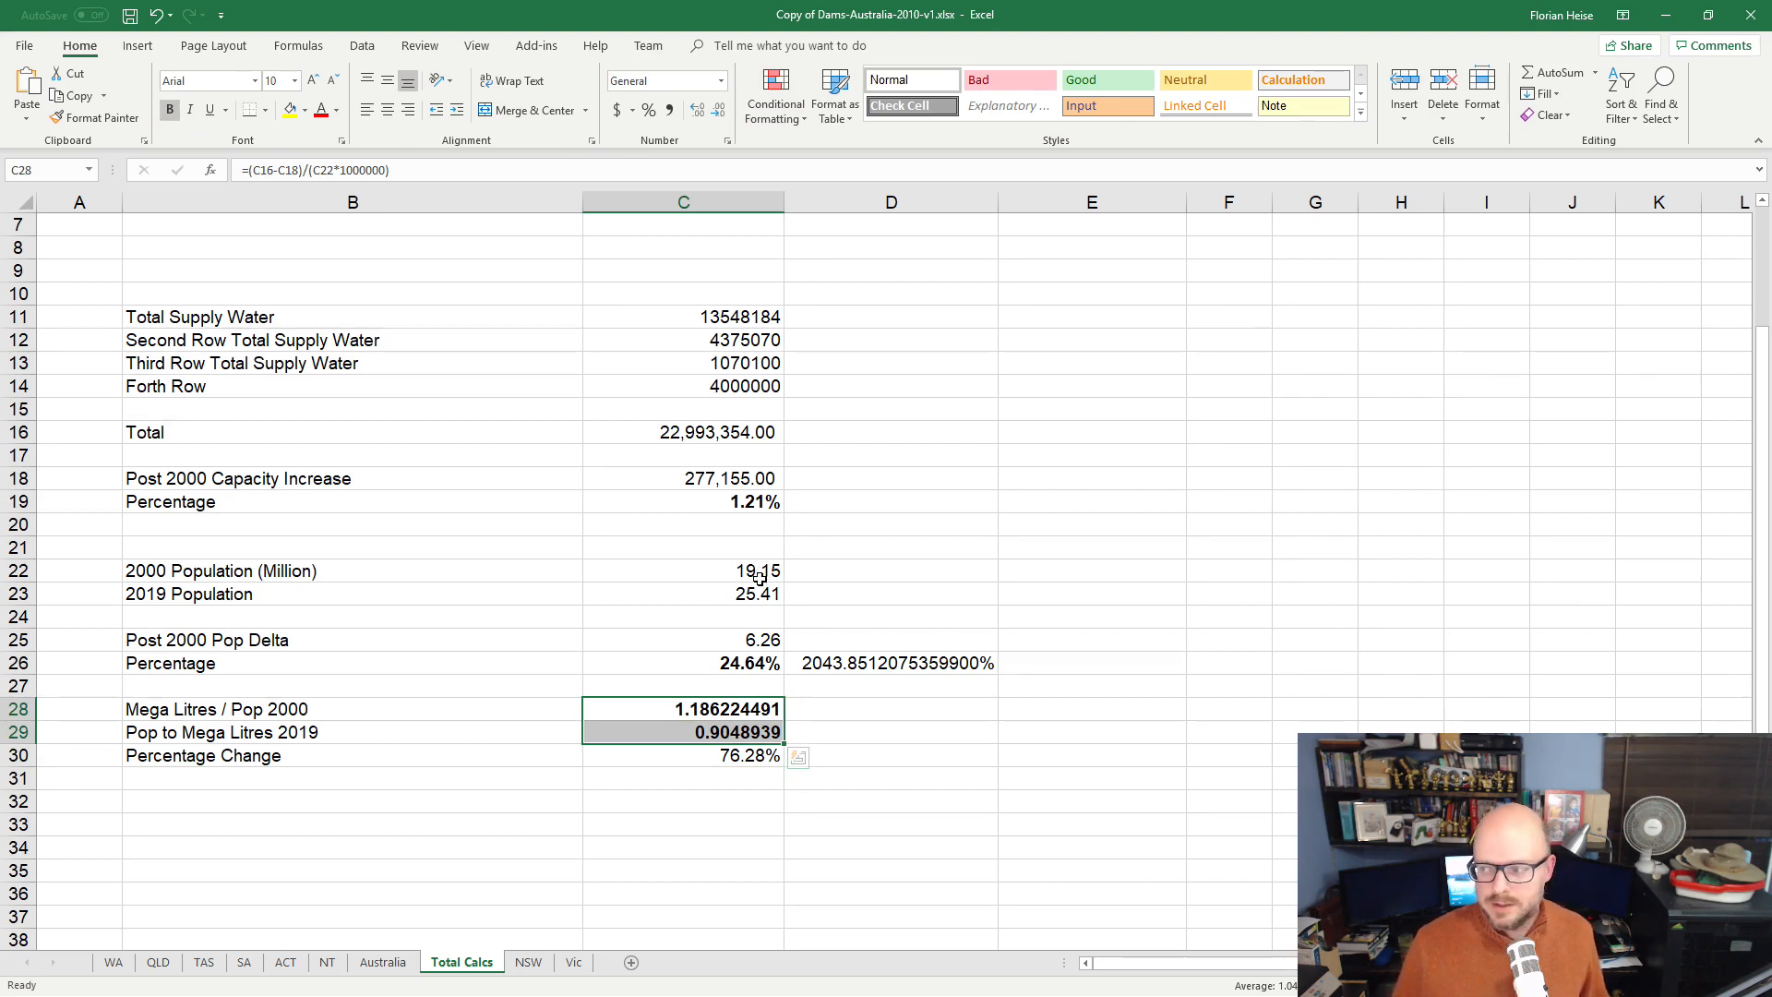
pyautogui.click(683, 639)
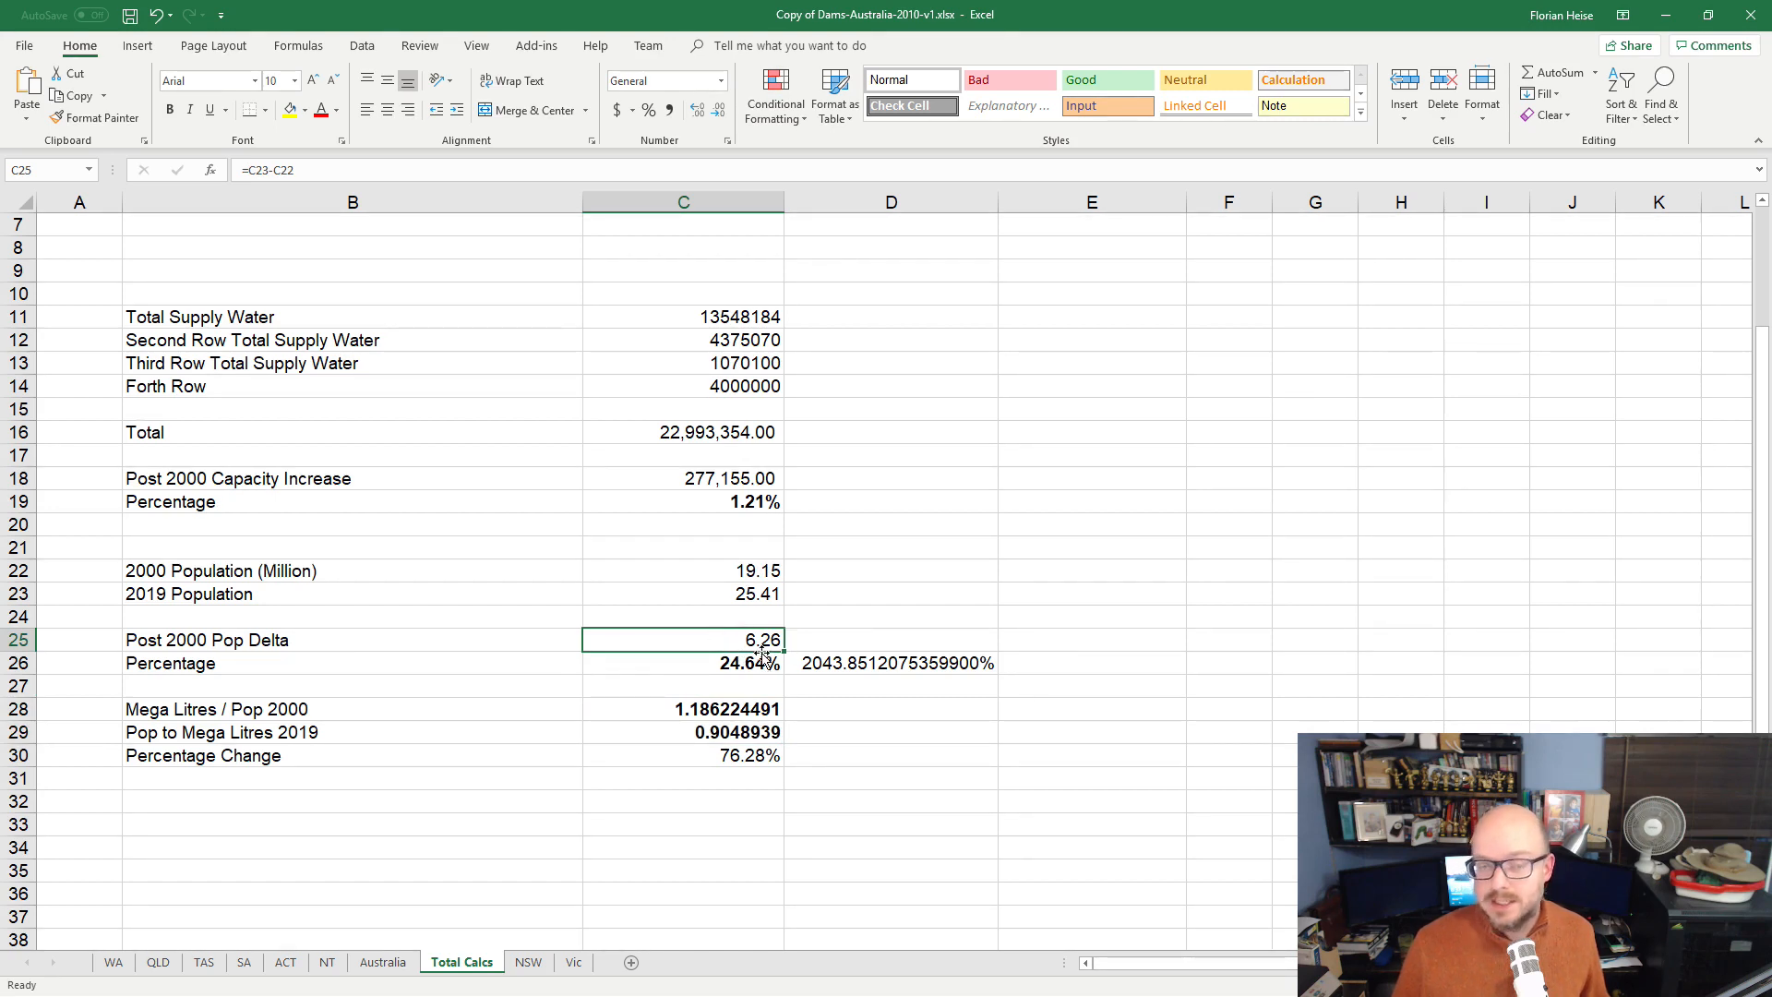
pyautogui.click(683, 501)
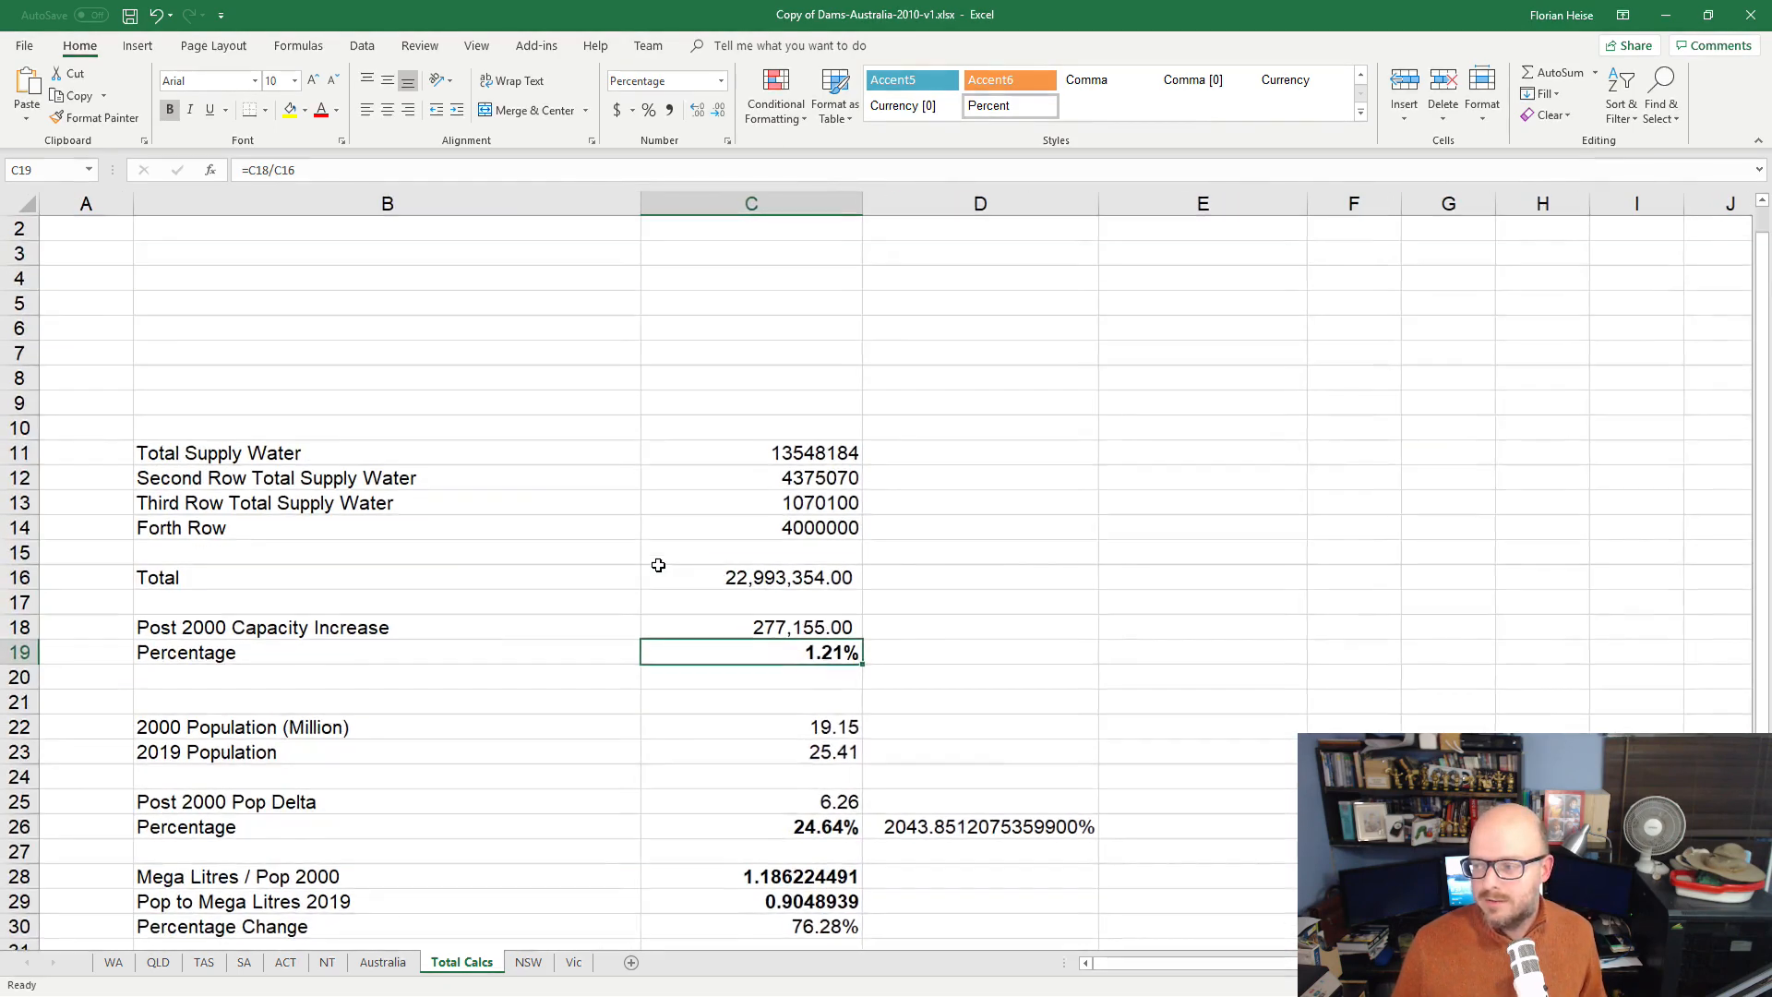
pyautogui.scroll(-3)
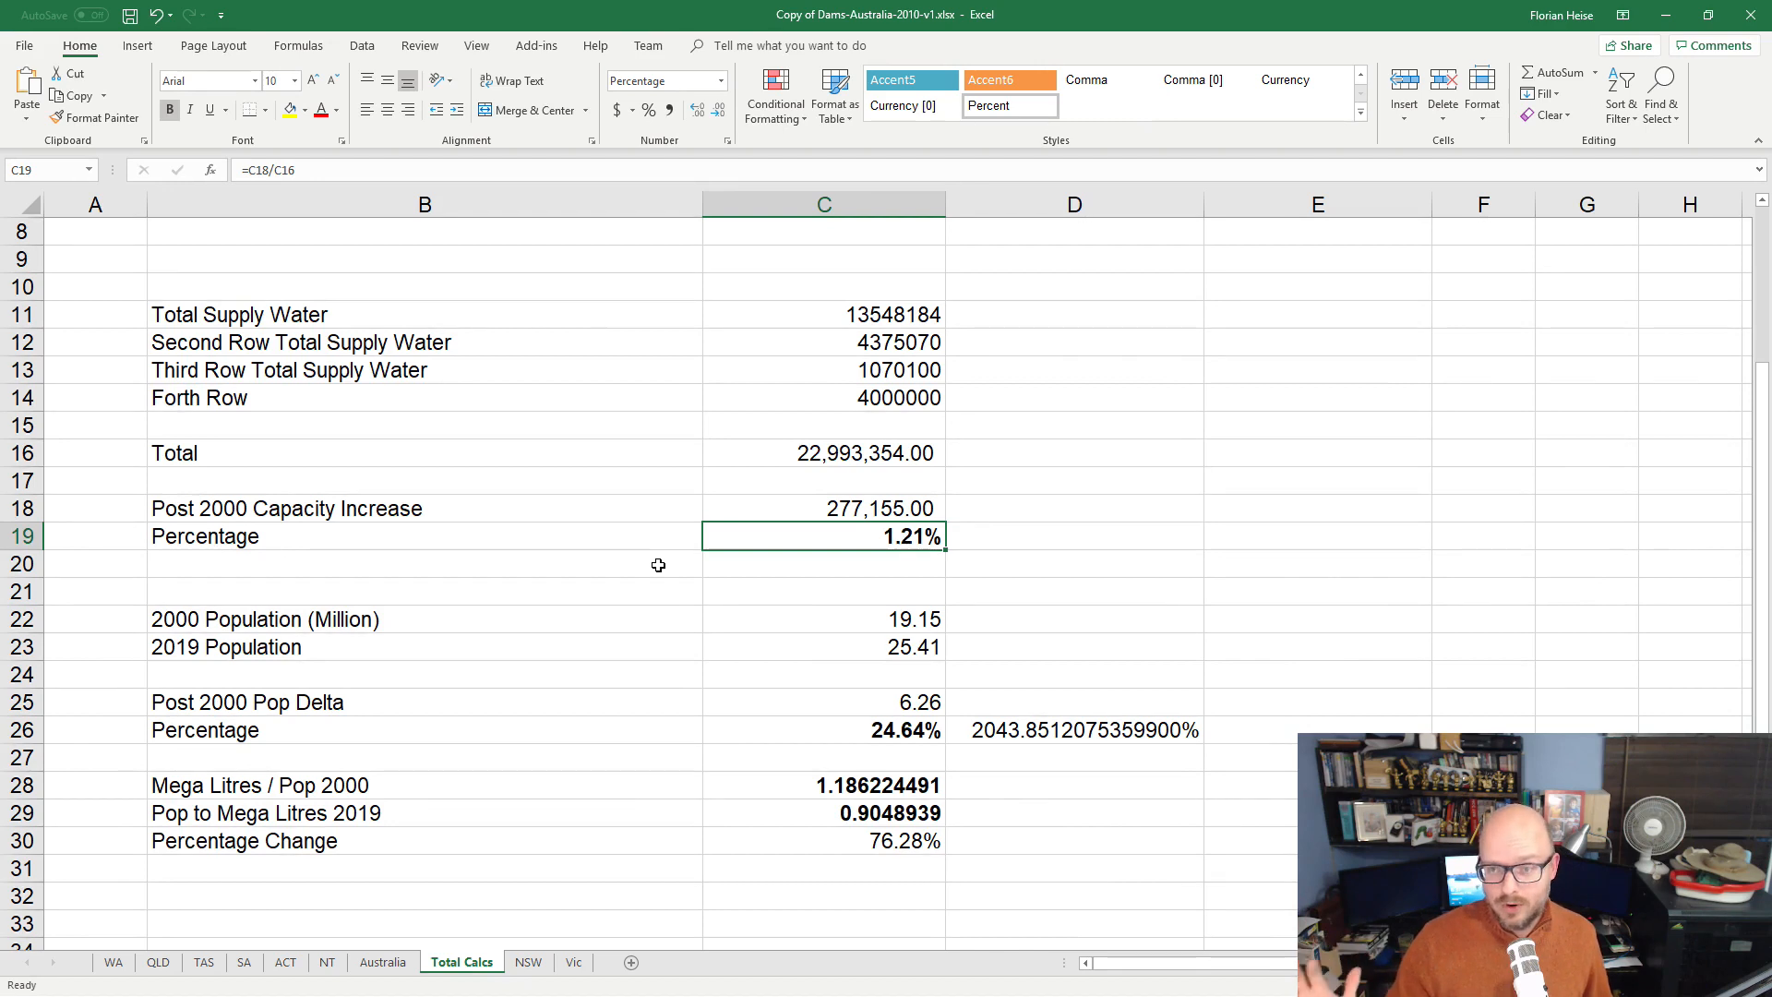
pyautogui.click(822, 730)
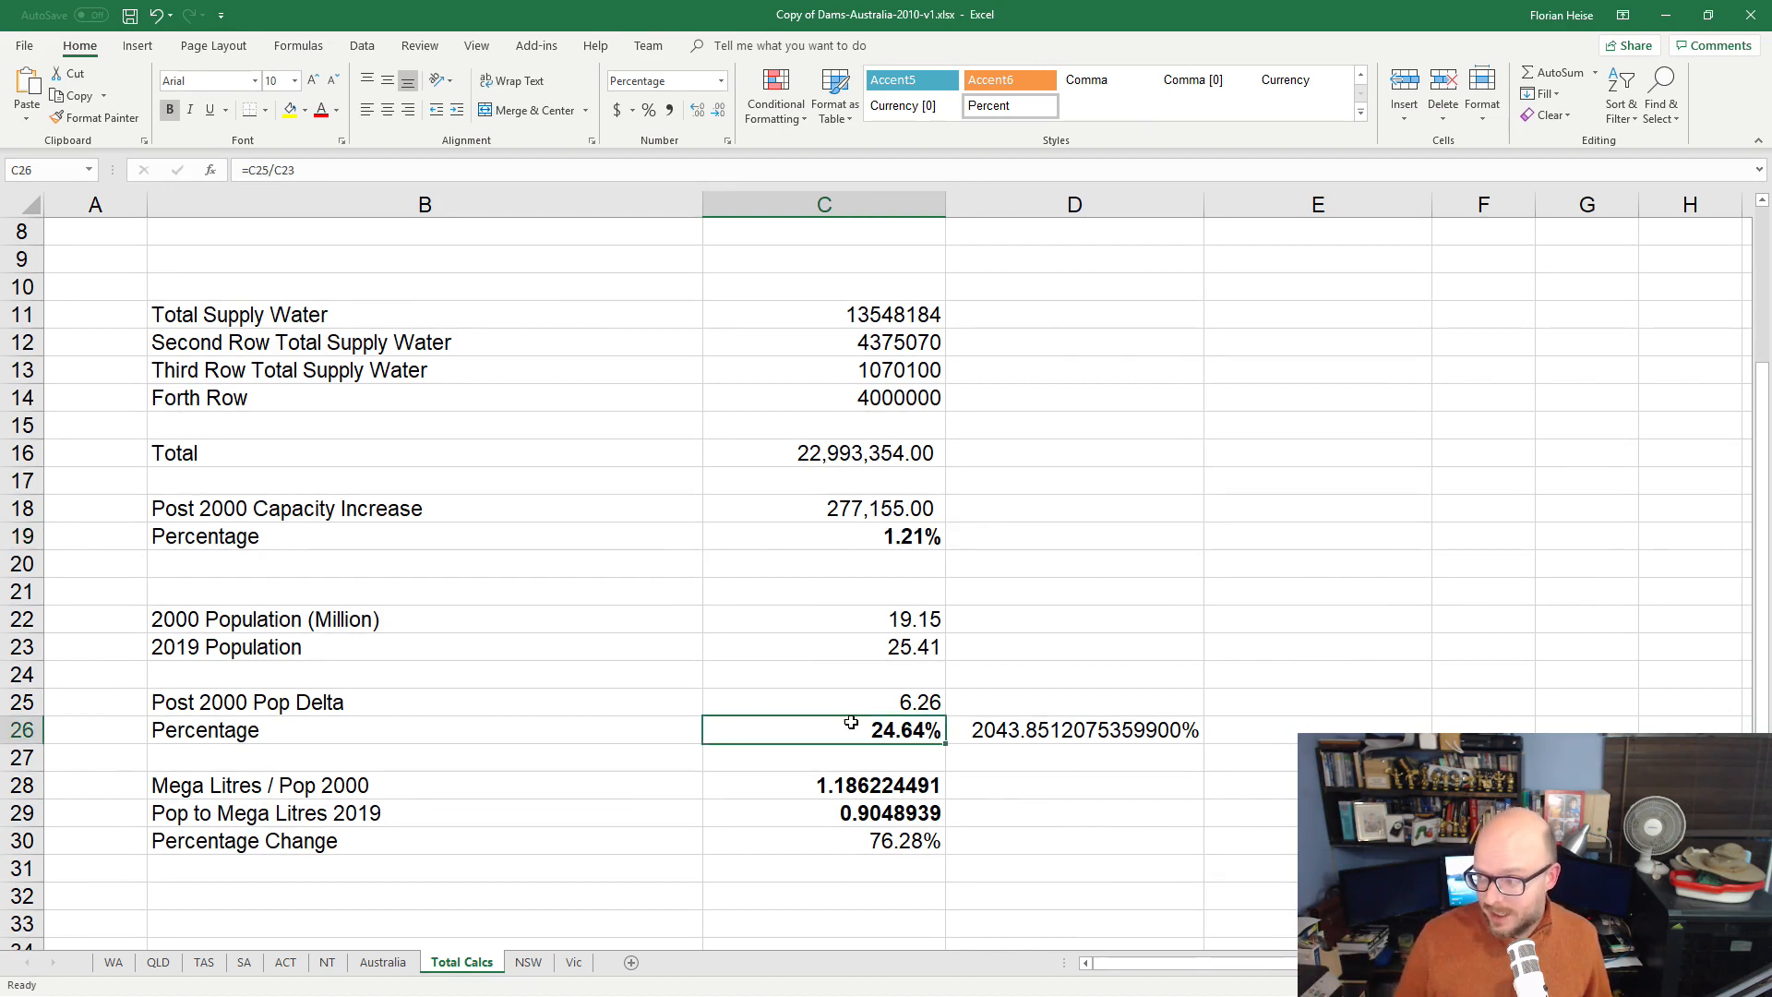
pyautogui.click(824, 536)
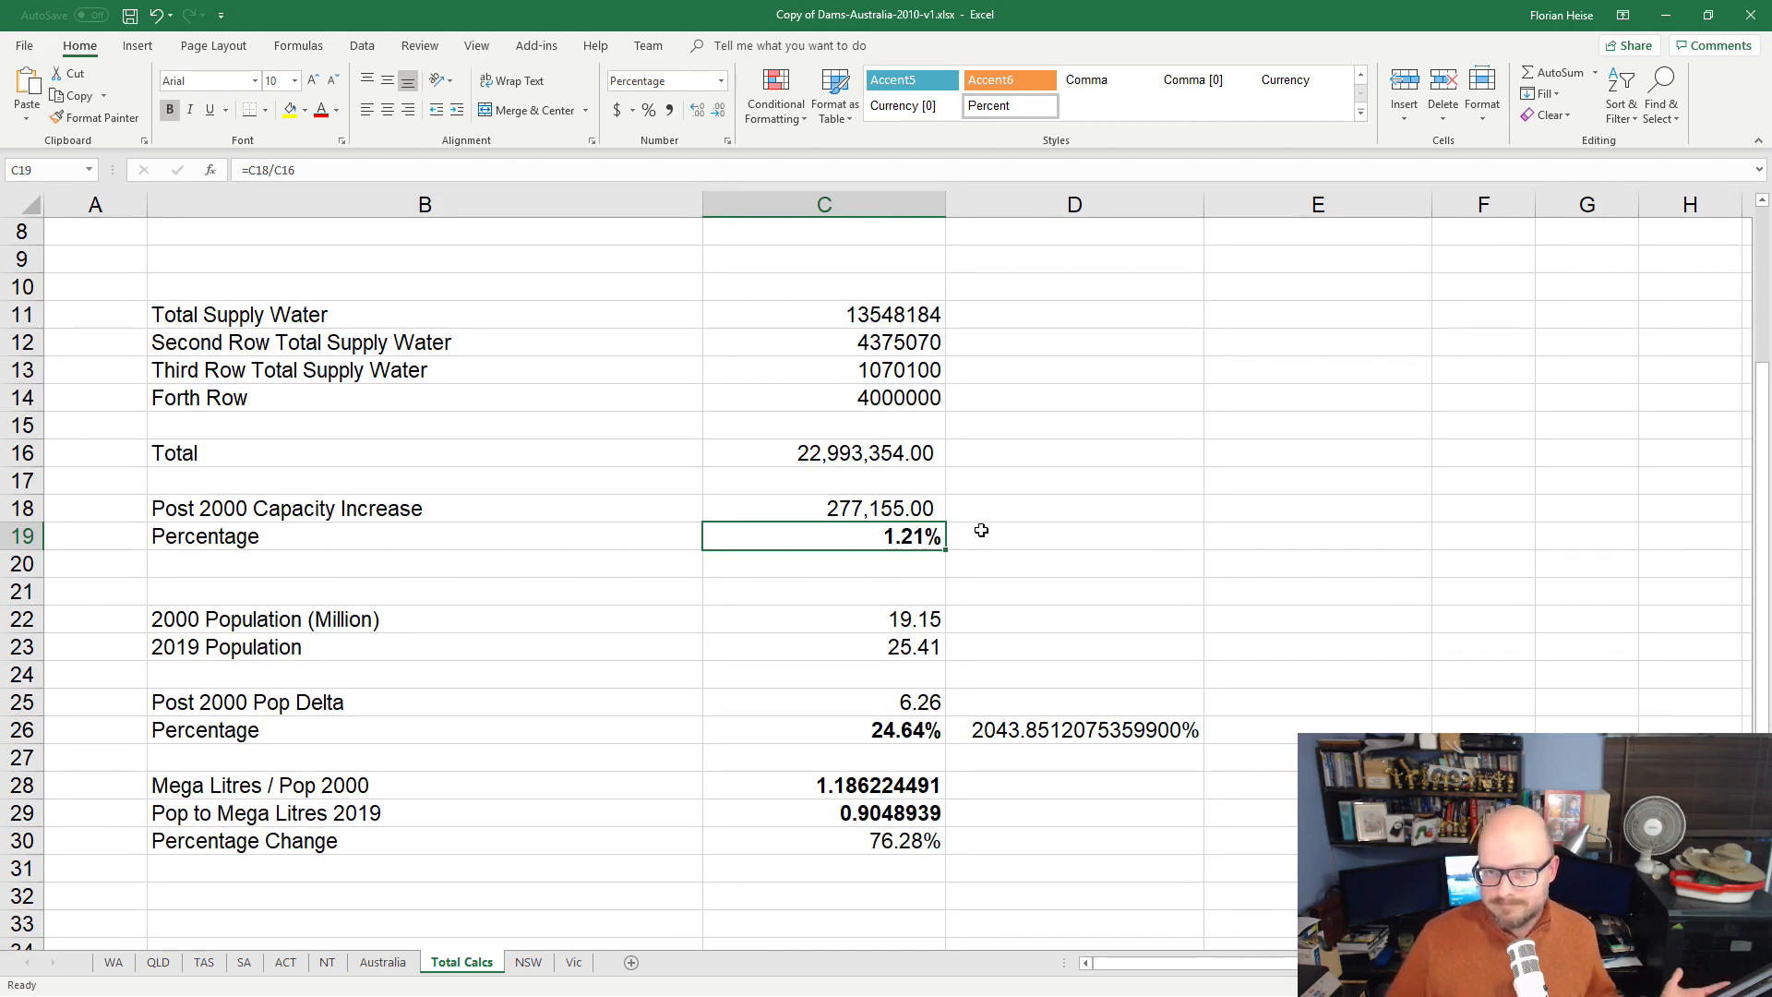
pyautogui.moveTo(1043, 625)
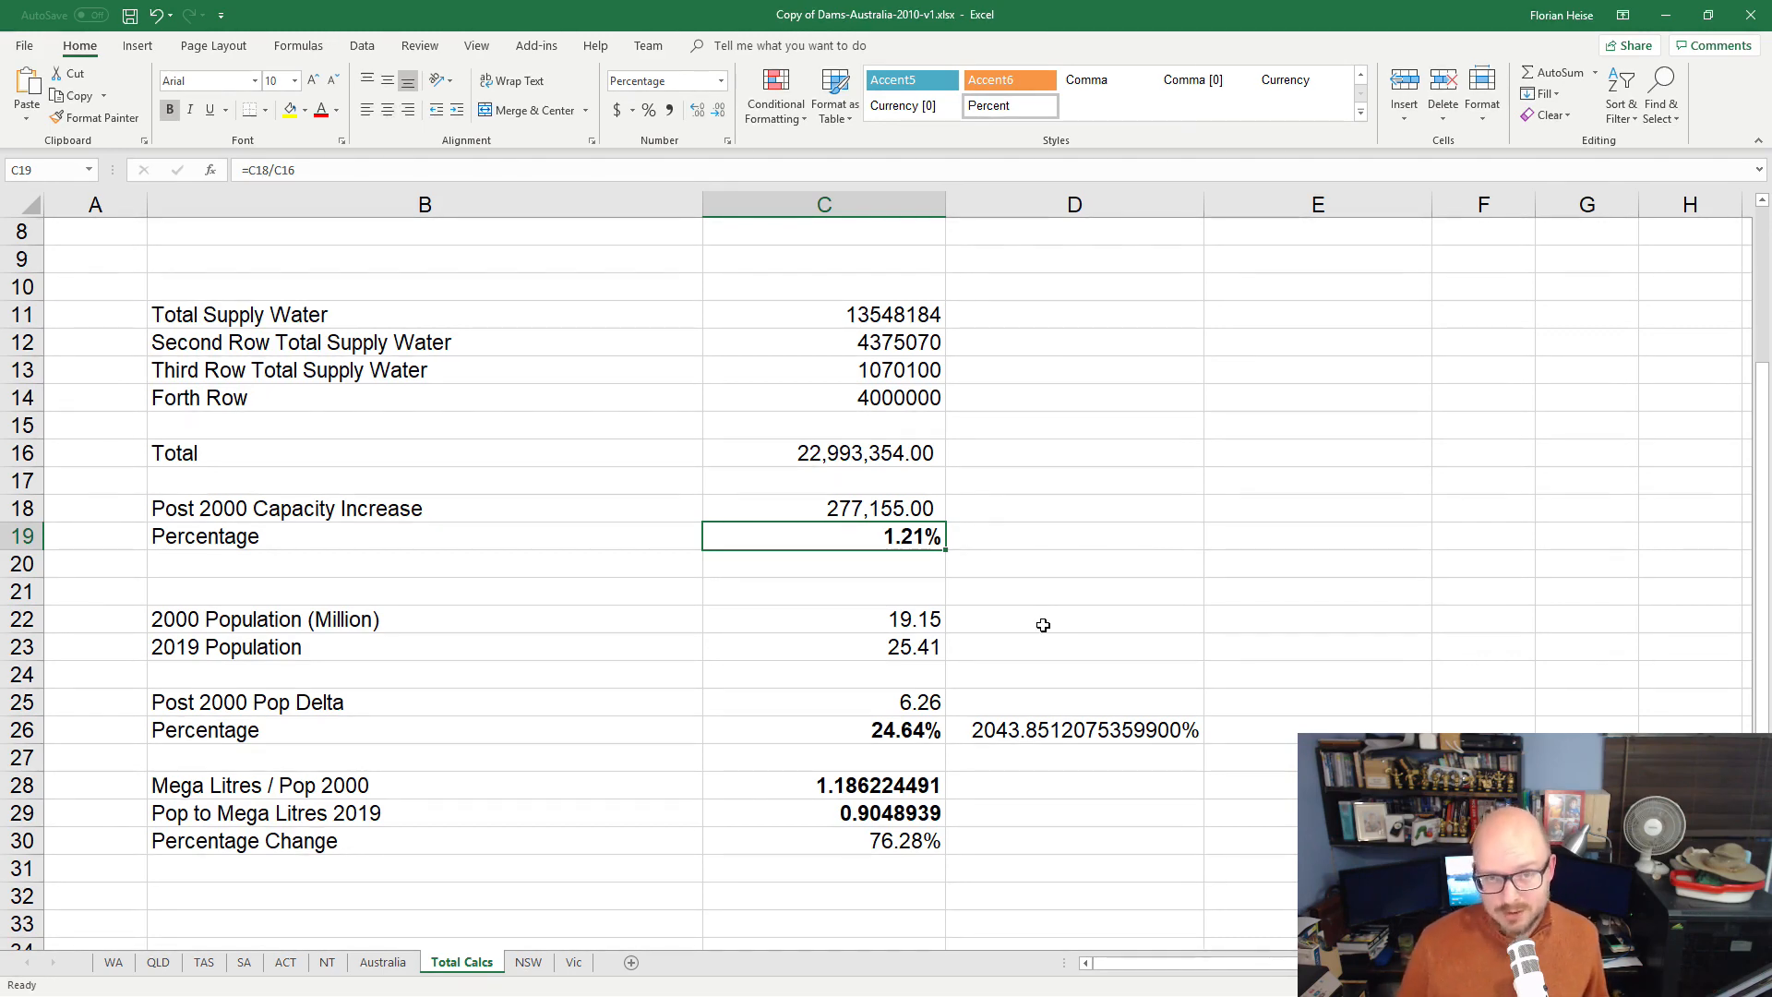
pyautogui.moveTo(850, 569)
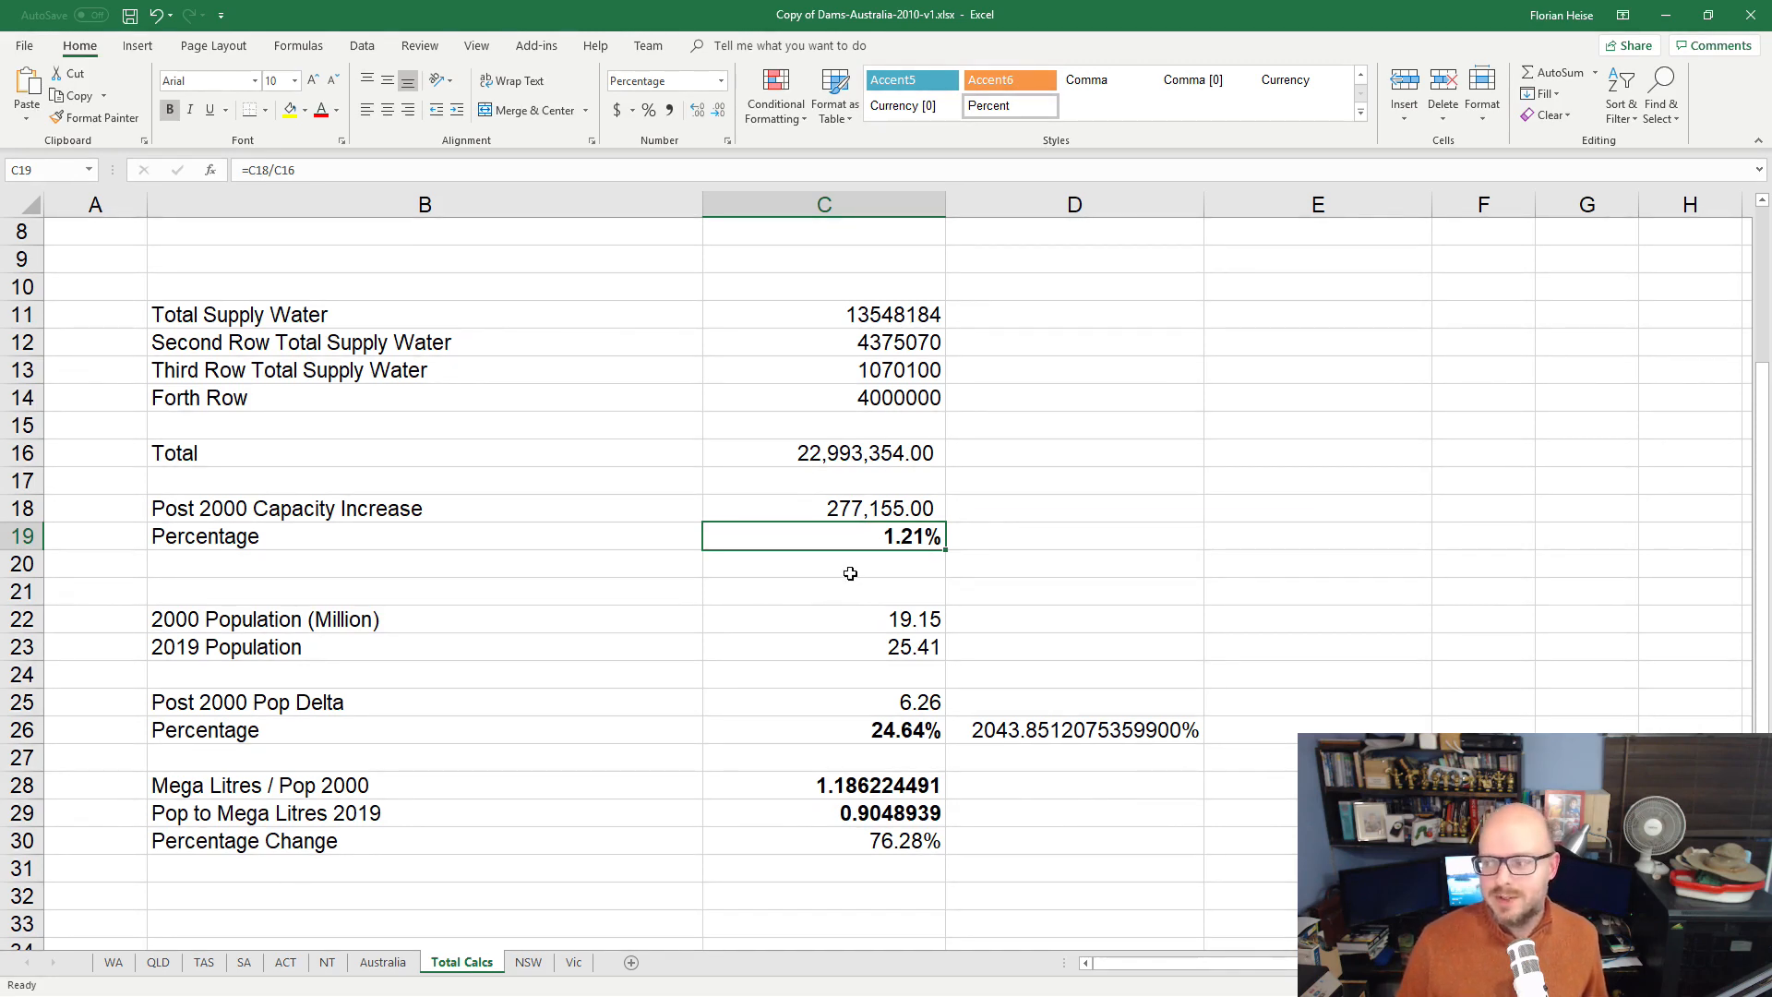
pyautogui.moveTo(568, 524)
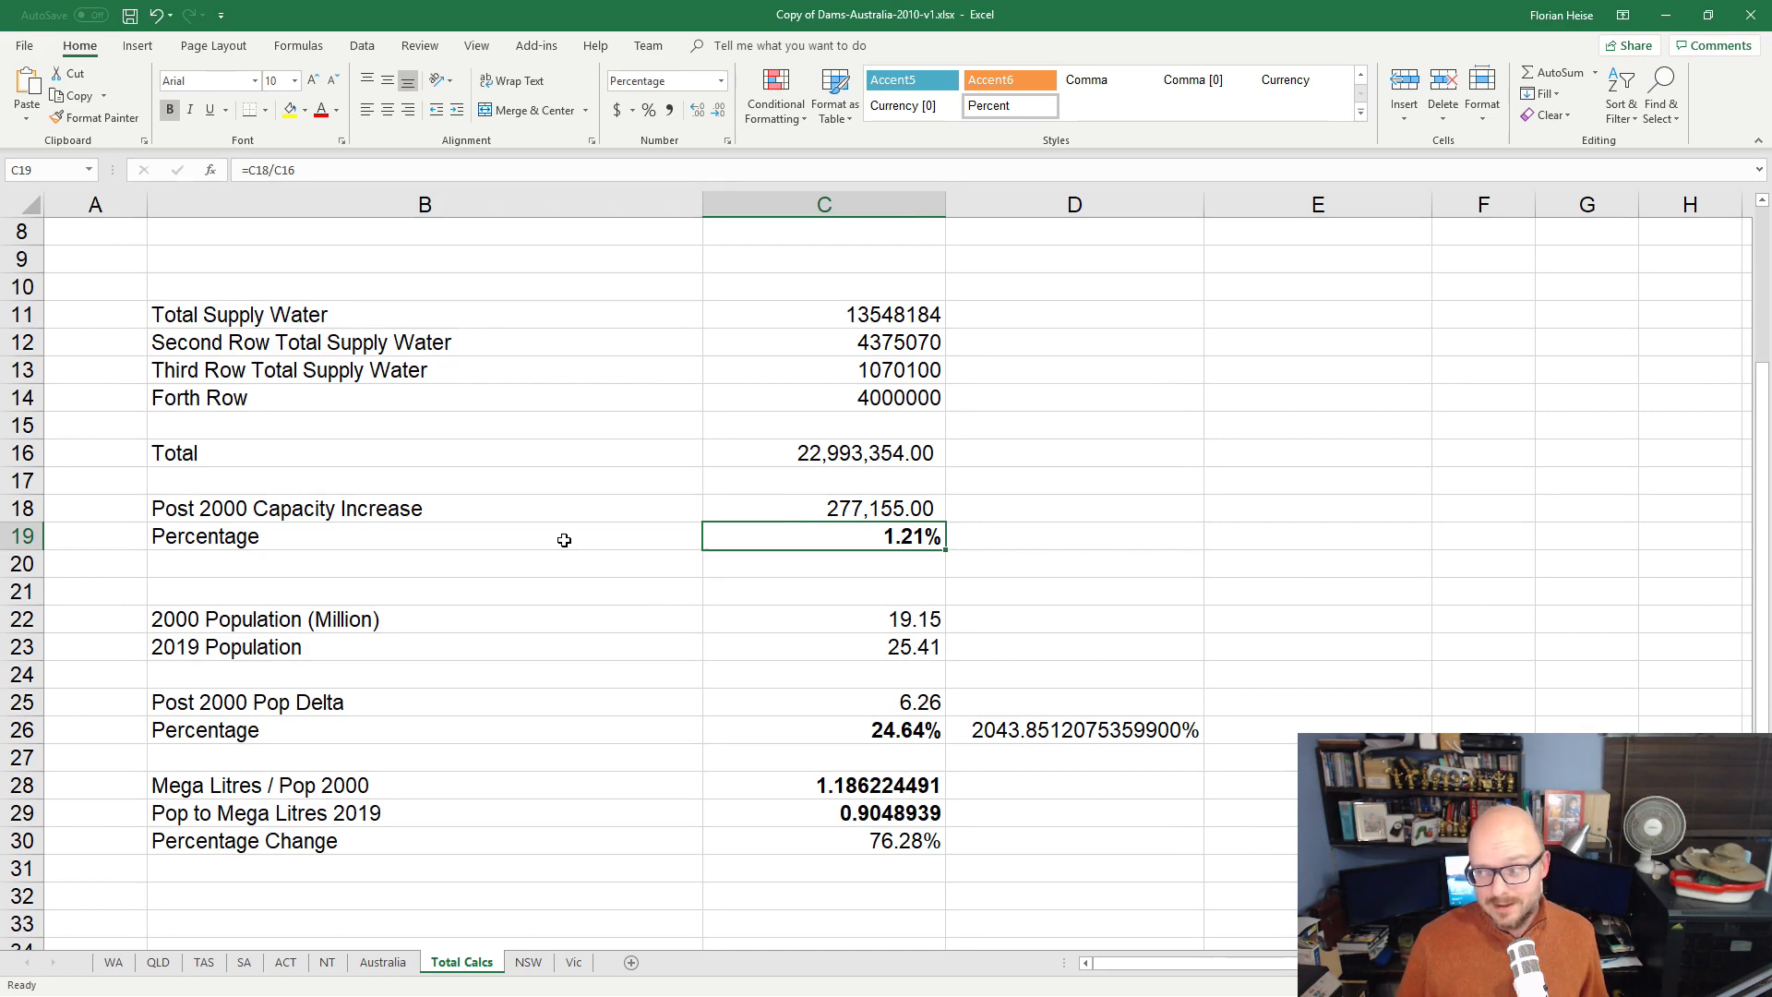
pyautogui.moveTo(535, 476)
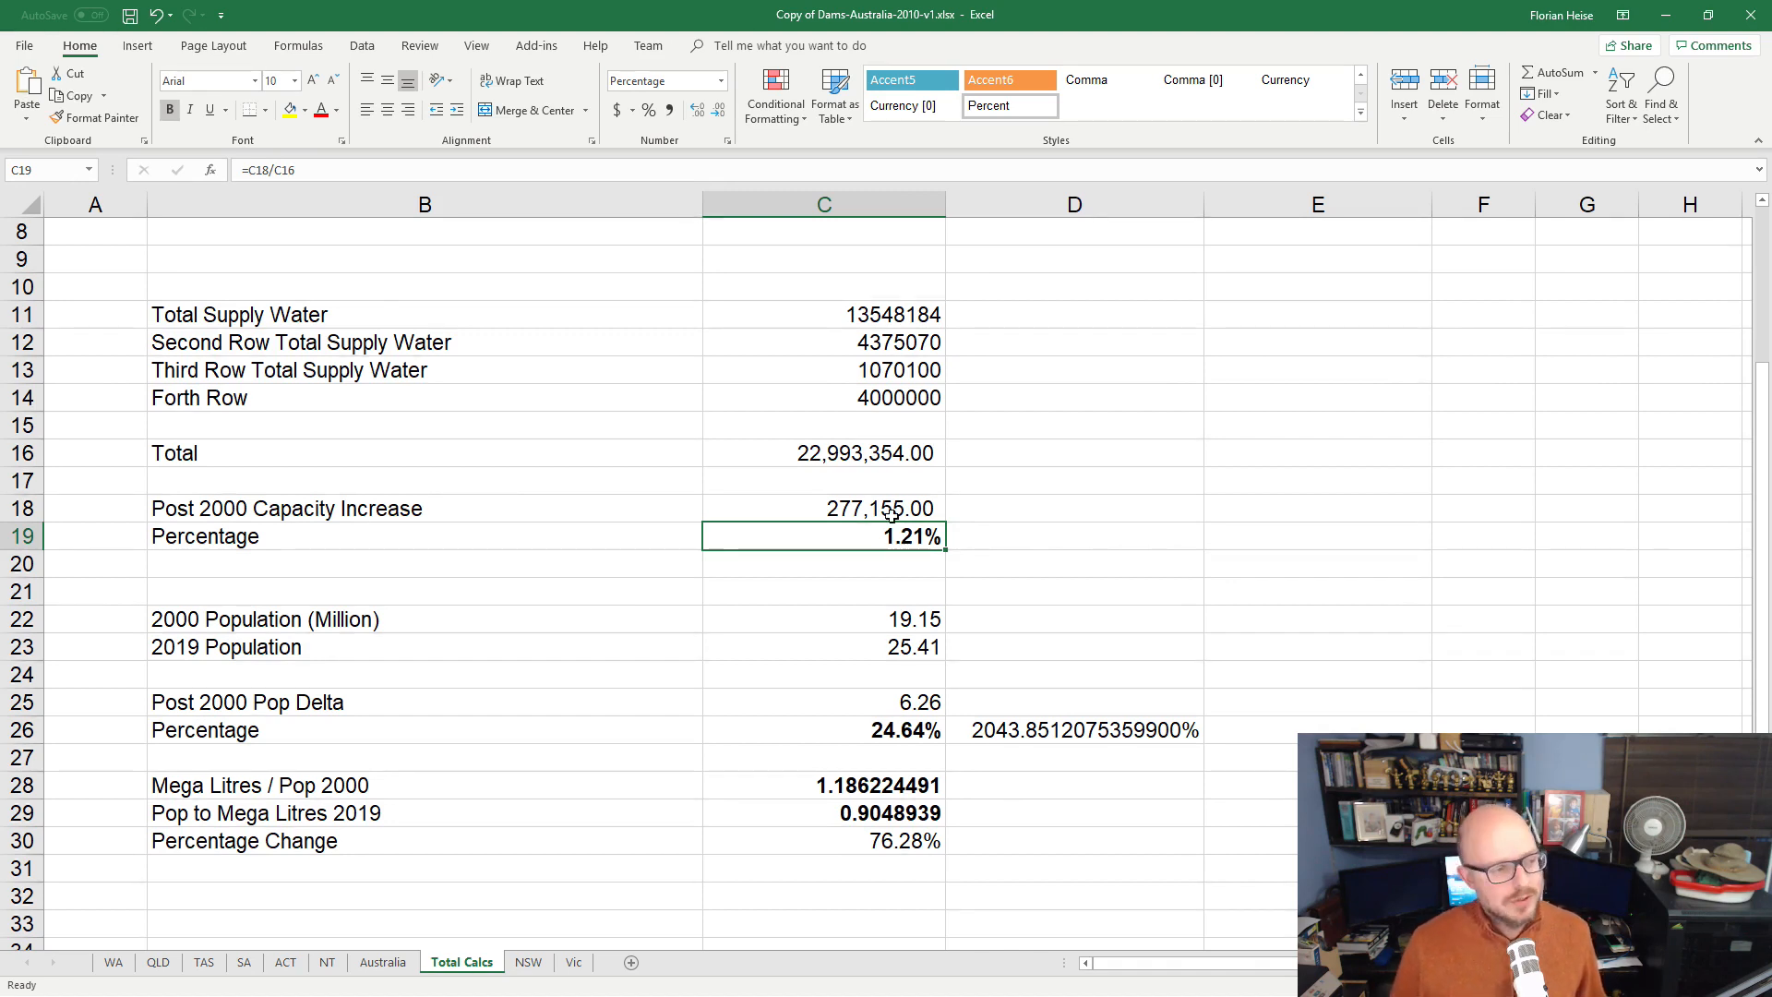
pyautogui.moveTo(1043, 625)
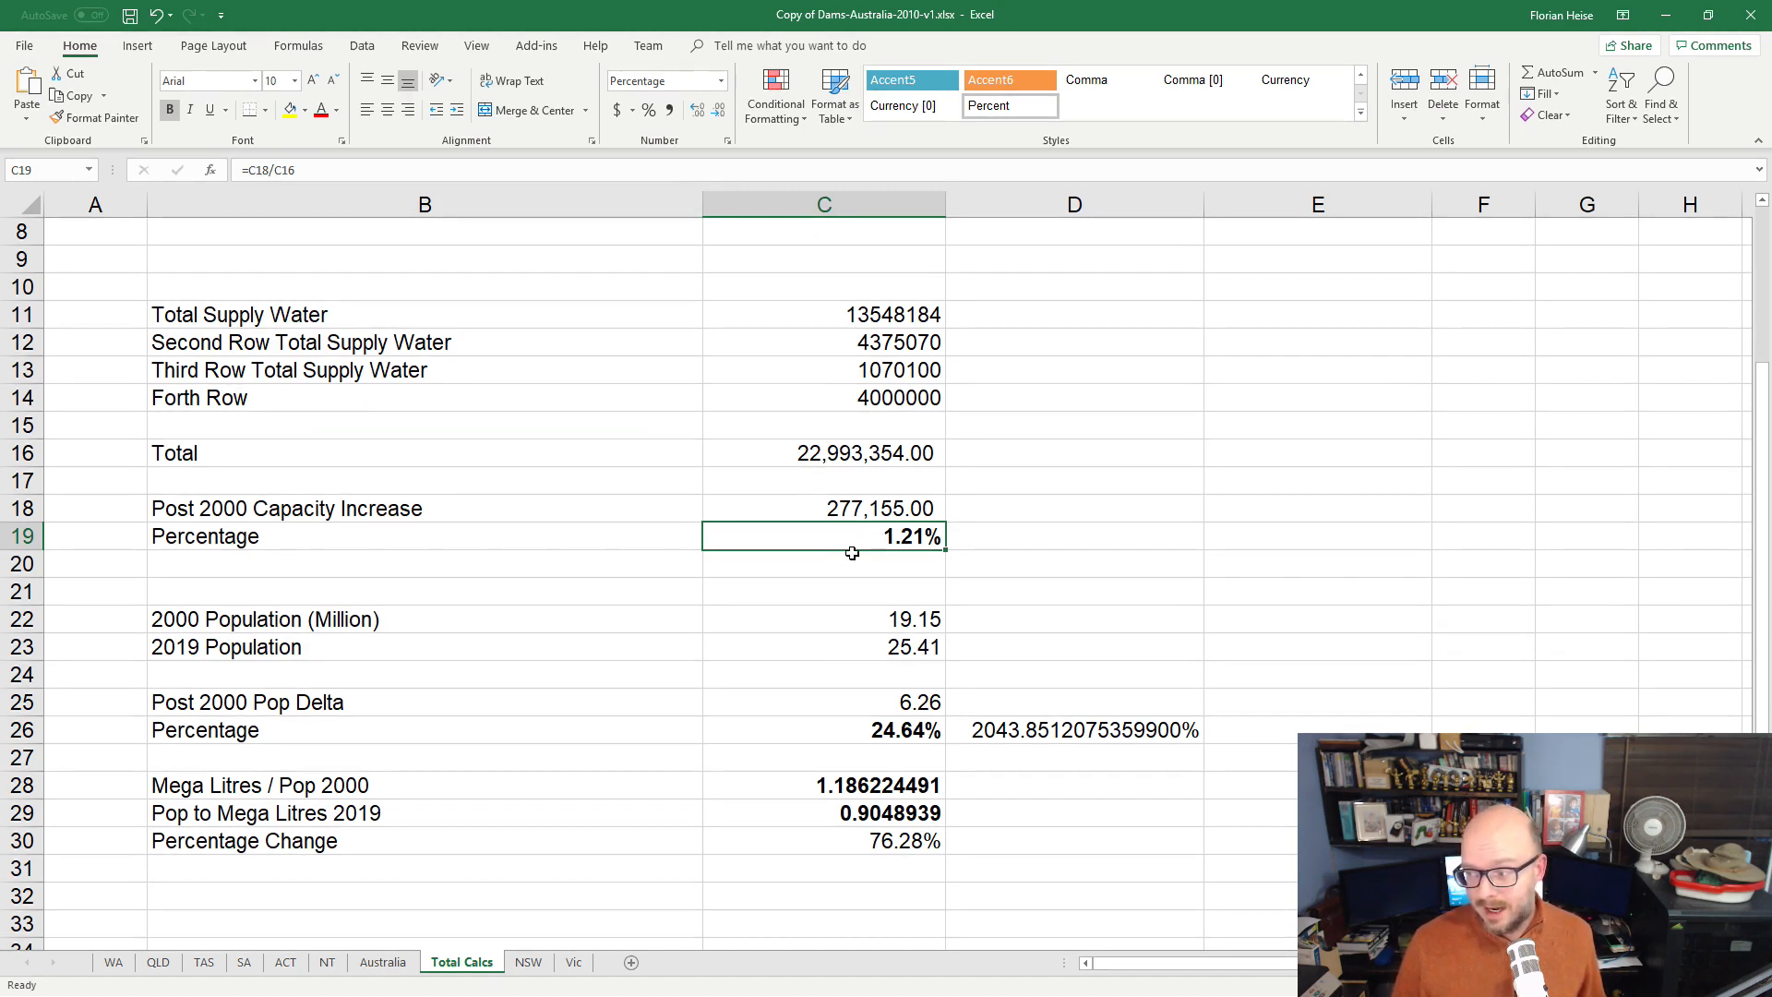
pyautogui.moveTo(902, 537)
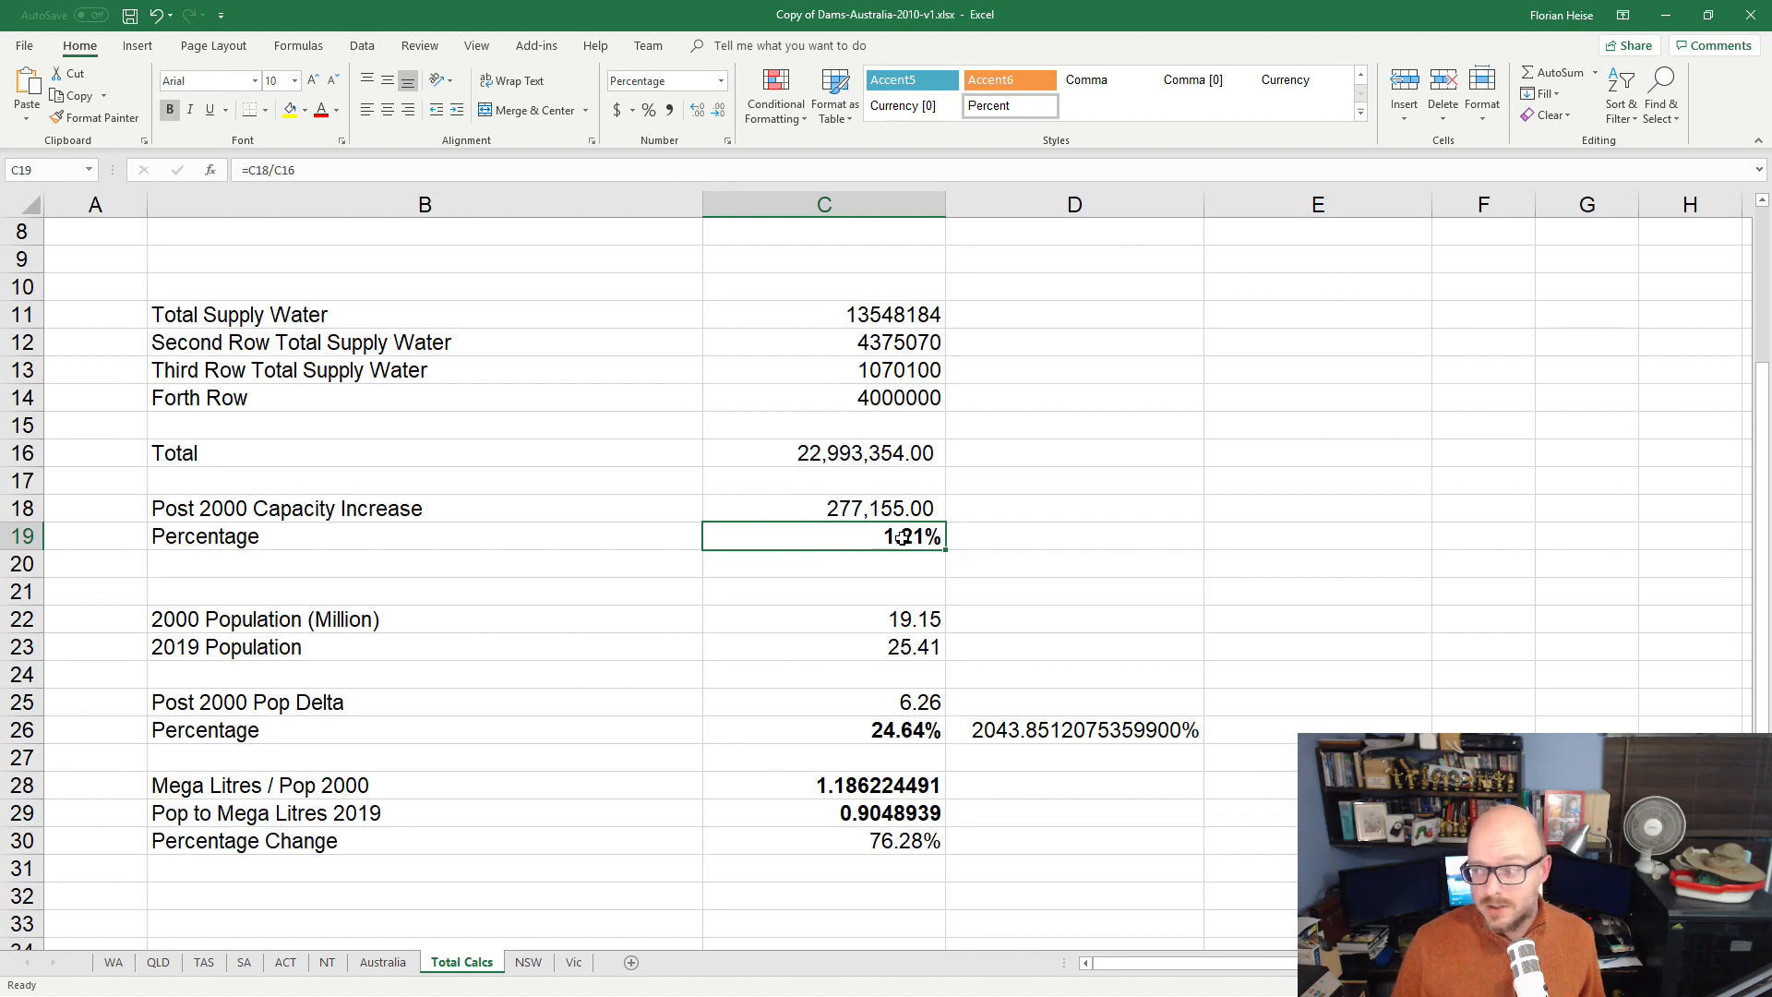
pyautogui.moveTo(892, 540)
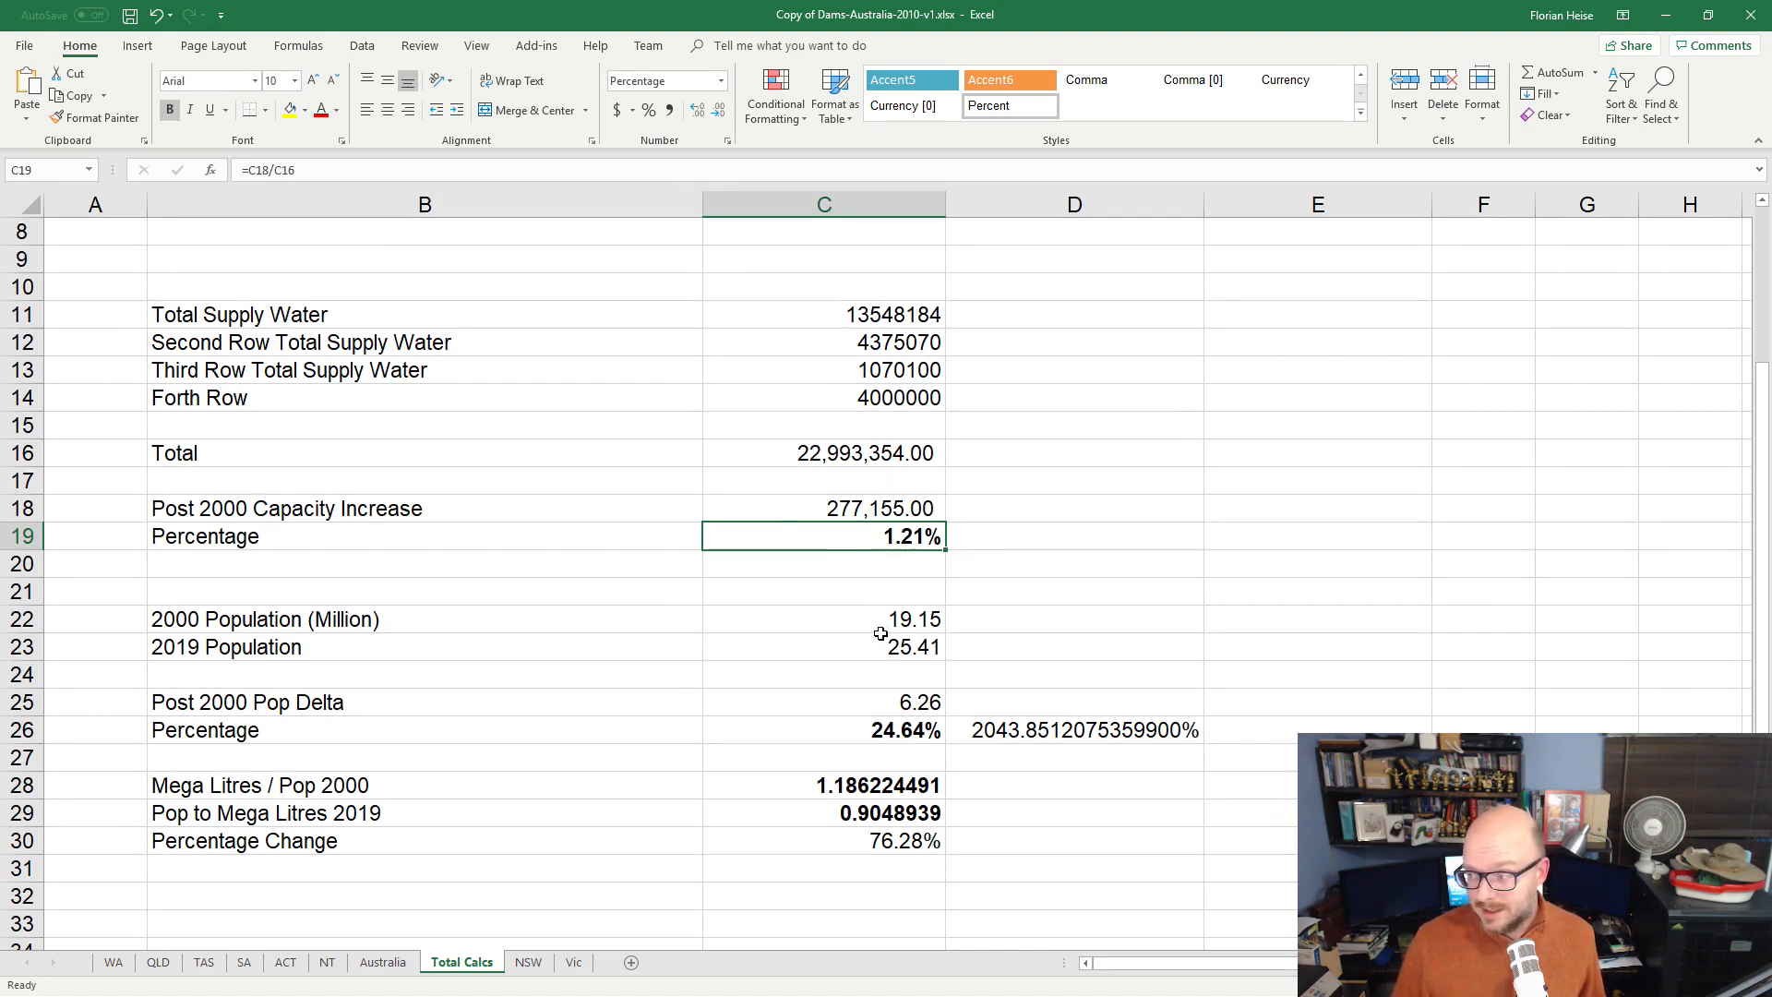
pyautogui.click(824, 731)
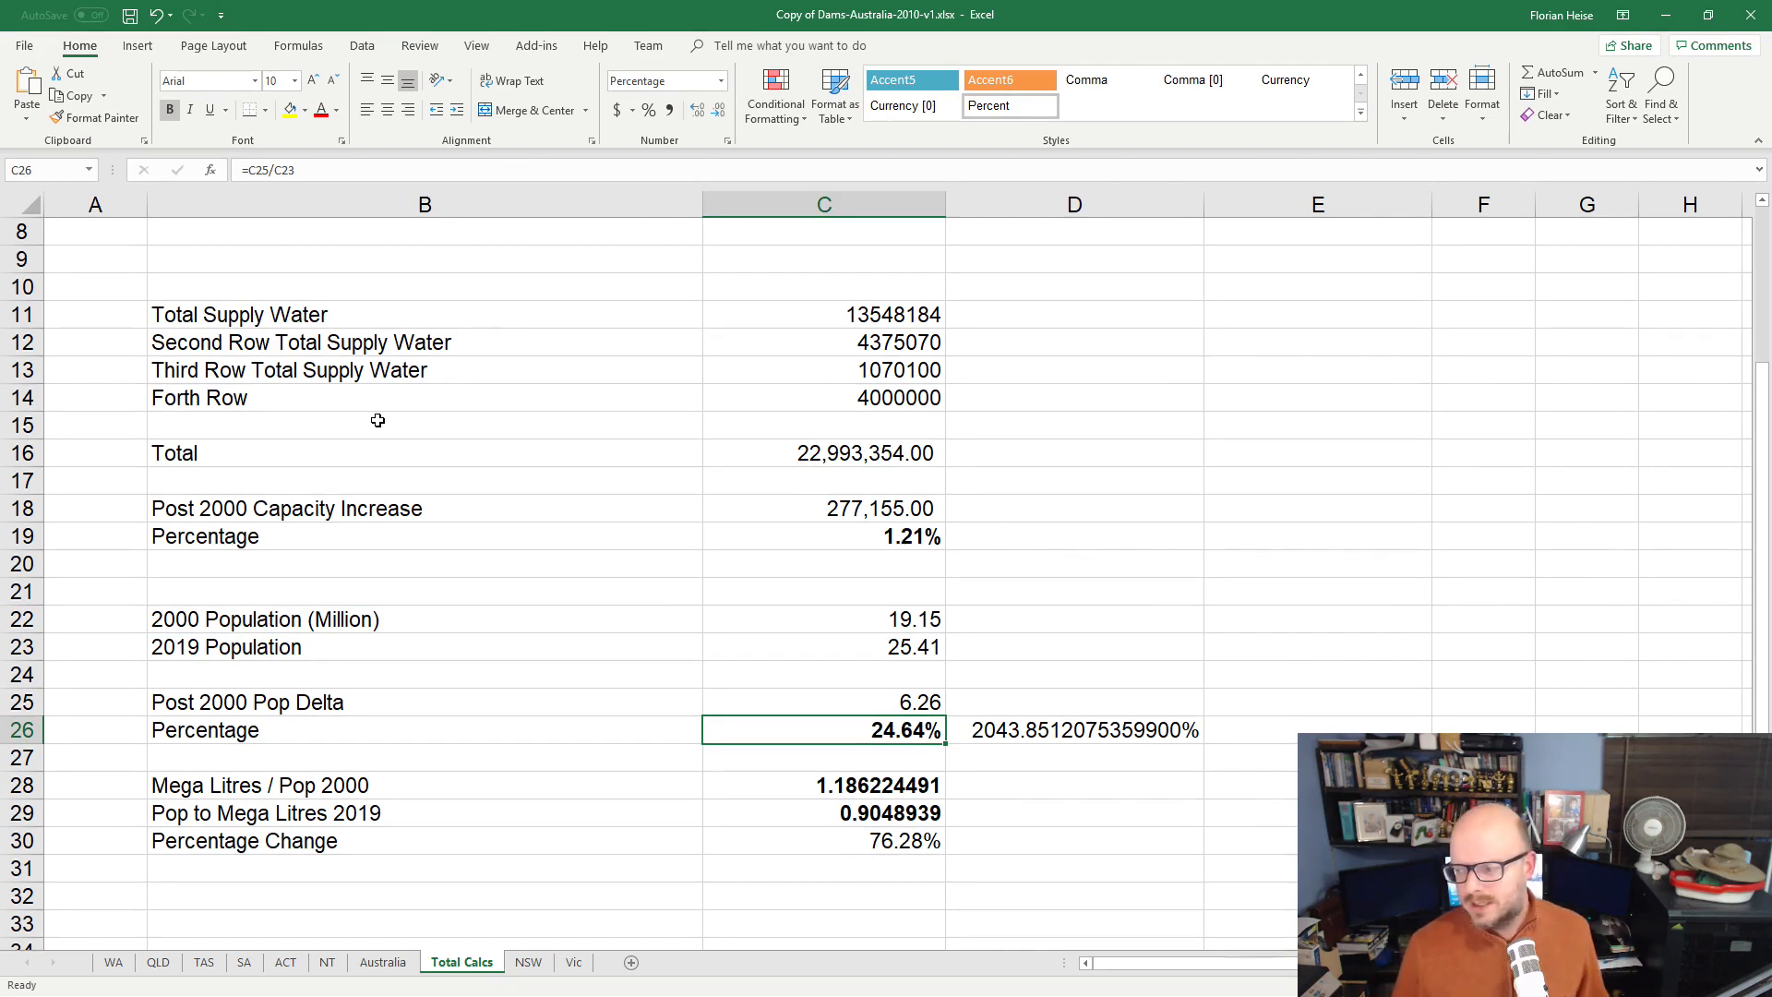
pyautogui.moveTo(397, 383)
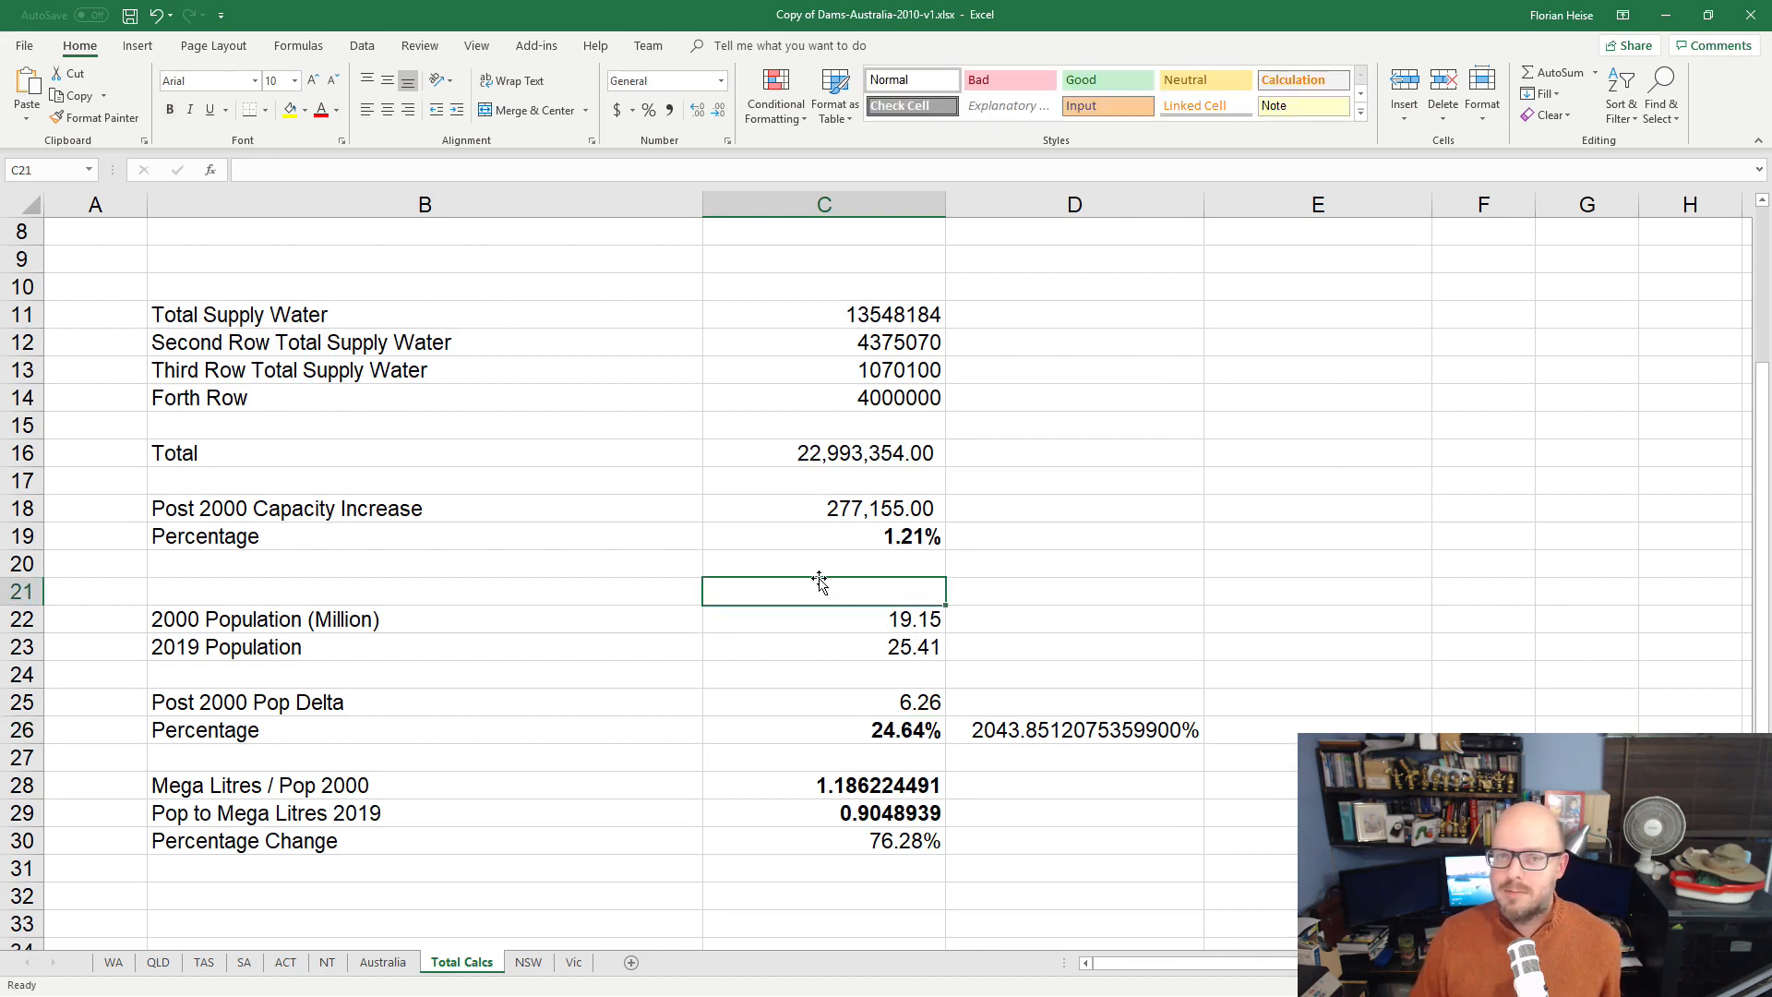
pyautogui.moveTo(861, 589)
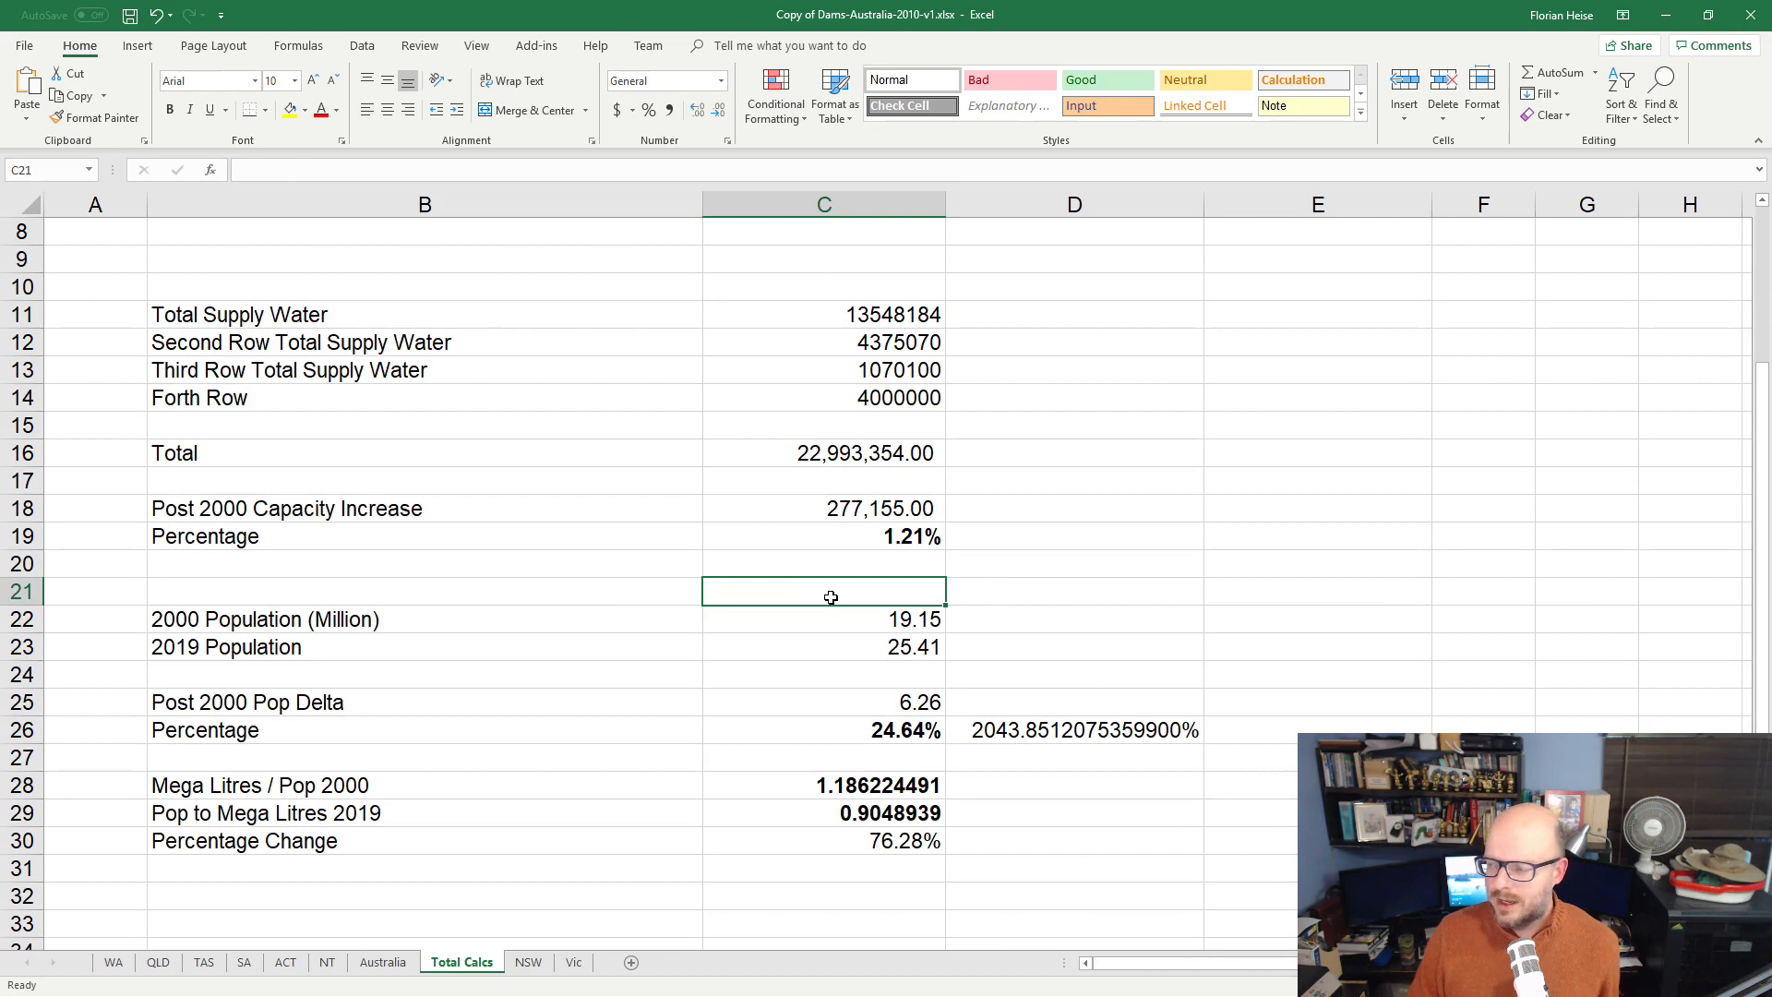
pyautogui.moveTo(776, 632)
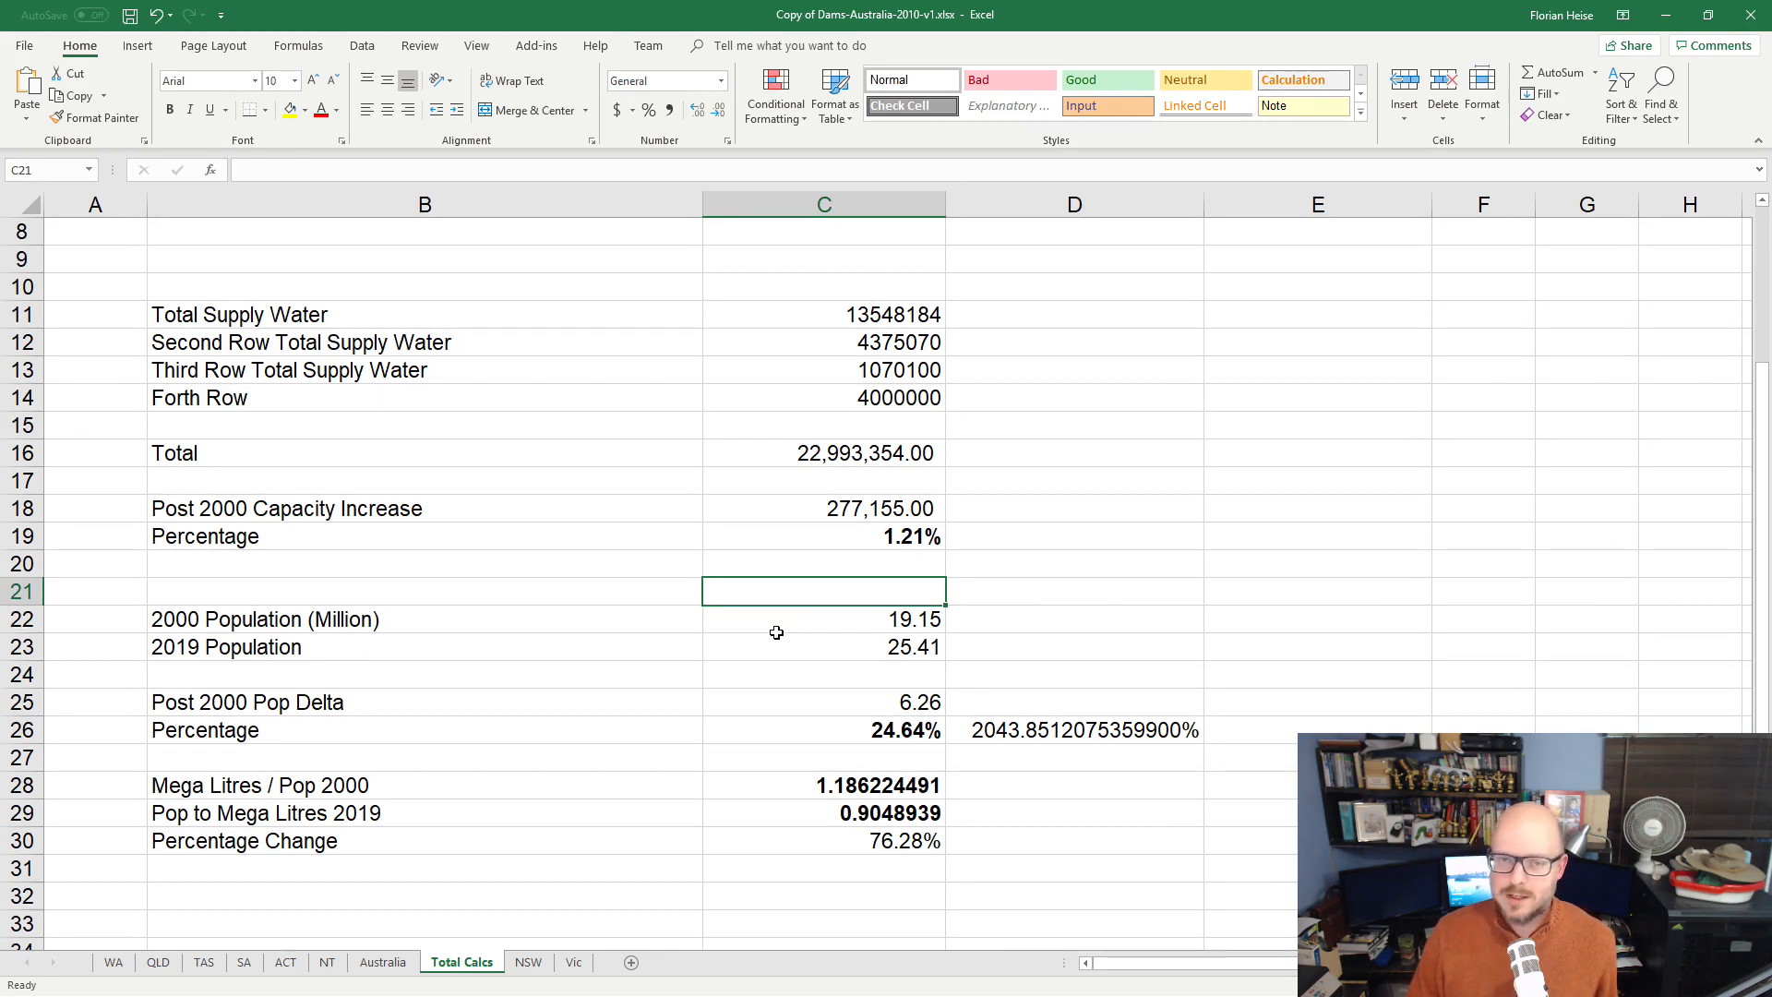
pyautogui.moveTo(962, 574)
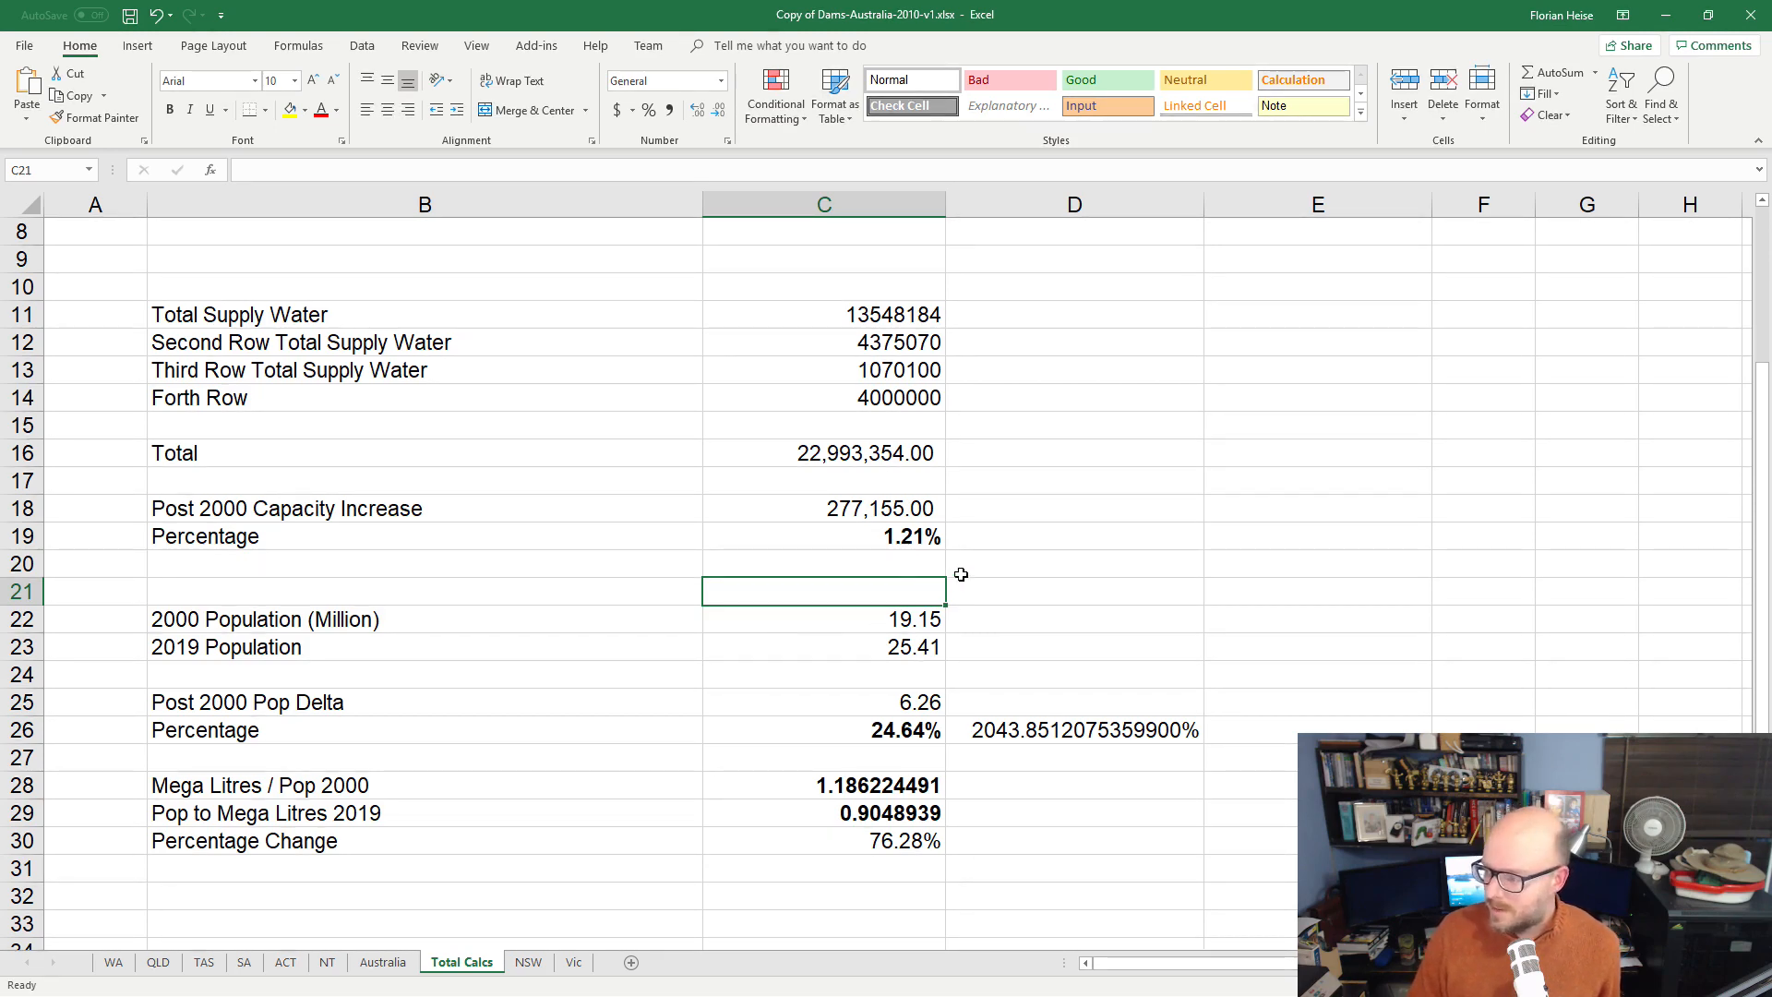
pyautogui.click(824, 535)
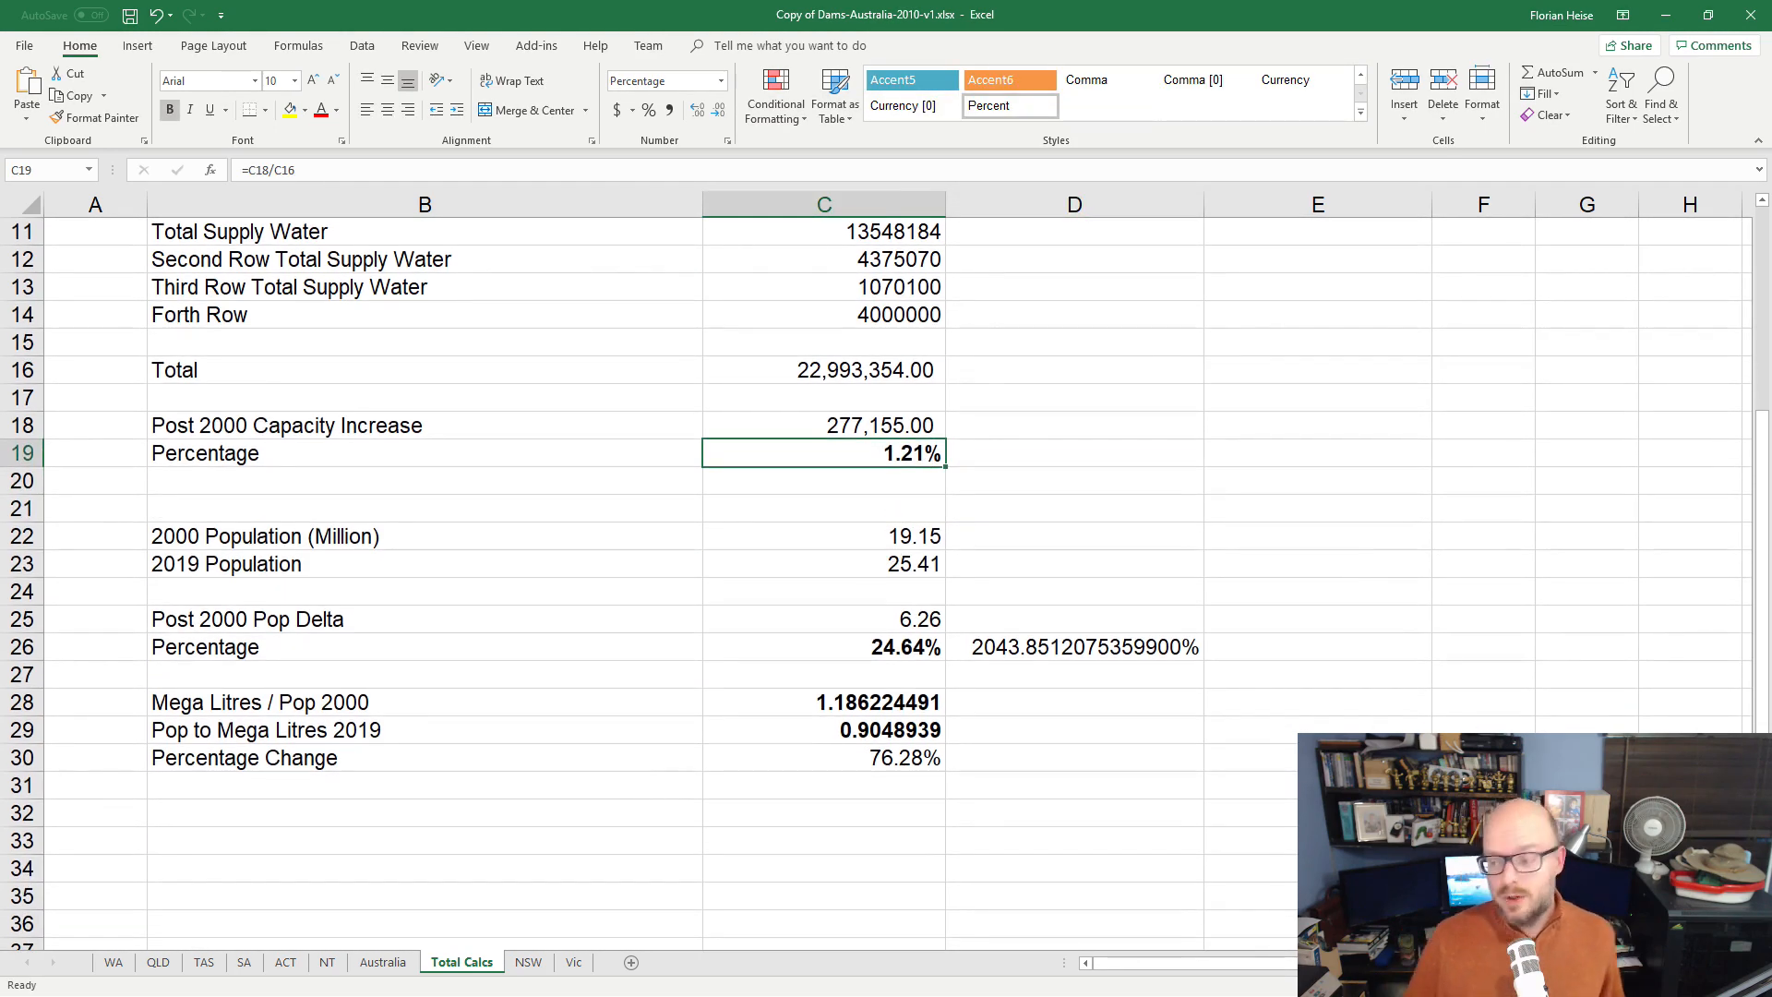
pyautogui.click(112, 961)
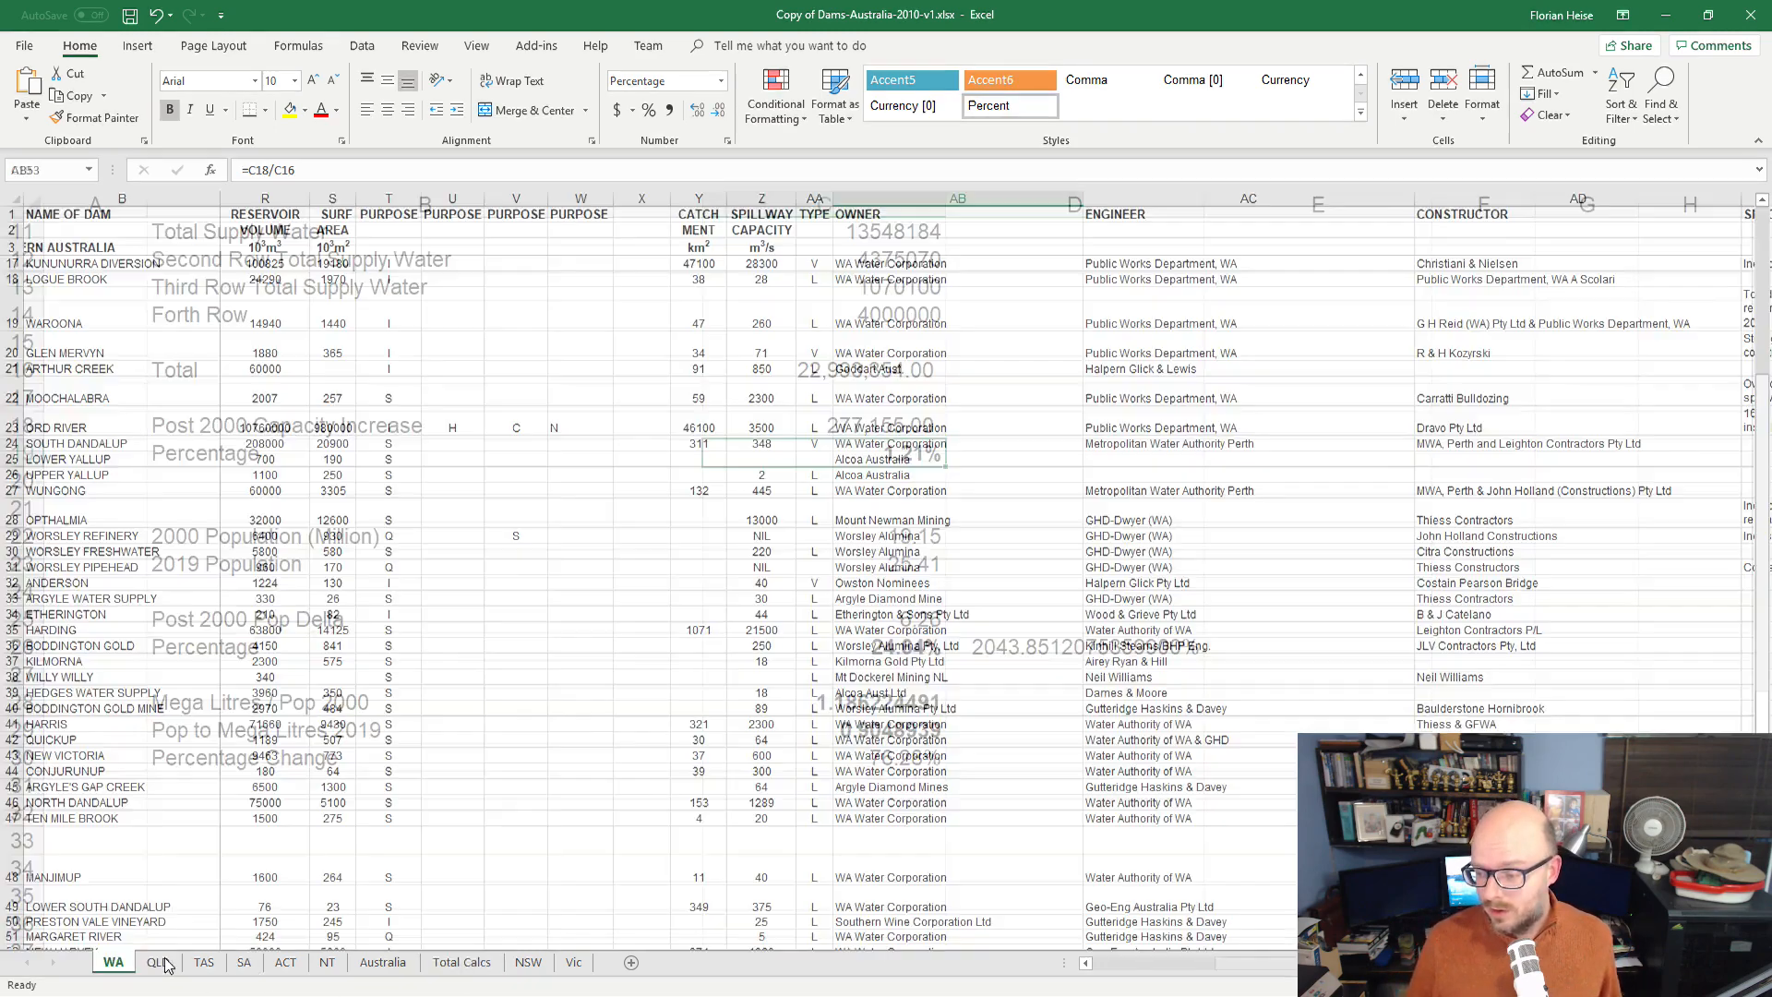
pyautogui.click(382, 961)
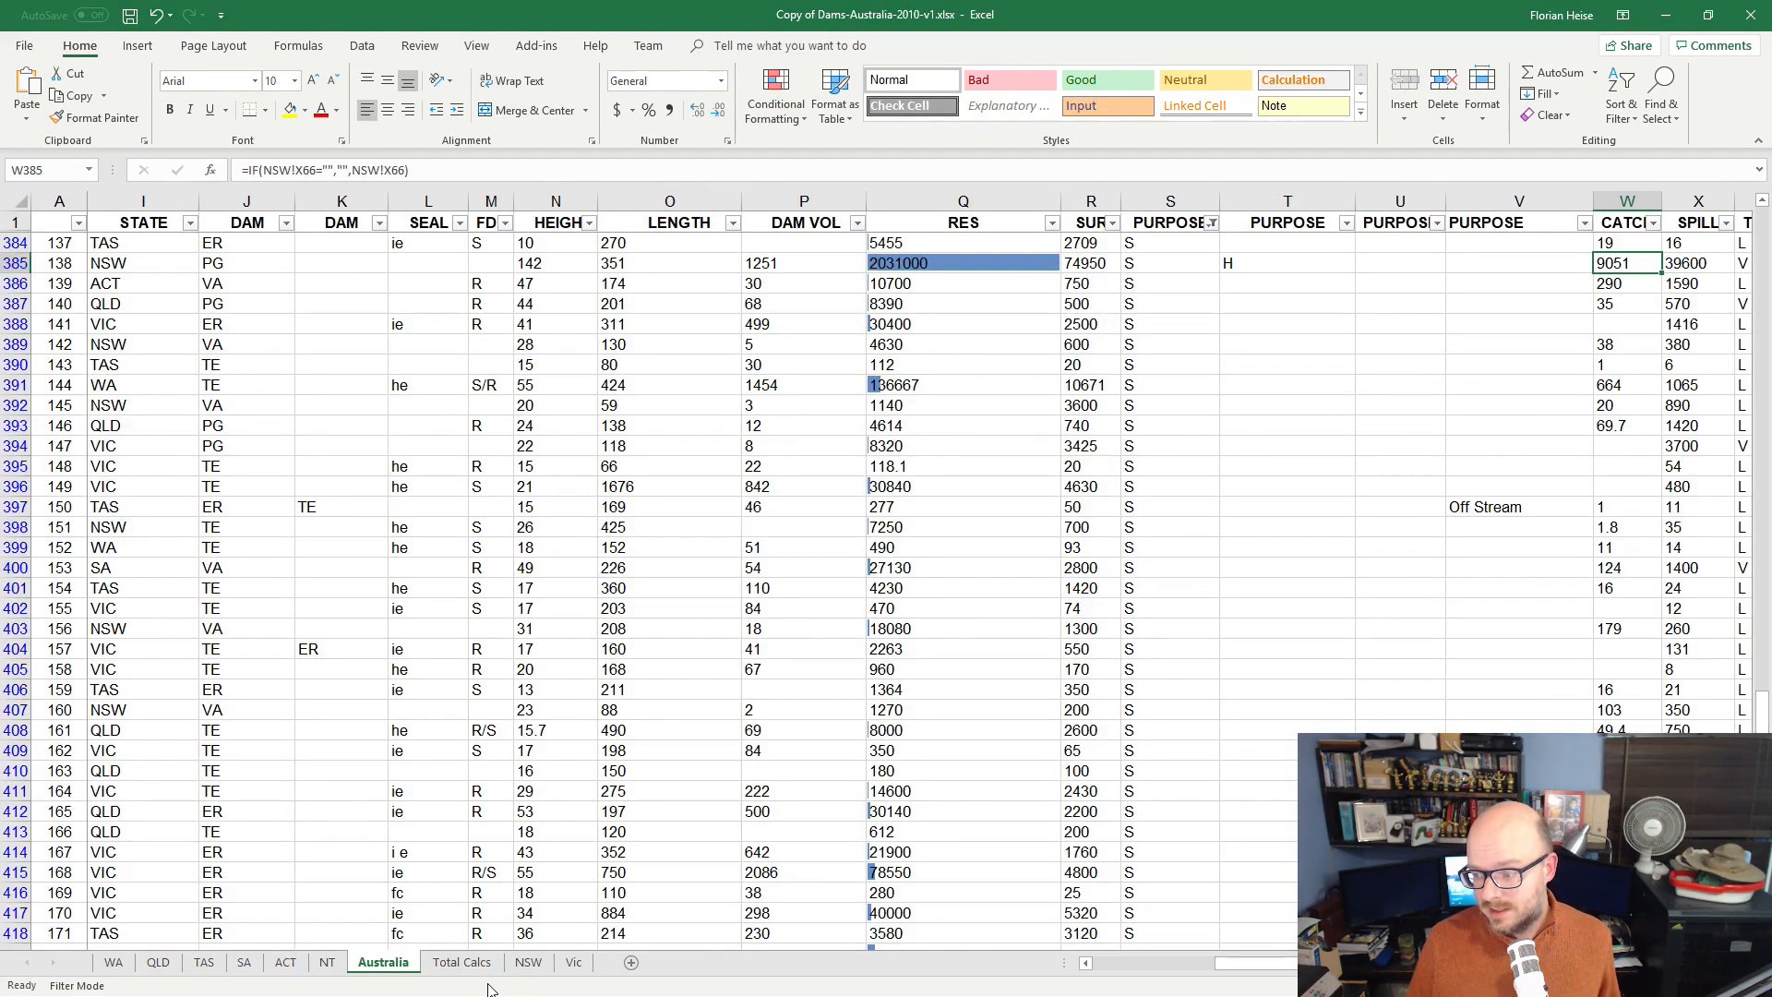
pyautogui.click(462, 962)
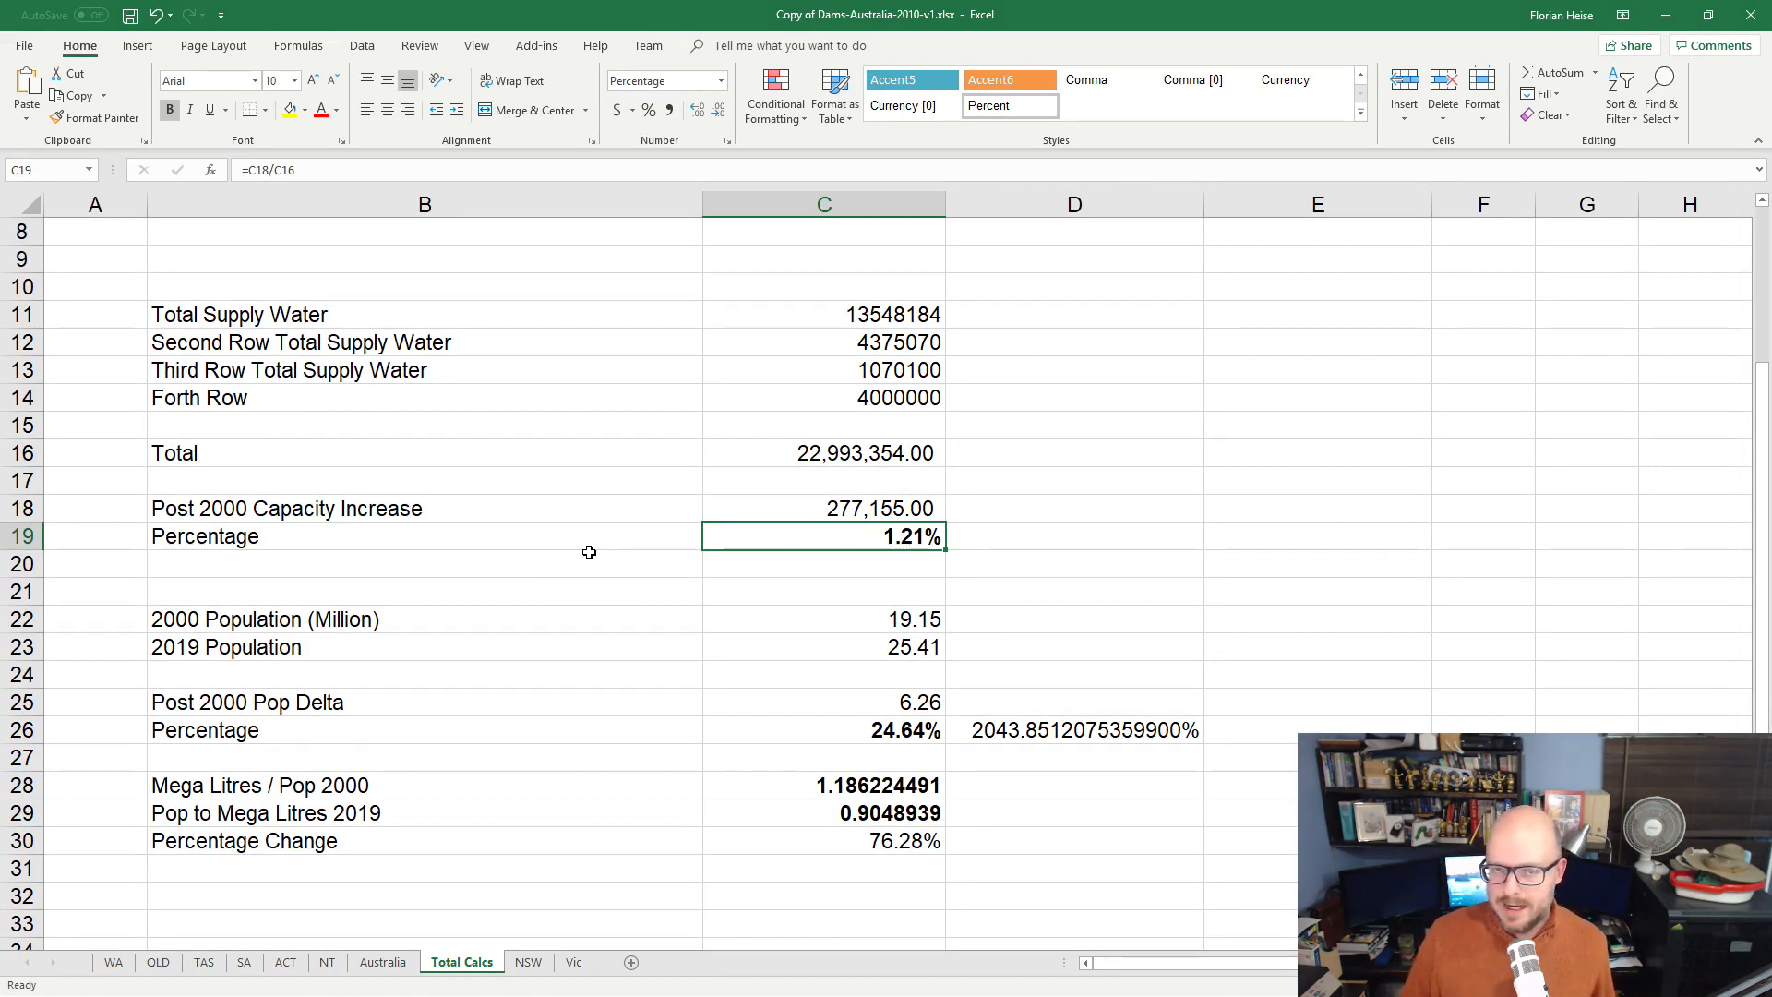
pyautogui.moveTo(589, 576)
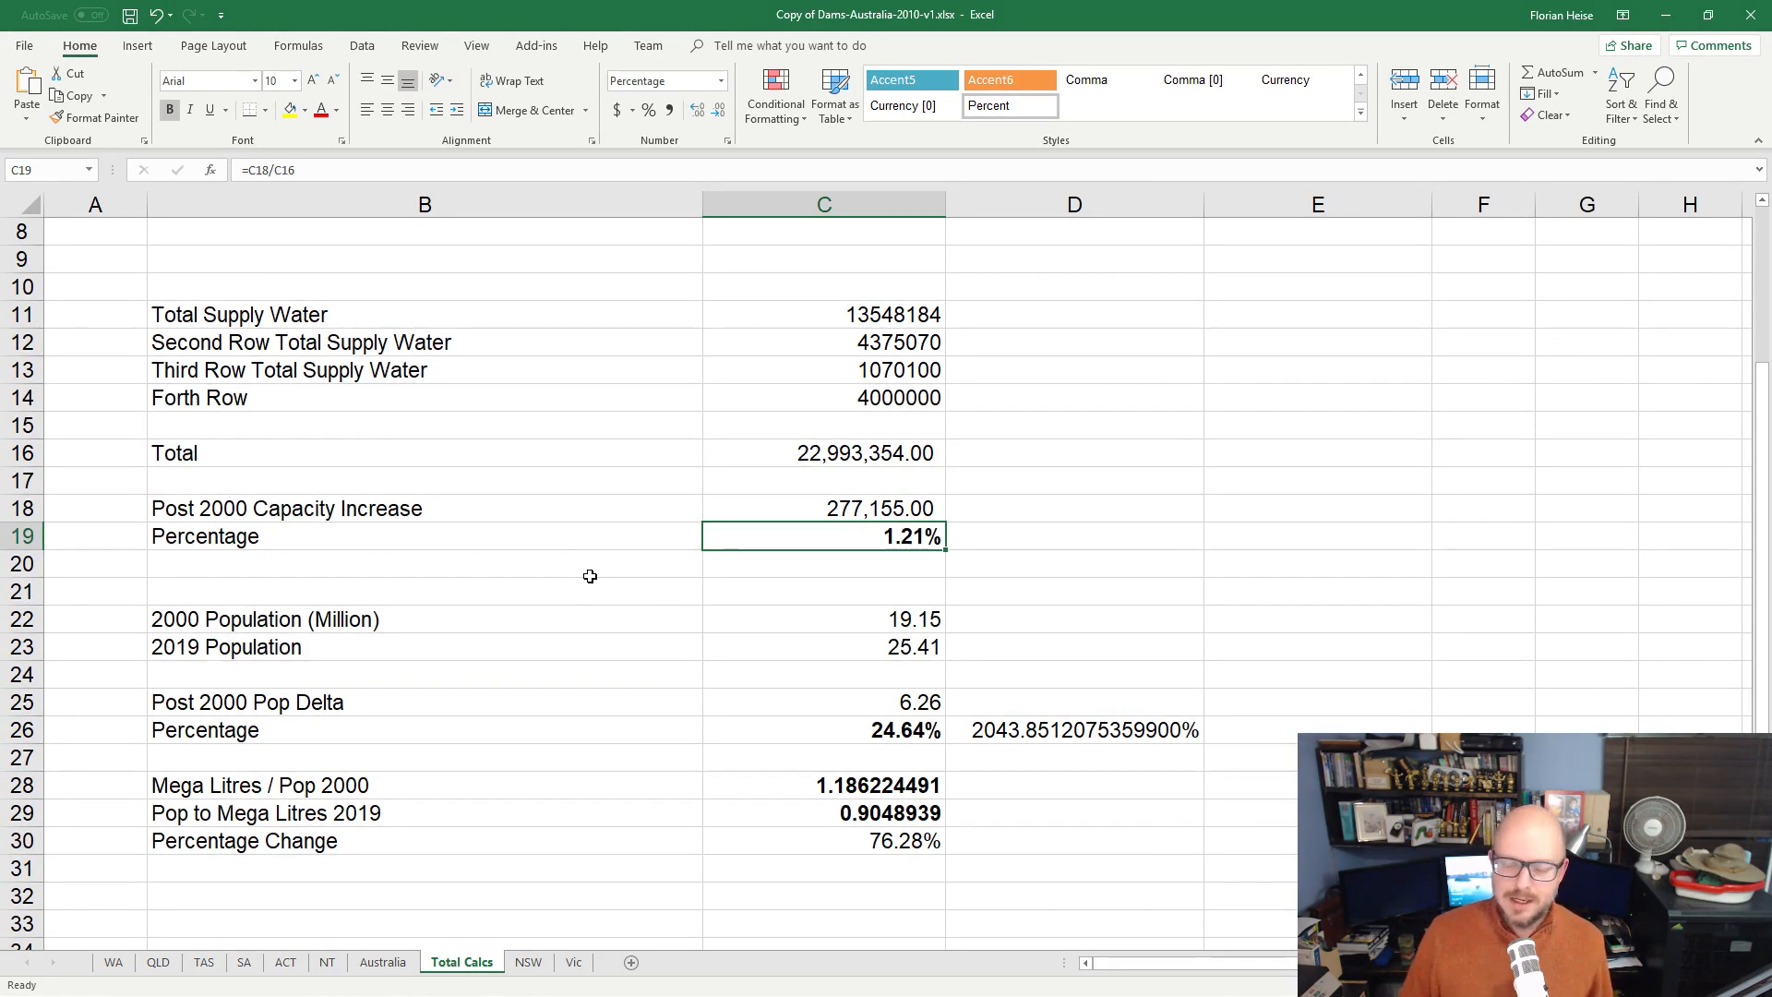
pyautogui.moveTo(566, 575)
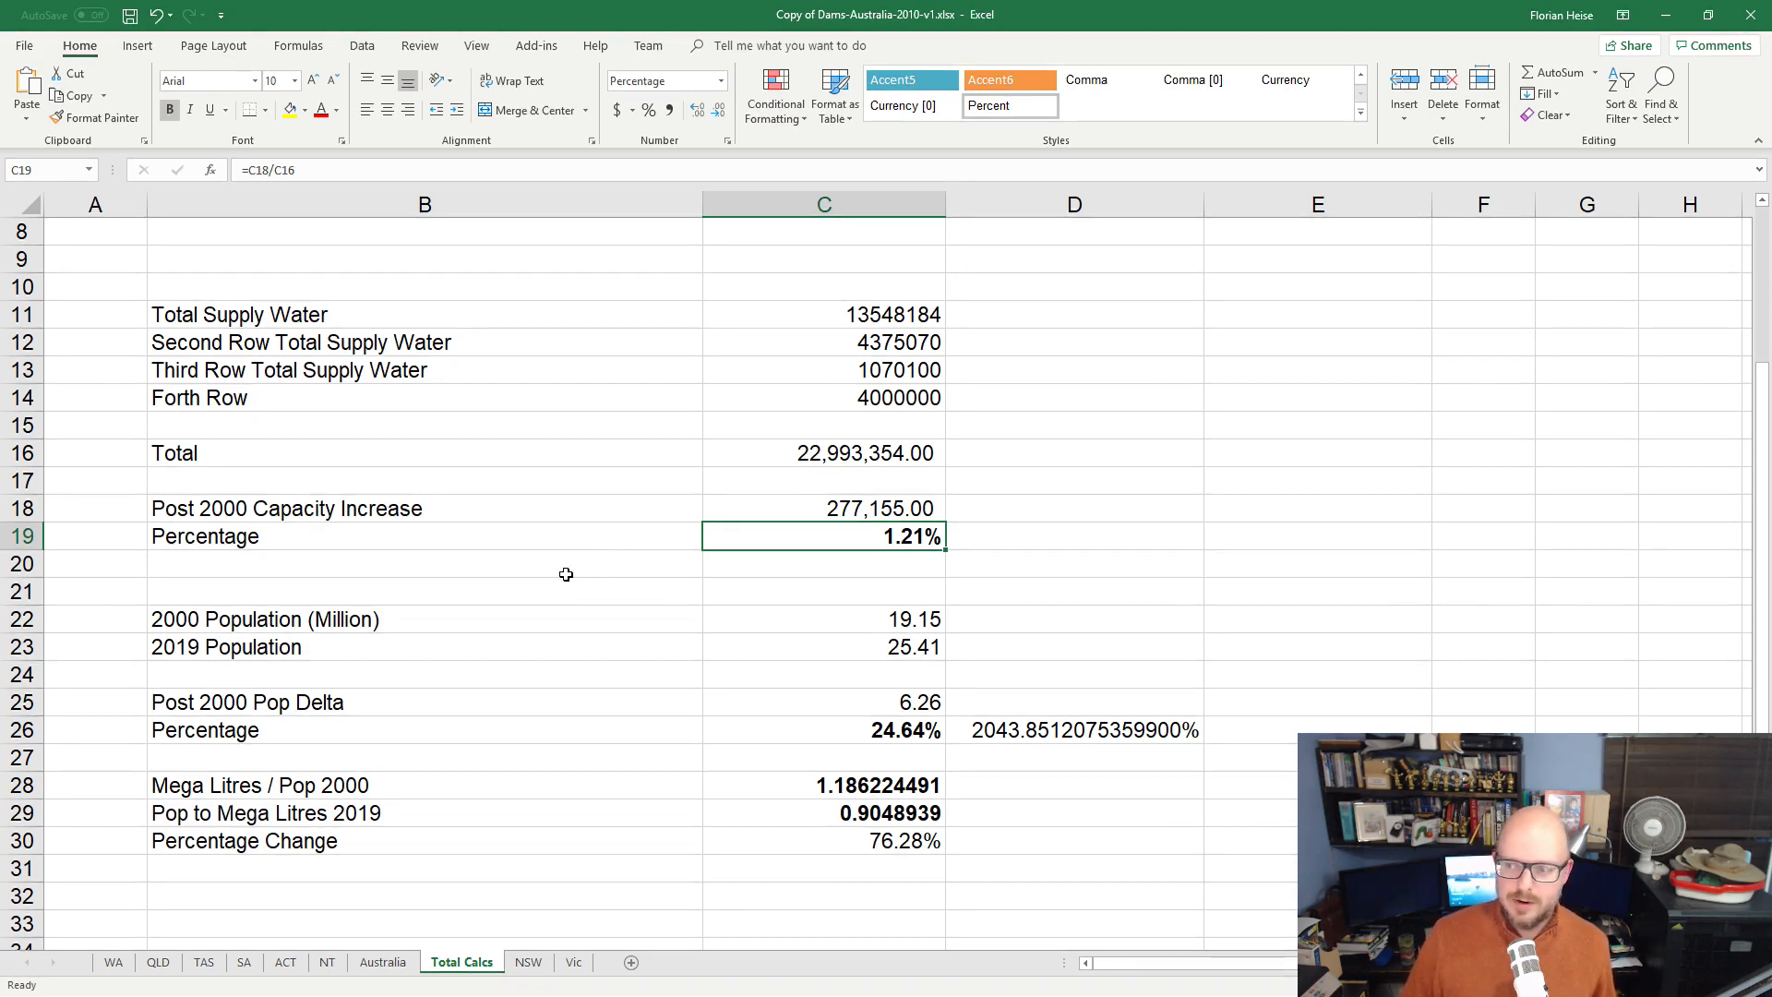
pyautogui.moveTo(619, 570)
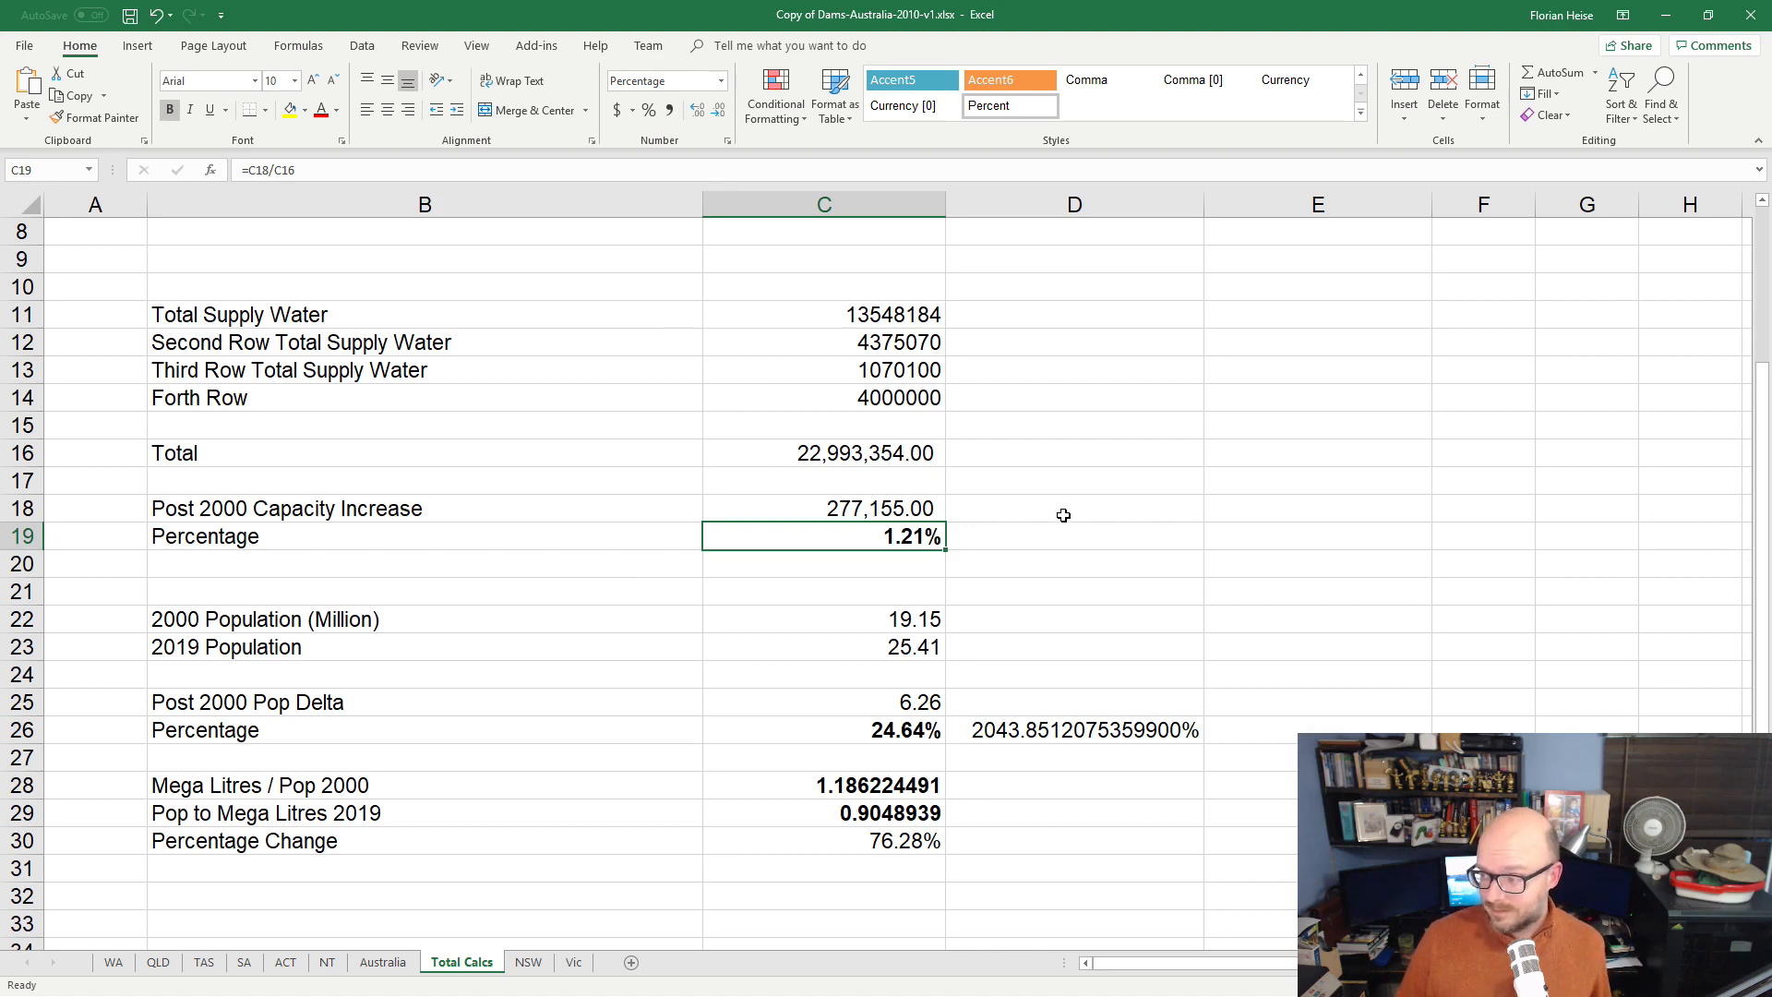
pyautogui.moveTo(1043, 534)
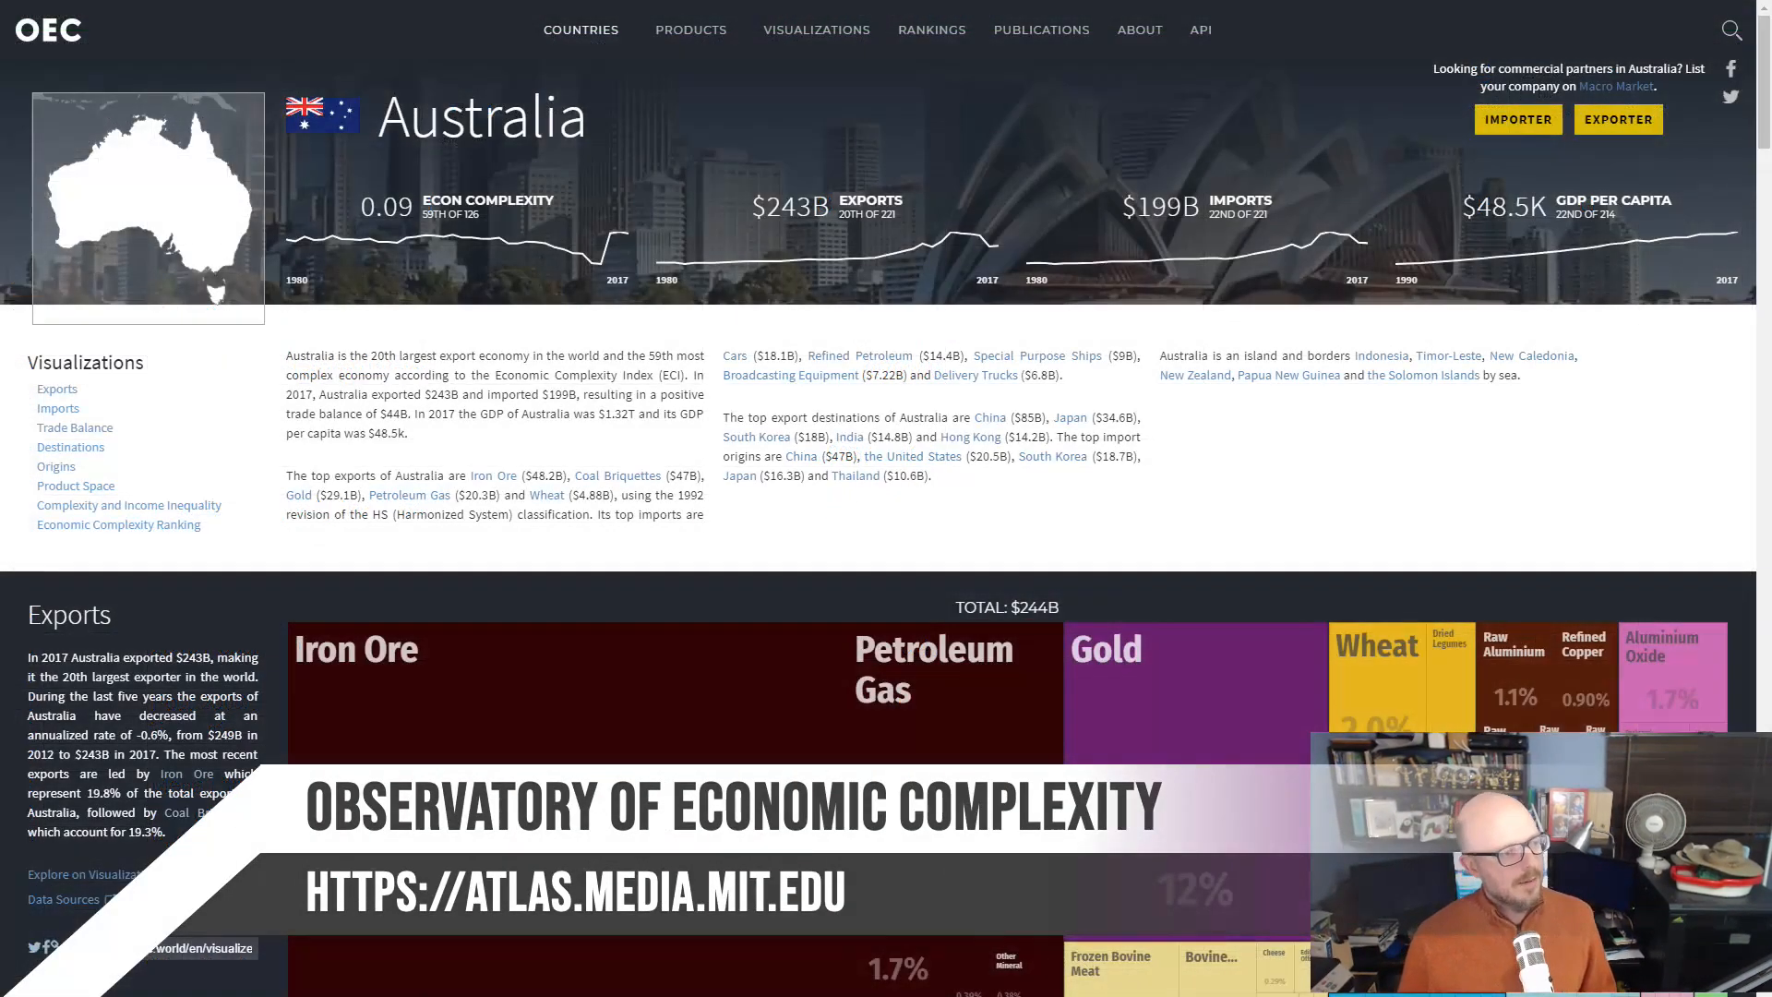
# Scroll through the export breakdown on Australia's OEC country profile.
pyautogui.scroll(-3)
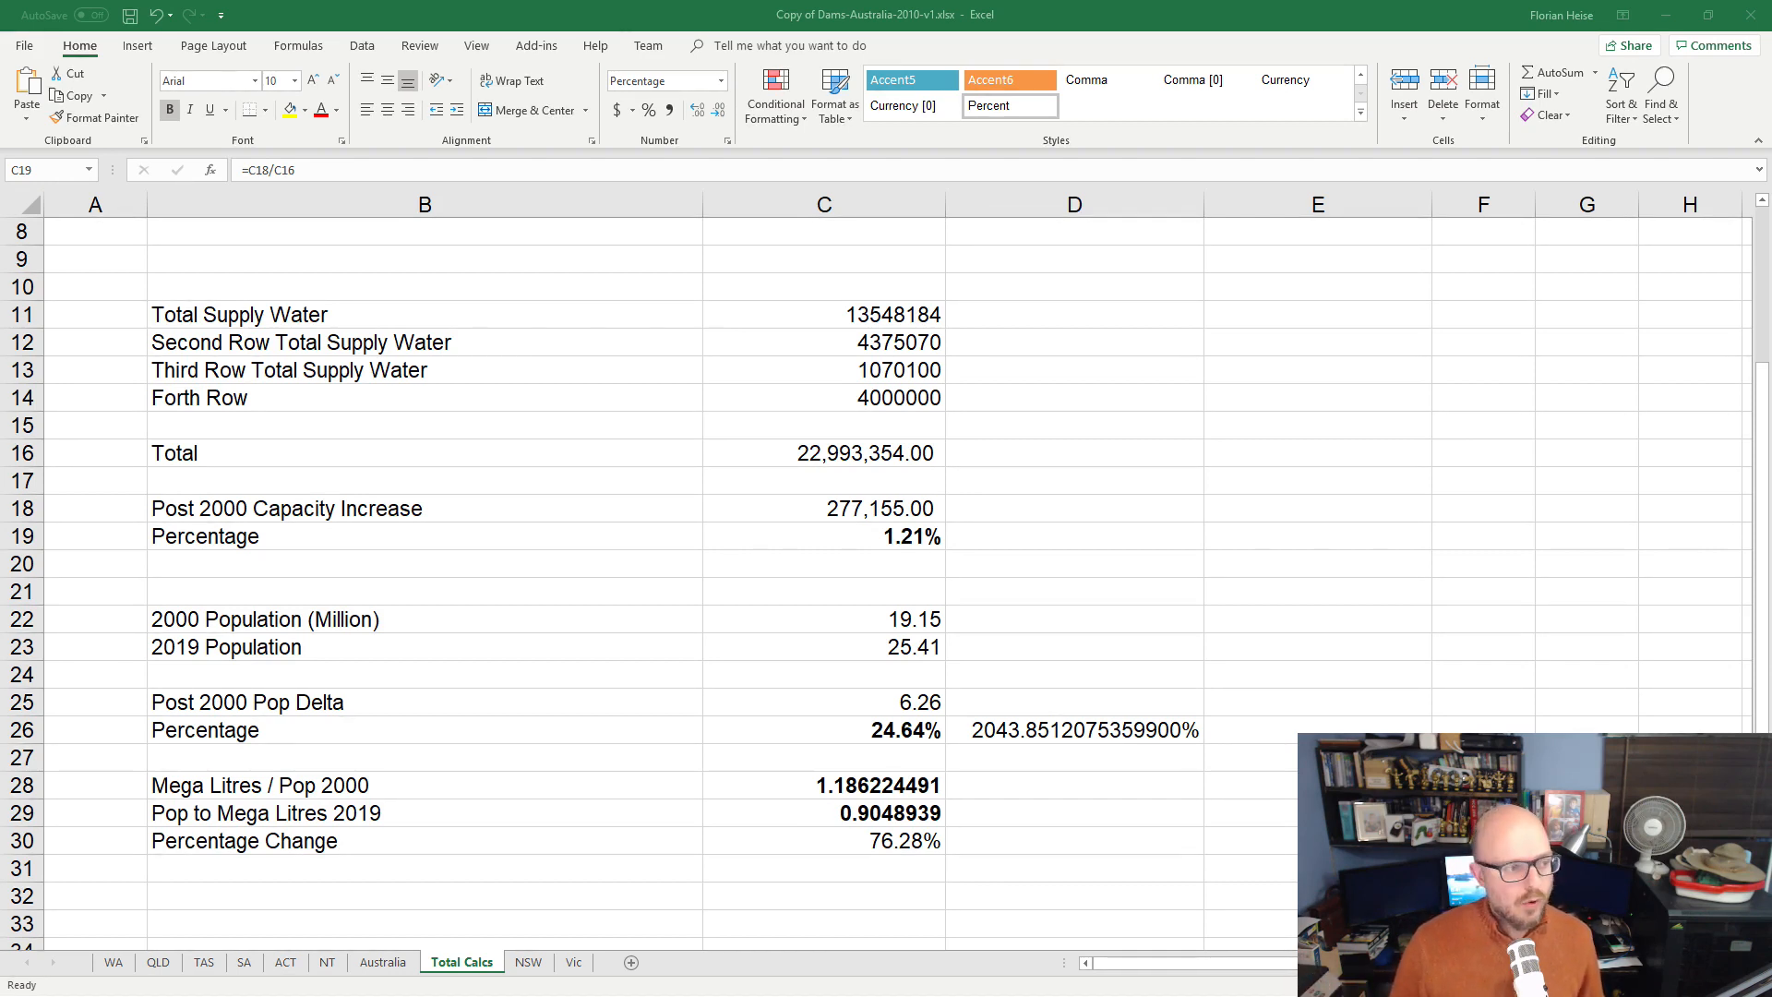
pyautogui.click(822, 536)
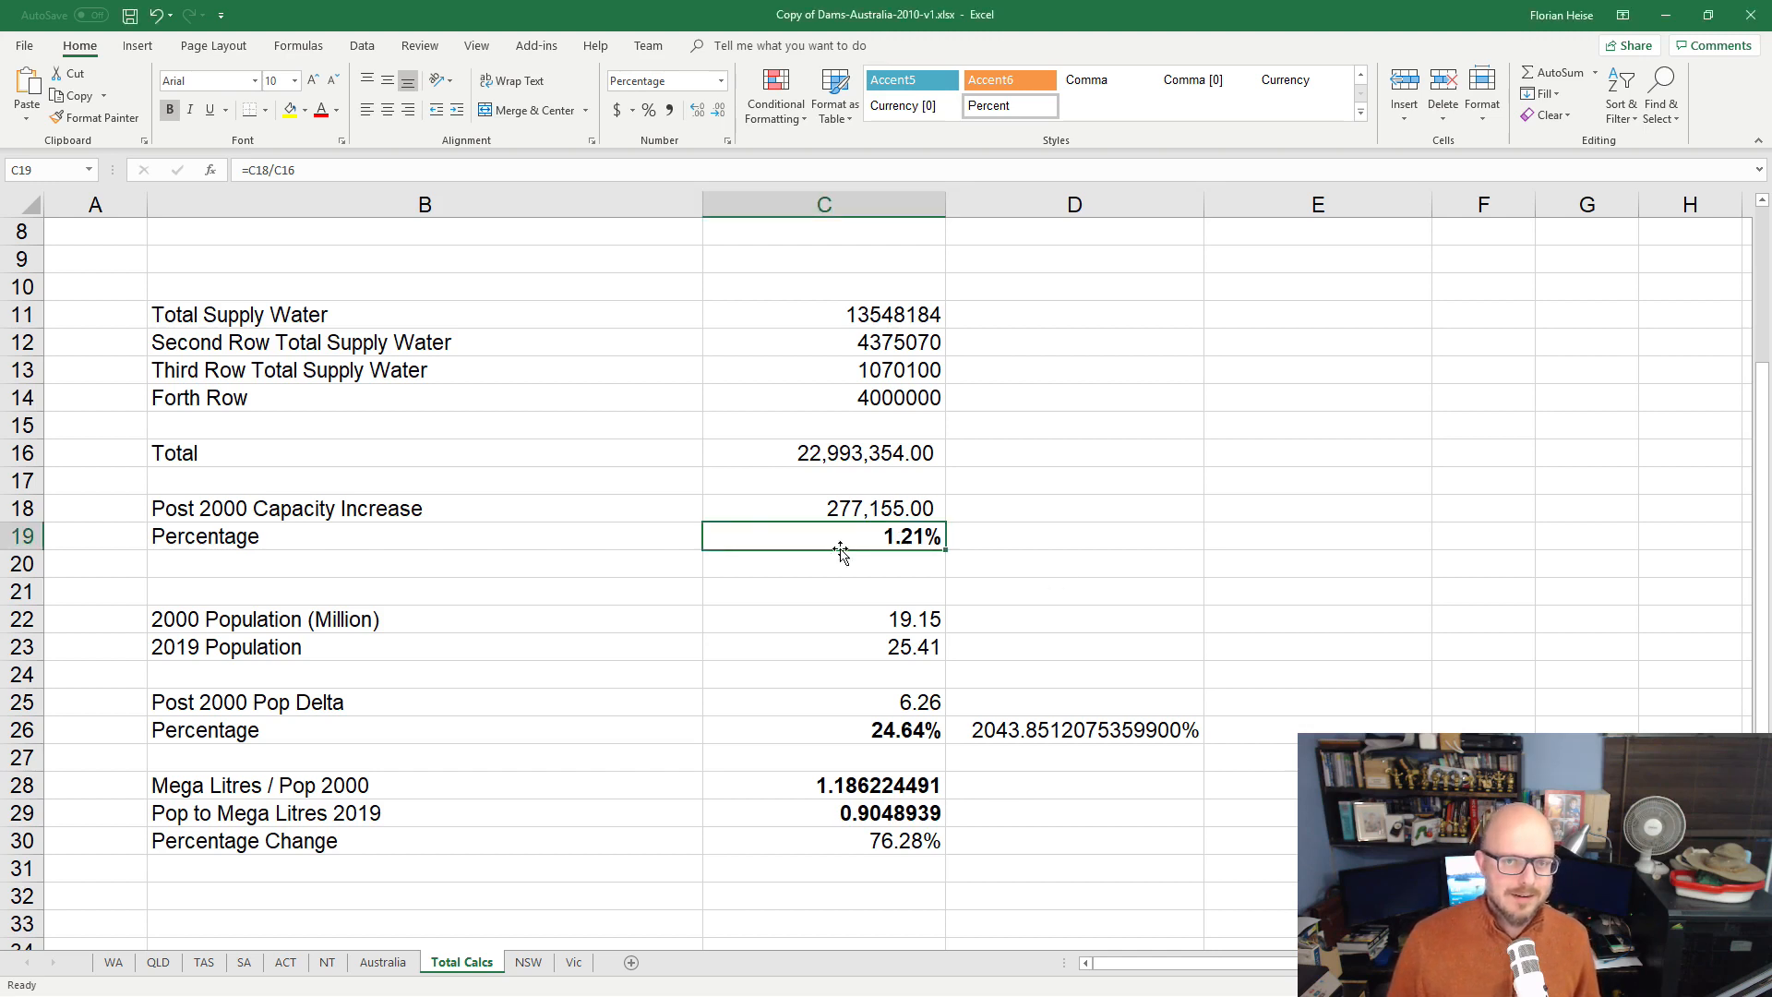
pyautogui.click(824, 563)
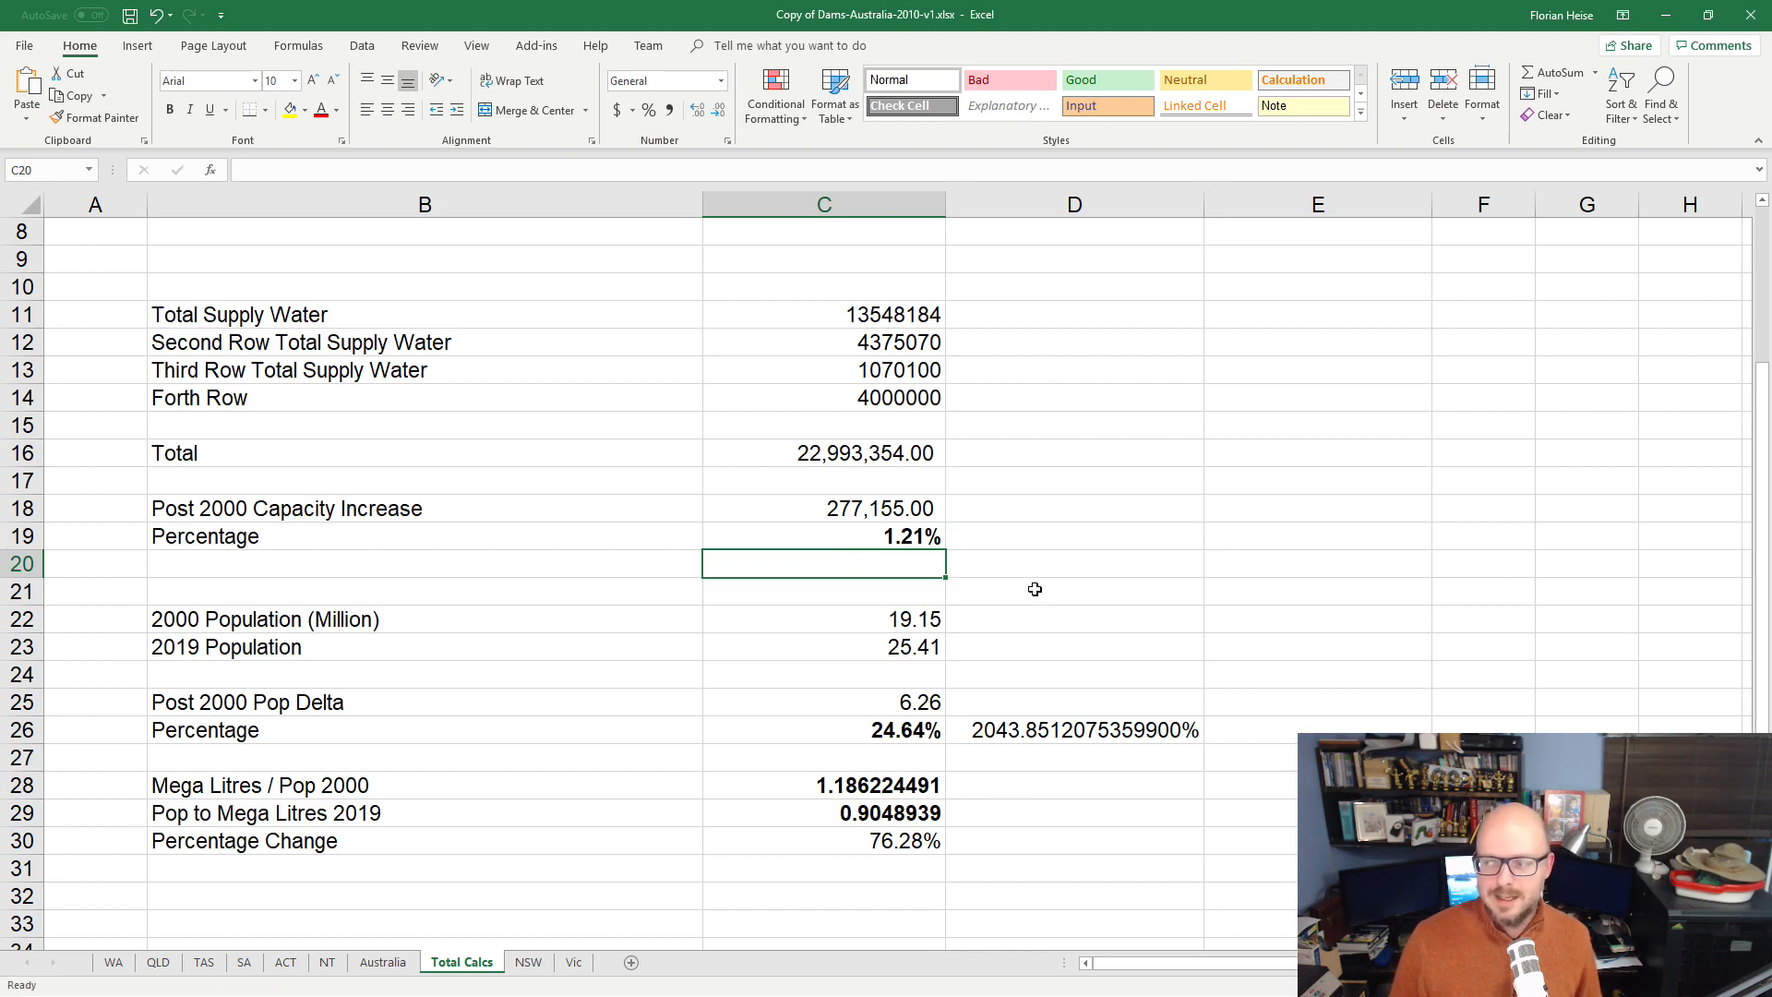
pyautogui.click(822, 535)
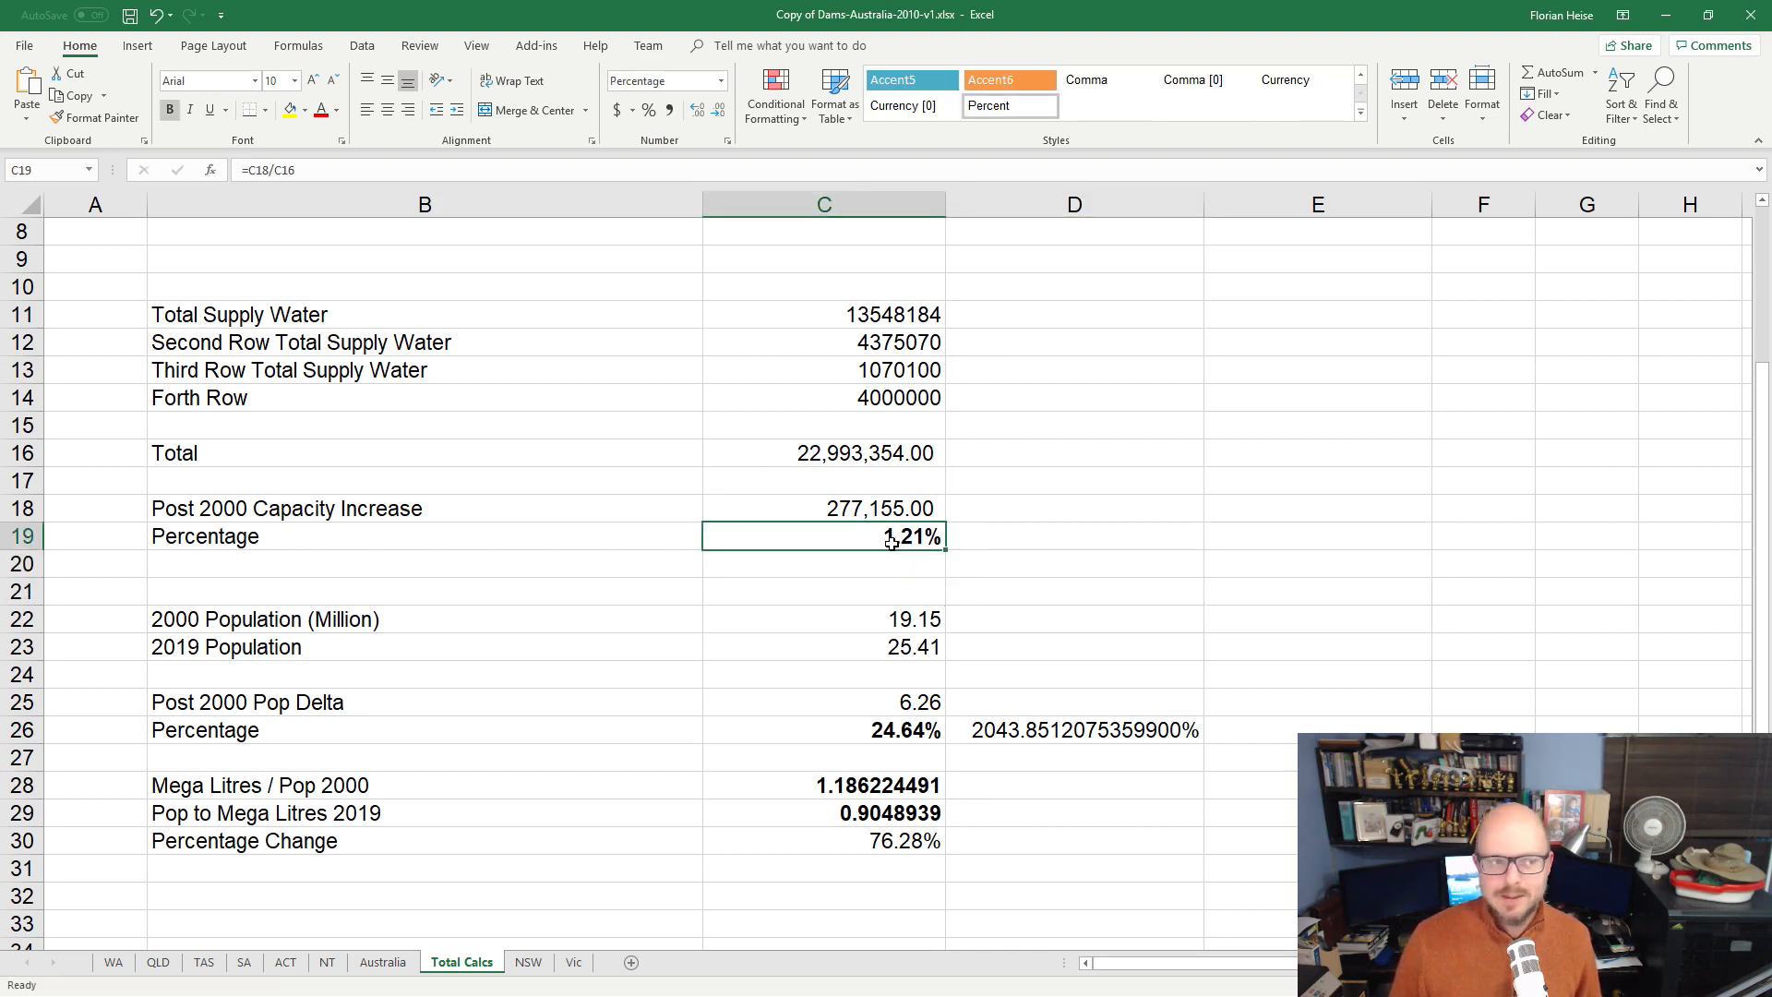